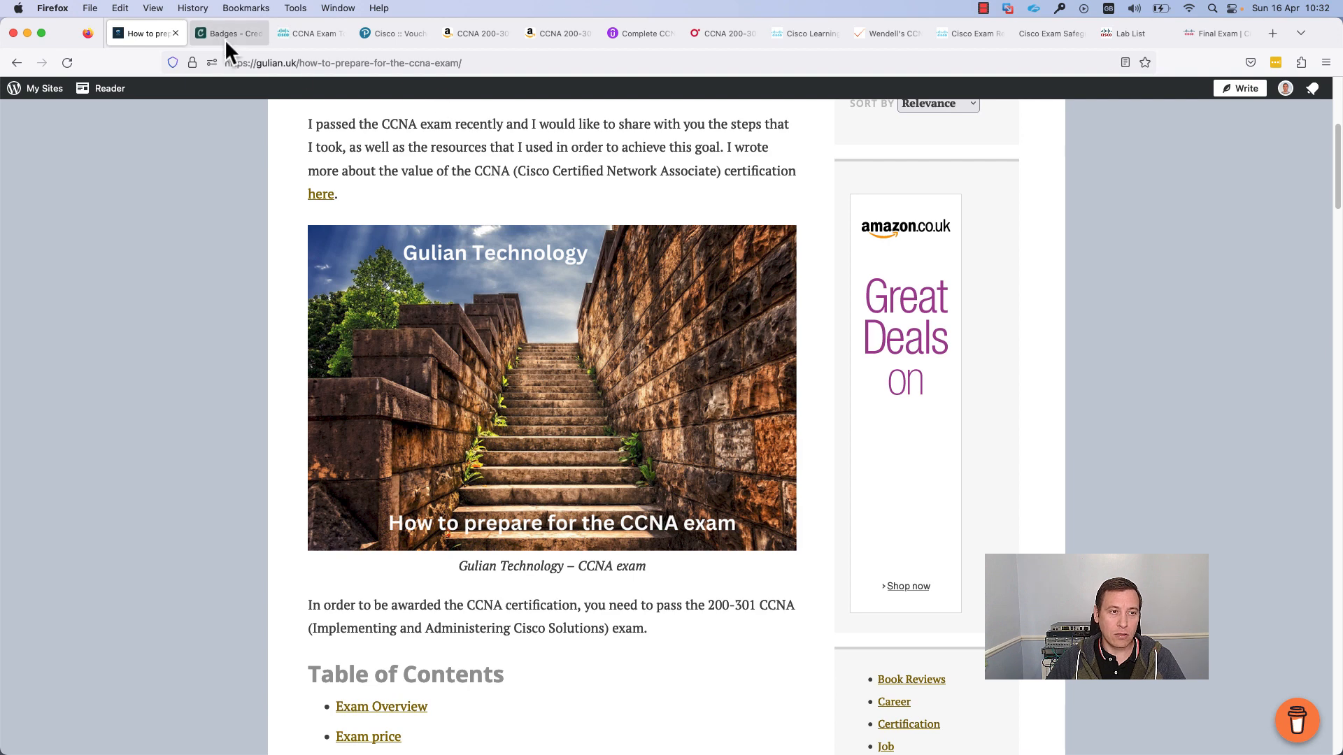
Step: View the expired CCNA Routing and Switching badge, then open the expired CCNA Security badge
click(228, 33)
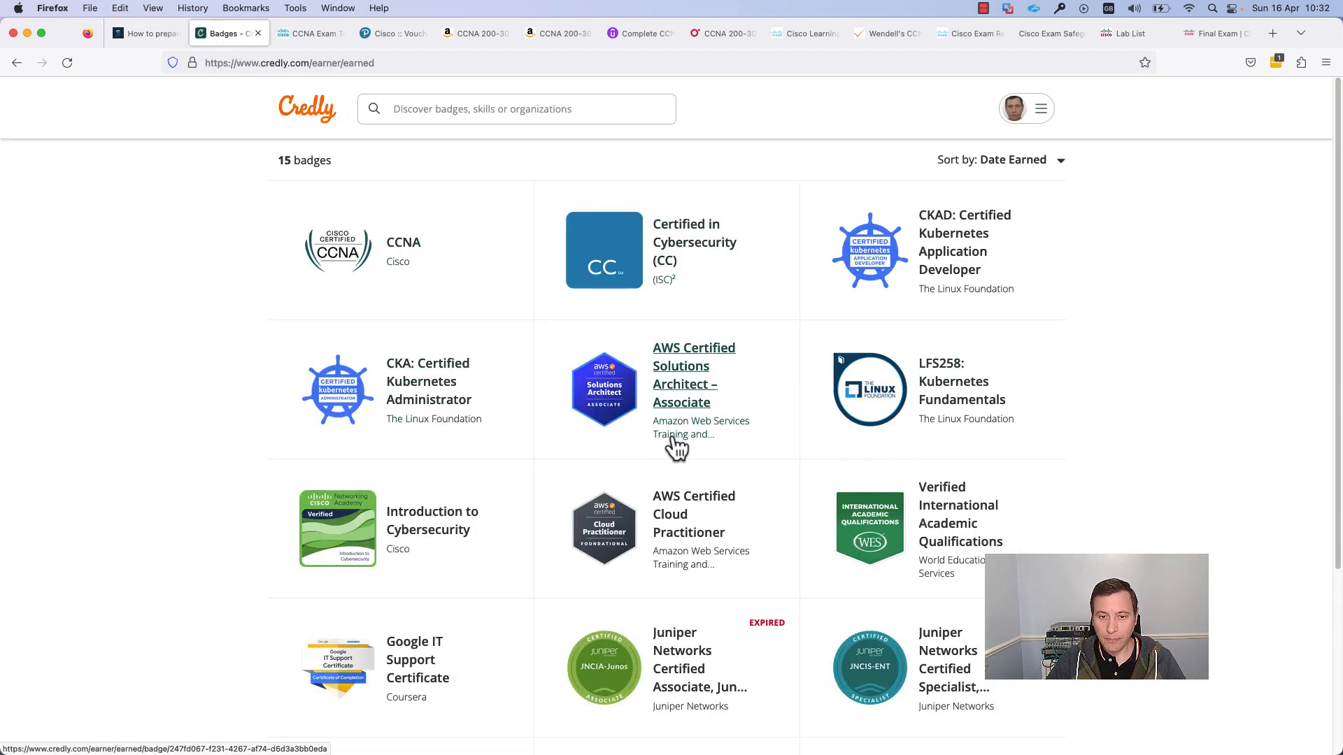
scroll(down, 3)
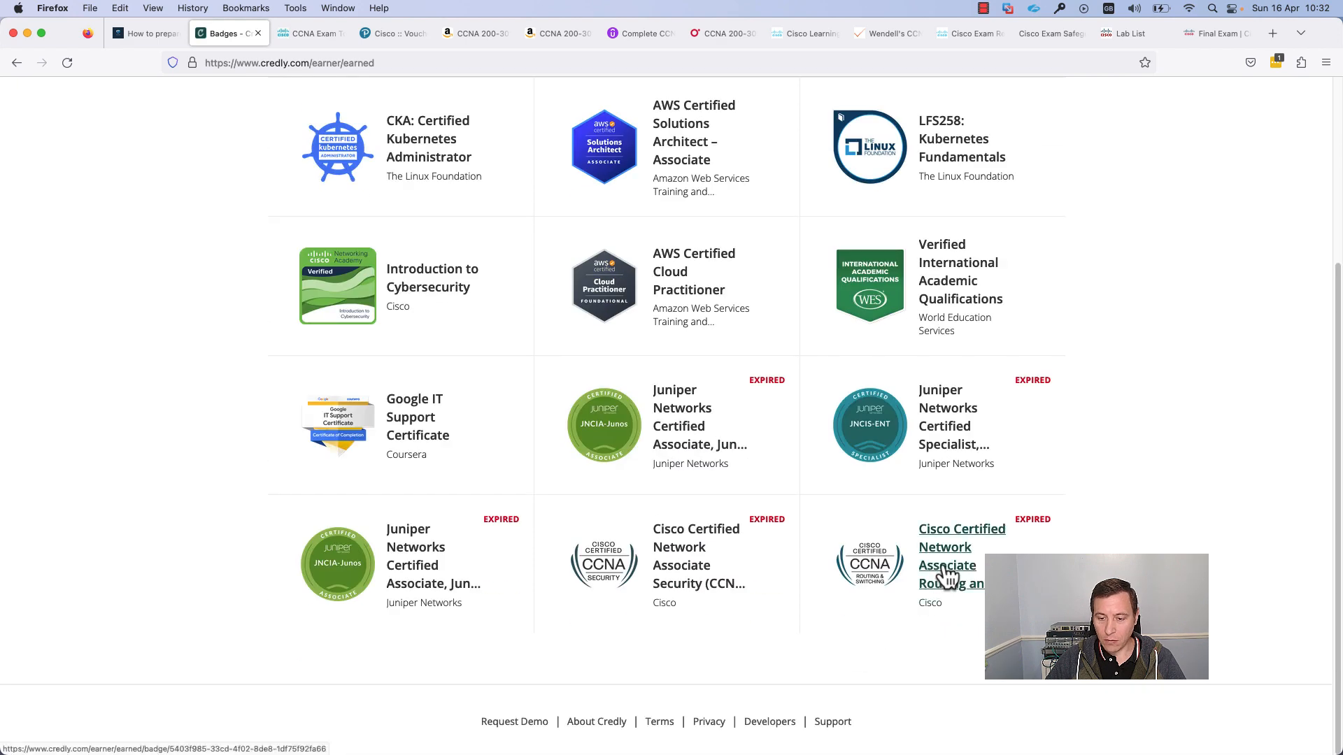
click(945, 555)
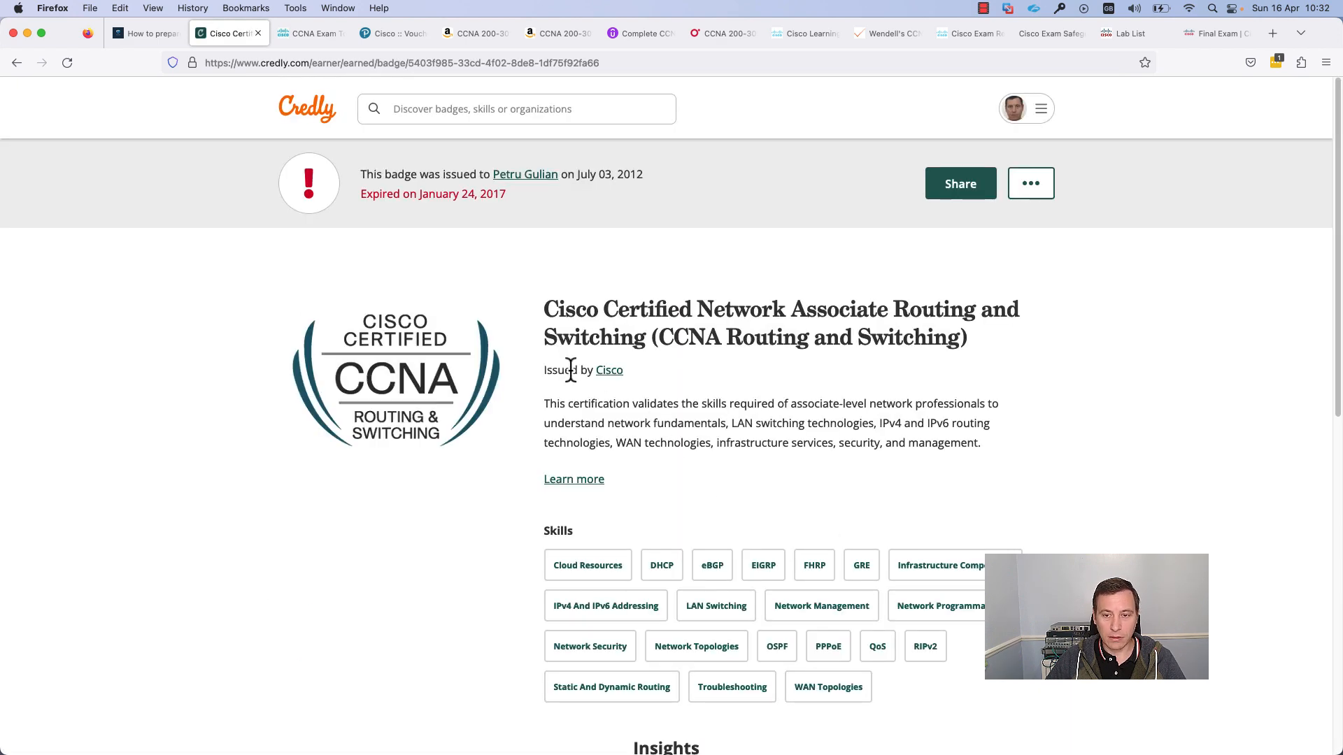
click(16, 62)
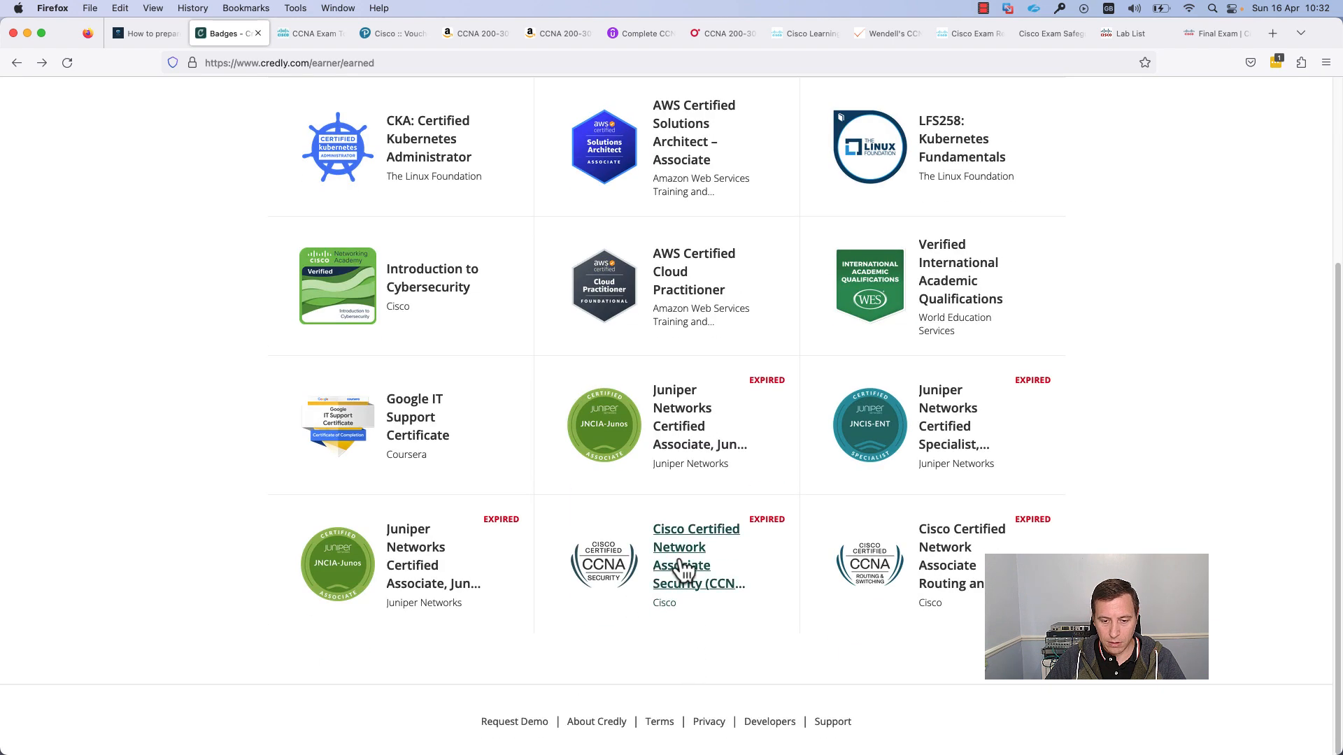
click(696, 547)
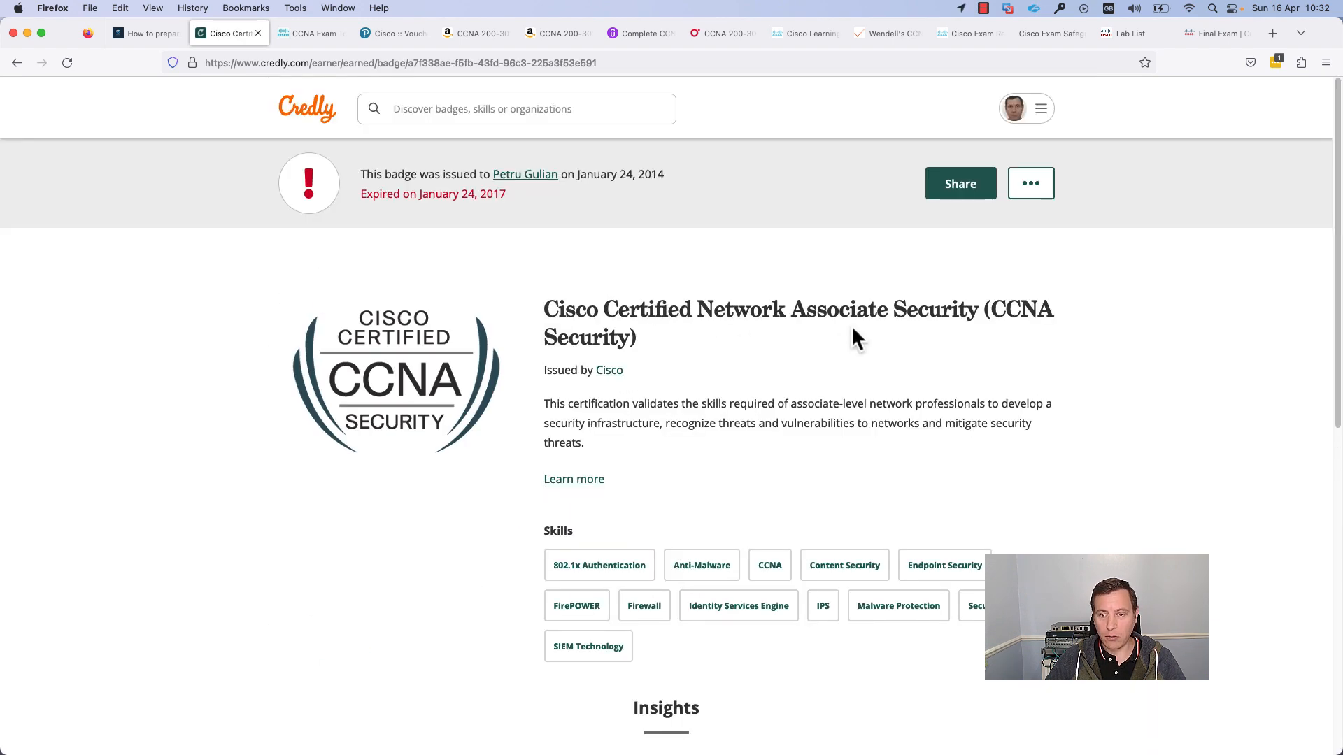
mouse_move(638, 206)
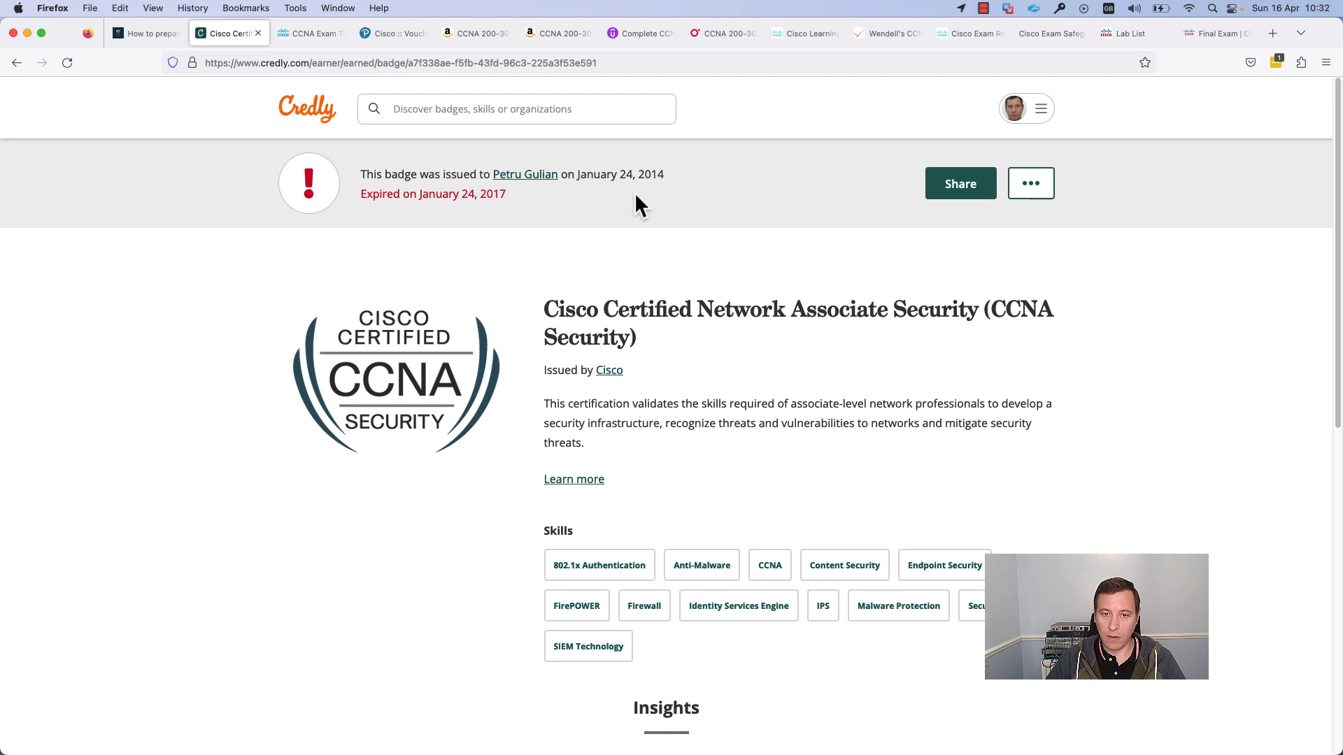
mouse_move(661, 193)
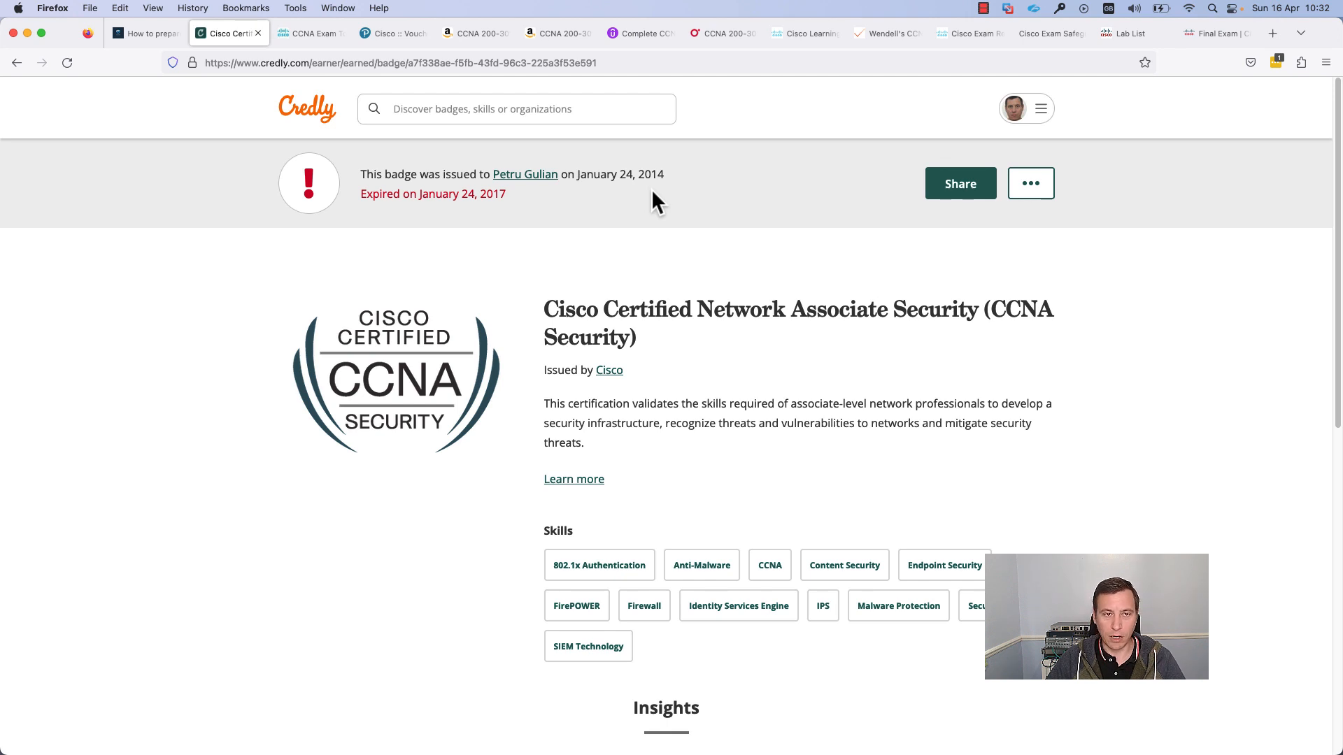
mouse_move(43, 97)
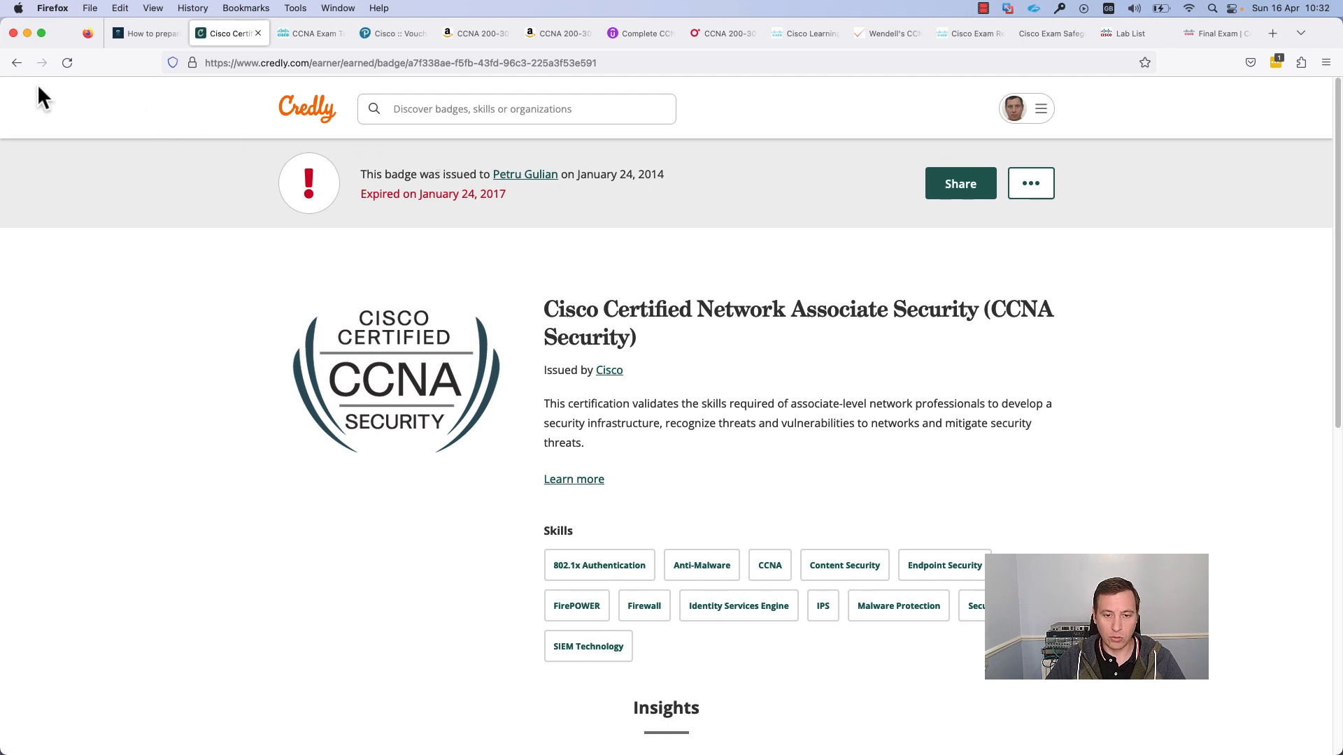
mouse_move(317, 303)
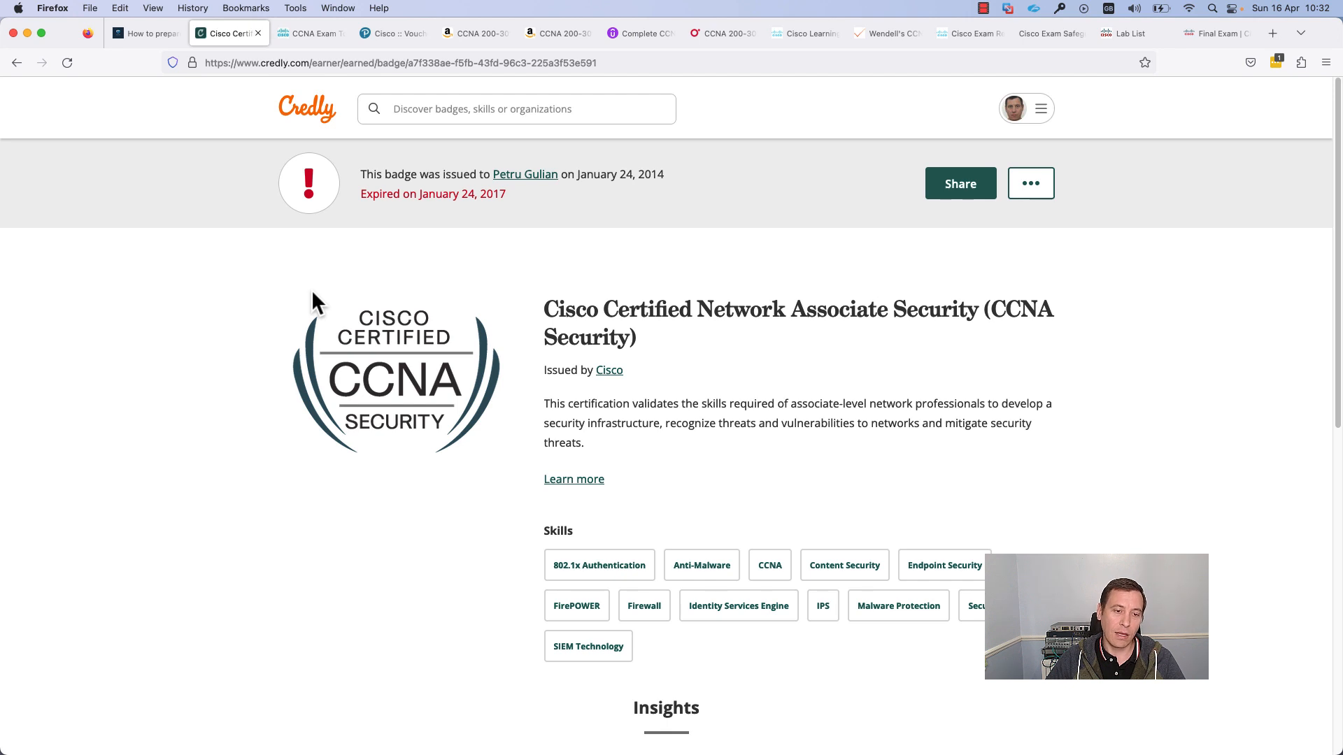
mouse_move(411, 367)
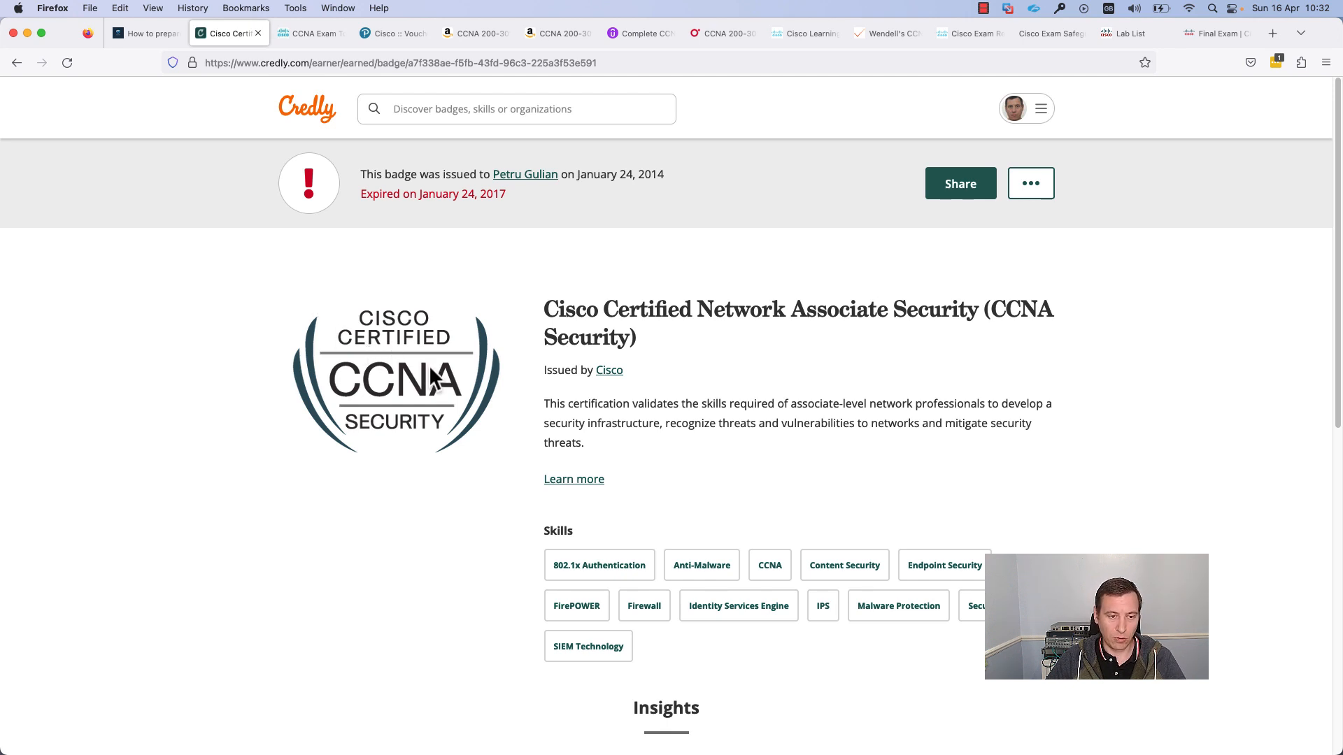
mouse_move(431, 355)
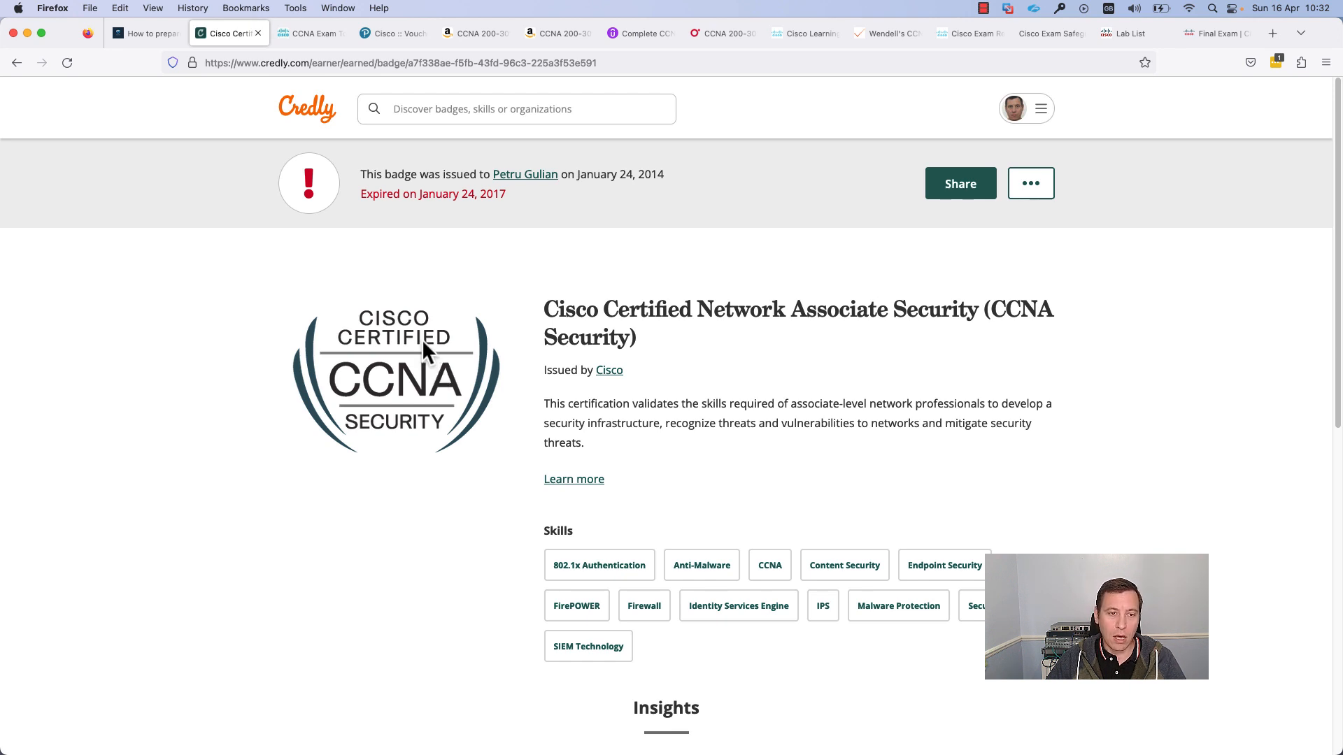
mouse_move(76, 141)
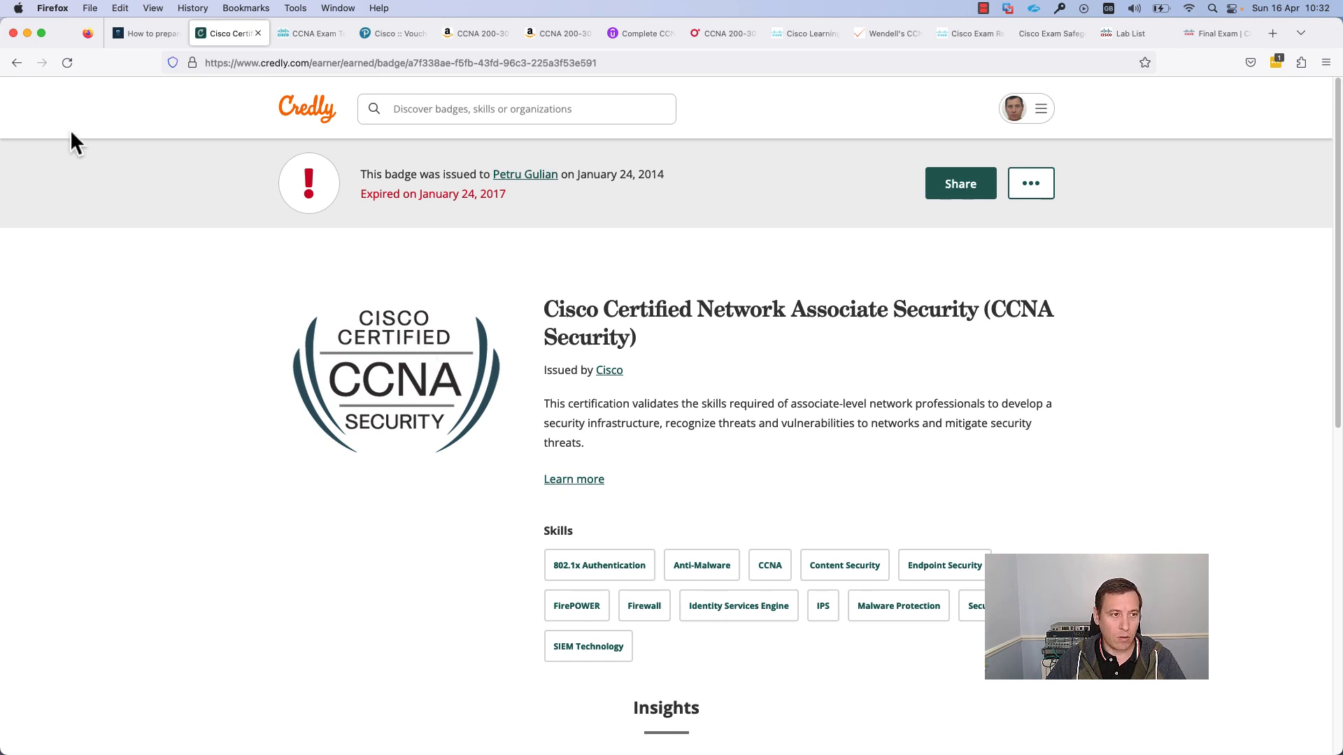
Step: Go back to the badges list and open the CCNA badge issued 2023, expiring March 2026
click(16, 62)
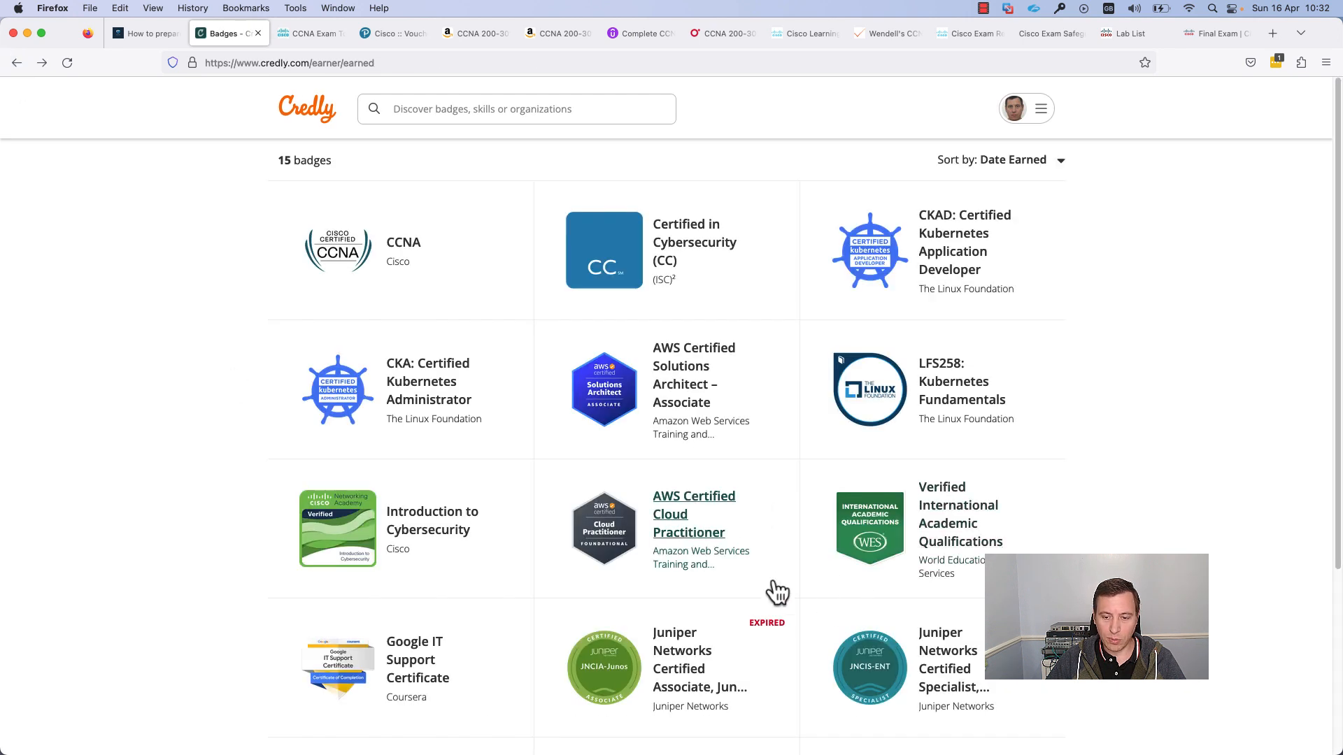
mouse_move(733, 488)
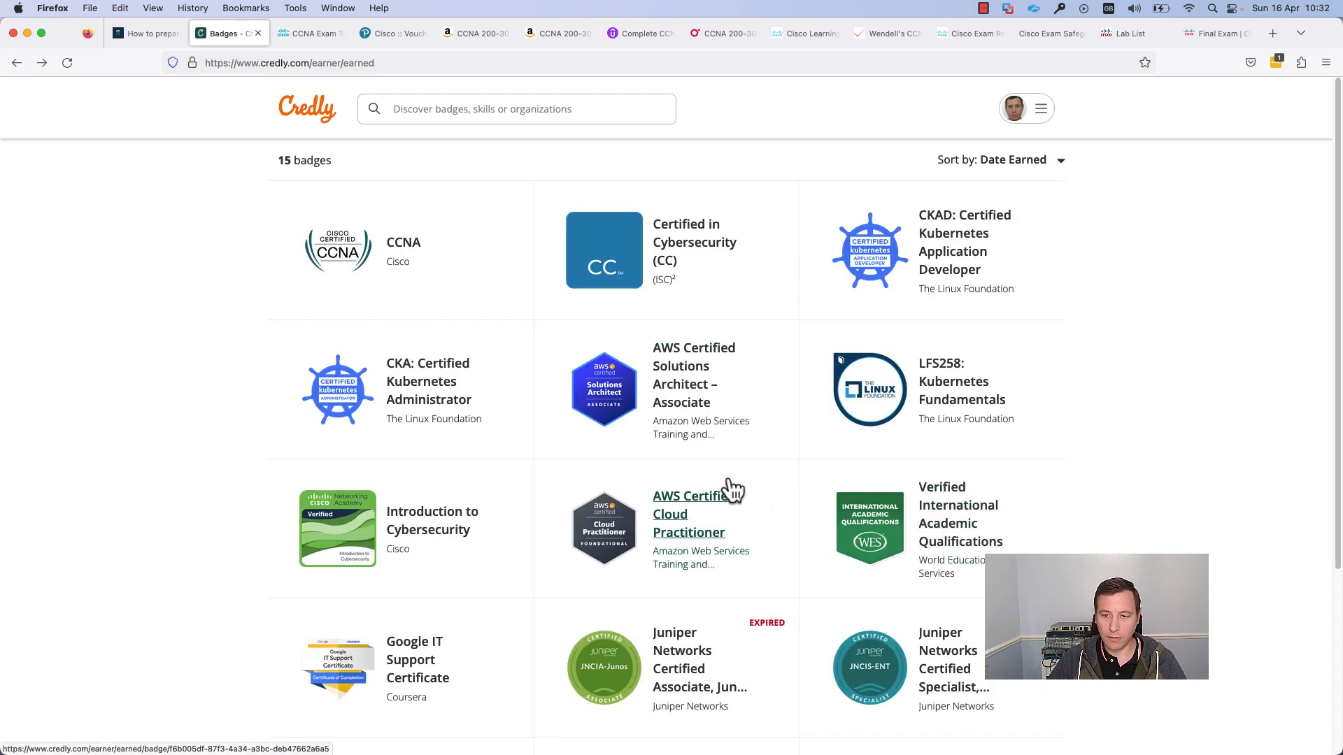
mouse_move(647, 480)
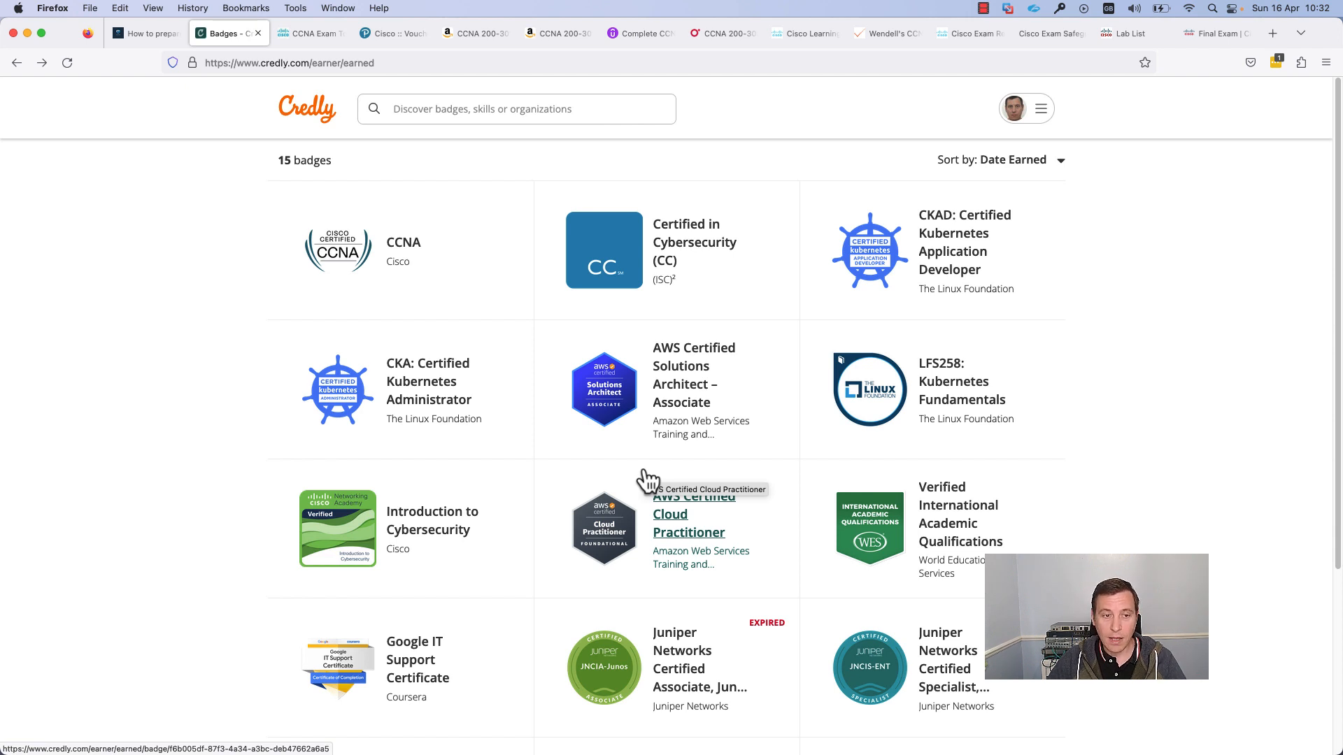
mouse_move(404, 242)
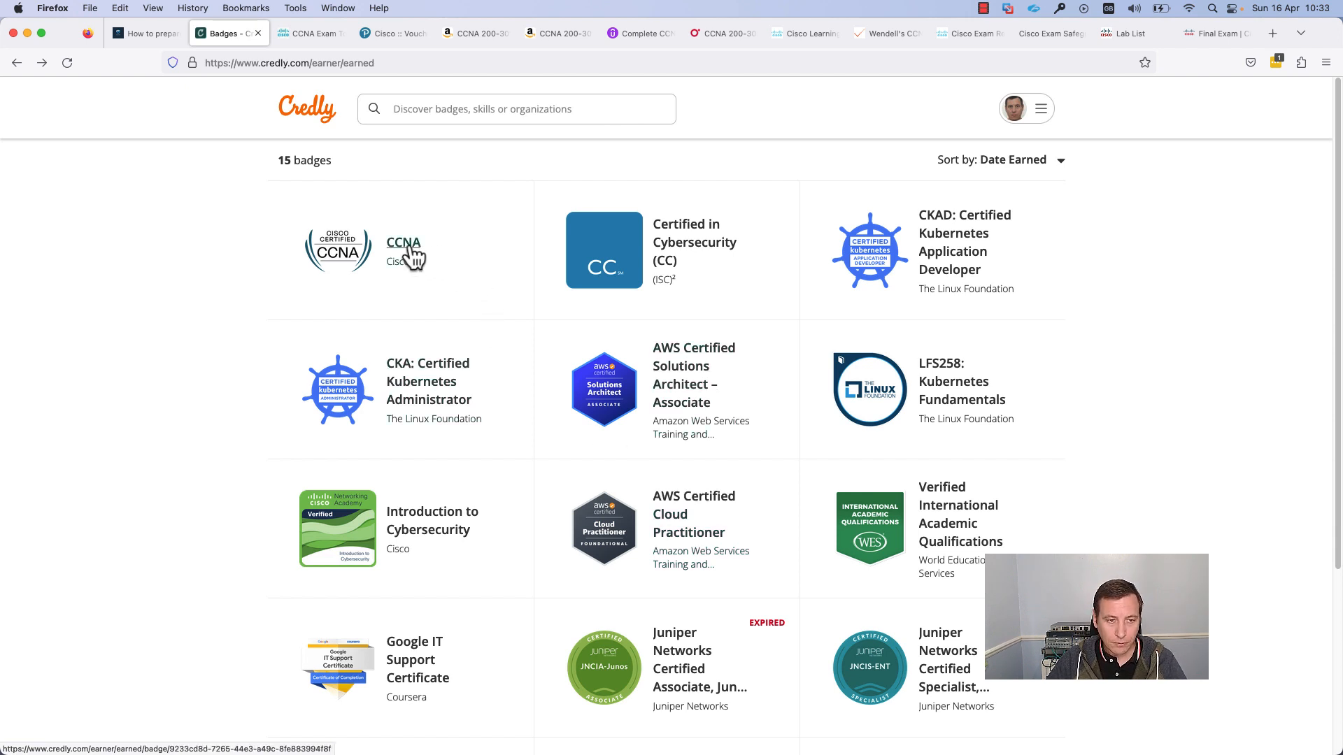
click(404, 243)
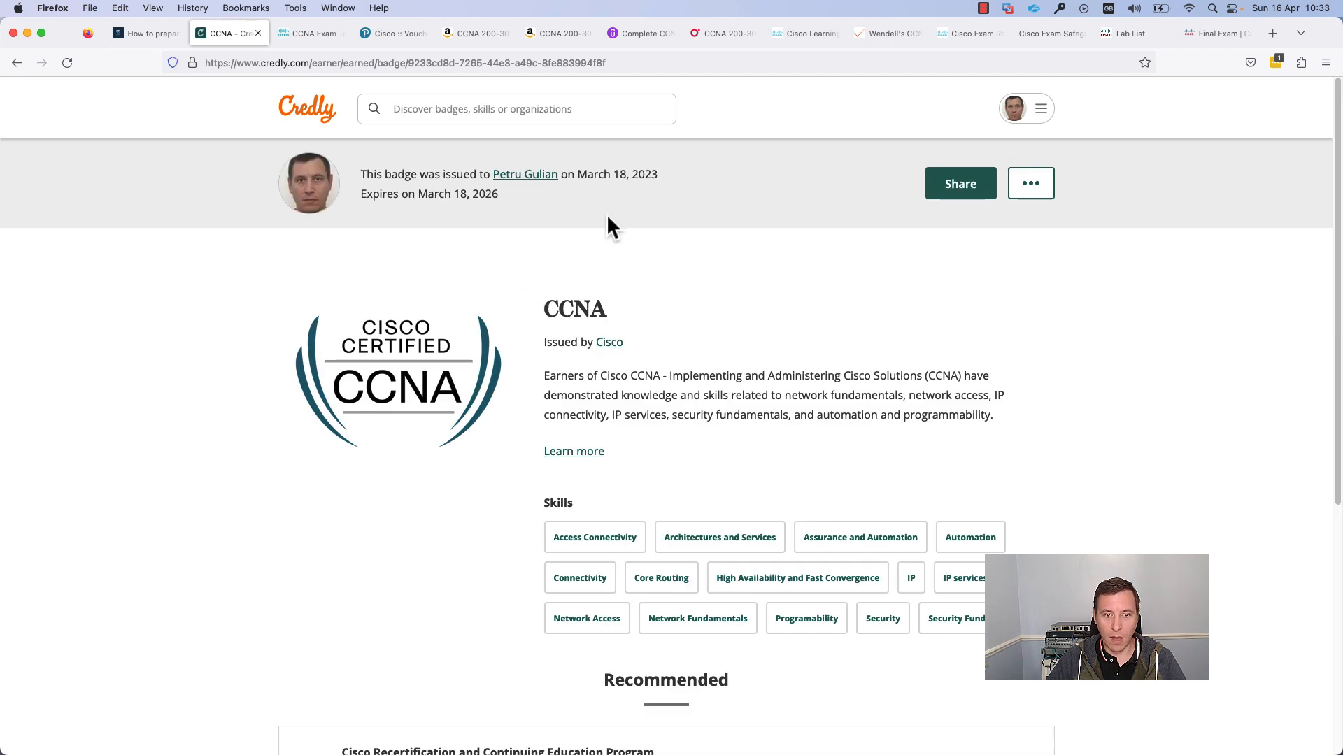
mouse_move(591, 241)
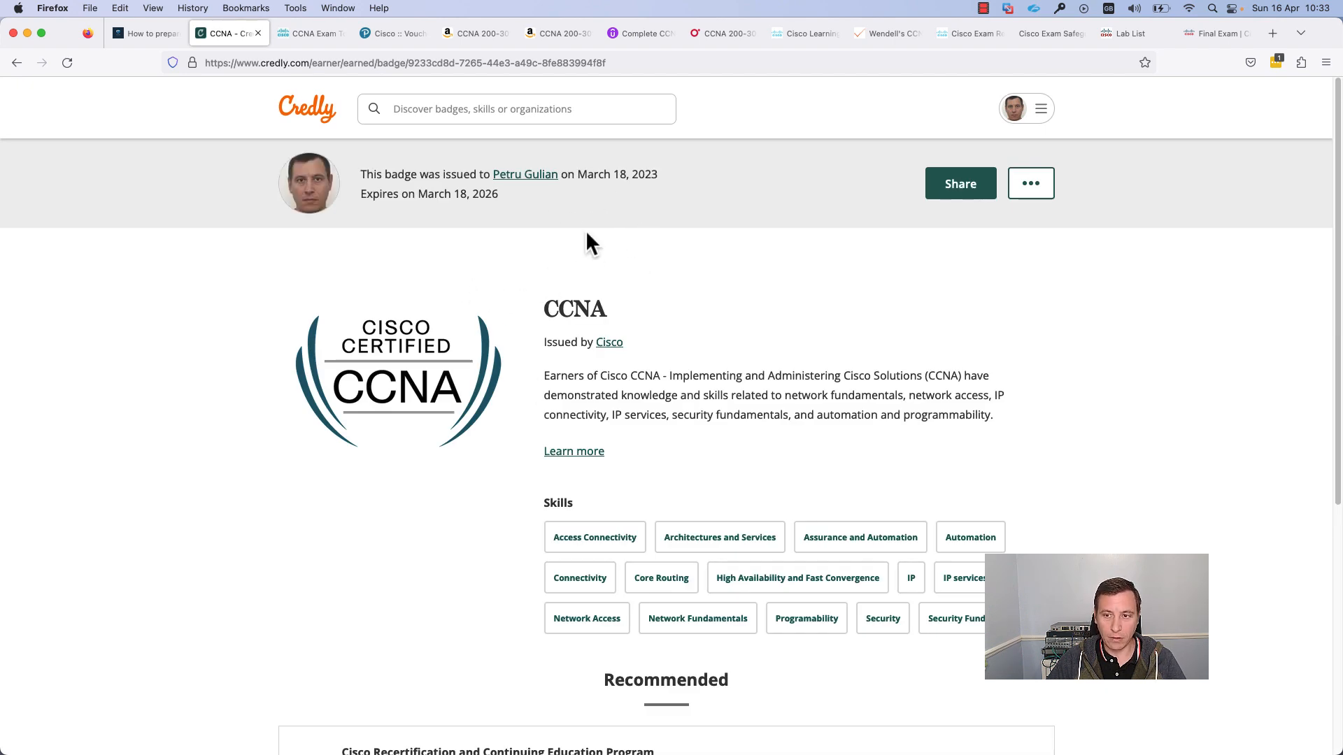
mouse_move(613, 267)
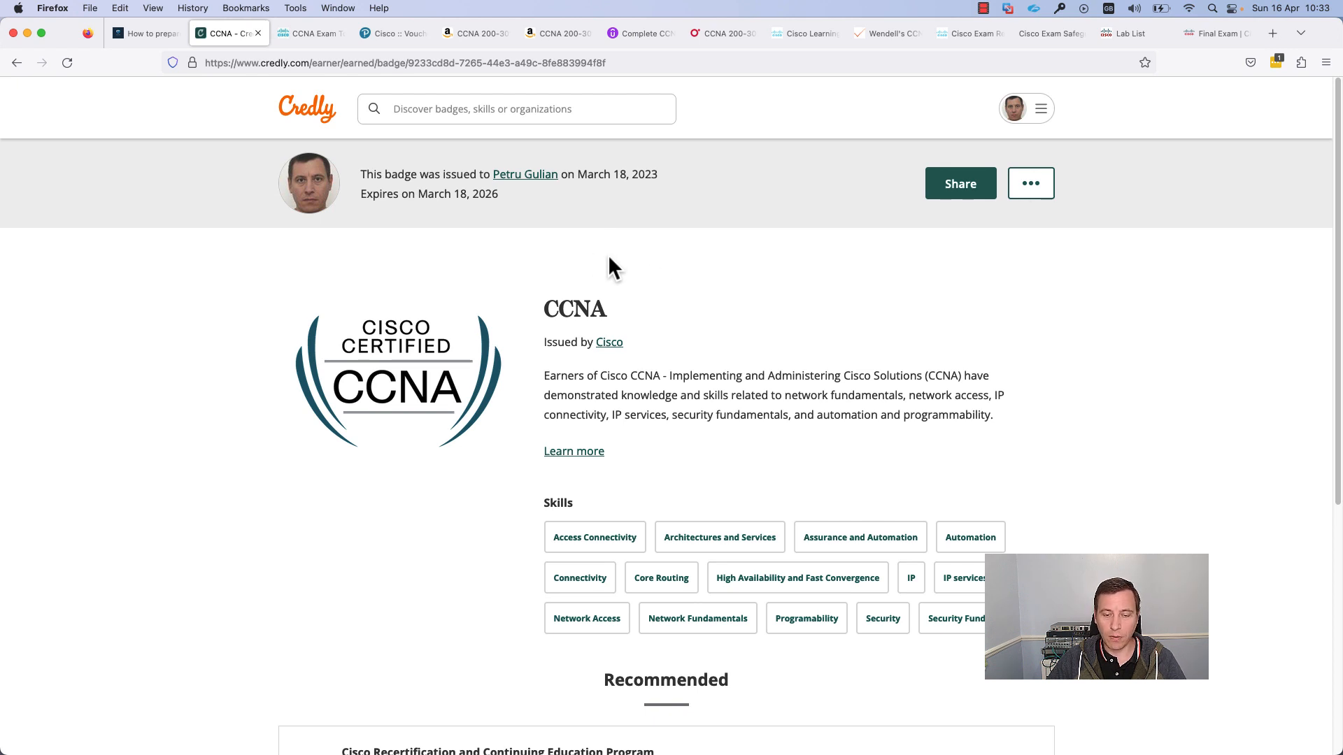
mouse_move(692, 316)
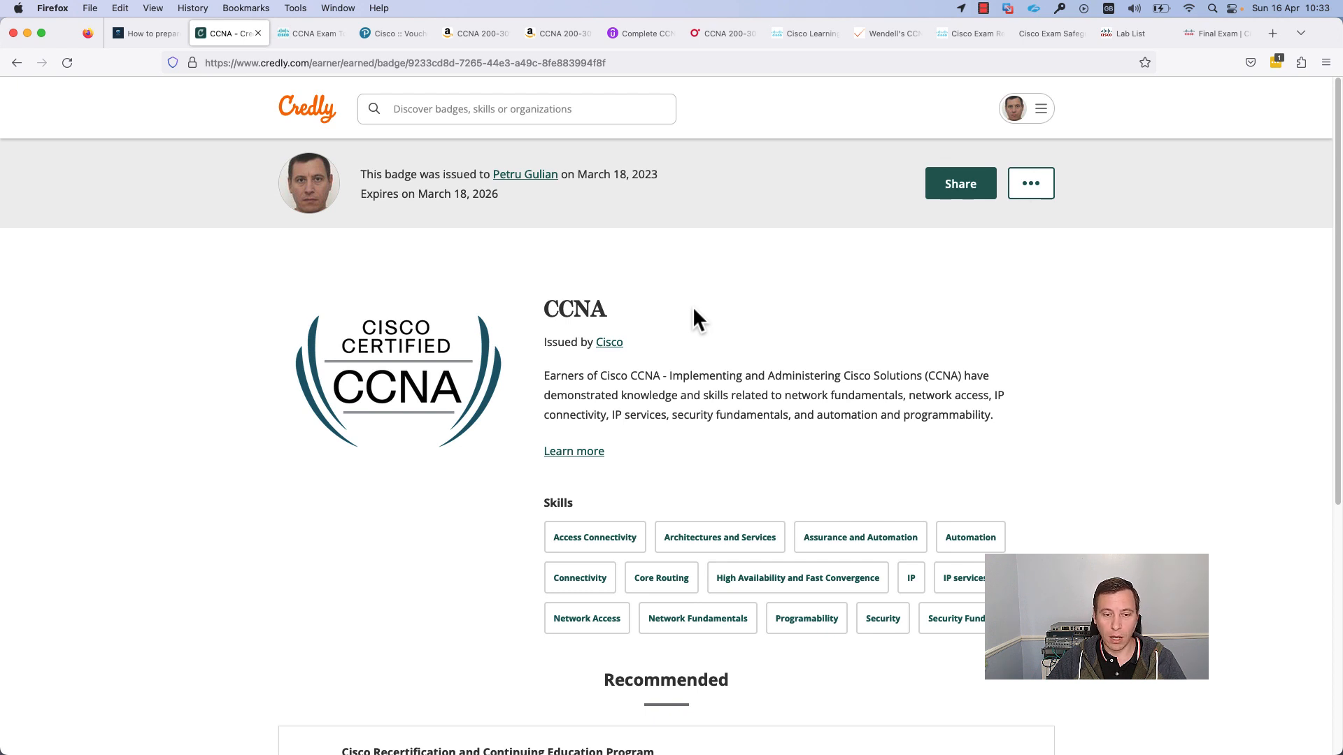
mouse_move(696, 317)
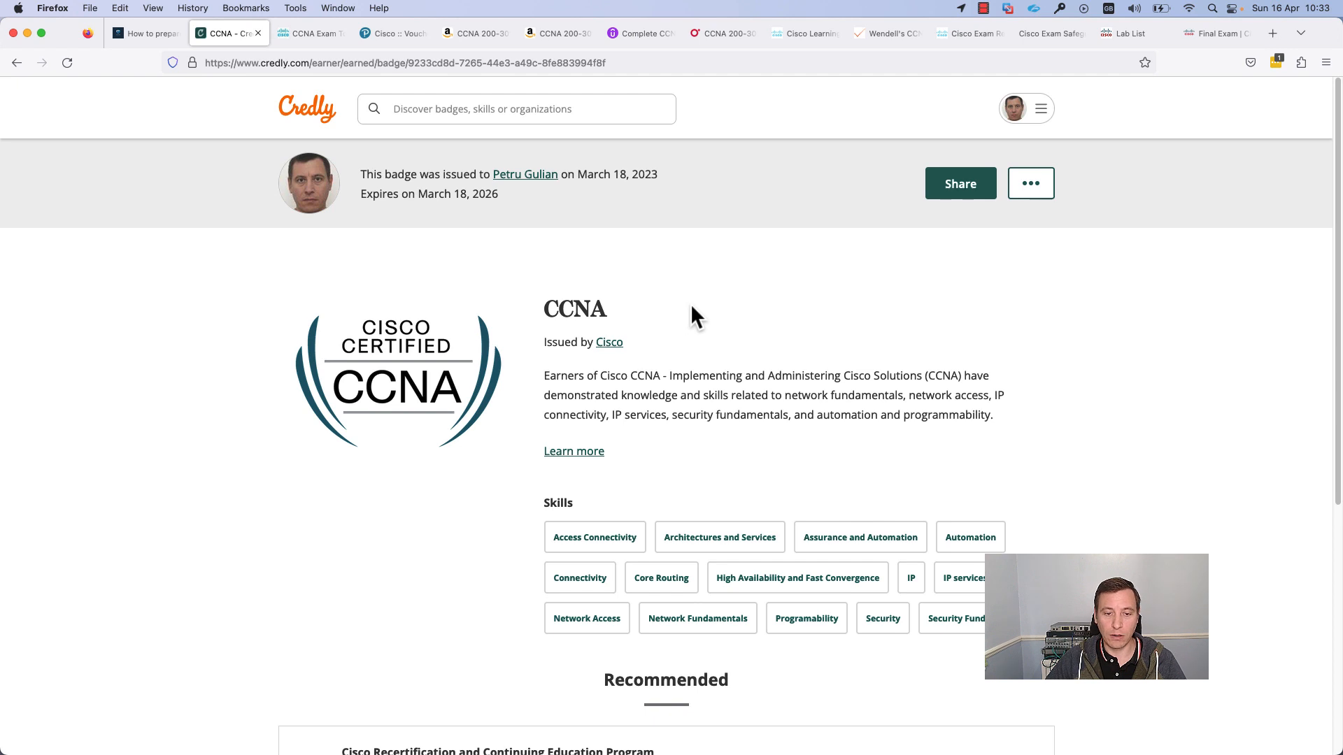
mouse_move(688, 318)
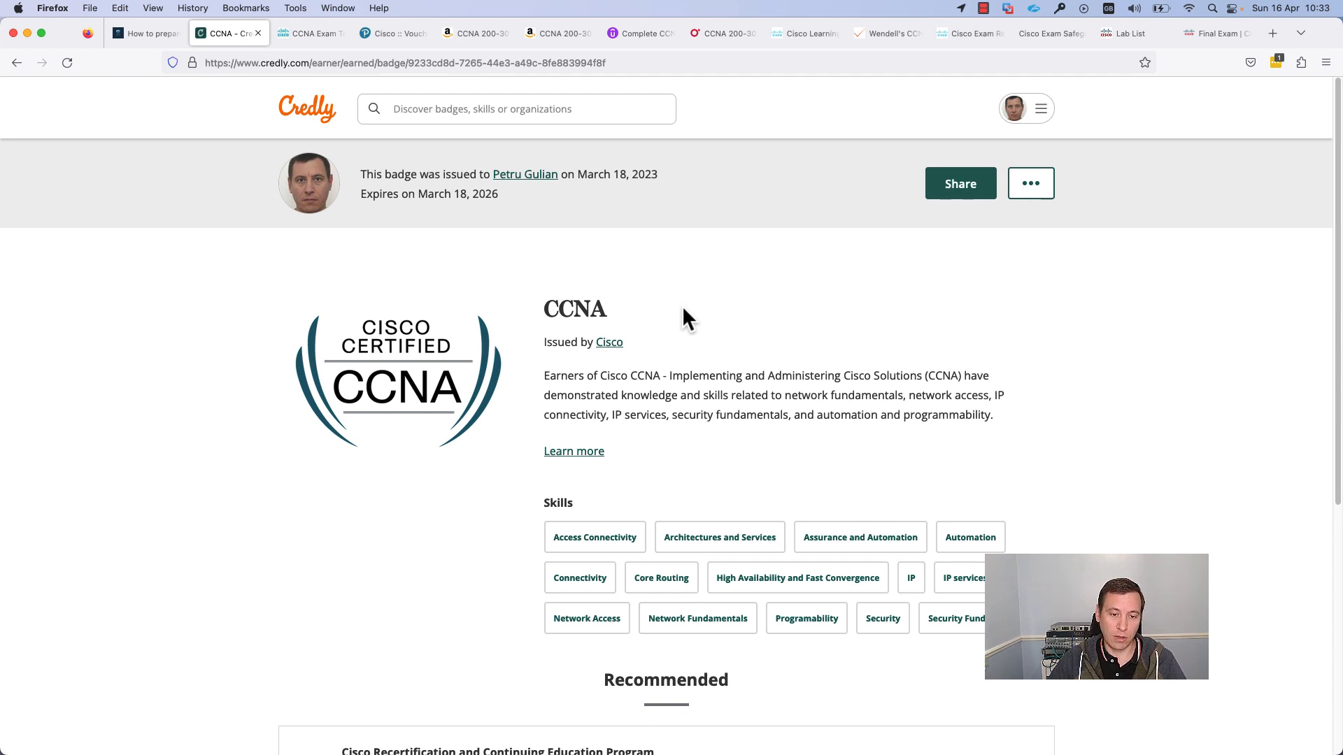
mouse_move(343, 144)
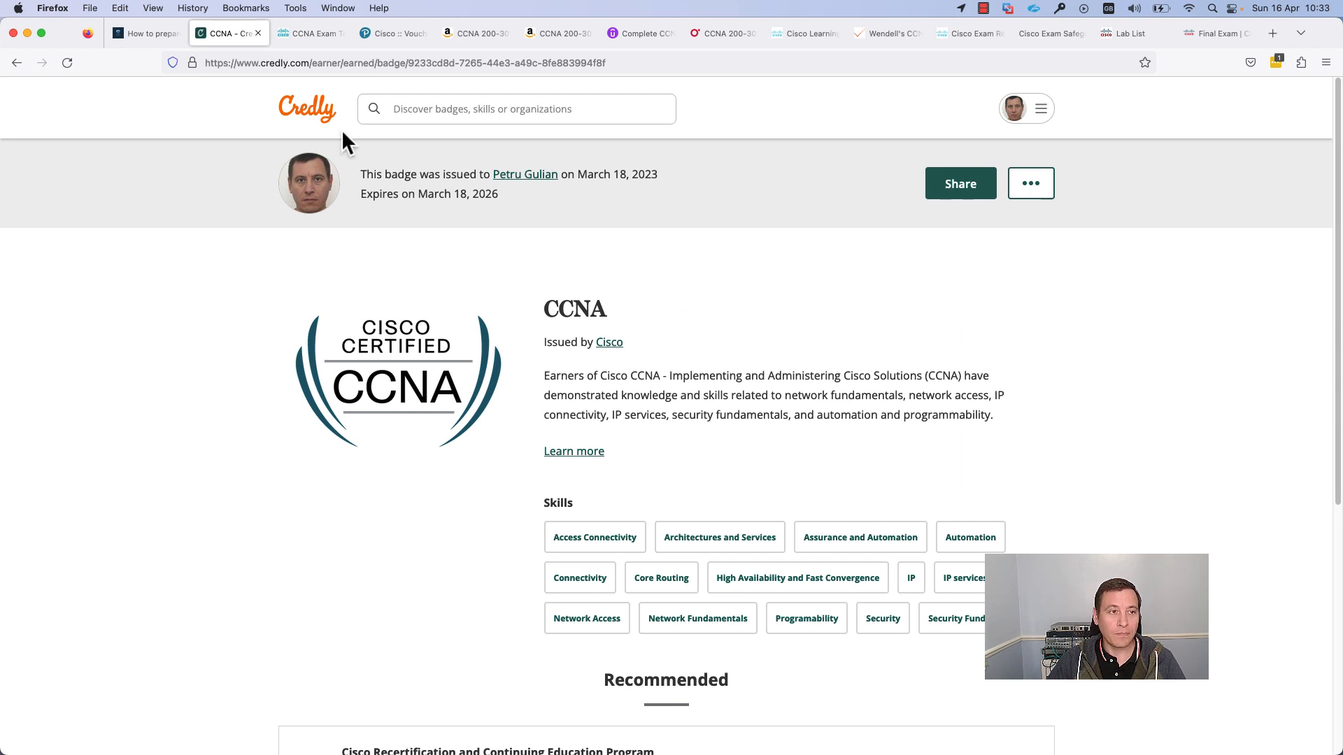
click(145, 33)
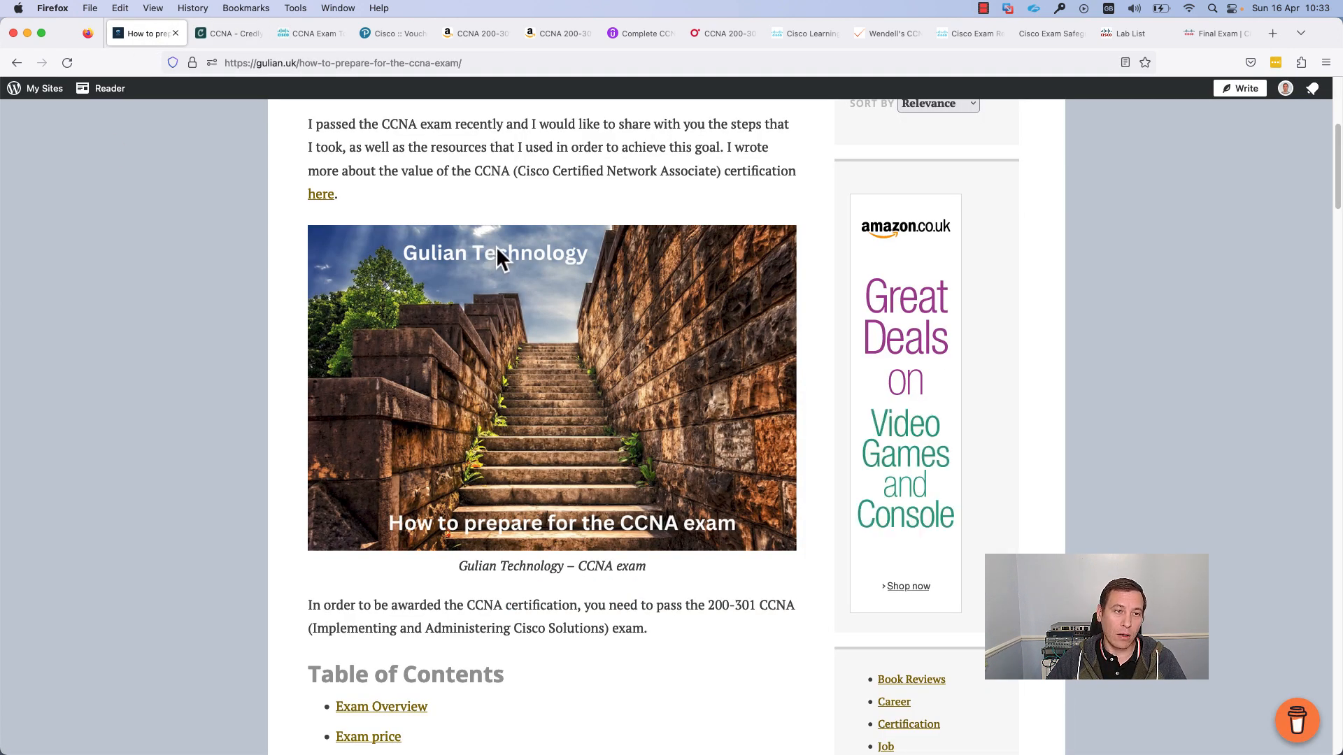
mouse_move(579, 232)
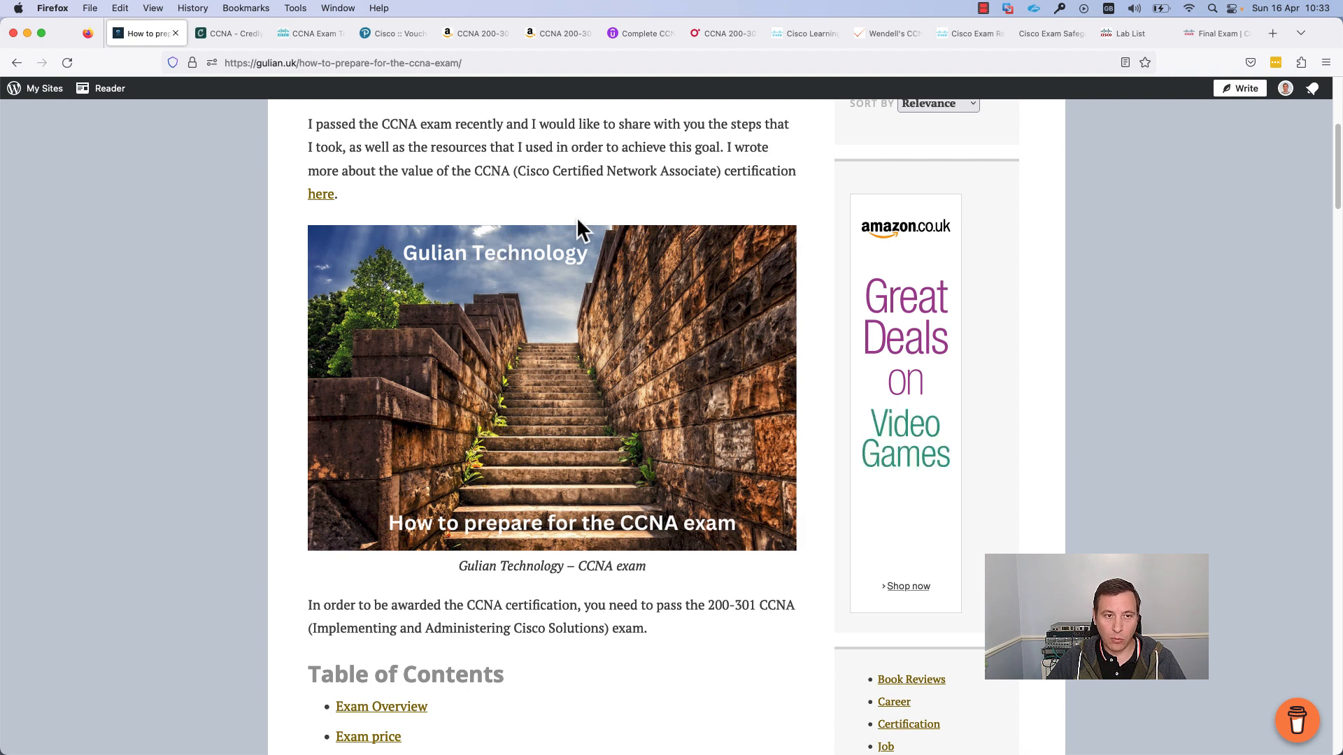
mouse_move(589, 172)
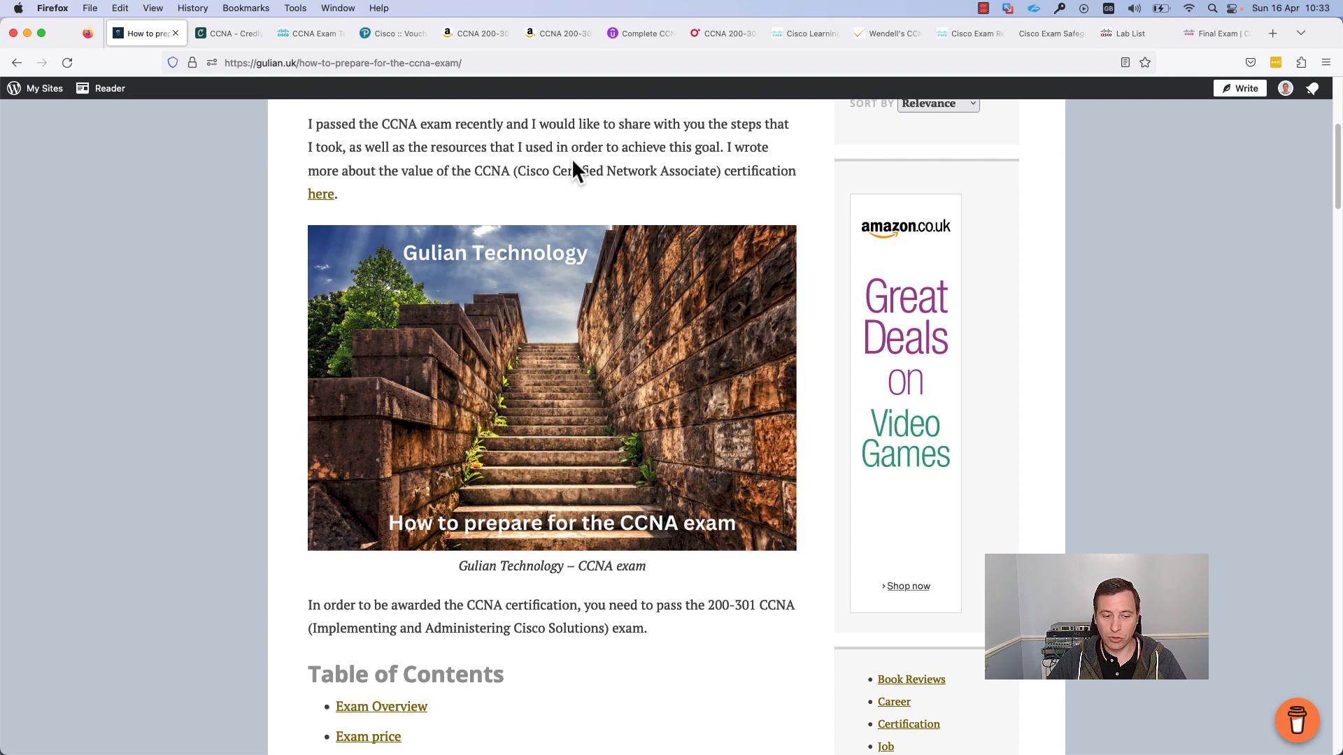
mouse_move(573, 161)
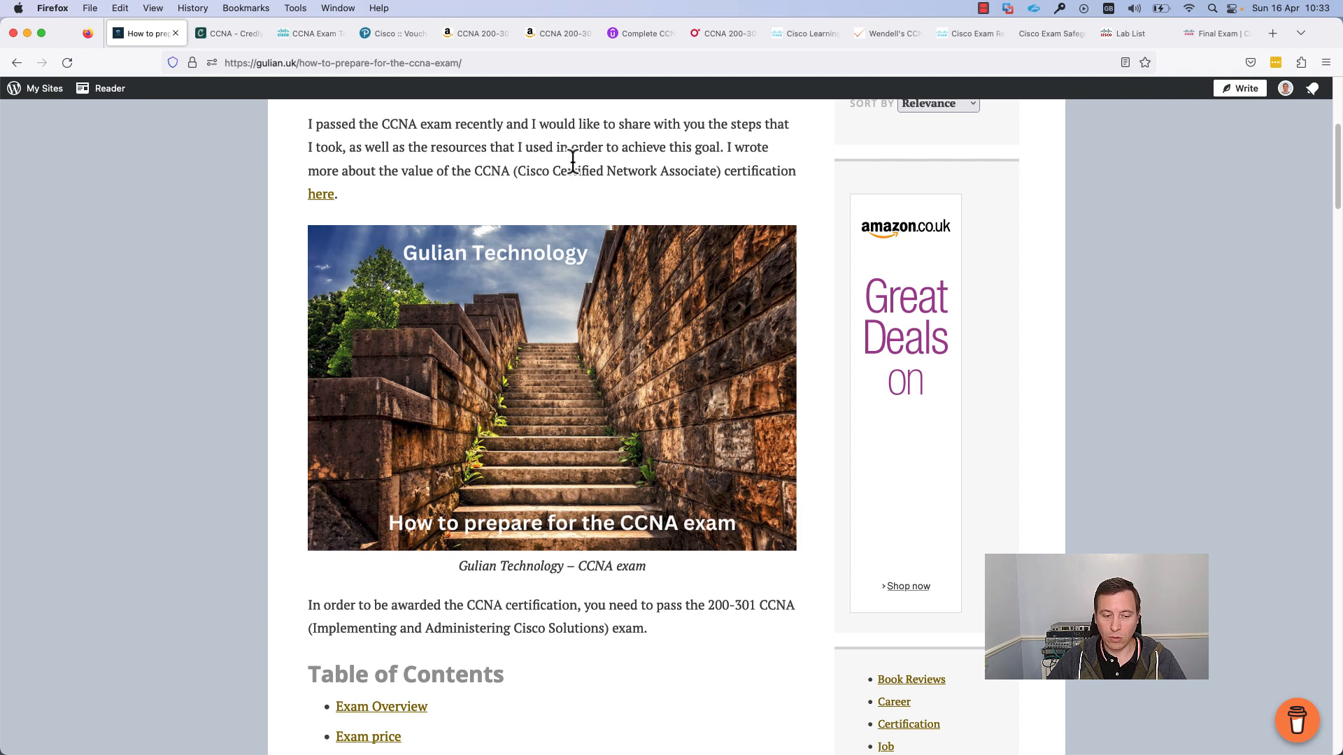
scroll(down, 3)
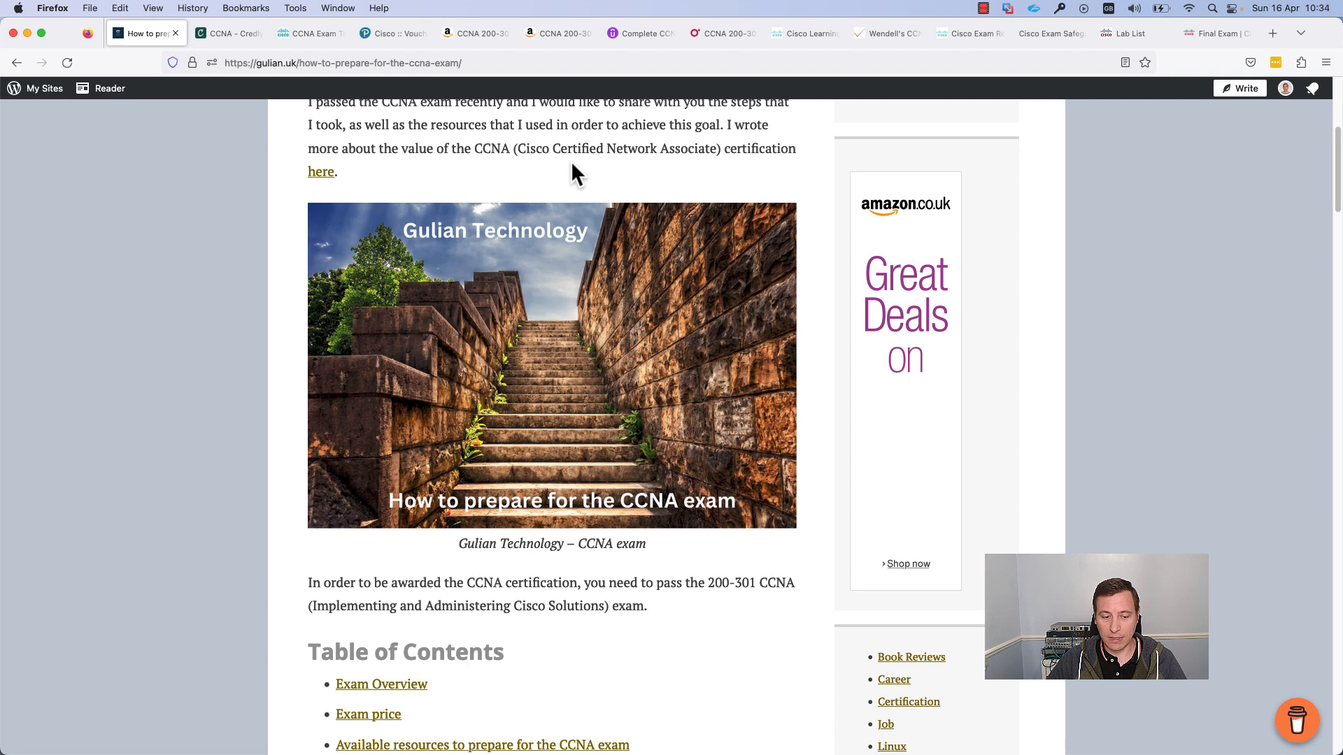
scroll(down, 3)
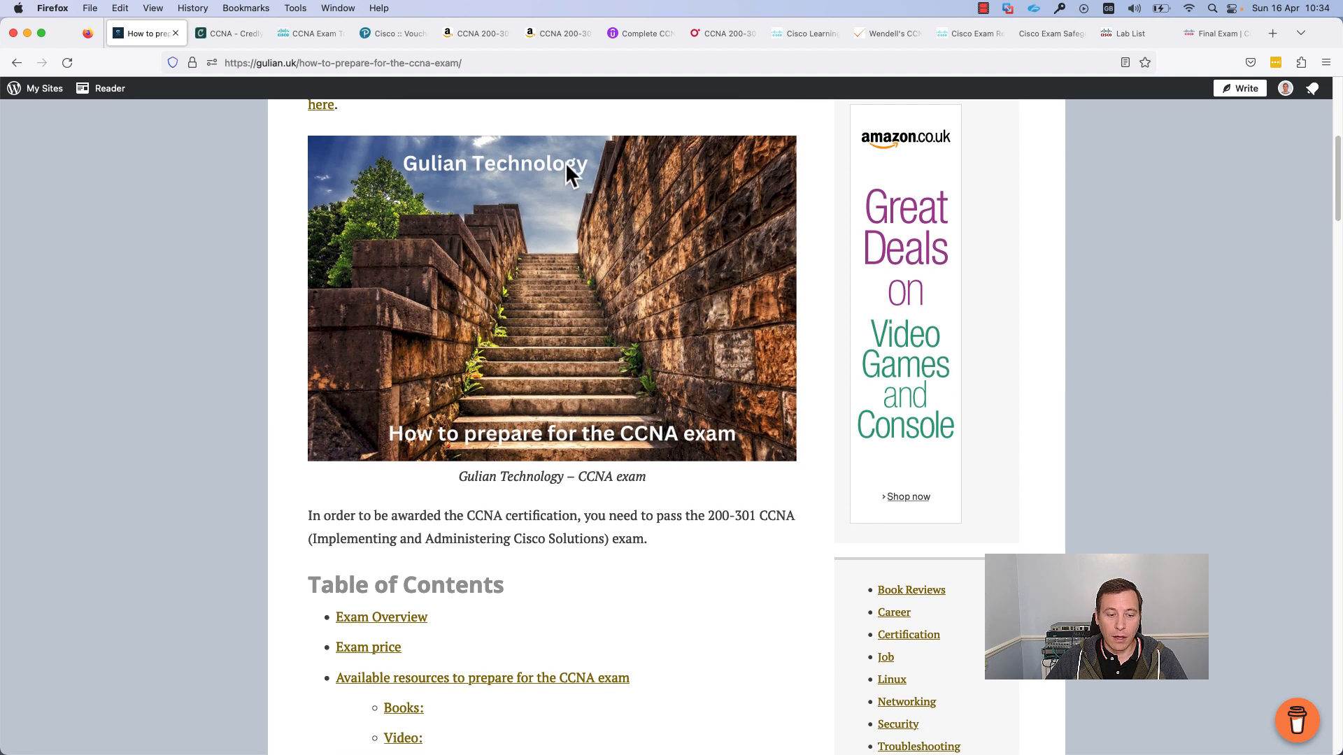
mouse_move(442, 266)
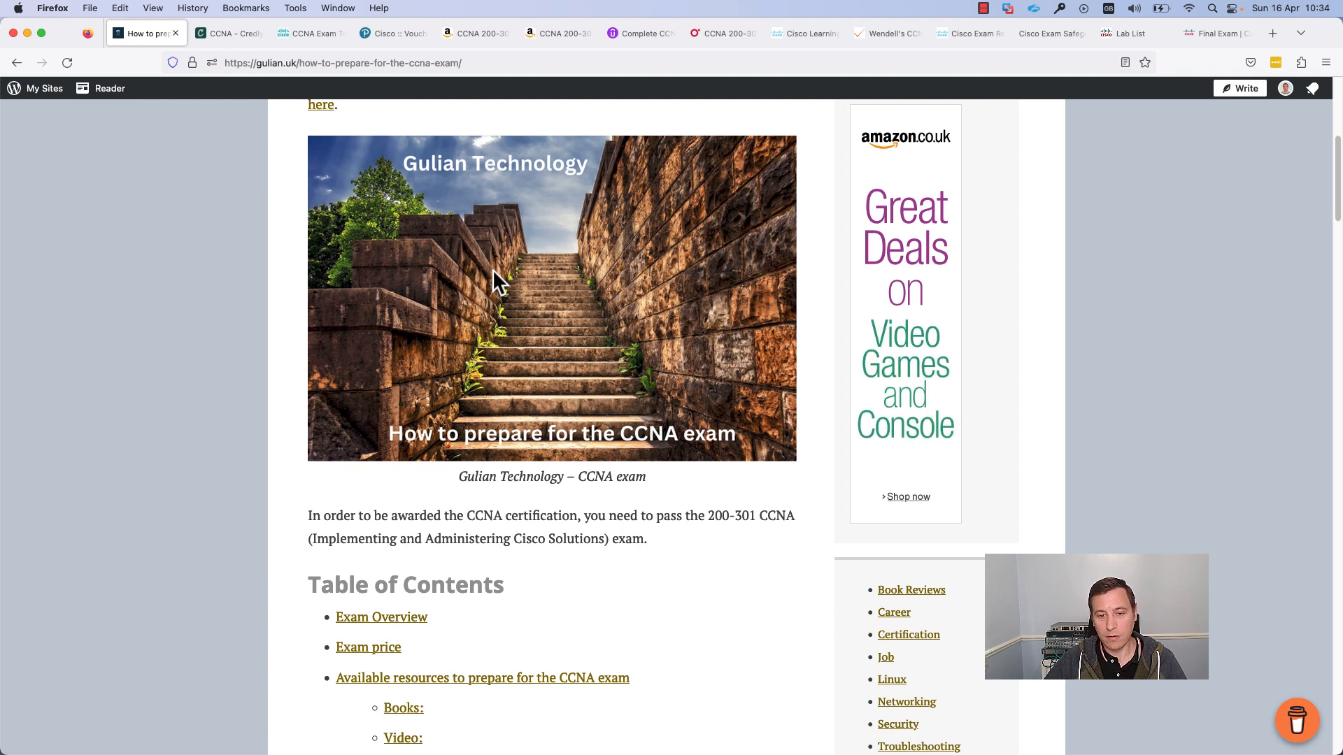
mouse_move(582, 343)
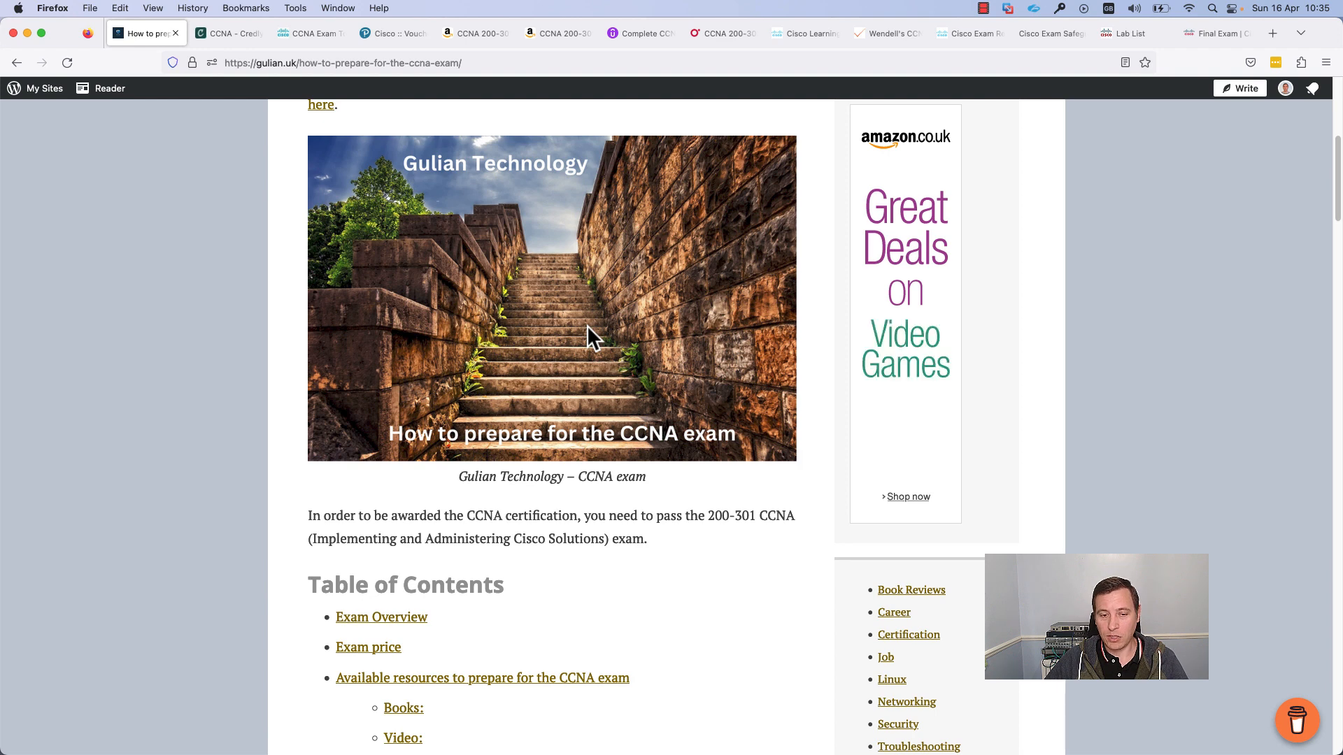
mouse_move(571, 354)
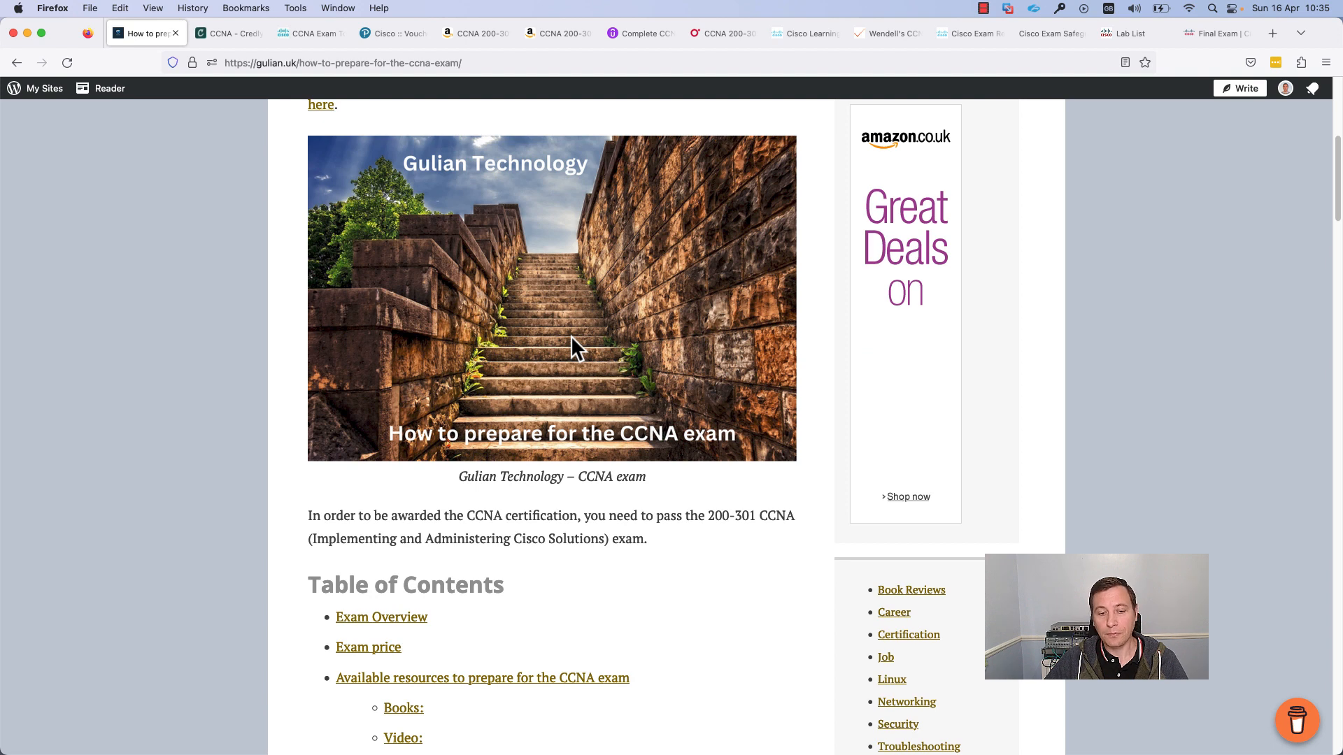
scroll(down, 3)
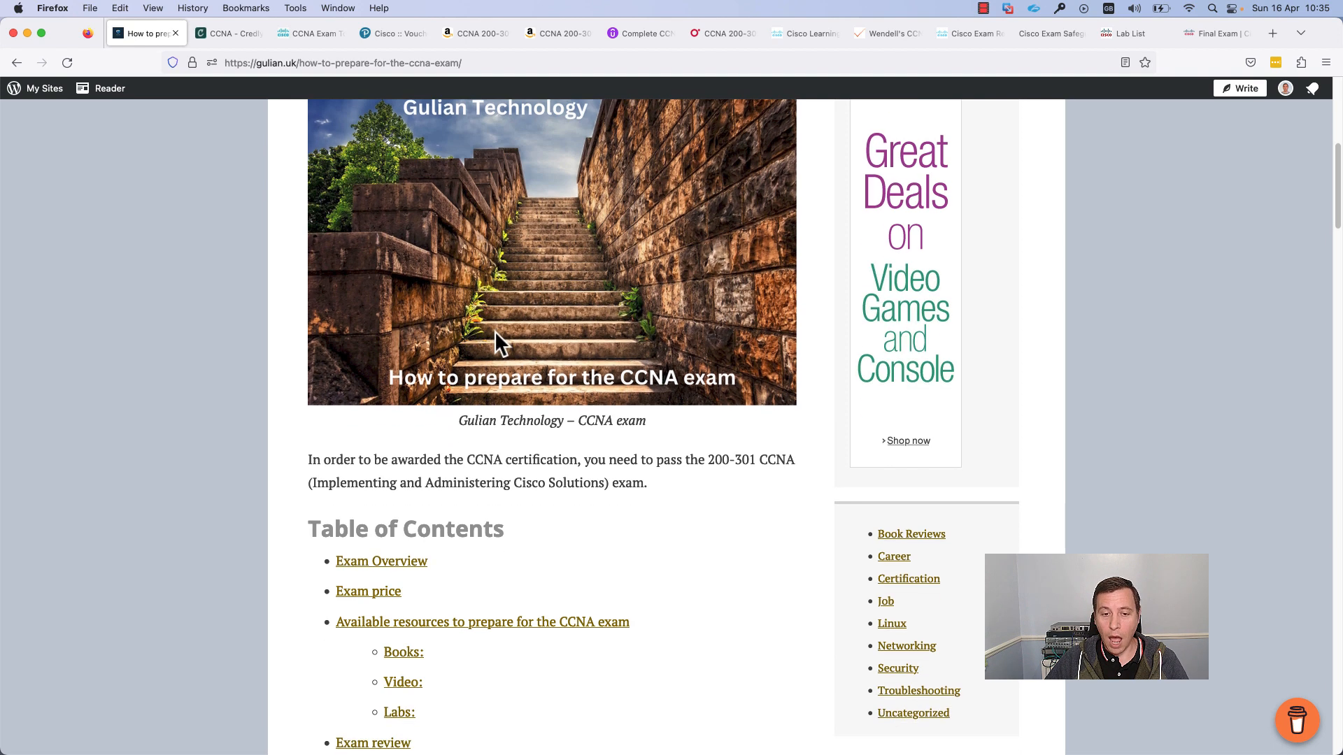
scroll(down, 3)
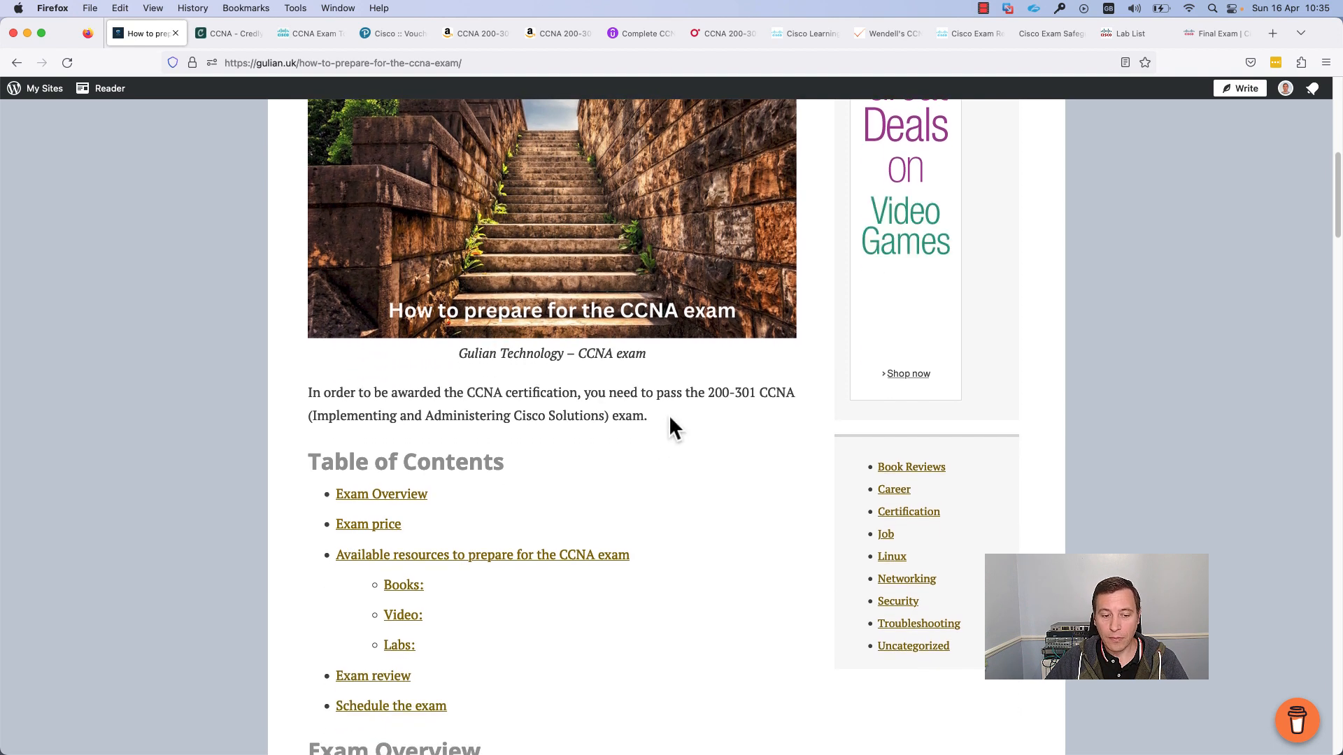
Step: On the 200-301 Exam Topics page, expand, review and collapse 1.0 Network Fundamentals
click(309, 33)
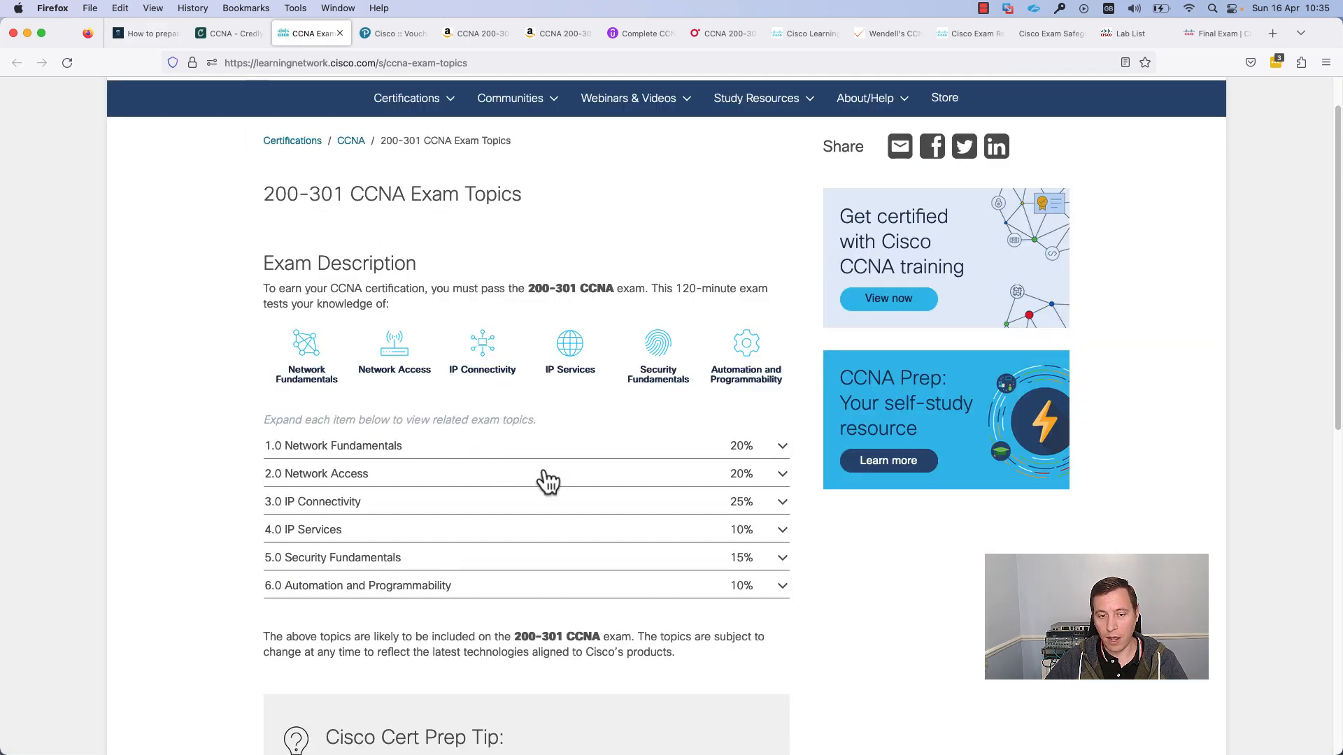
mouse_move(445, 431)
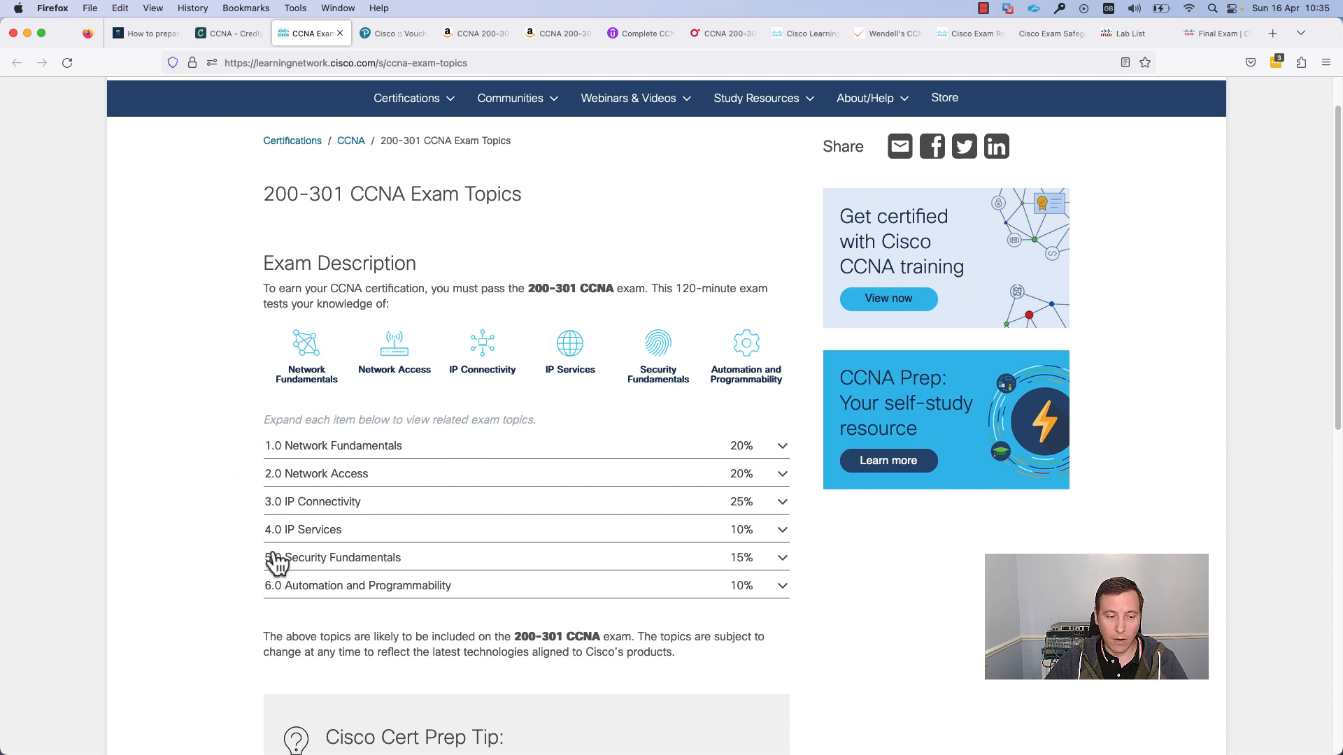
mouse_move(411, 455)
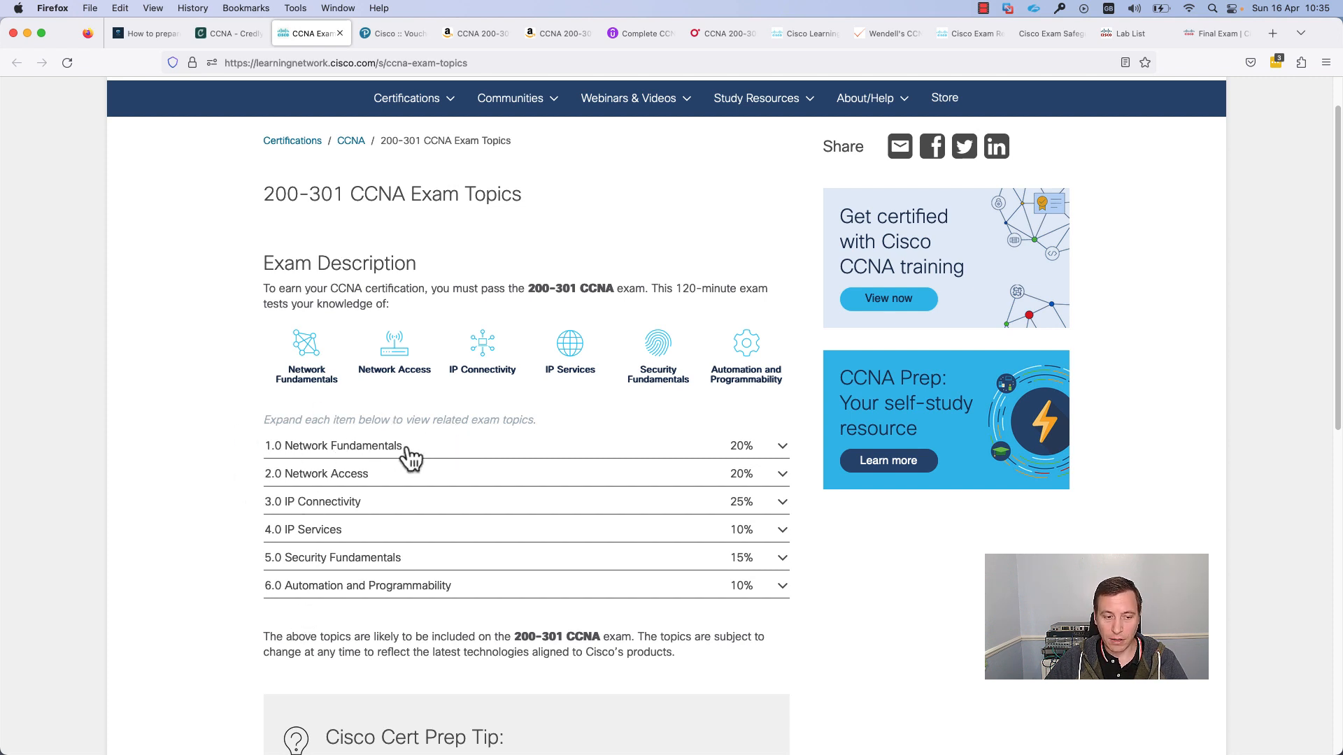
mouse_move(724, 469)
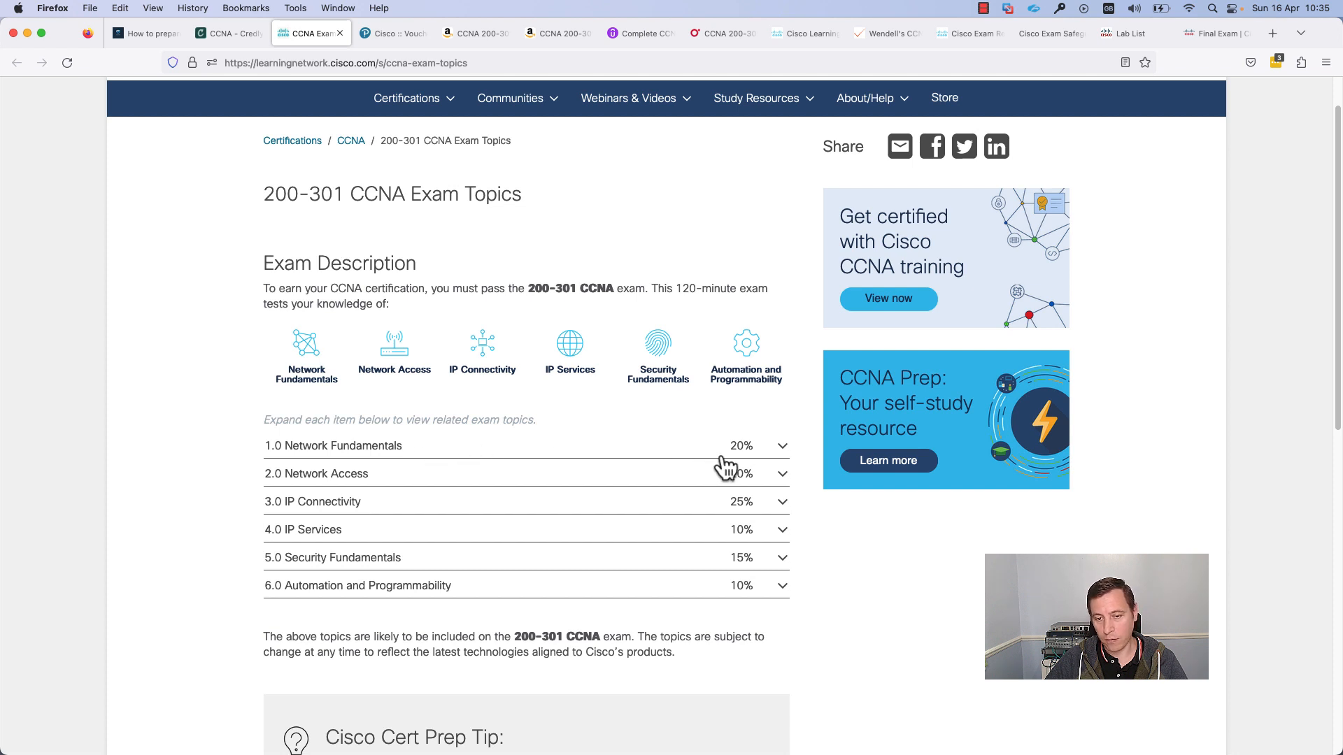
mouse_move(732, 469)
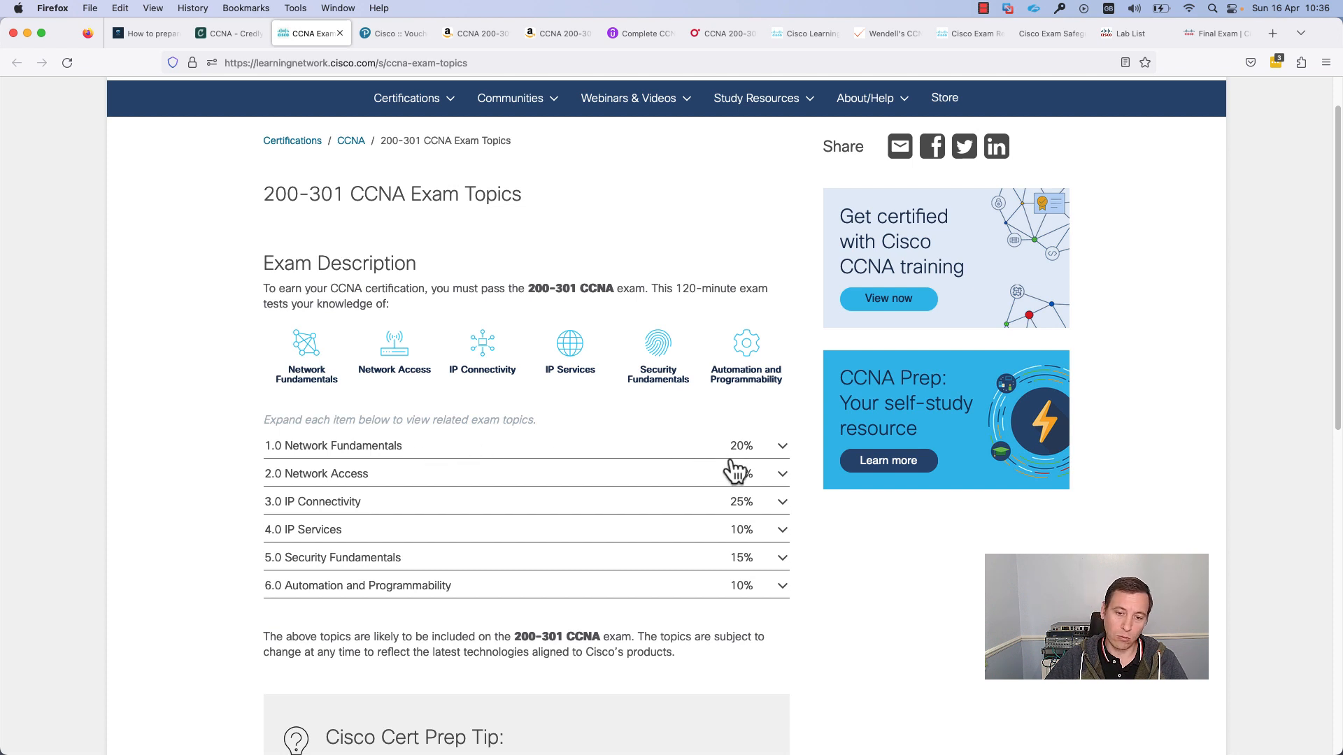
mouse_move(687, 449)
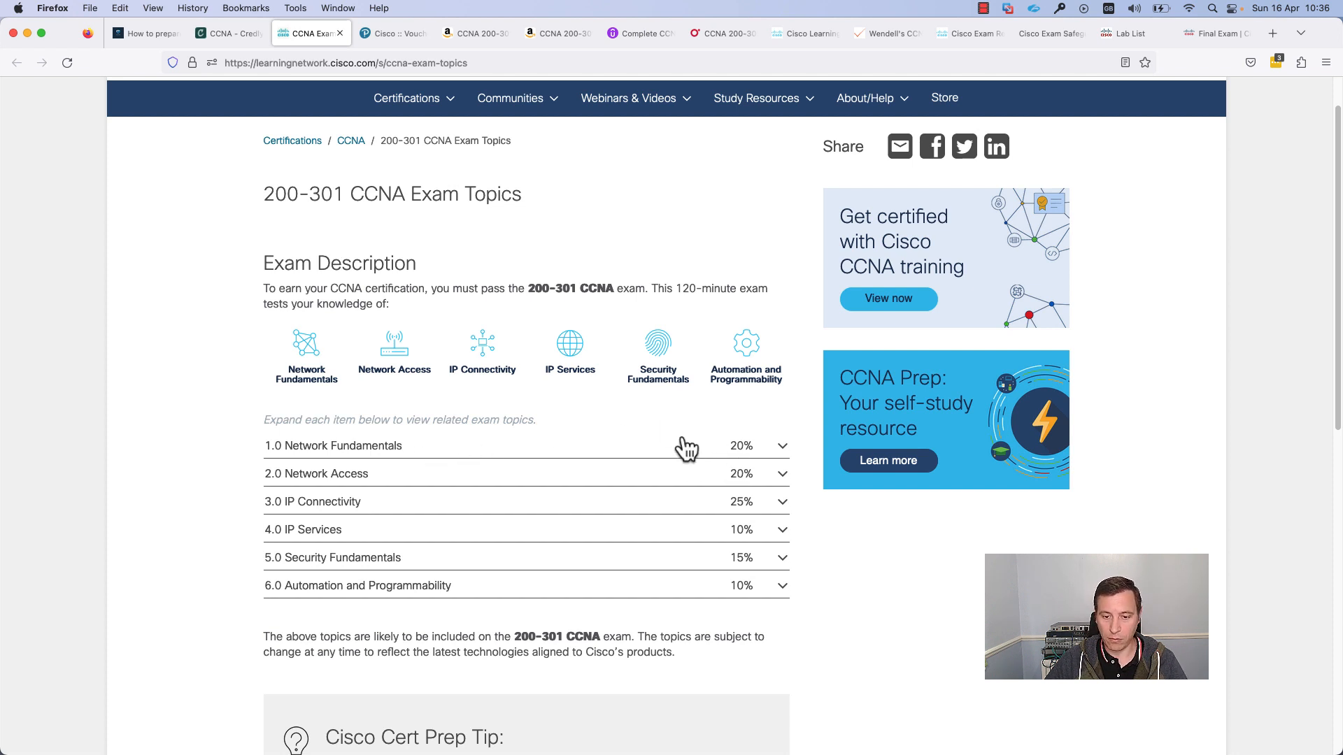
mouse_move(340, 495)
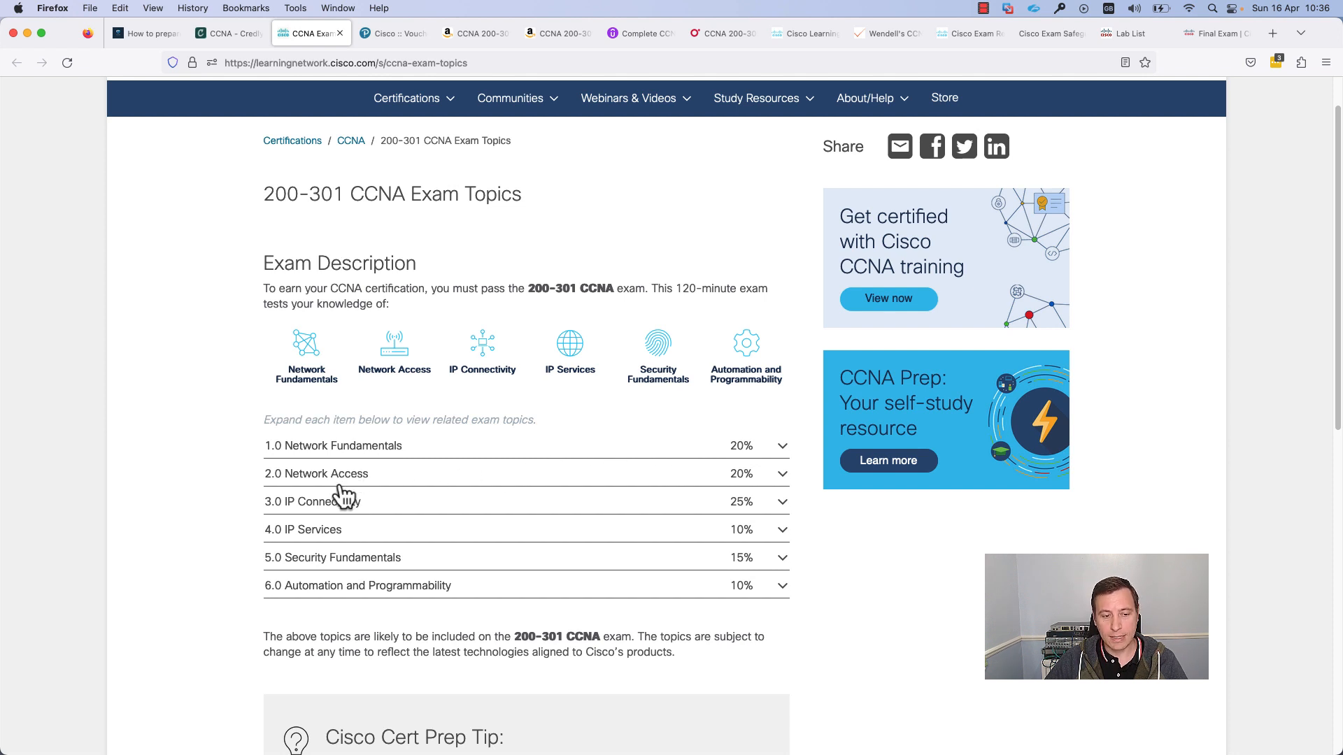
mouse_move(340, 580)
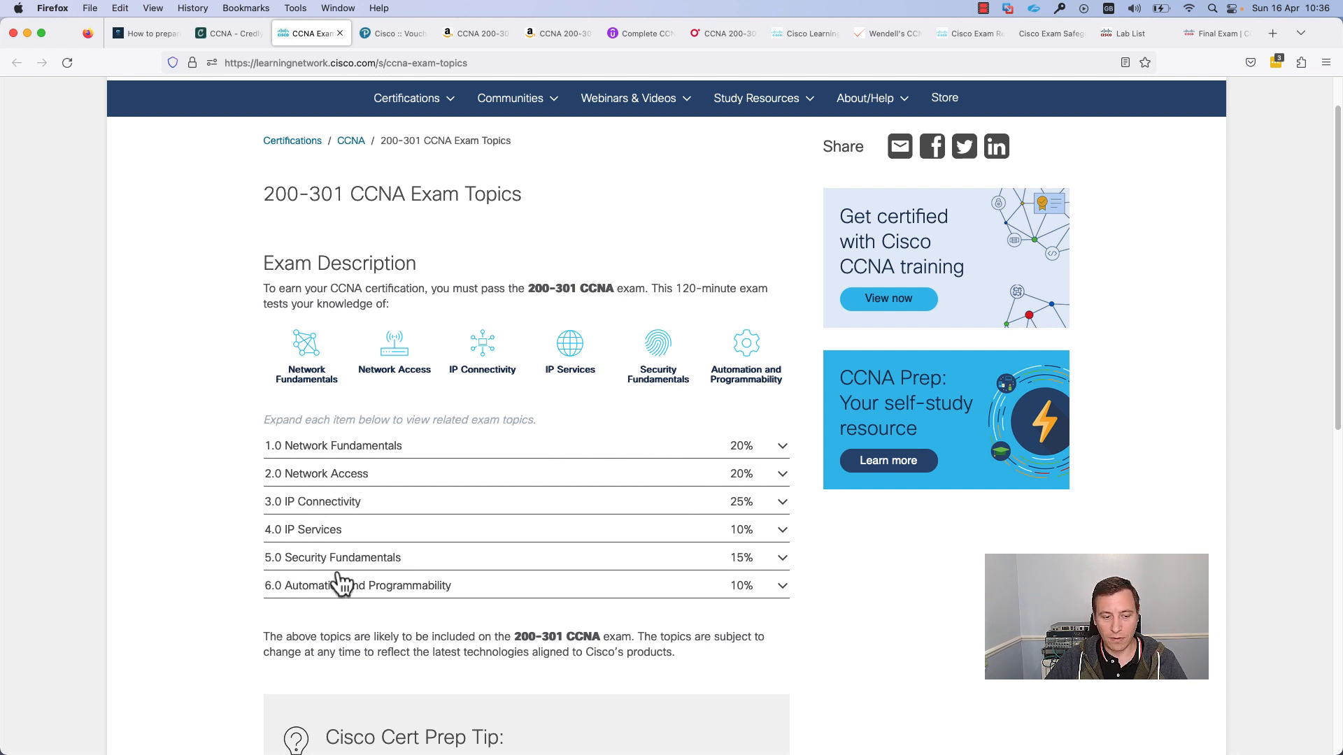
mouse_move(473, 610)
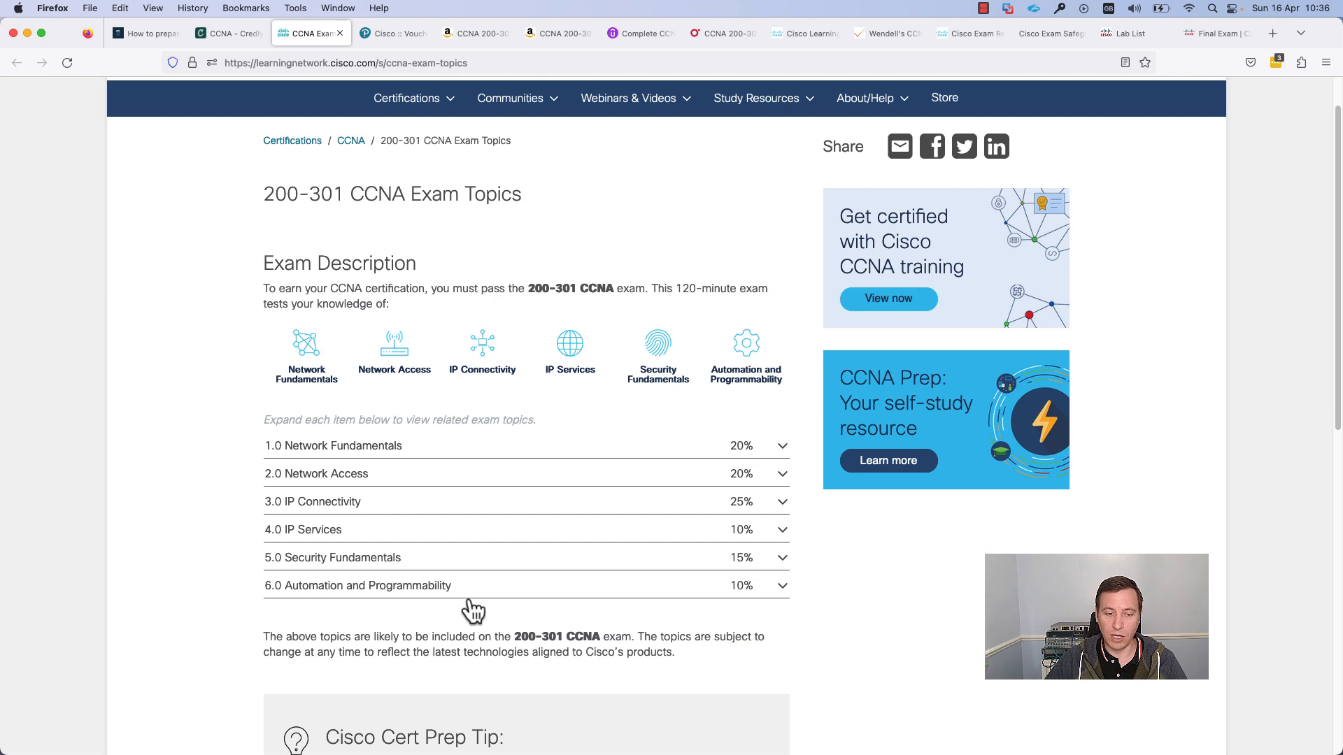
mouse_move(385, 432)
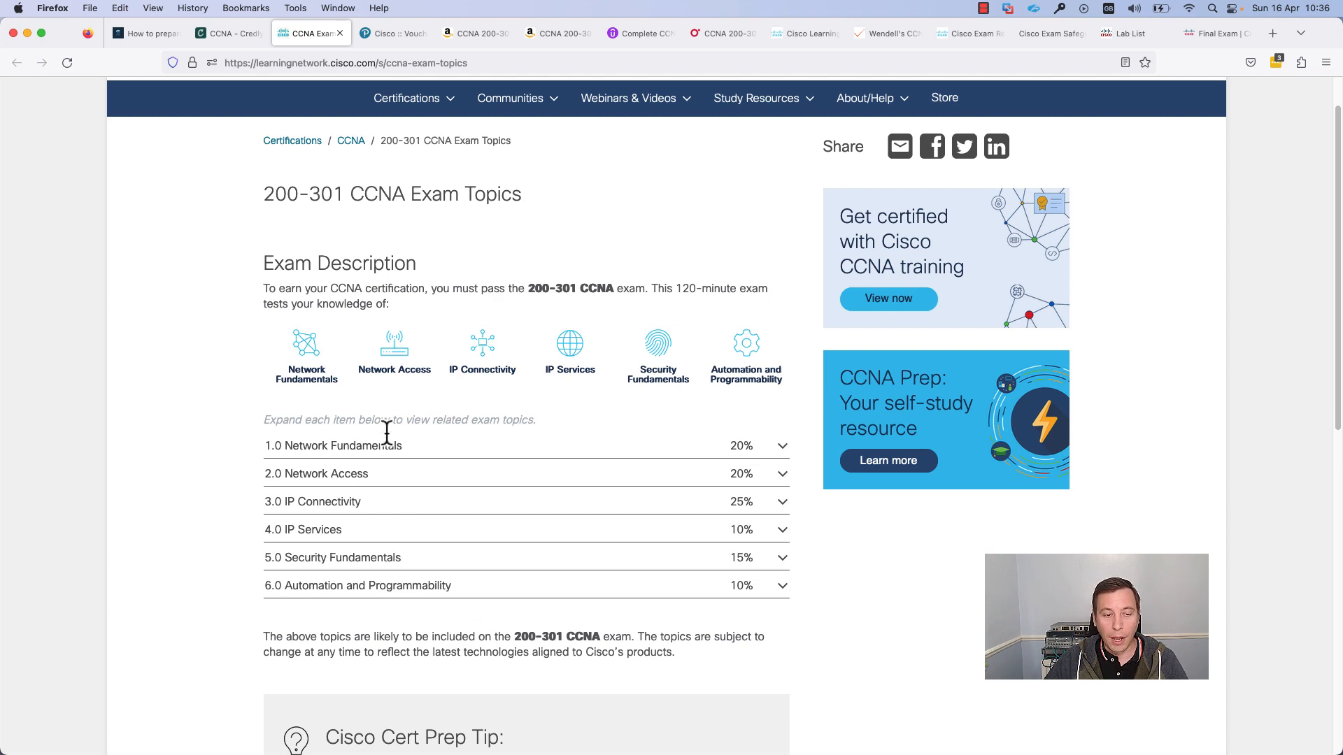
click(779, 446)
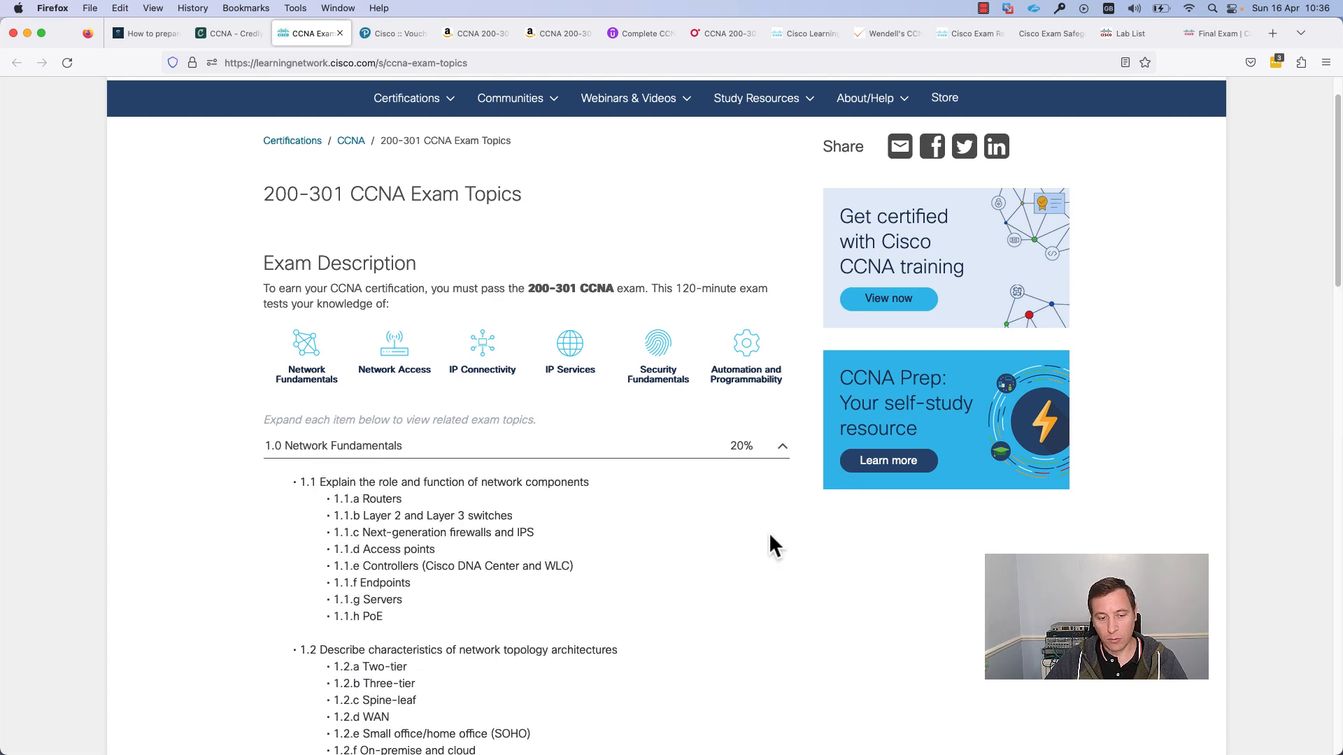
scroll(down, 3)
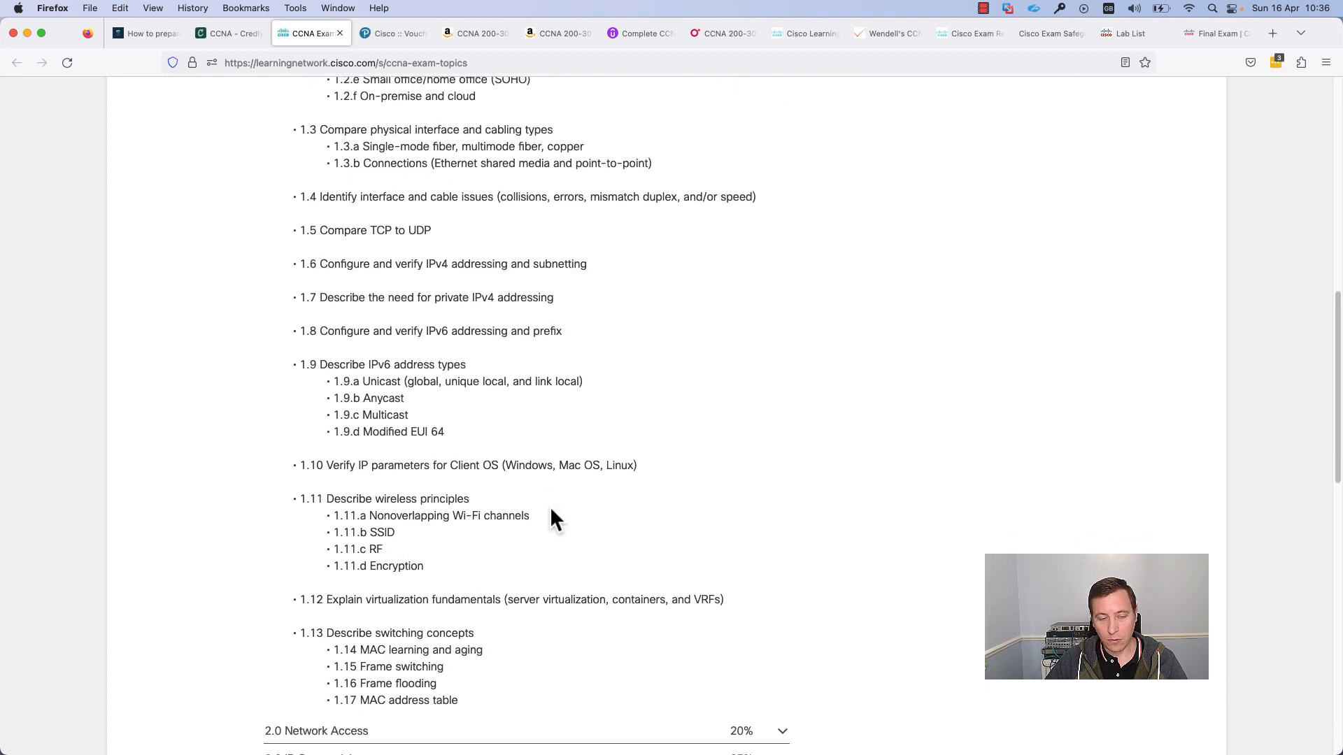
scroll(down, 3)
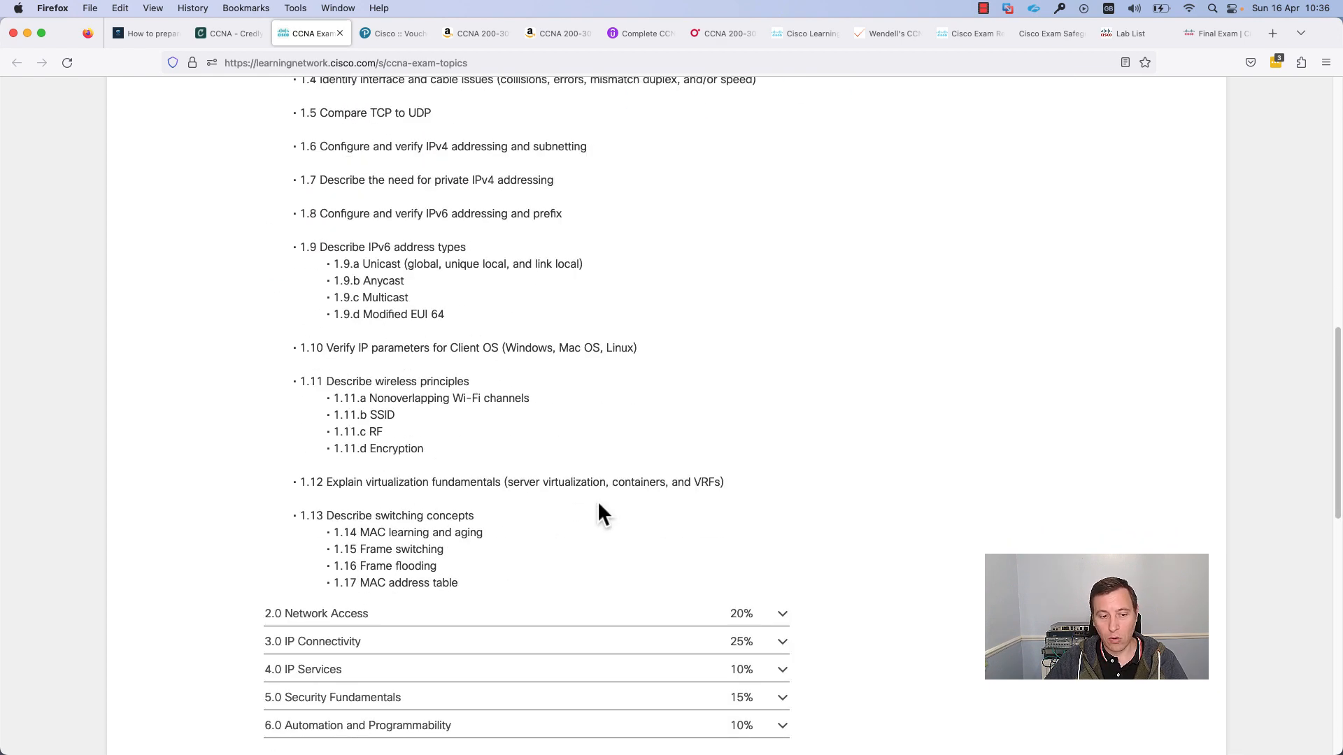
scroll(up, 3)
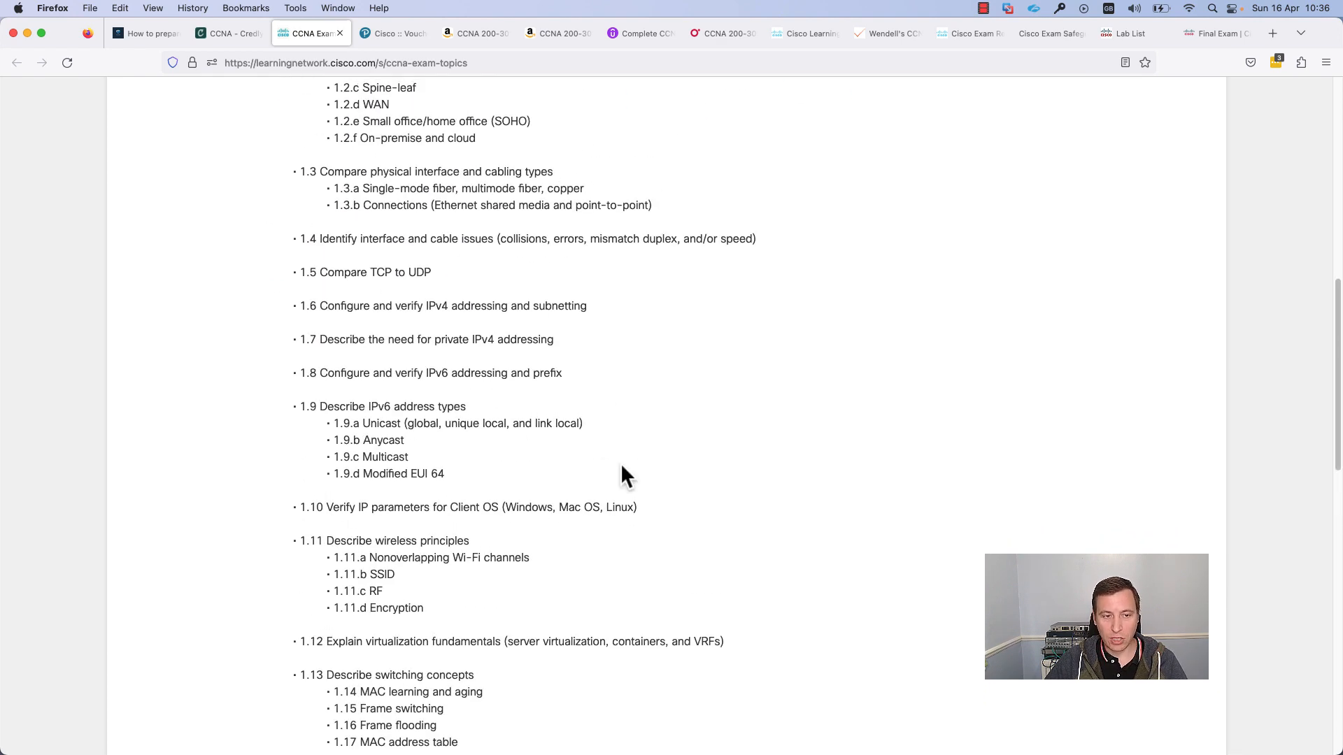
scroll(up, 3)
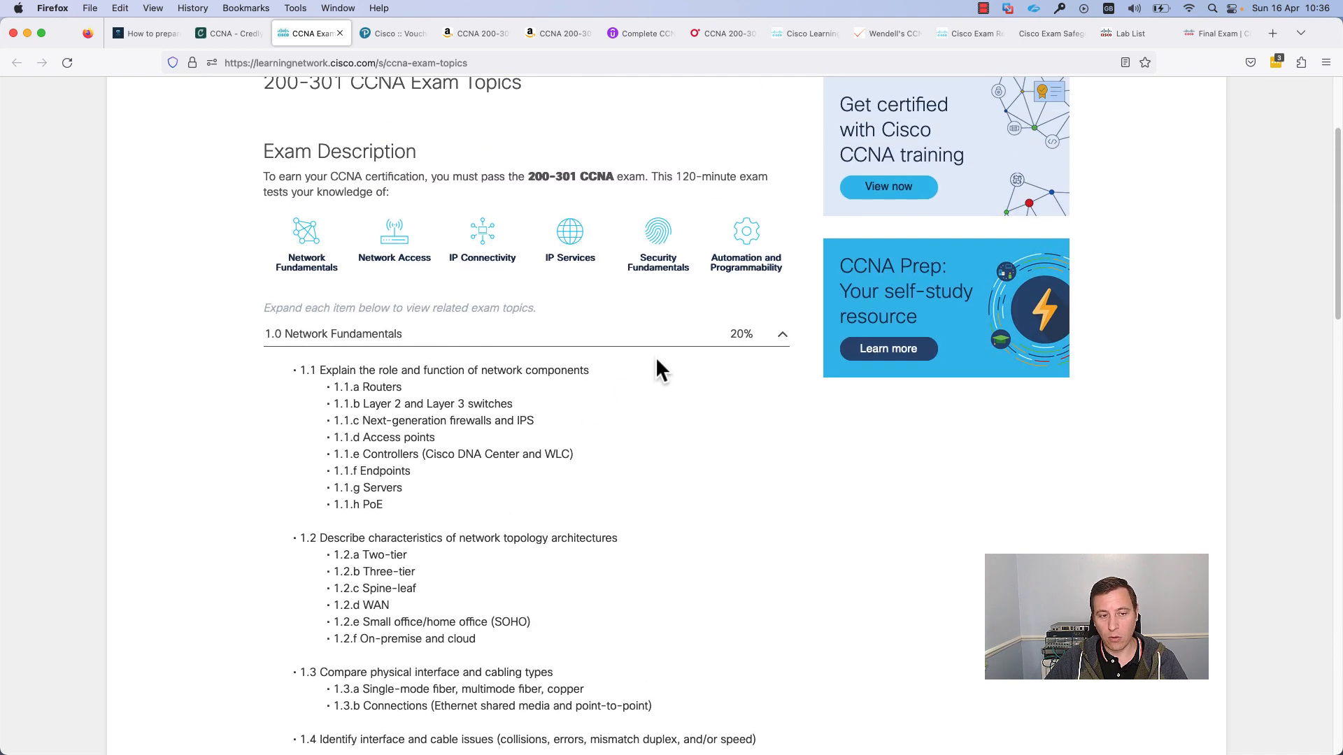
mouse_move(784, 352)
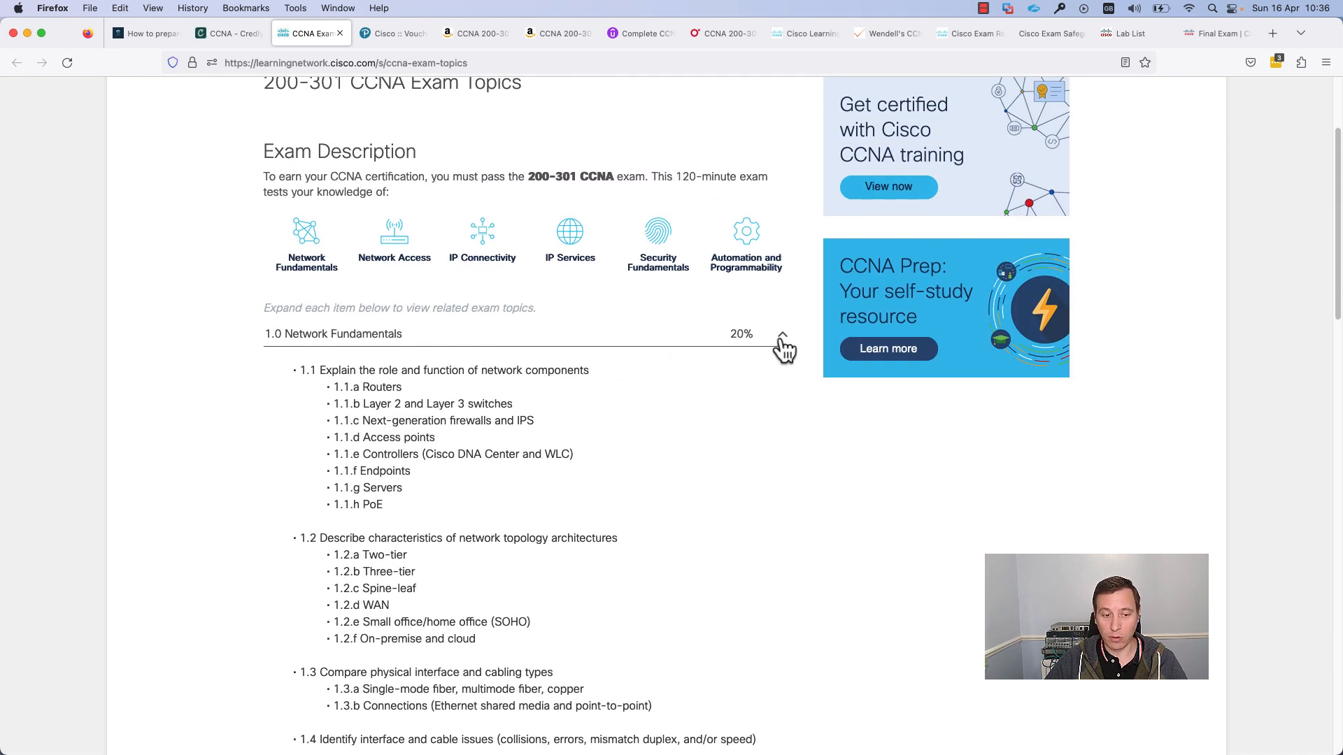
click(780, 333)
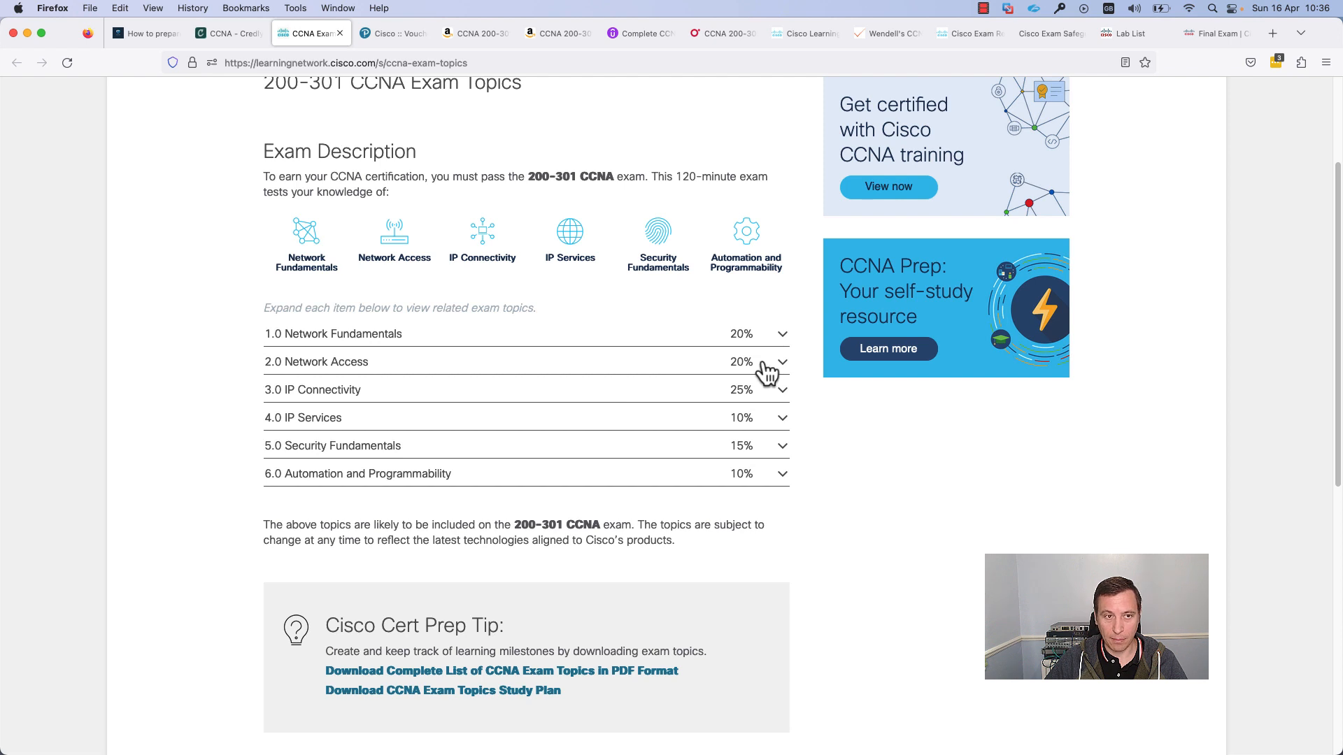
mouse_move(470, 184)
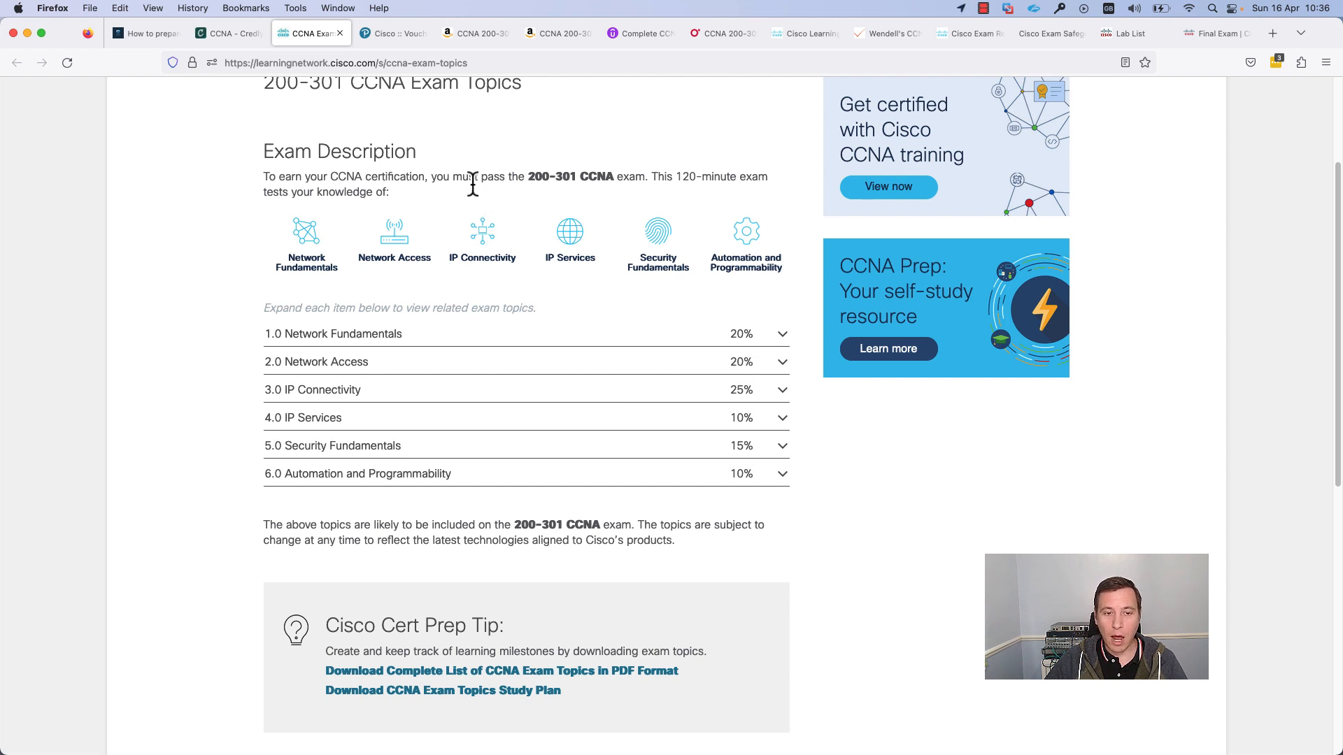
mouse_move(444, 140)
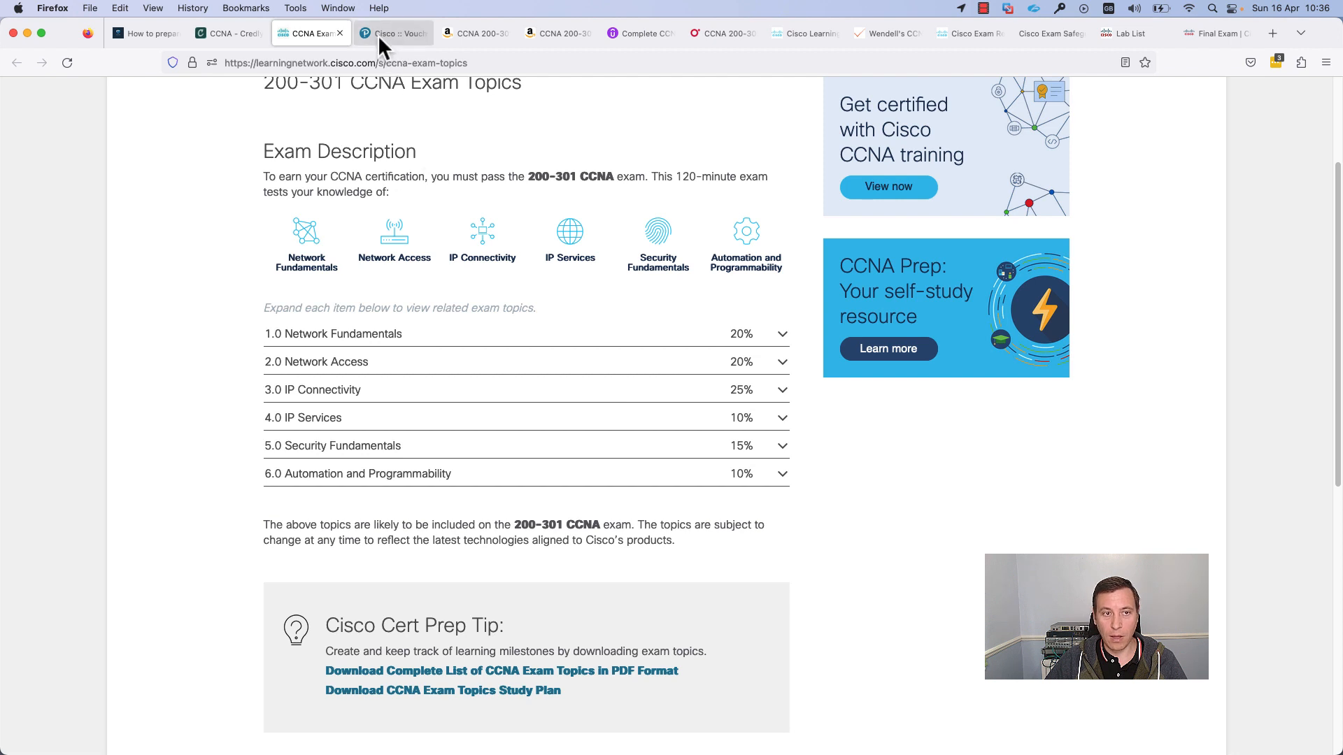
Step: Show Romania's Cisco voucher prices and select the 300 USD 200-xxx Associate Level price
click(392, 33)
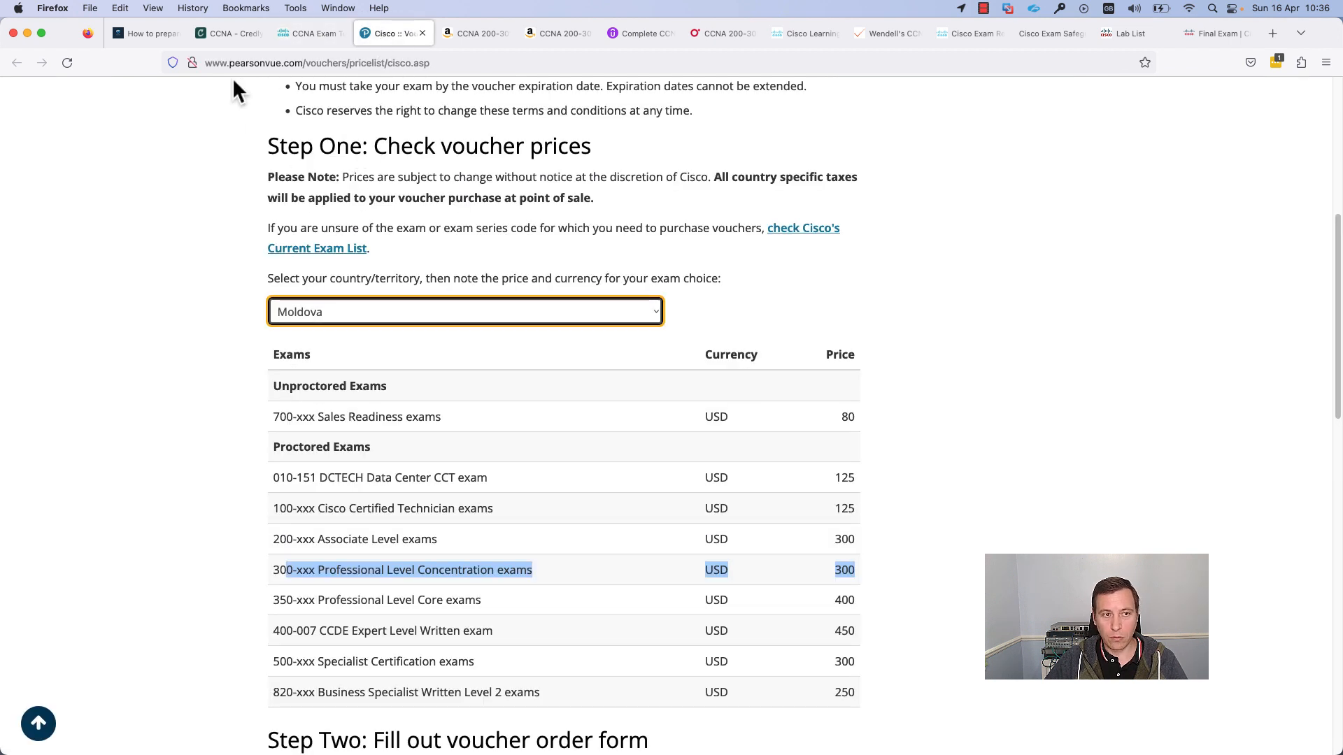
mouse_move(469, 319)
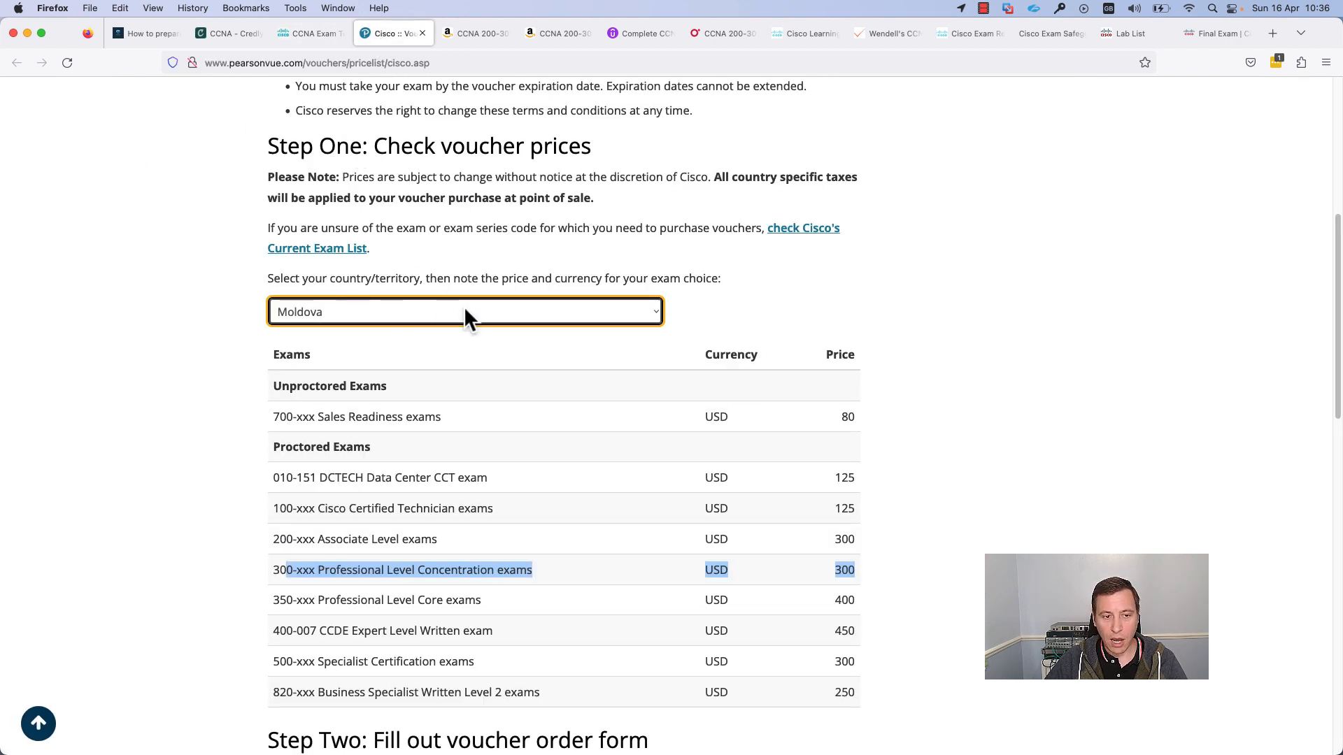
click(465, 311)
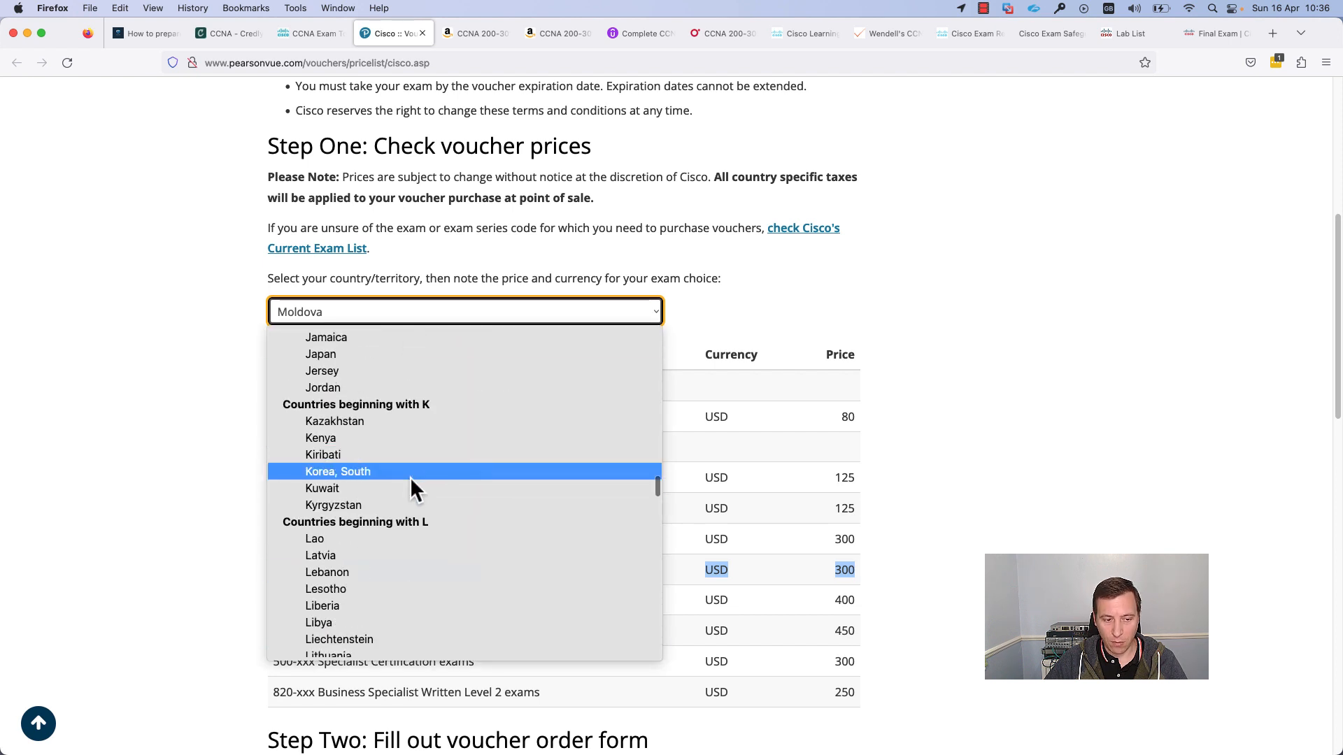
scroll(down, 3)
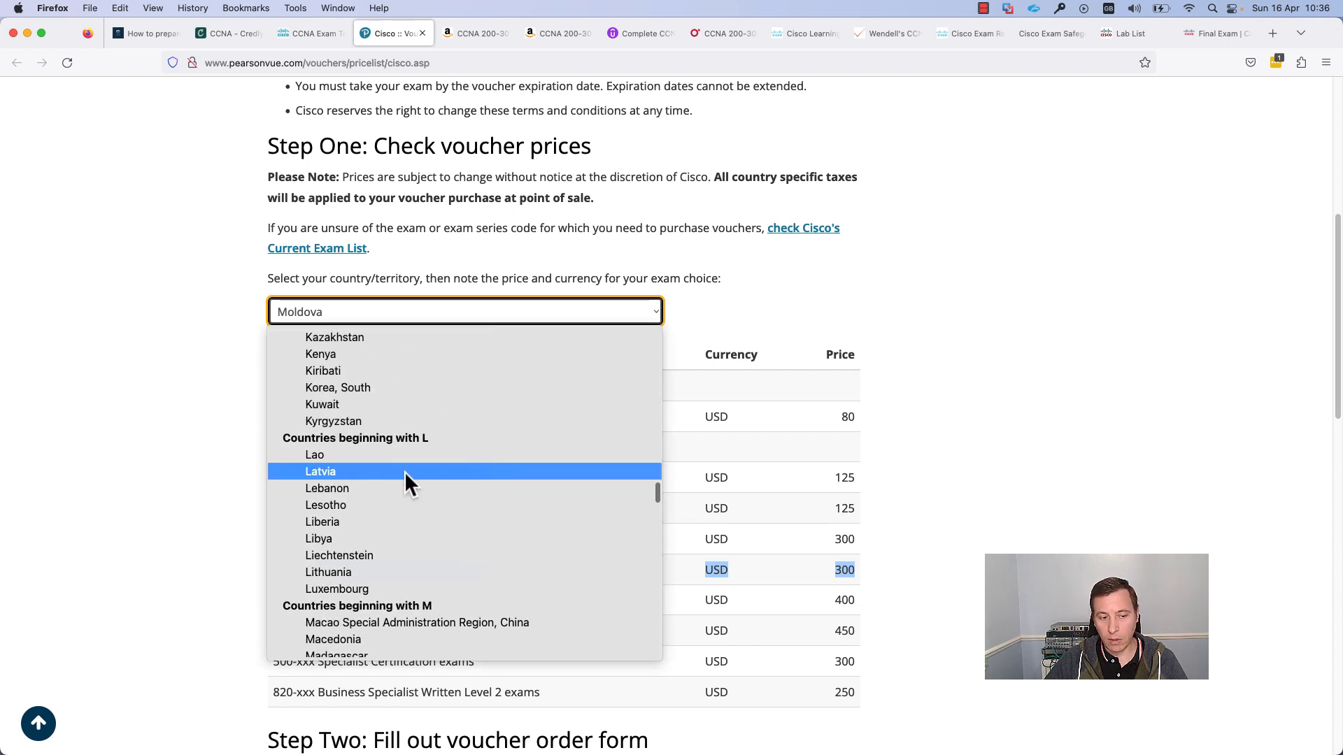
scroll(down, 3)
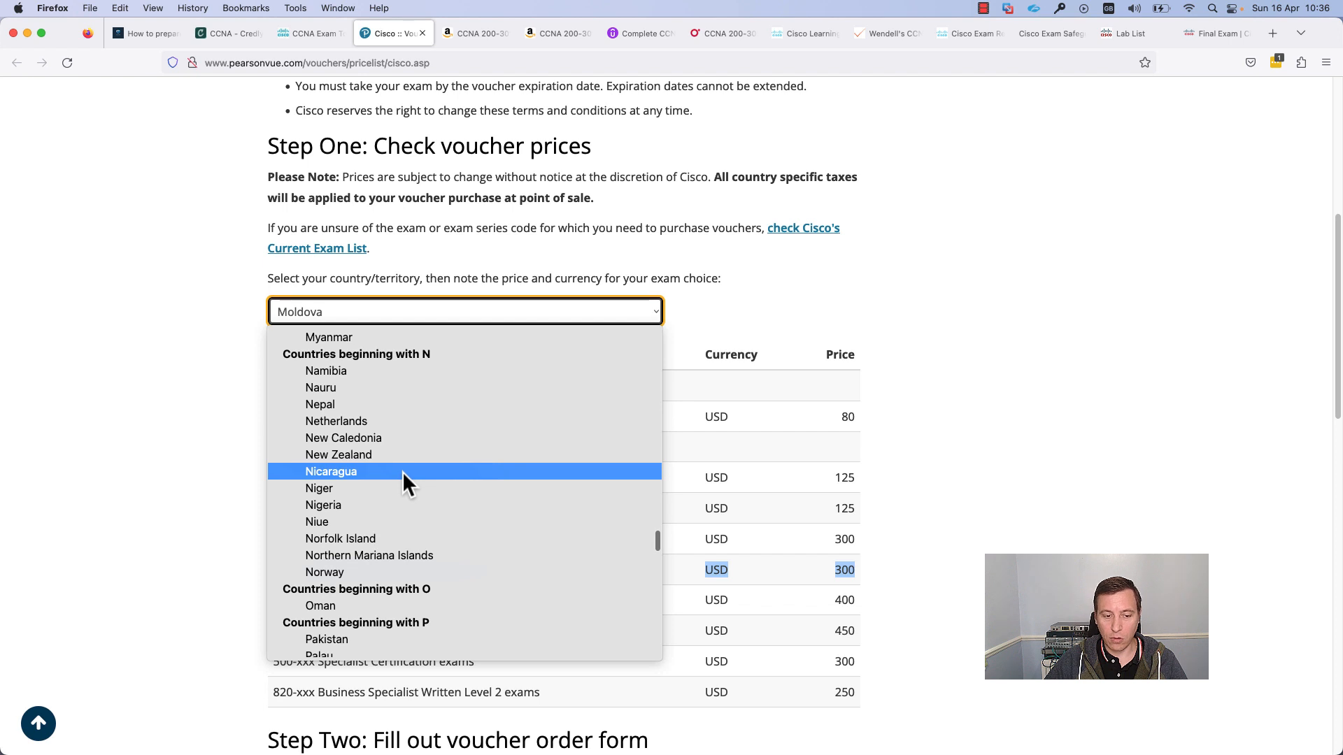
scroll(down, 3)
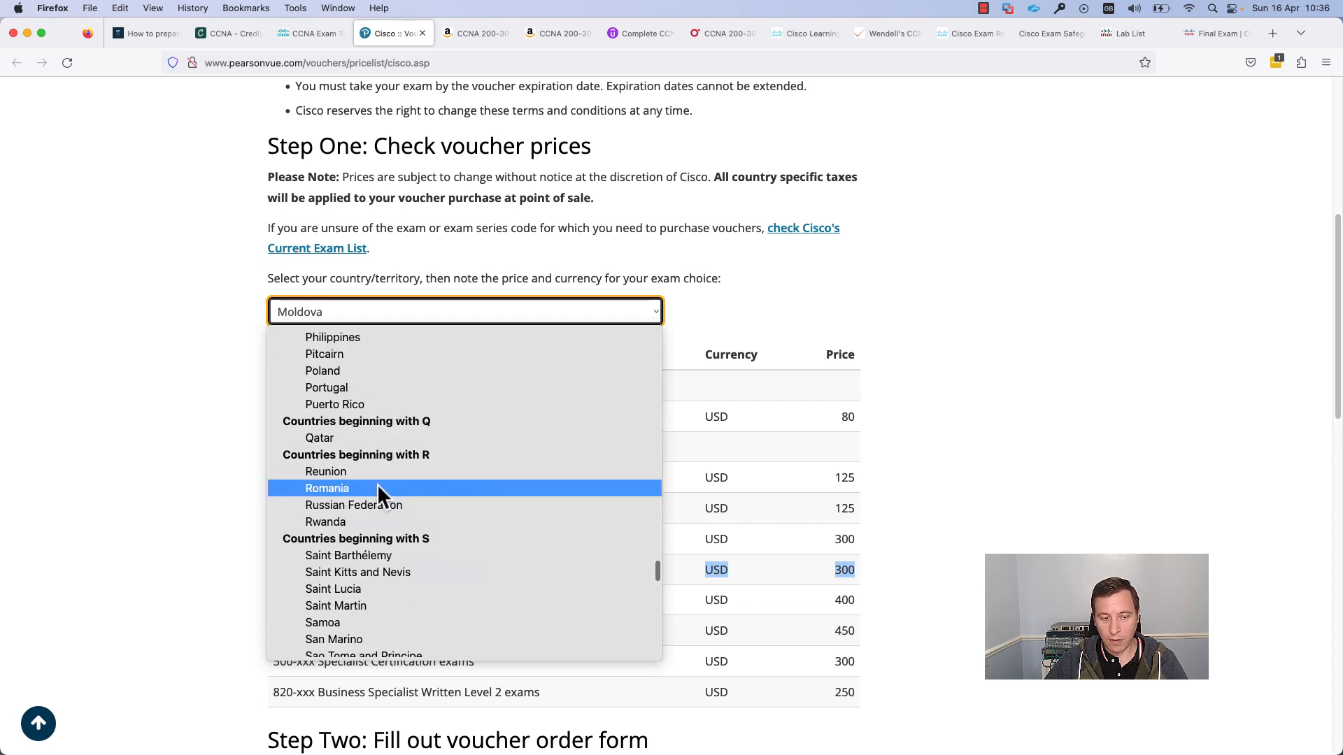
click(327, 488)
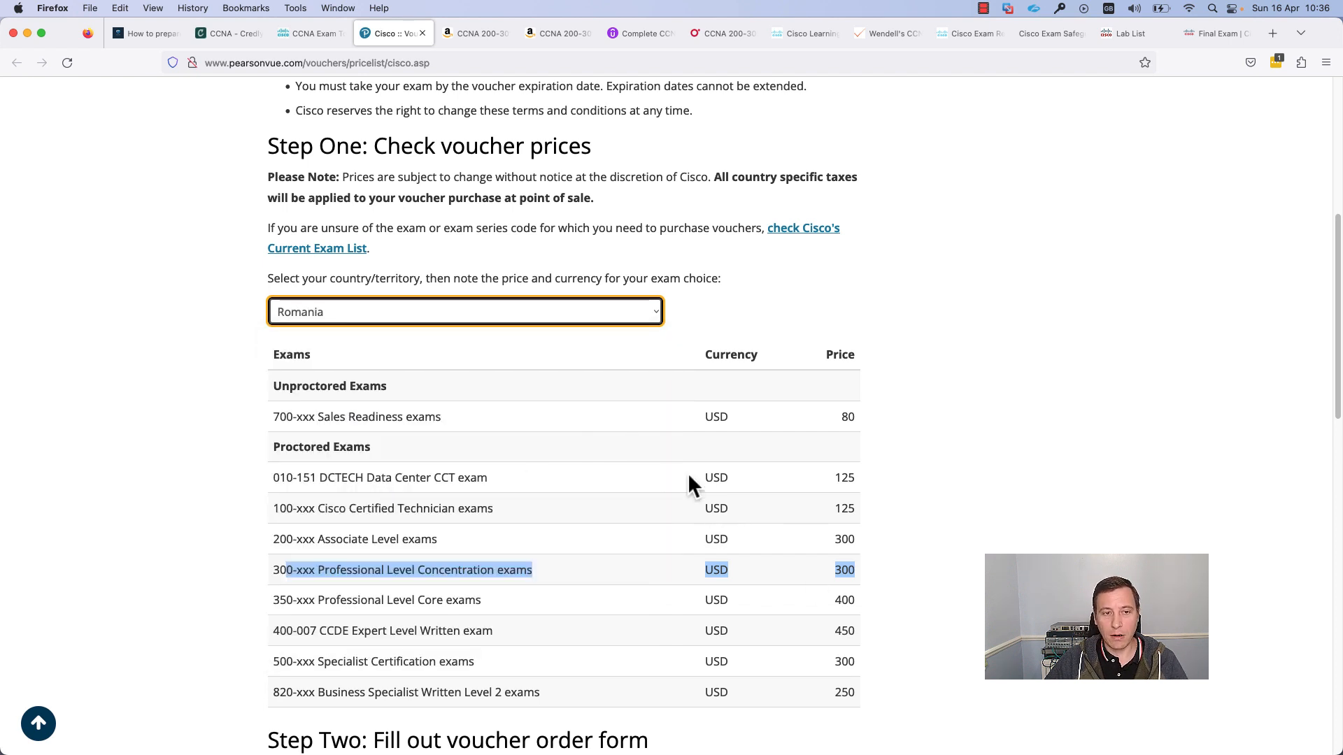
mouse_move(403, 552)
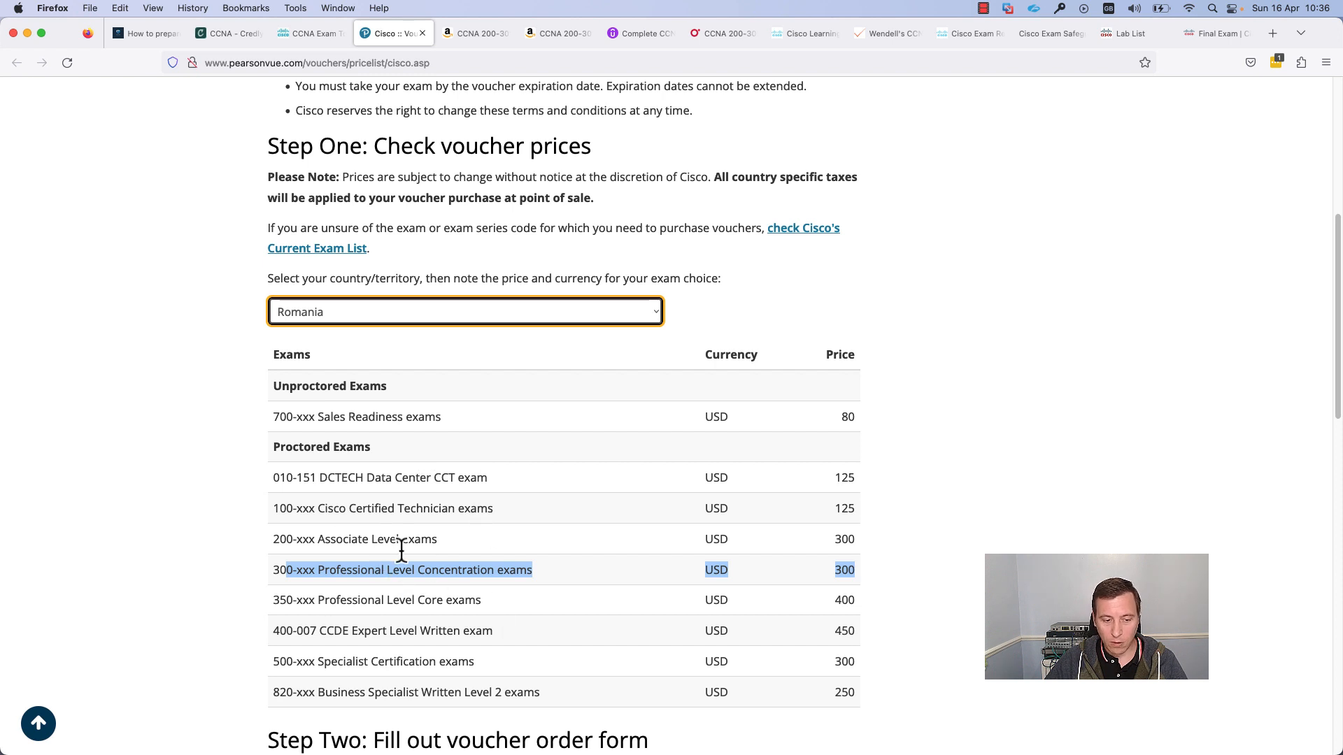
mouse_move(470, 664)
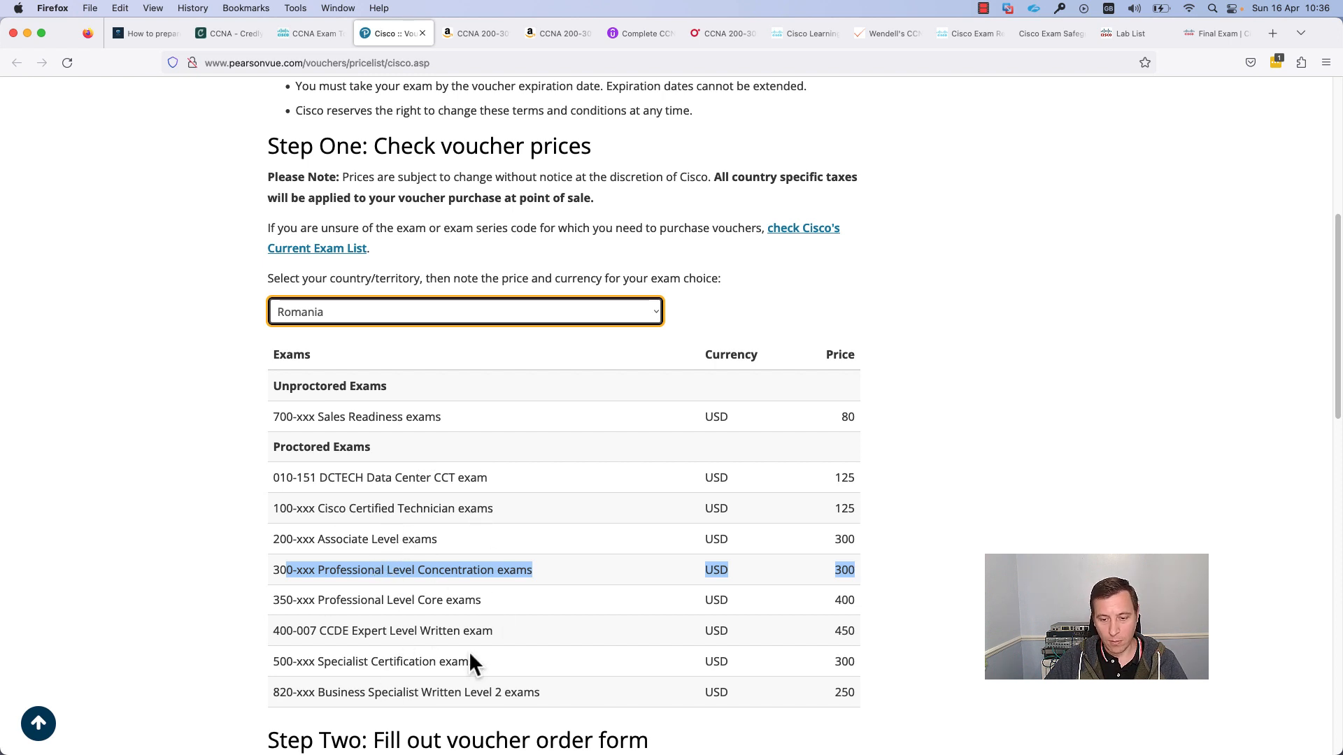
mouse_move(707, 666)
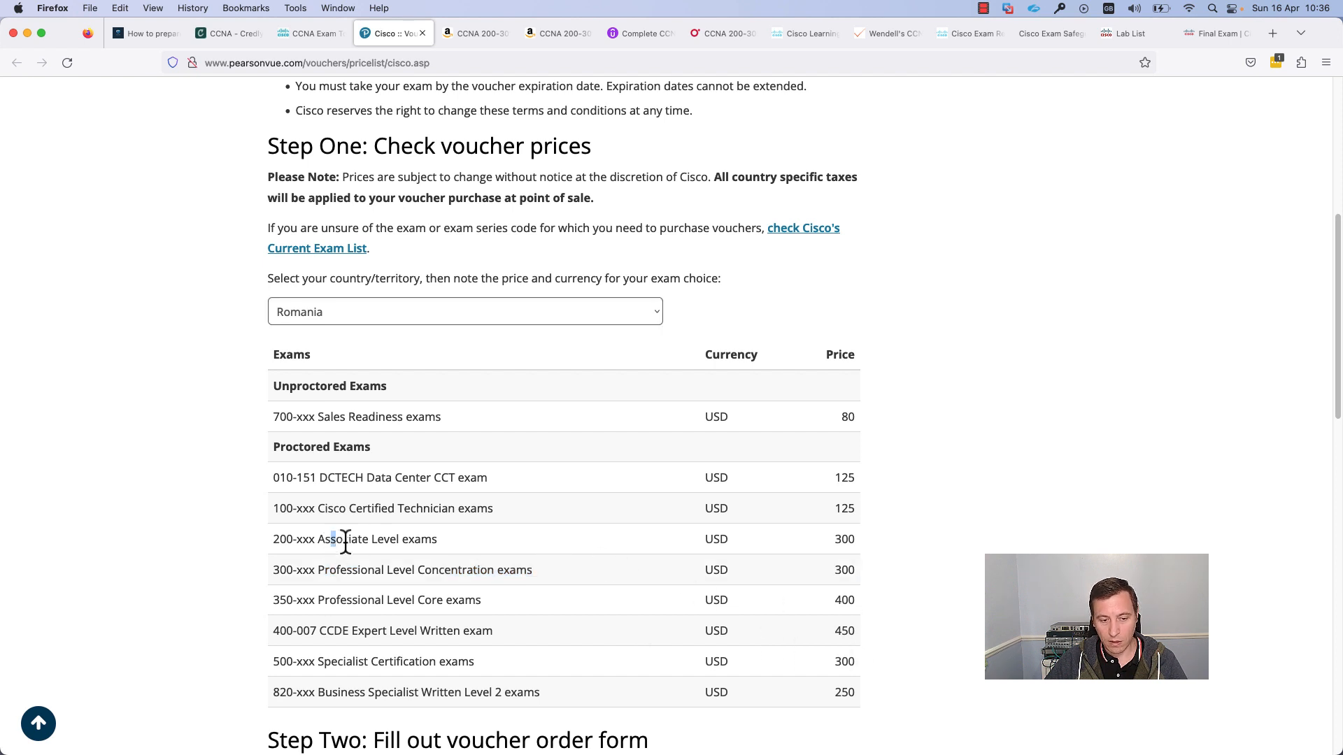
mouse_move(840, 541)
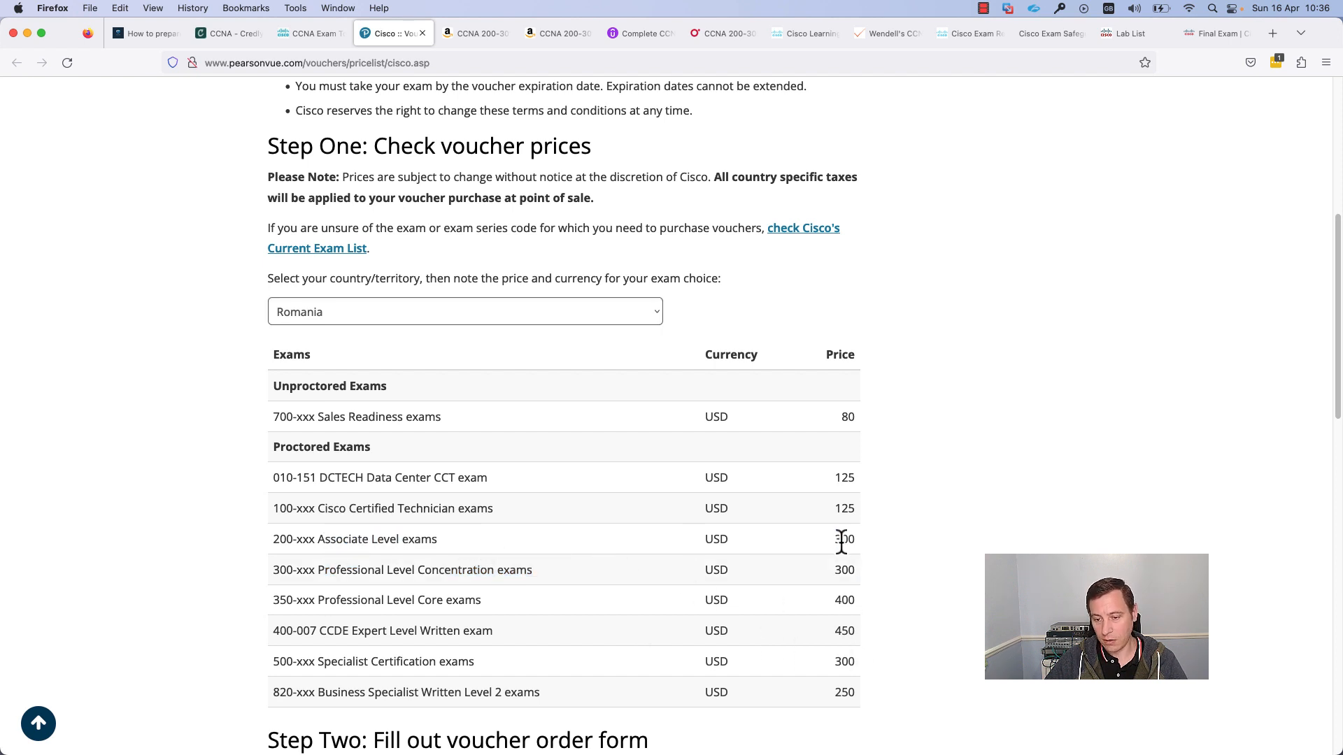
double_click(844, 539)
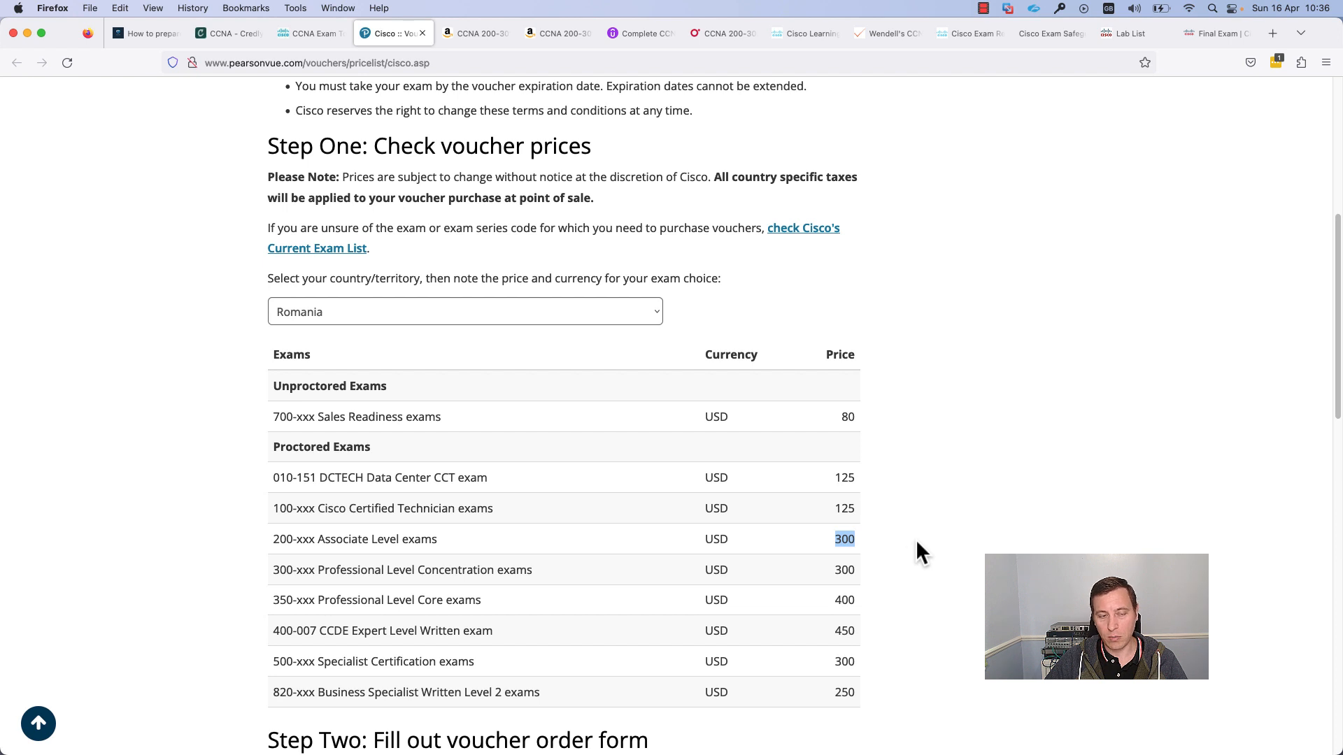
mouse_move(403, 313)
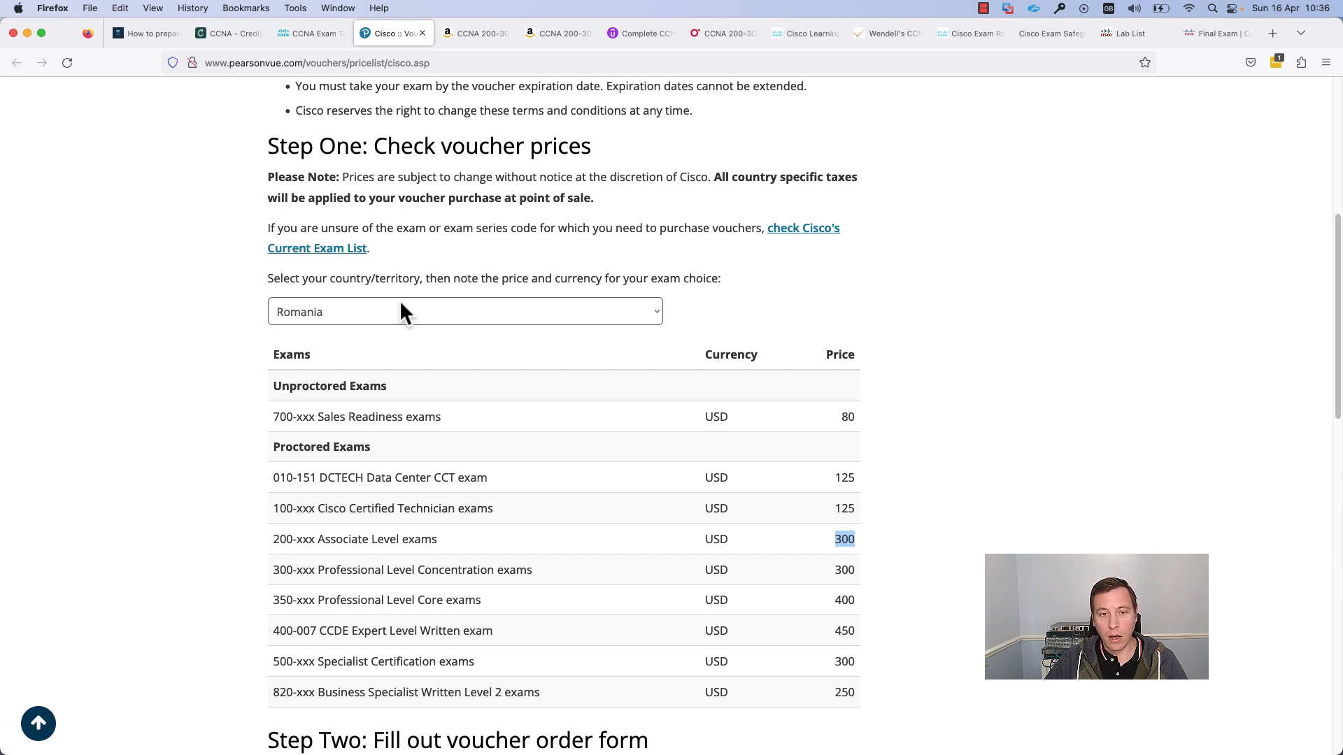
mouse_move(555, 270)
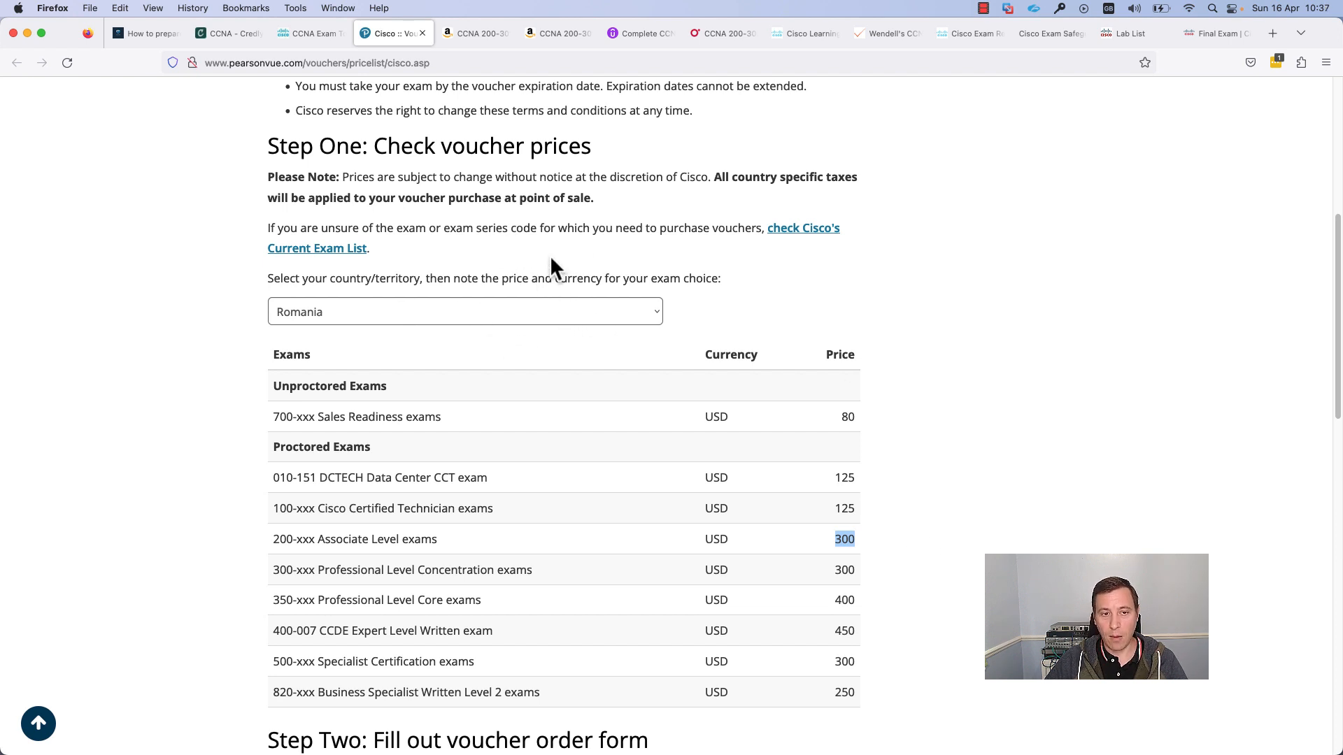
mouse_move(492, 253)
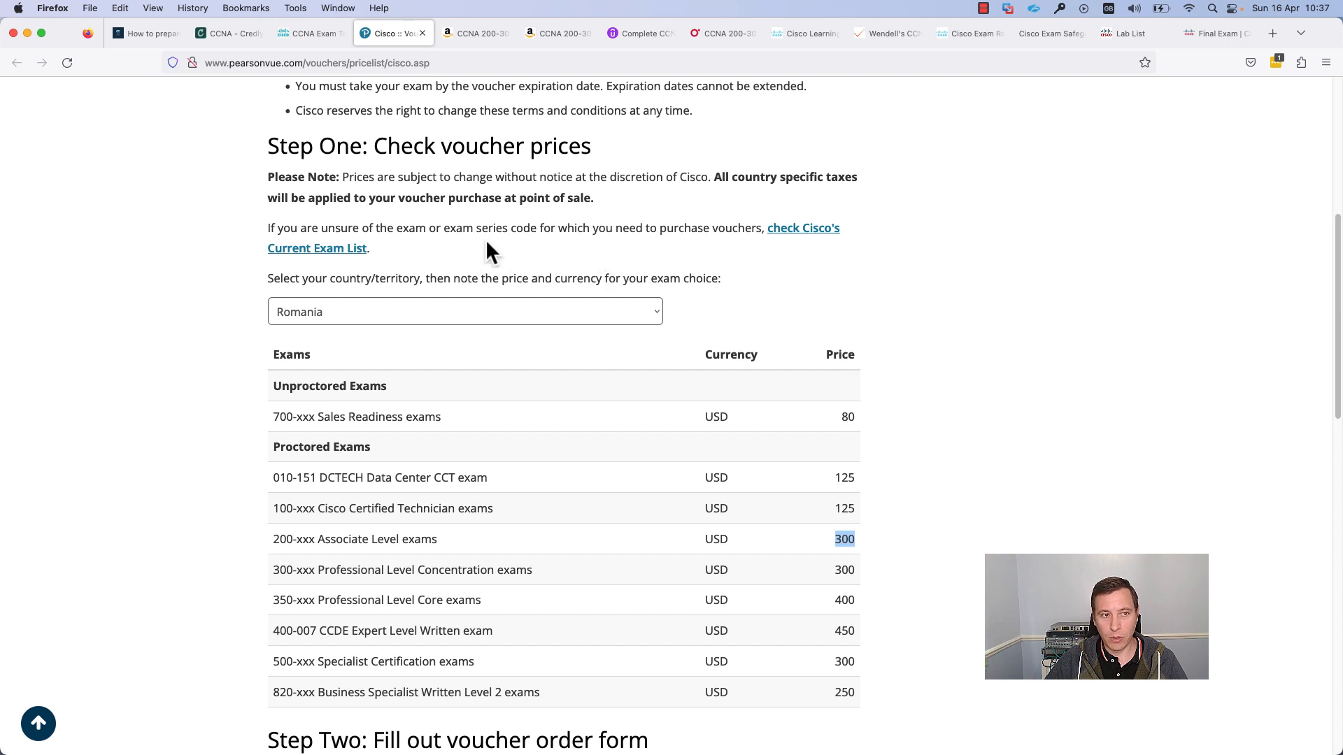
mouse_move(587, 257)
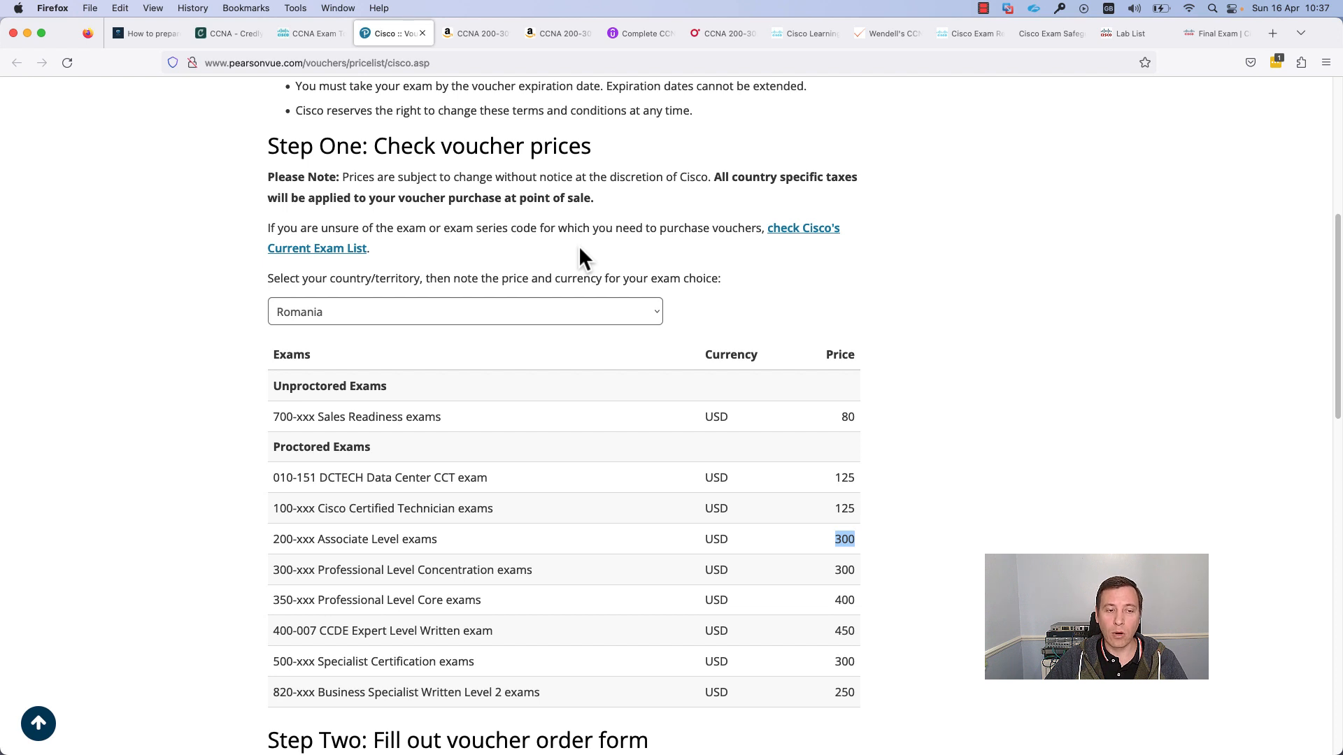
mouse_move(600, 253)
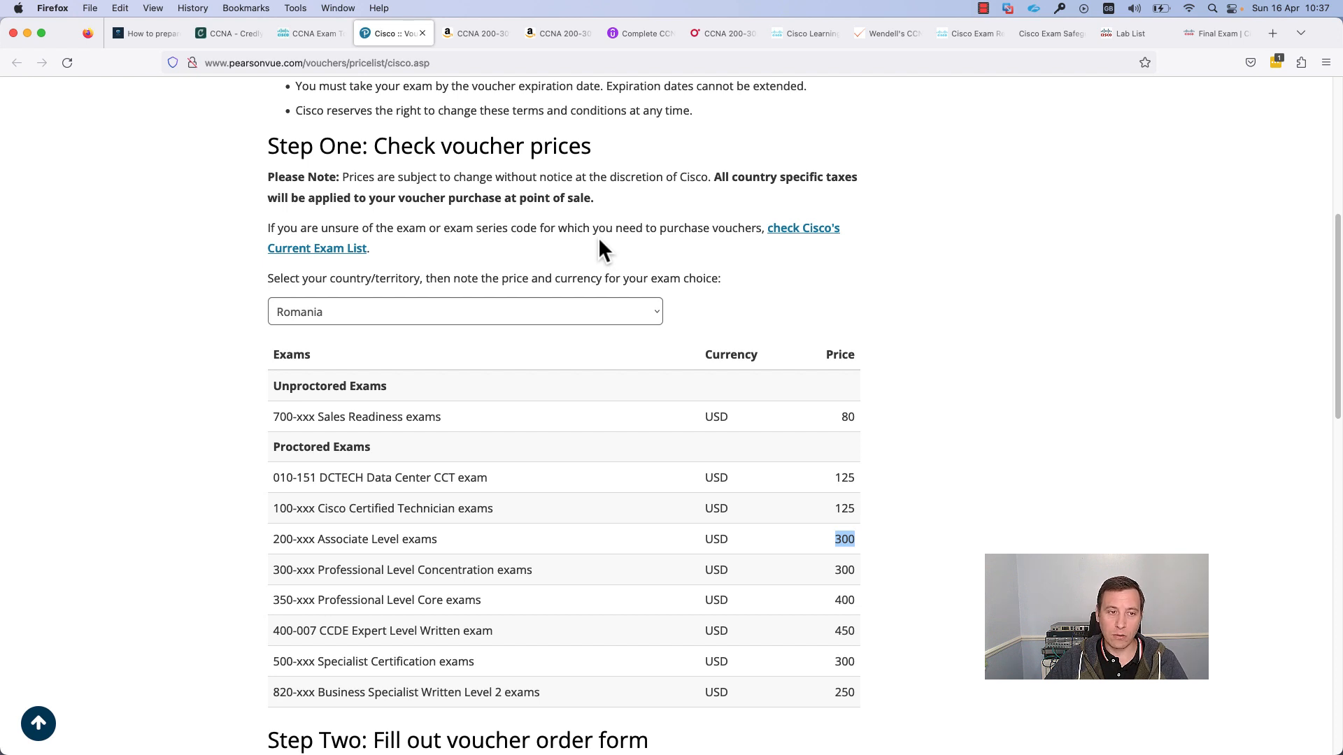
mouse_move(499, 233)
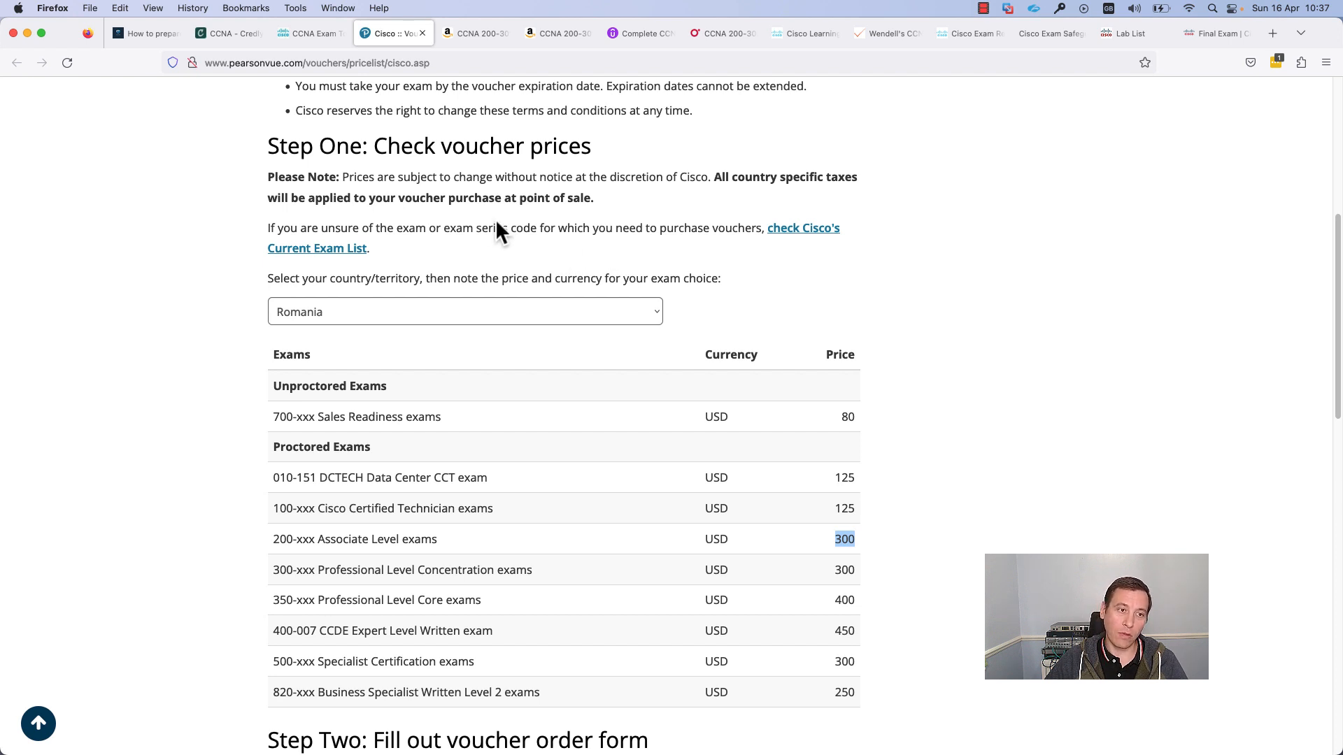
mouse_move(409, 217)
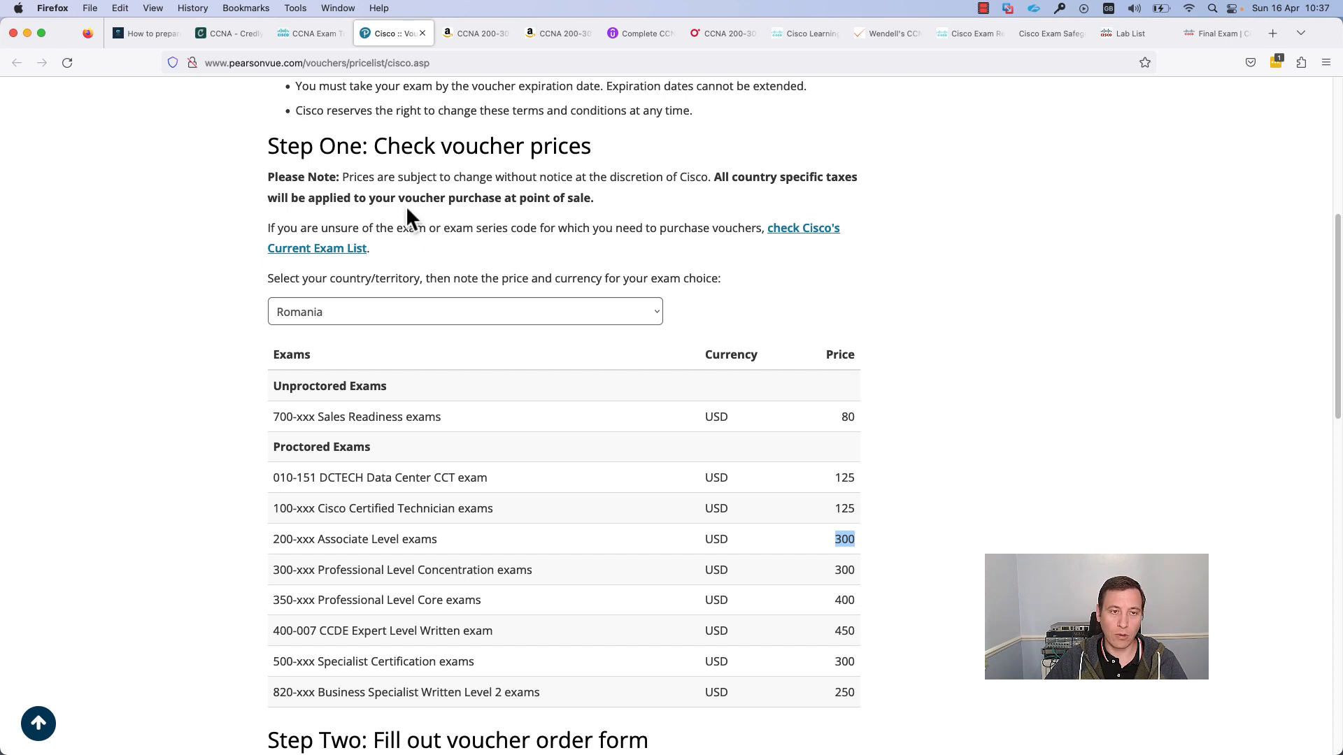
mouse_move(437, 219)
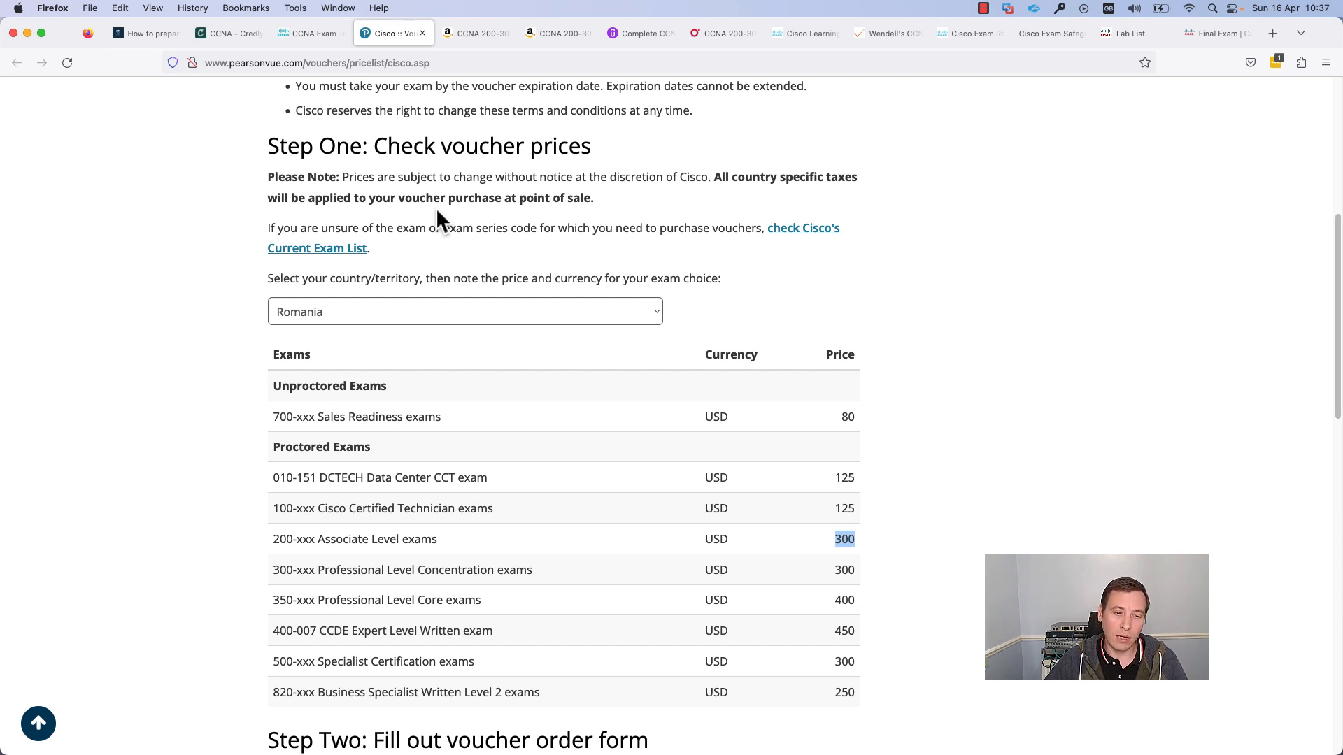
mouse_move(396, 165)
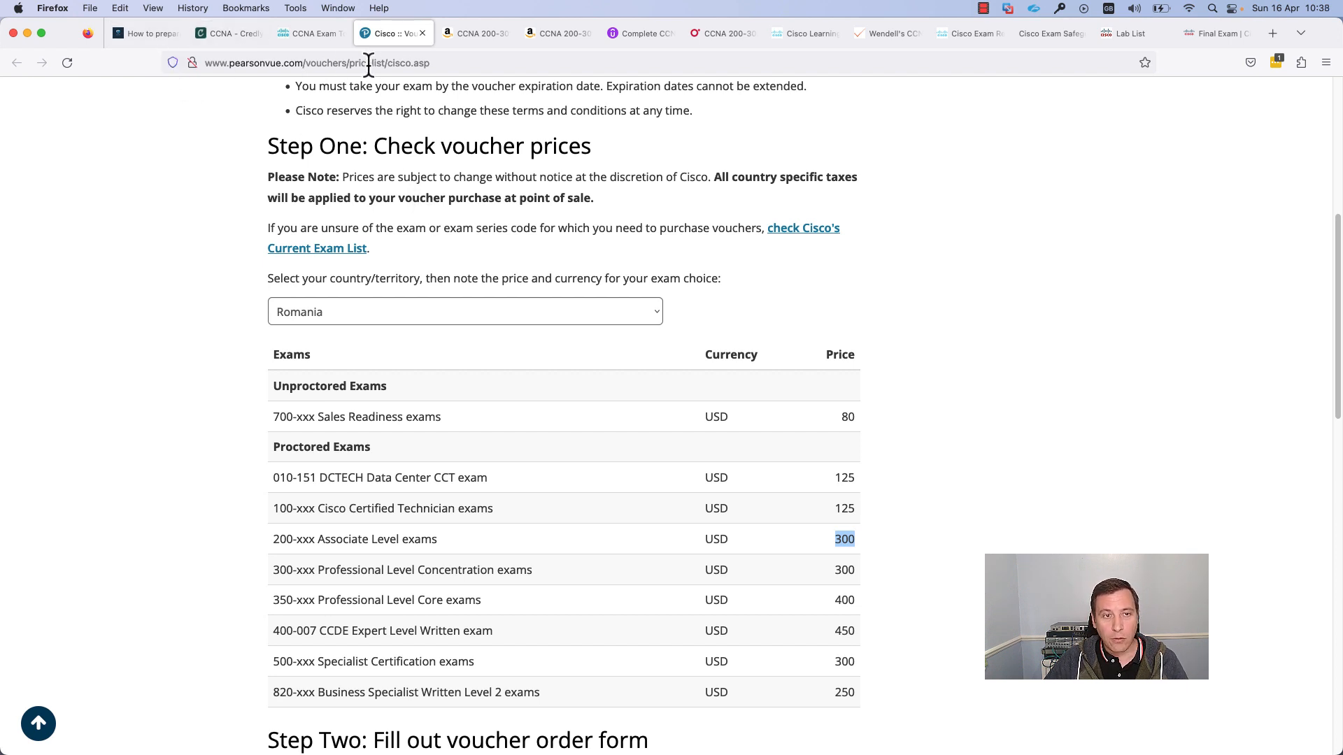
Step: Switch to the Gulian Technology post with its Books, Videos and Labs contents
click(146, 33)
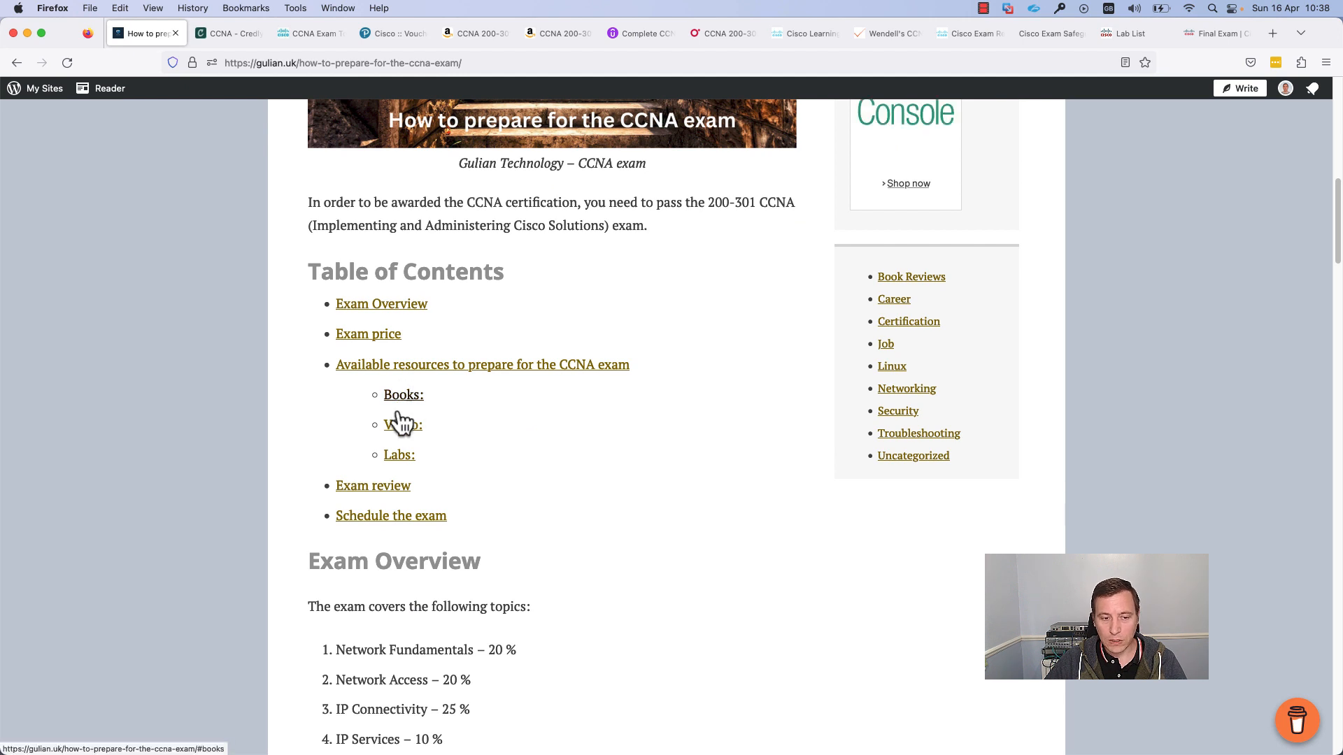
mouse_move(428, 471)
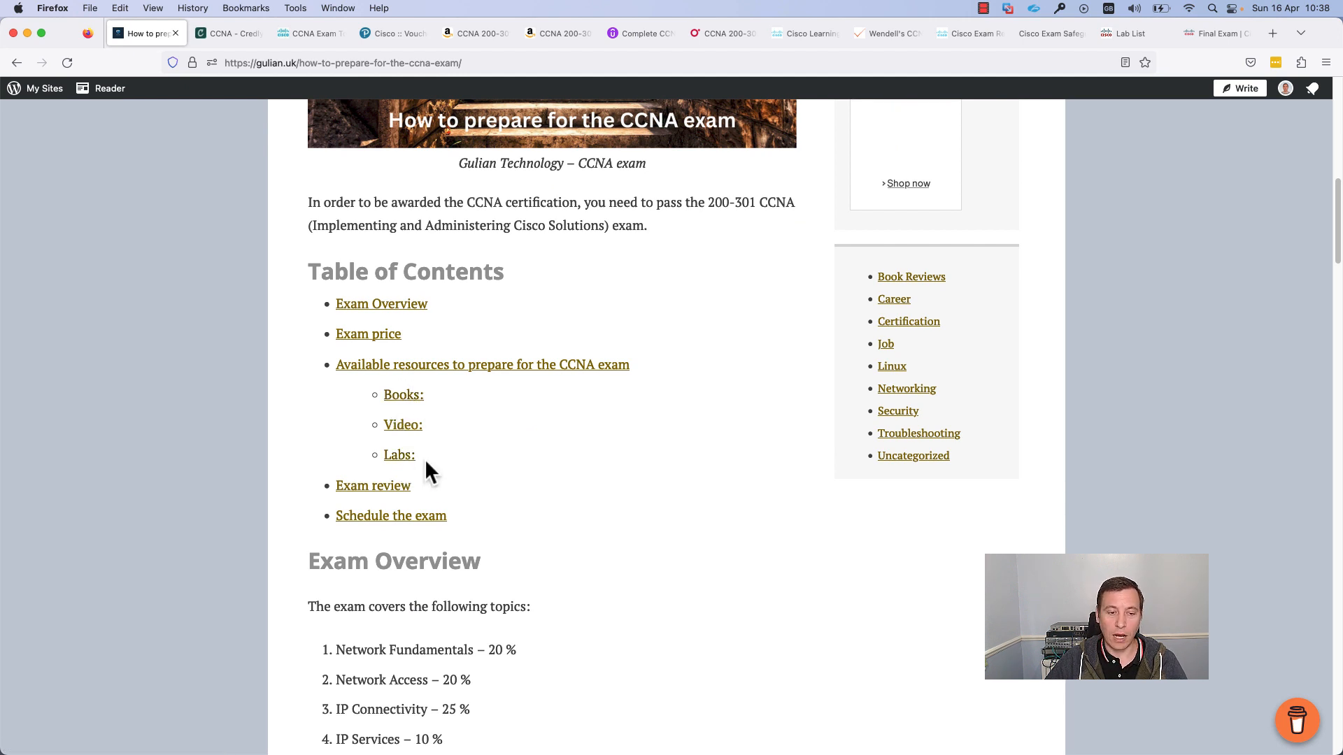
mouse_move(453, 447)
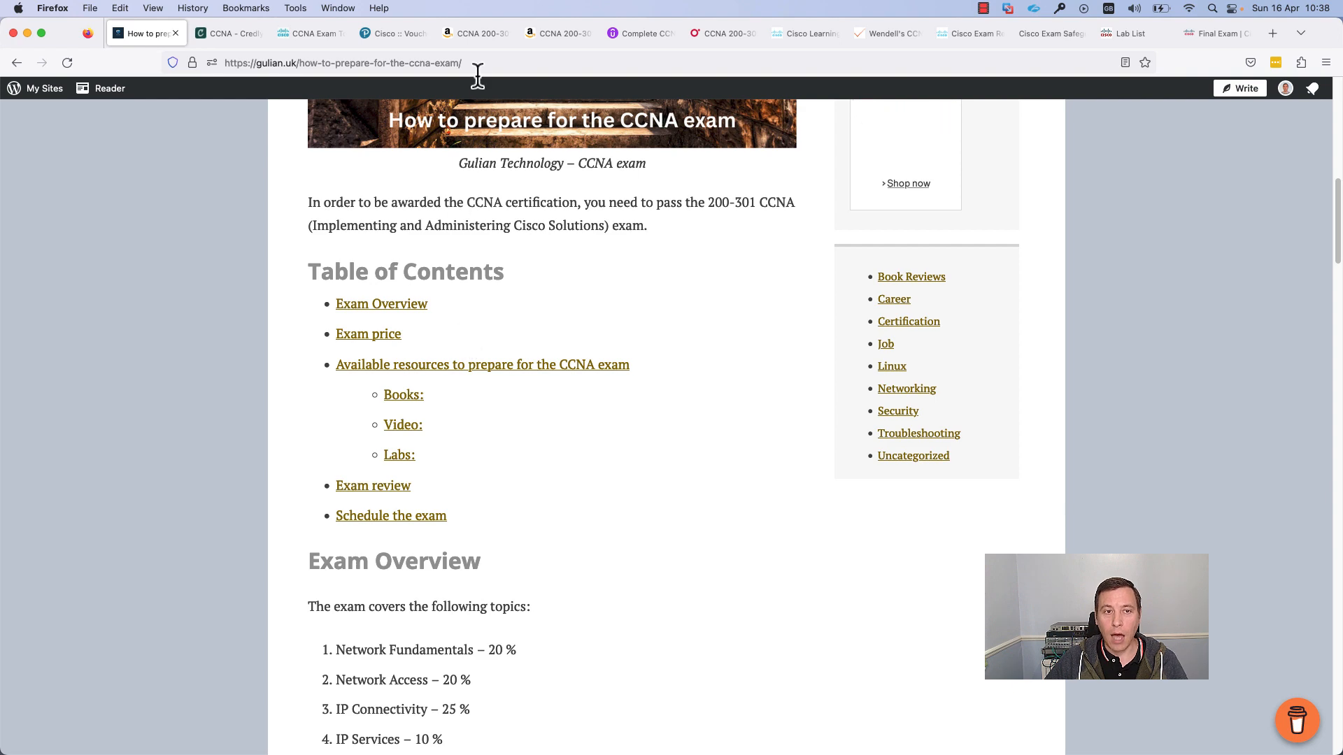
Step: Show the Amazon listing for CCNA 200-301 Official Cert Guide Volume 1 at £29.67
click(473, 33)
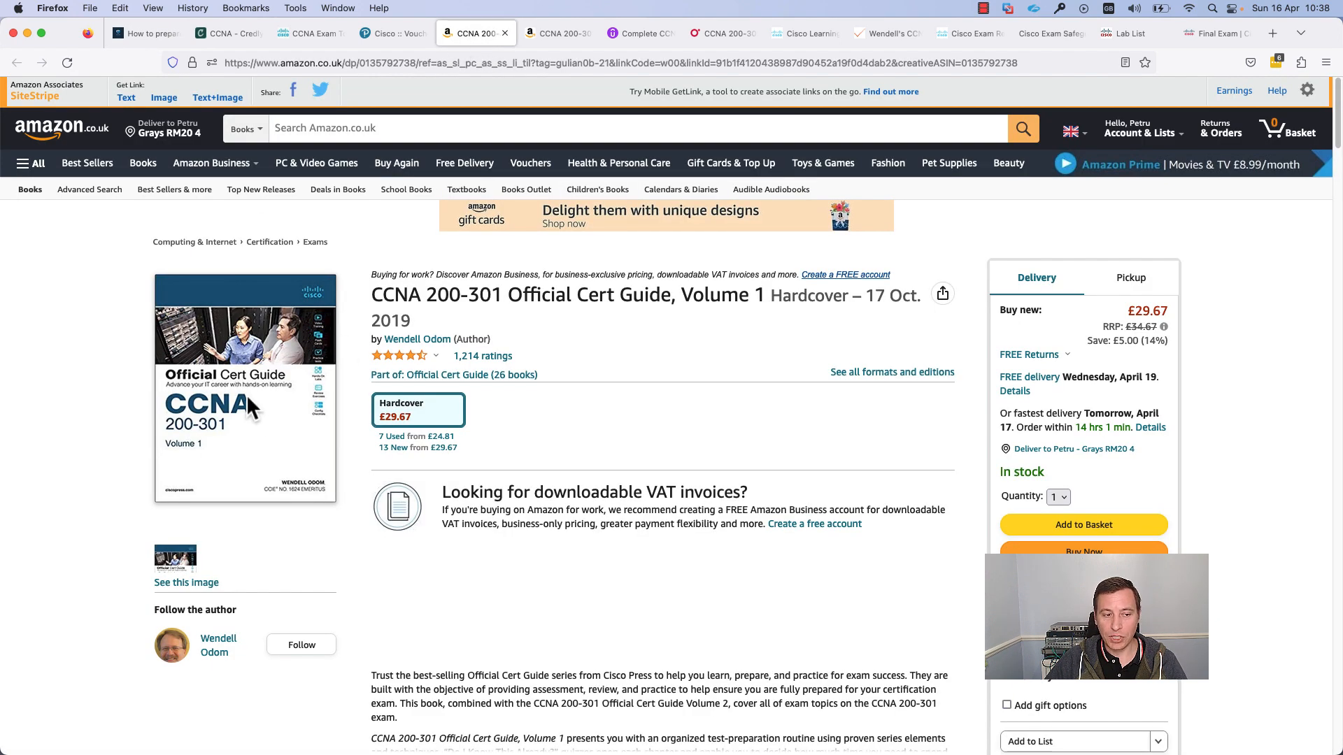
mouse_move(187, 454)
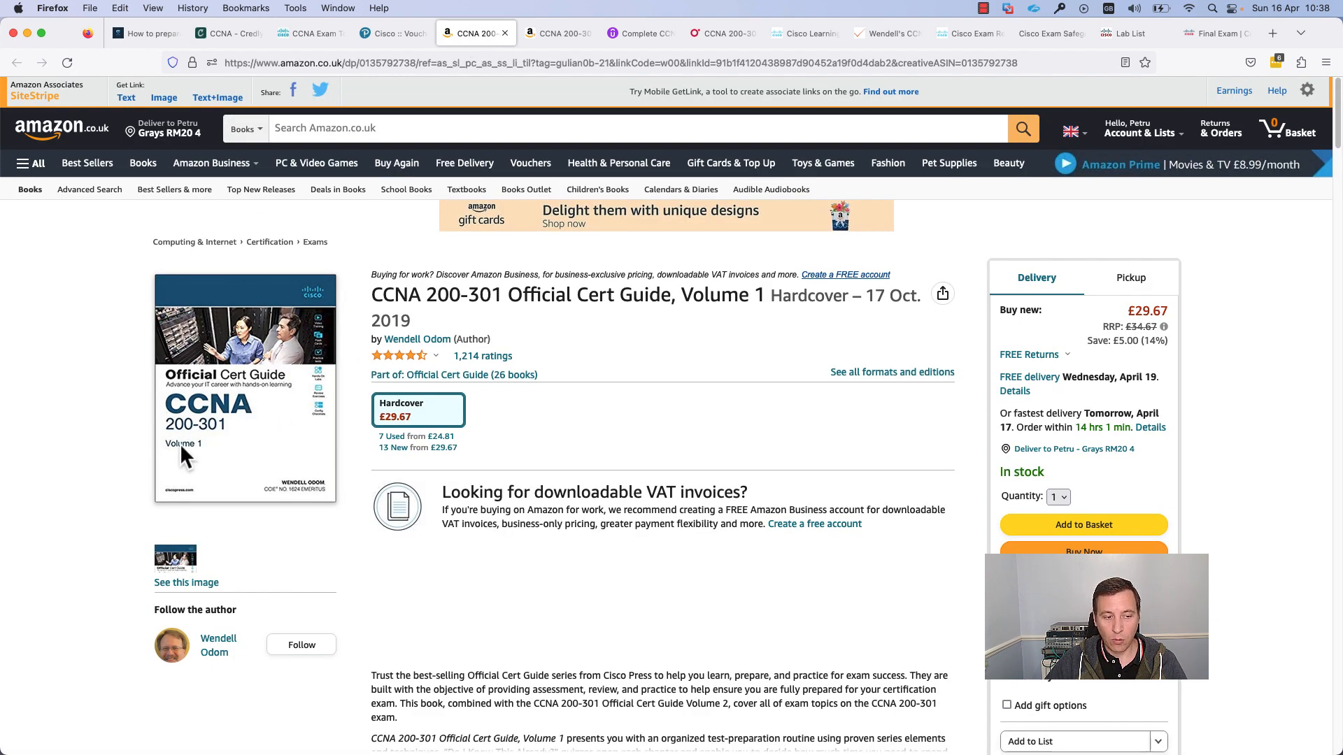
mouse_move(214, 455)
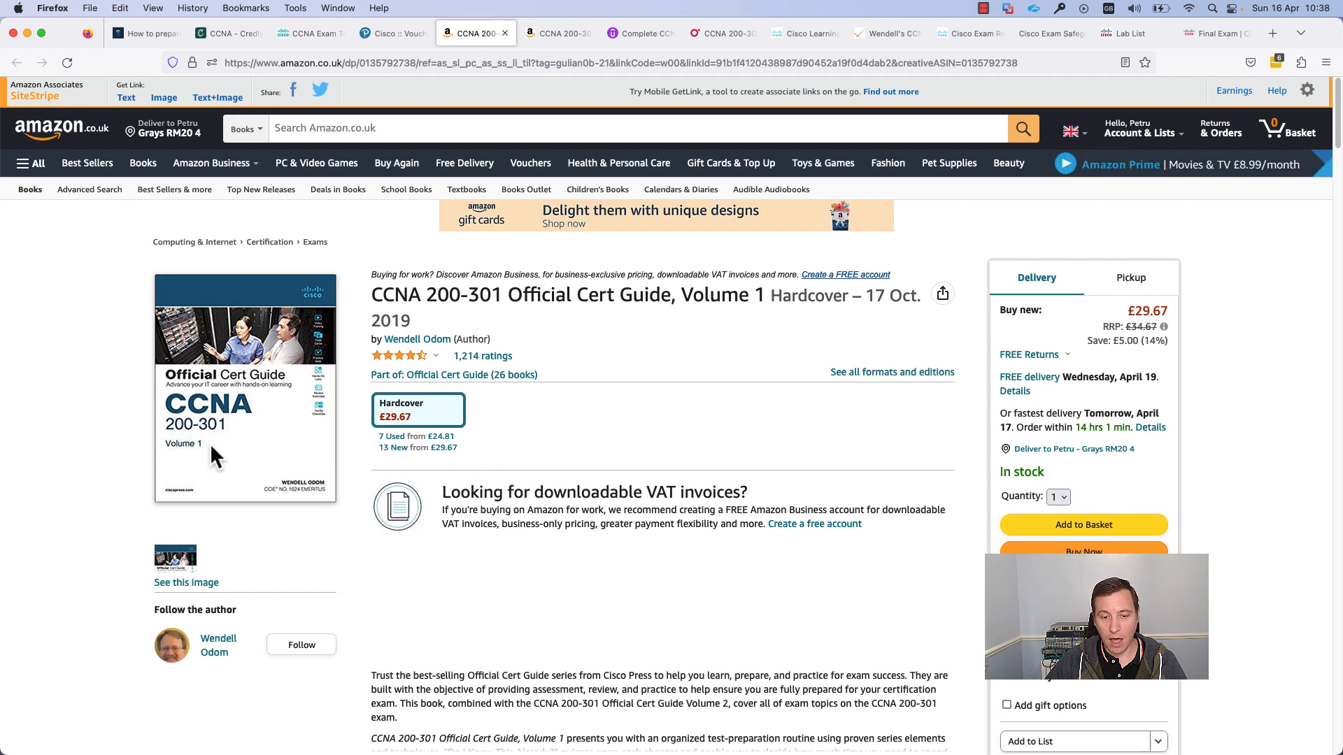
mouse_move(187, 421)
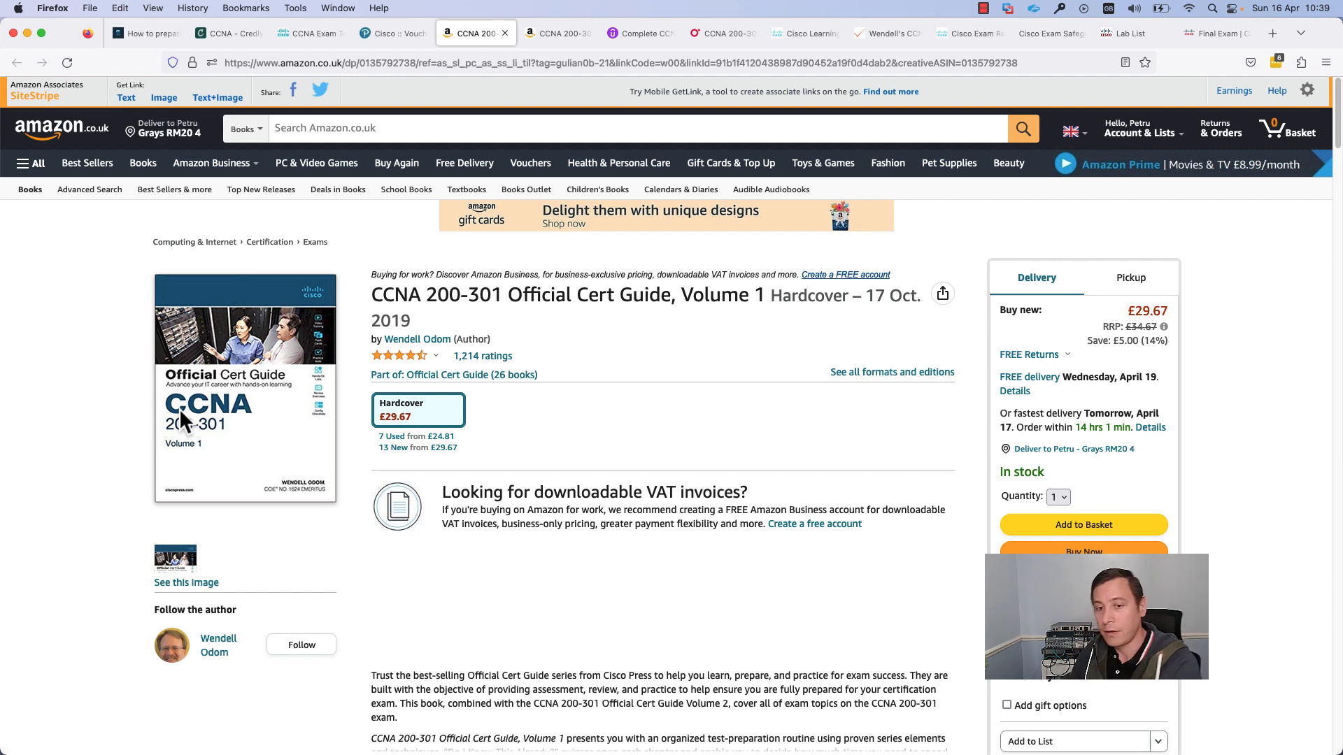
mouse_move(197, 343)
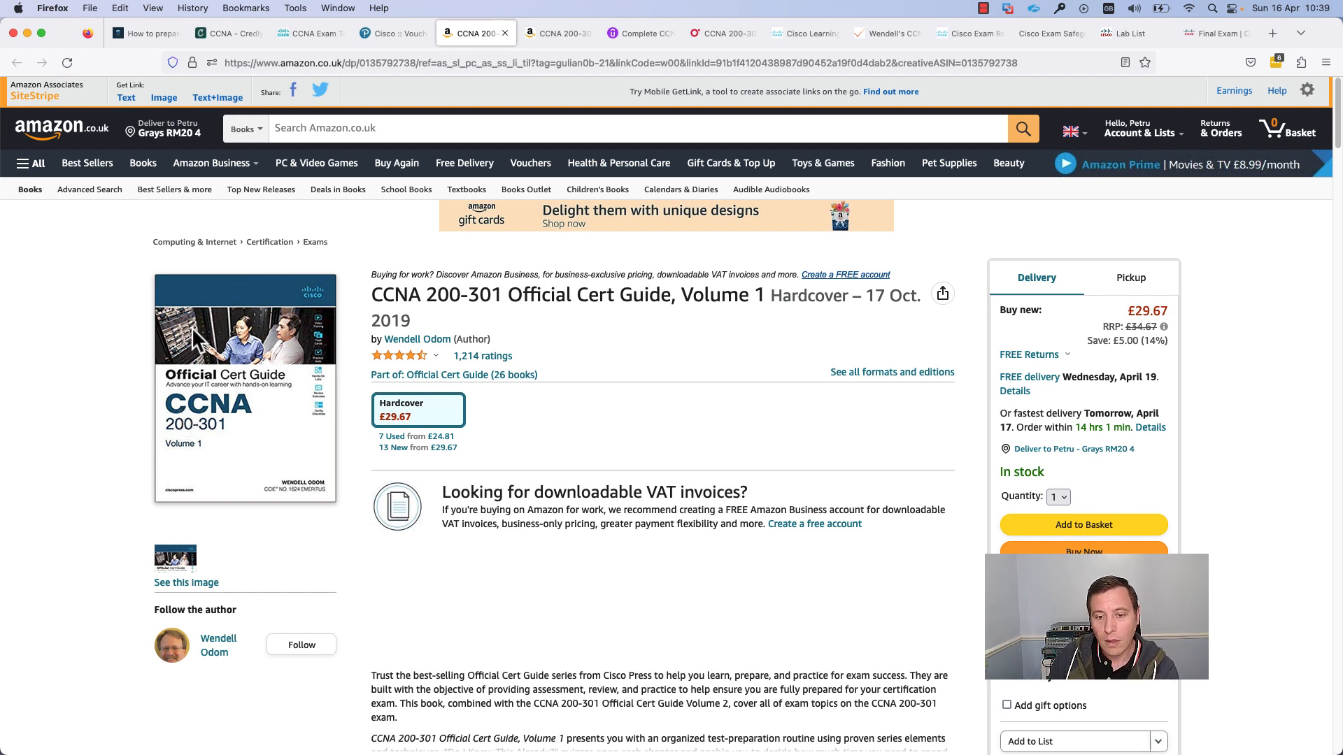
mouse_move(214, 295)
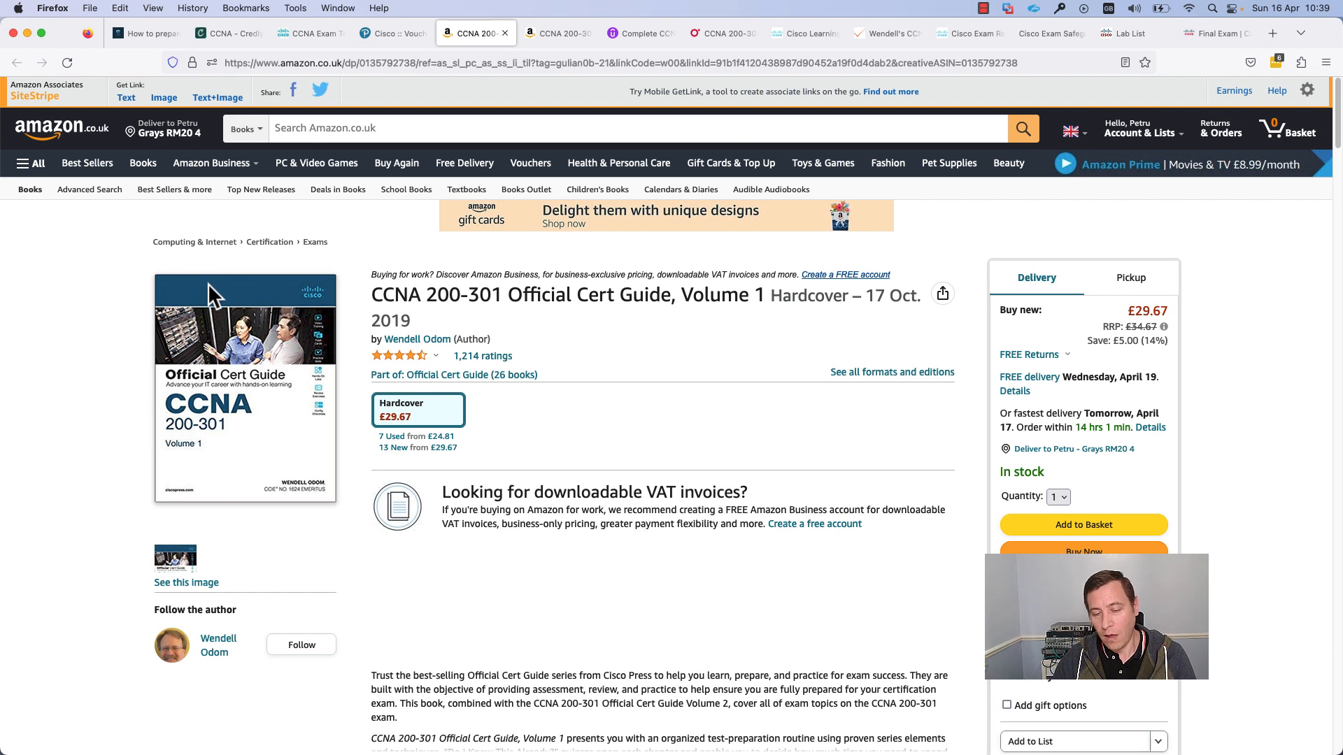
mouse_move(345, 368)
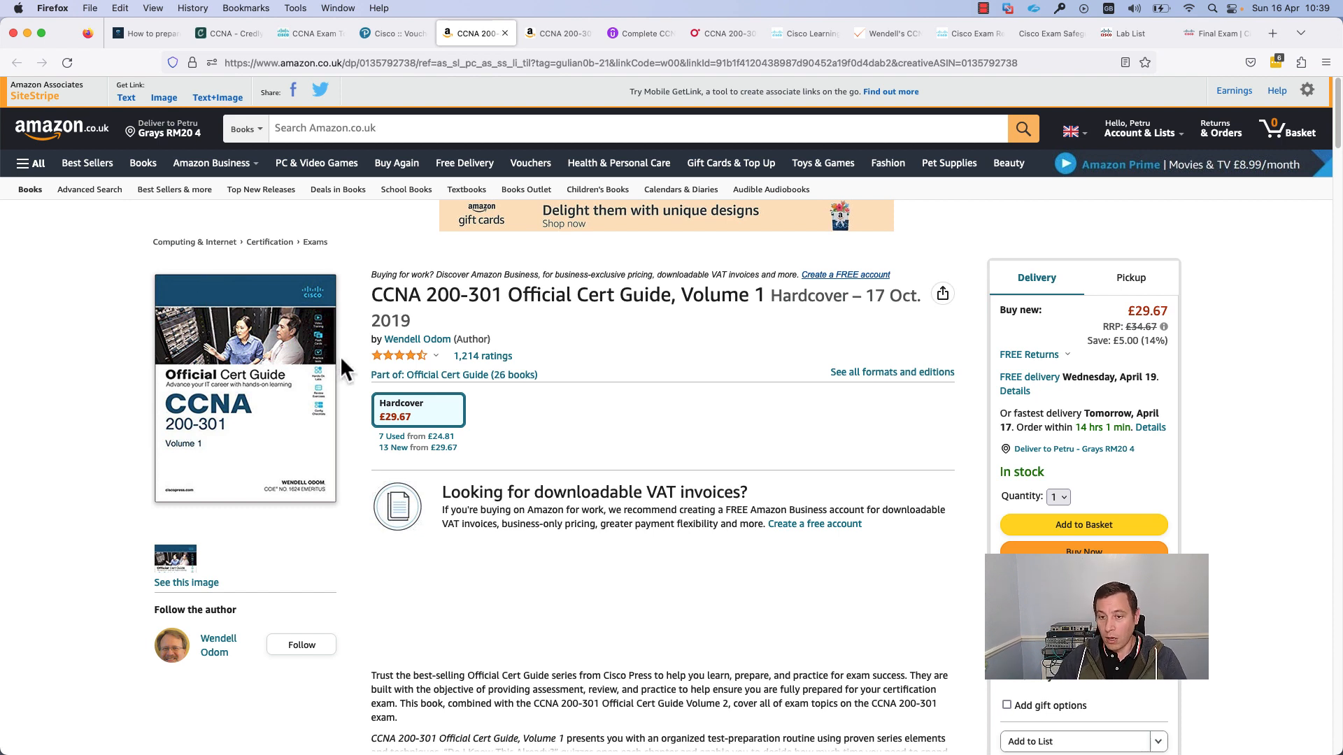
mouse_move(347, 369)
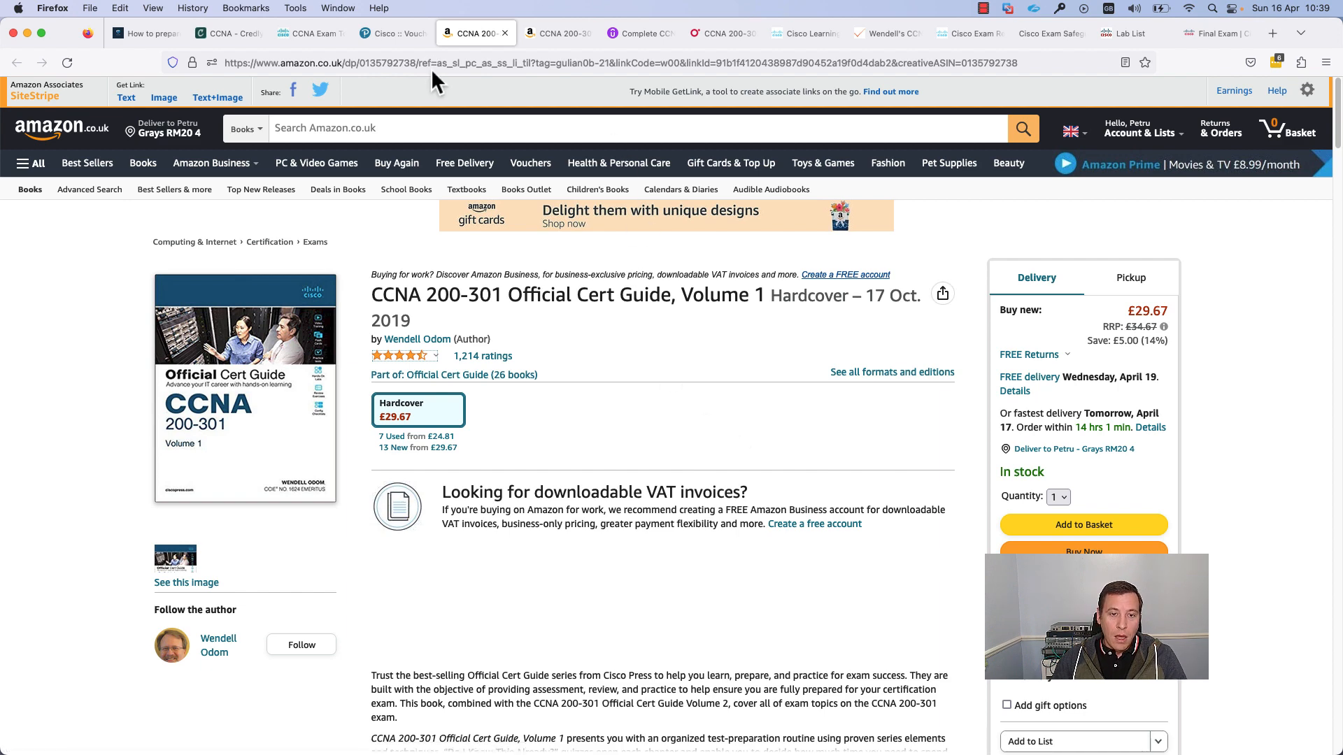
mouse_move(629, 60)
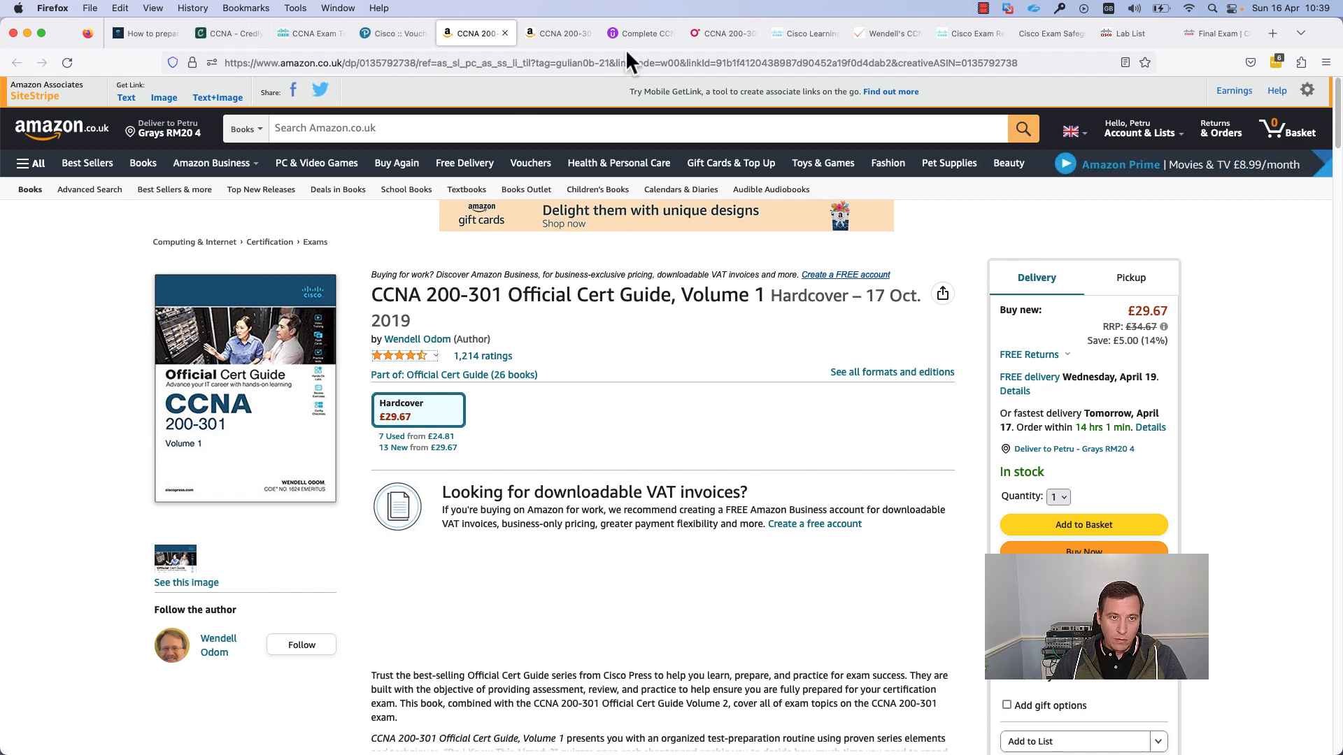
Step: Switch to the Udemy Complete CCNA (200-301) Master Class player with course content
click(637, 33)
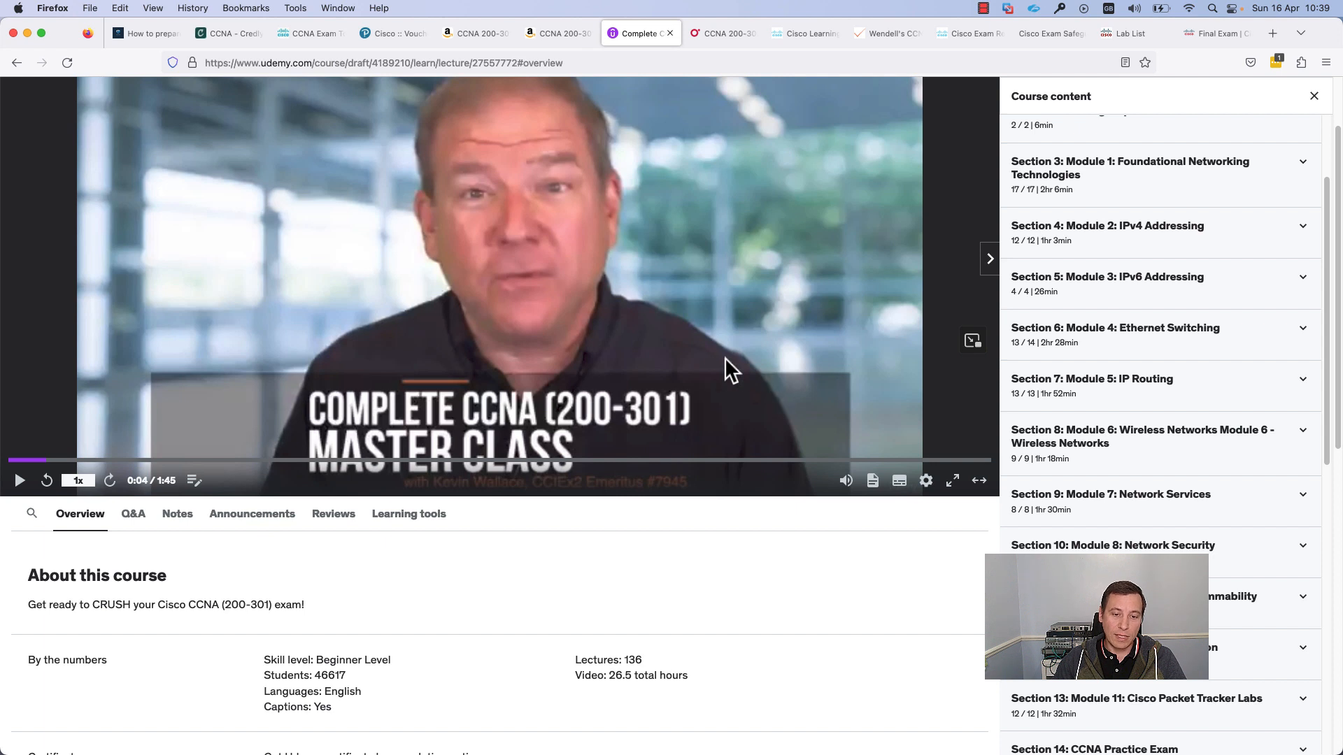
mouse_move(702, 568)
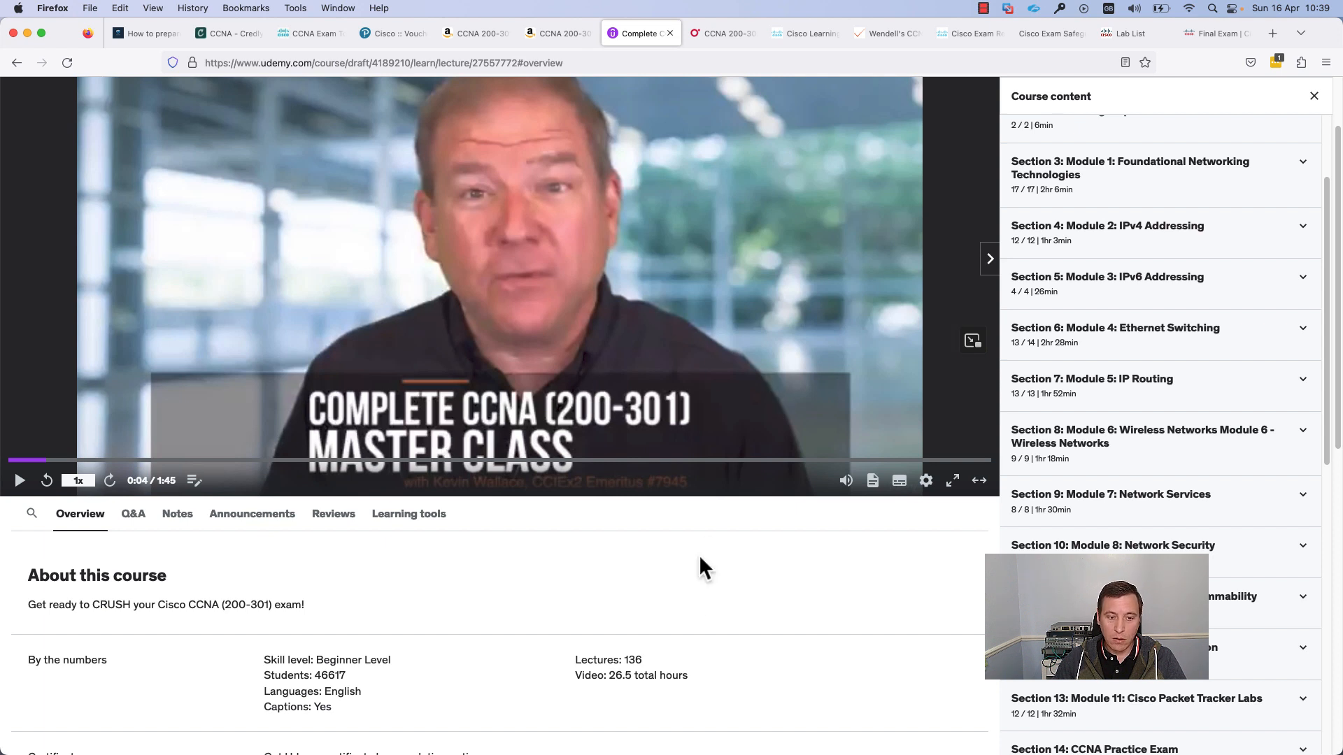
mouse_move(681, 592)
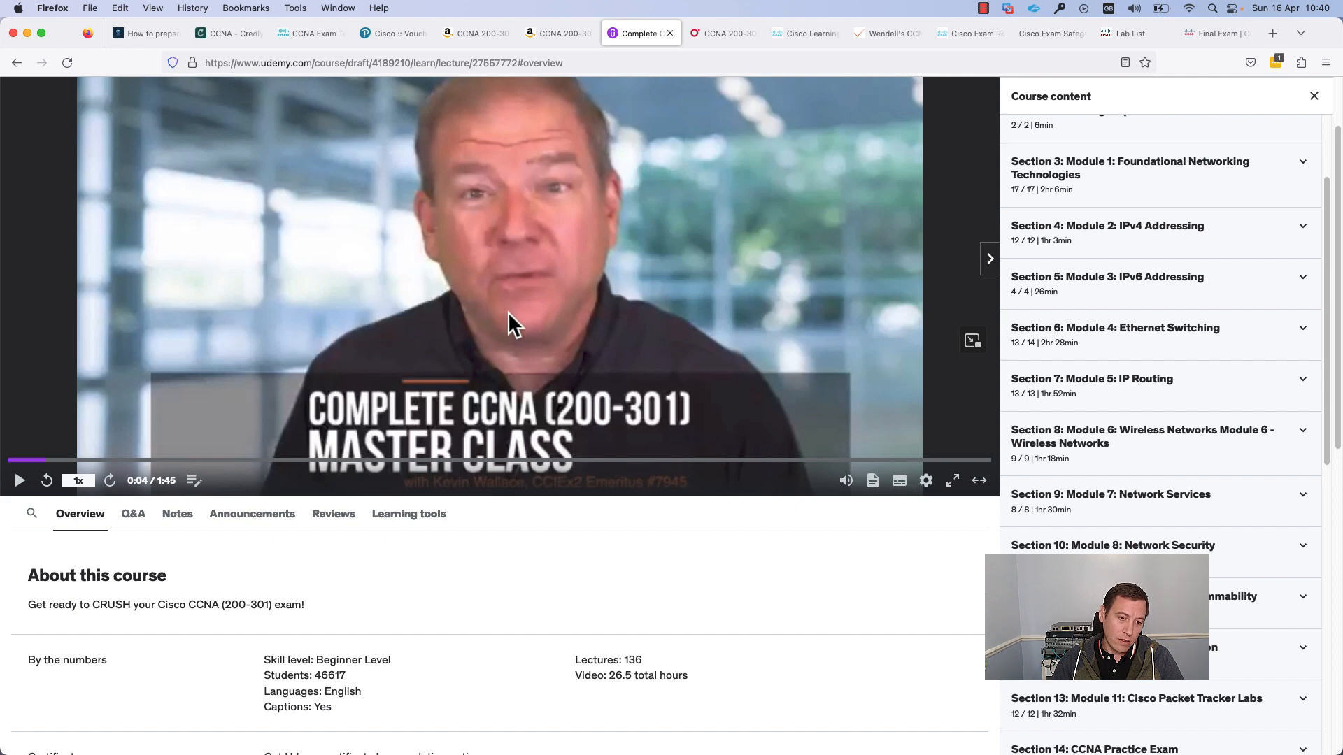
mouse_move(538, 310)
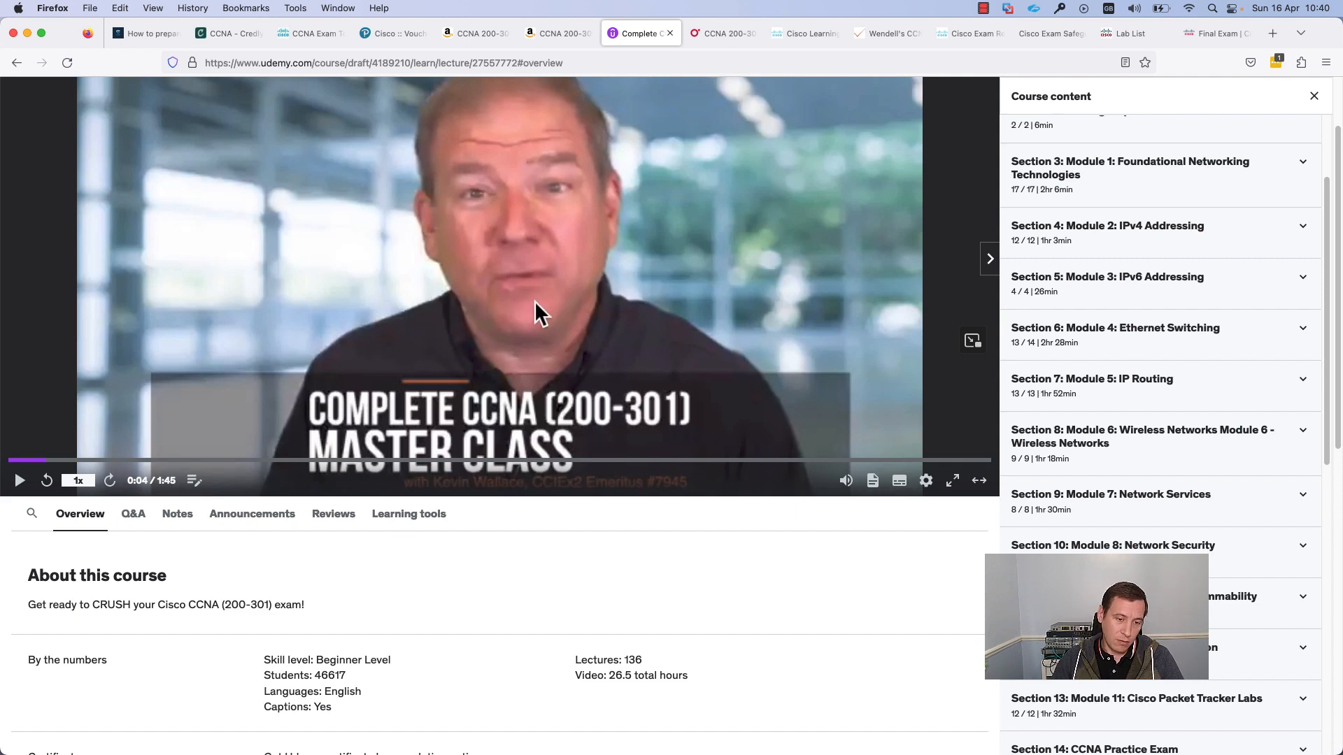
mouse_move(715, 129)
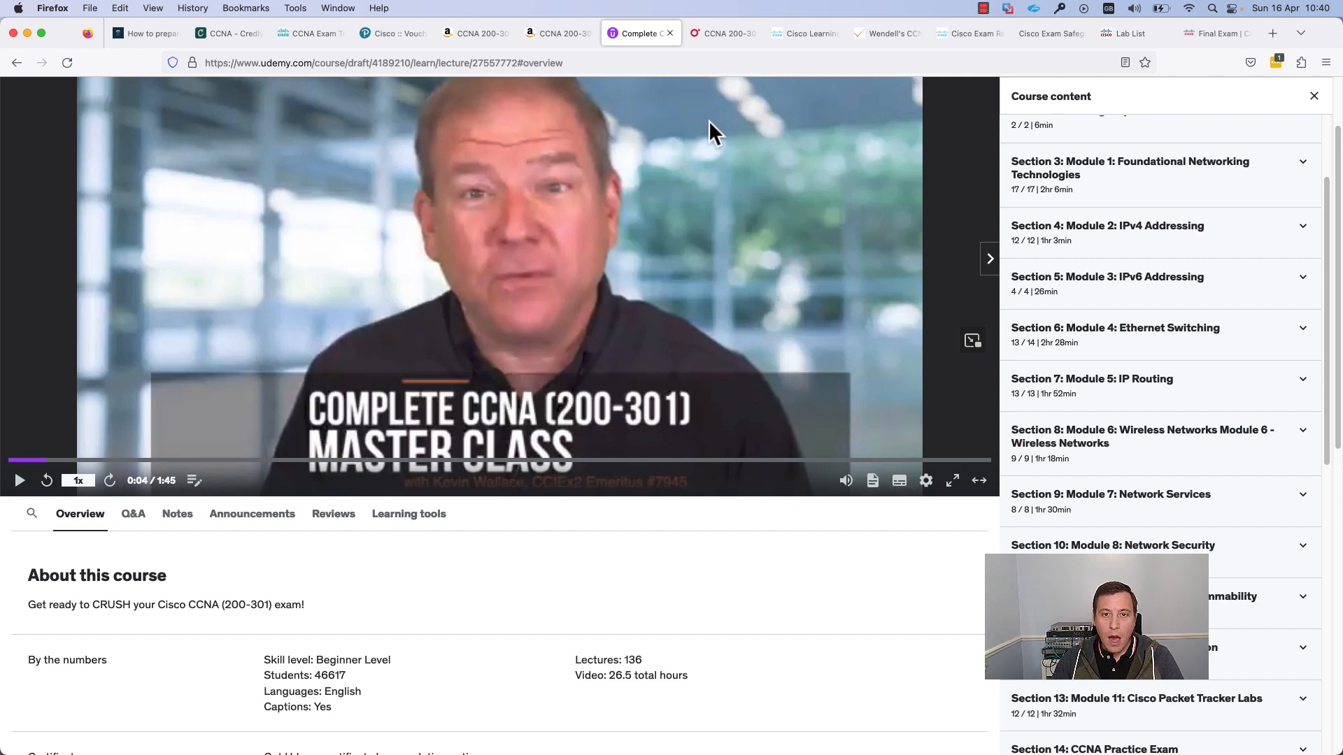
Step: Show O'Reilly's ended CCNA 200-301 Crash Course event taught by Wendell Odom
click(718, 34)
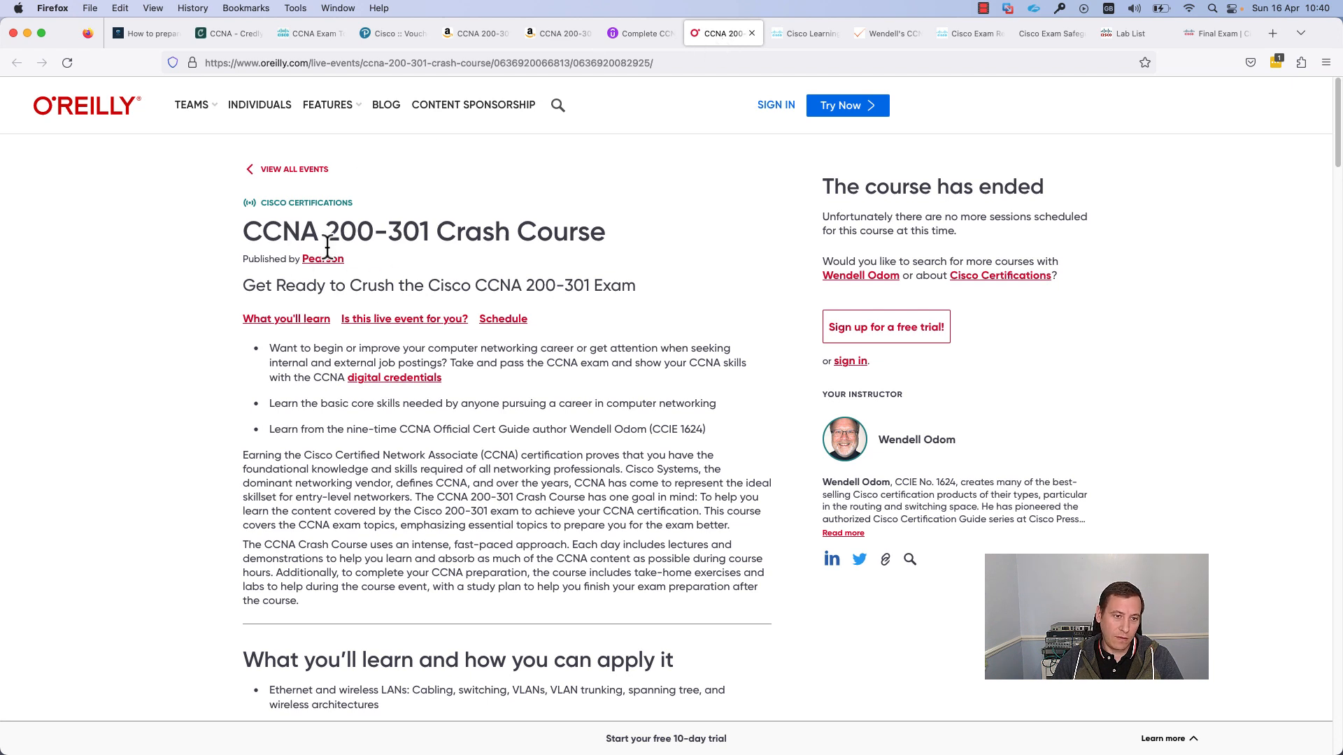
mouse_move(546, 255)
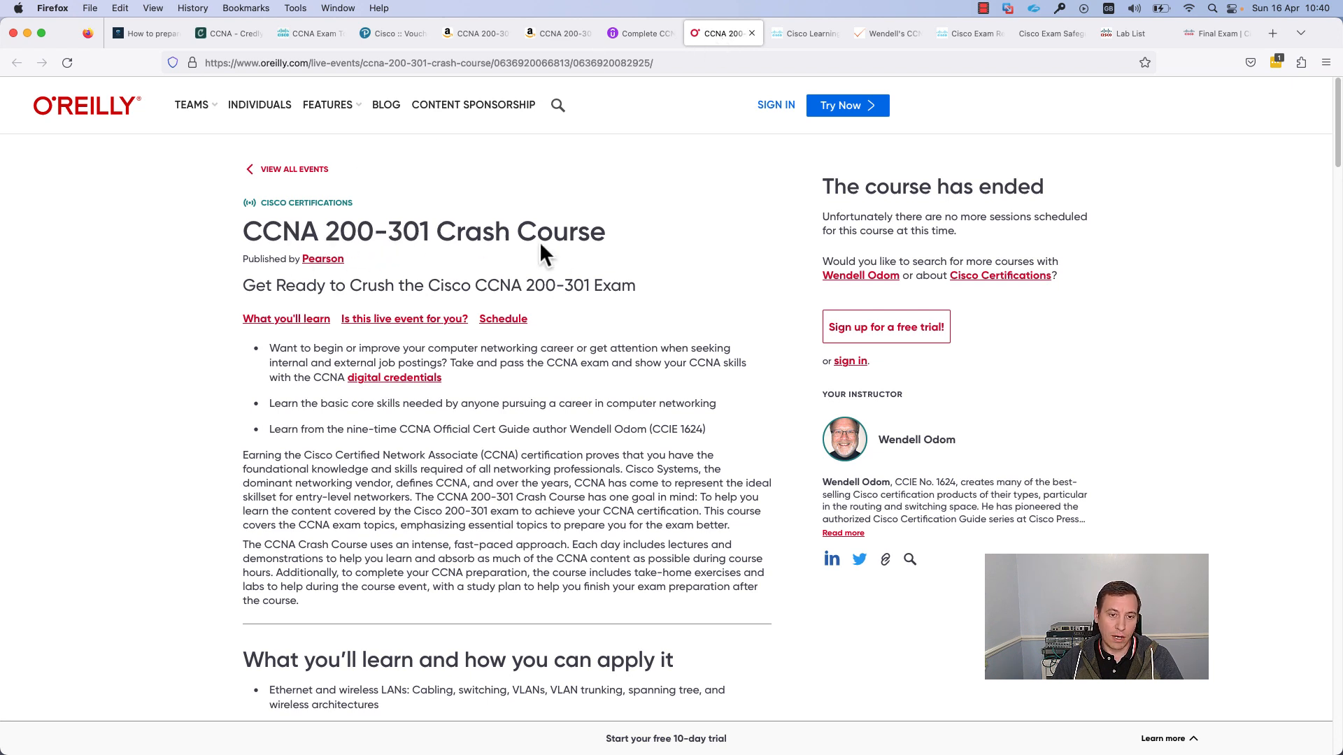
mouse_move(612, 256)
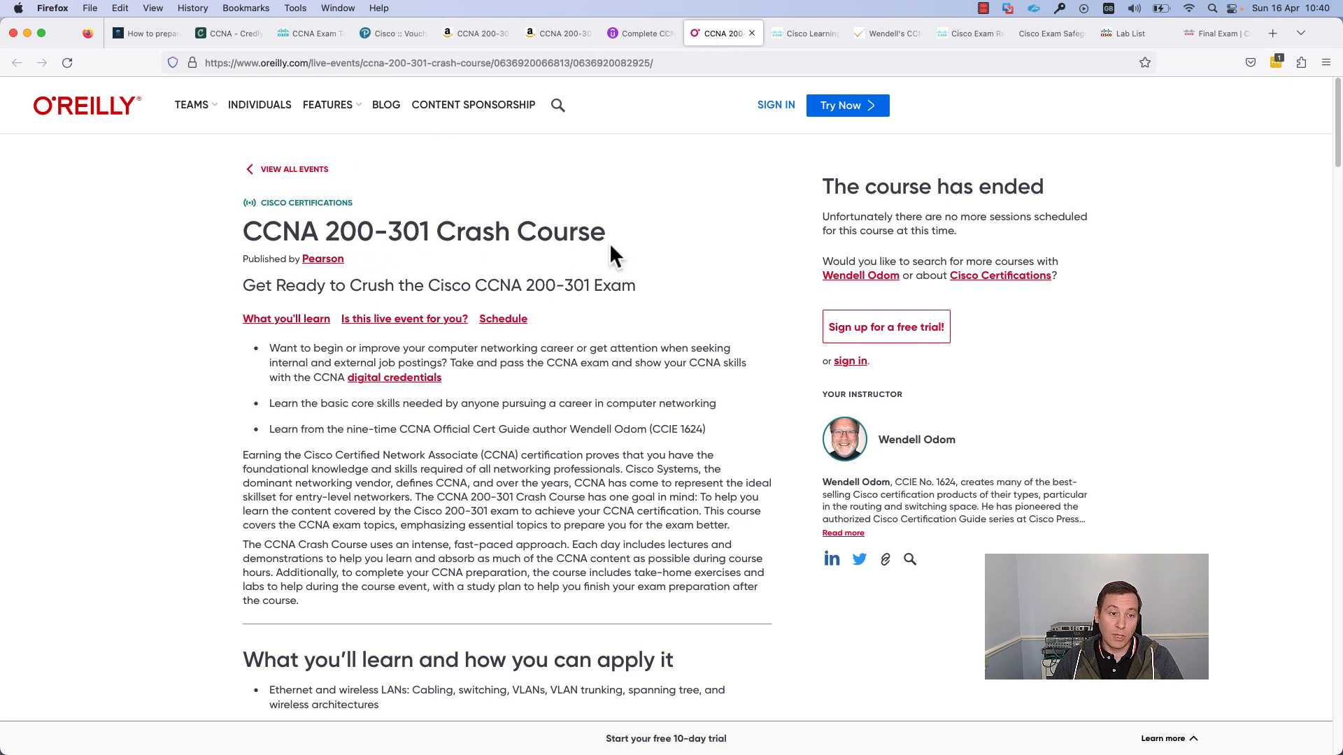
mouse_move(81, 225)
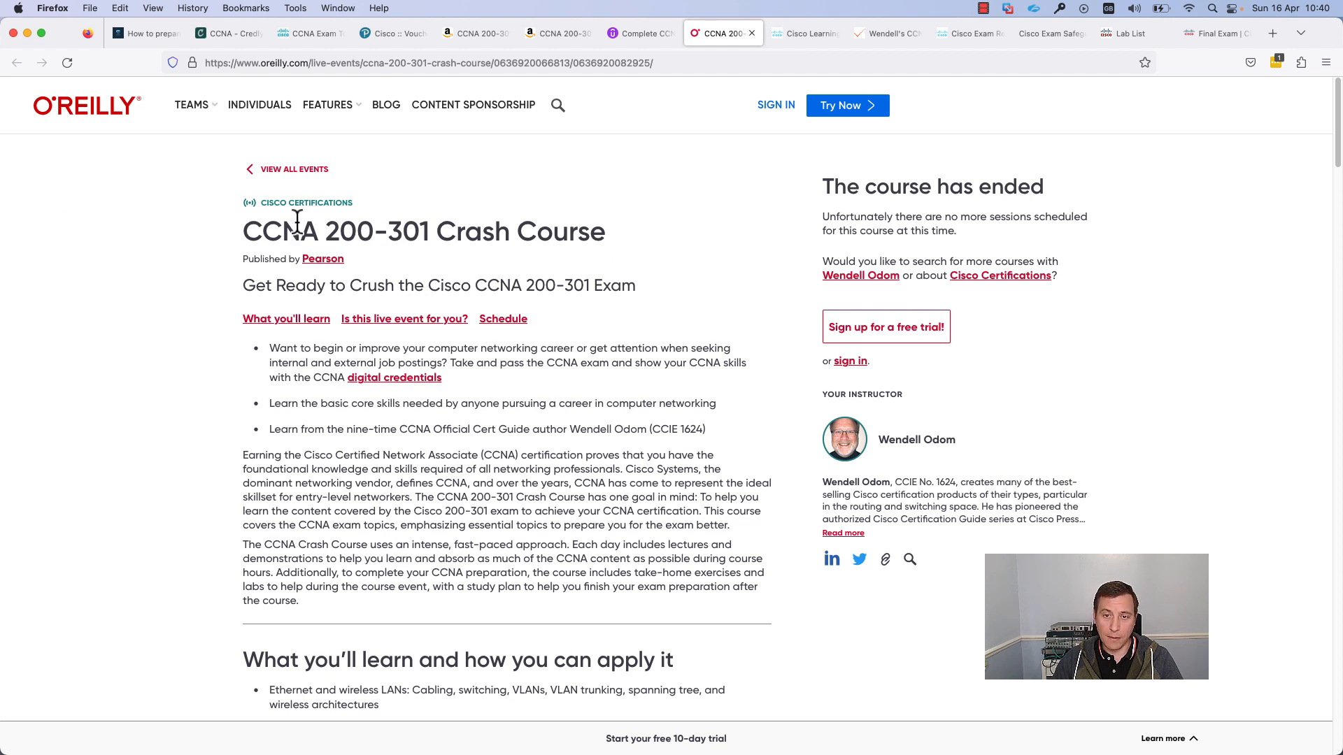
mouse_move(576, 332)
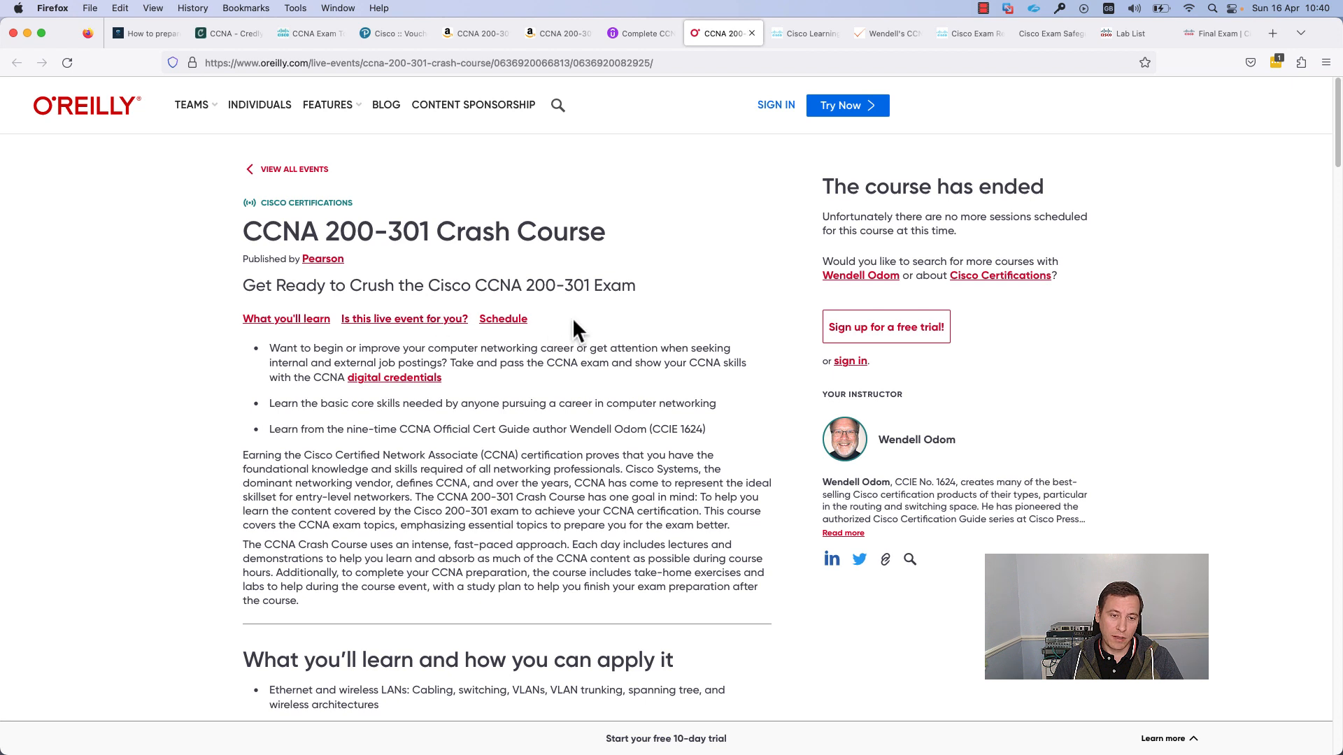
mouse_move(655, 328)
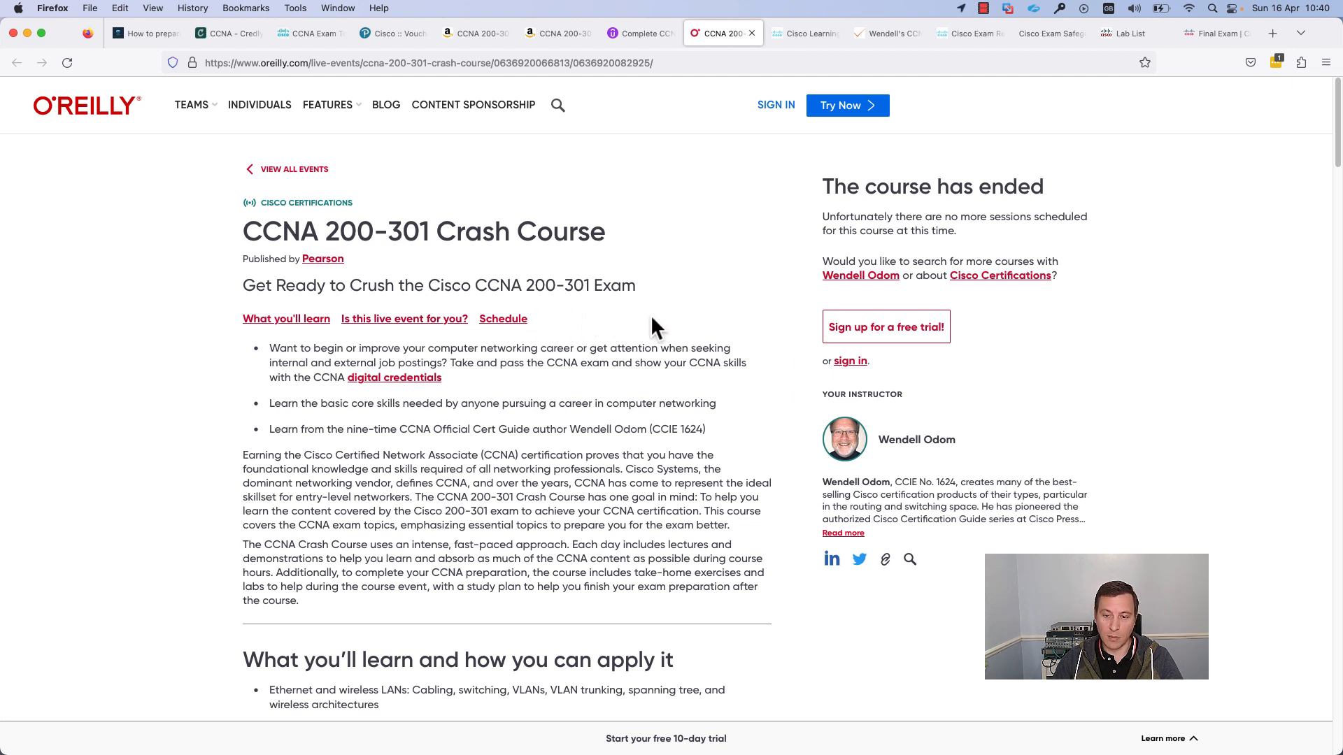
mouse_move(883, 440)
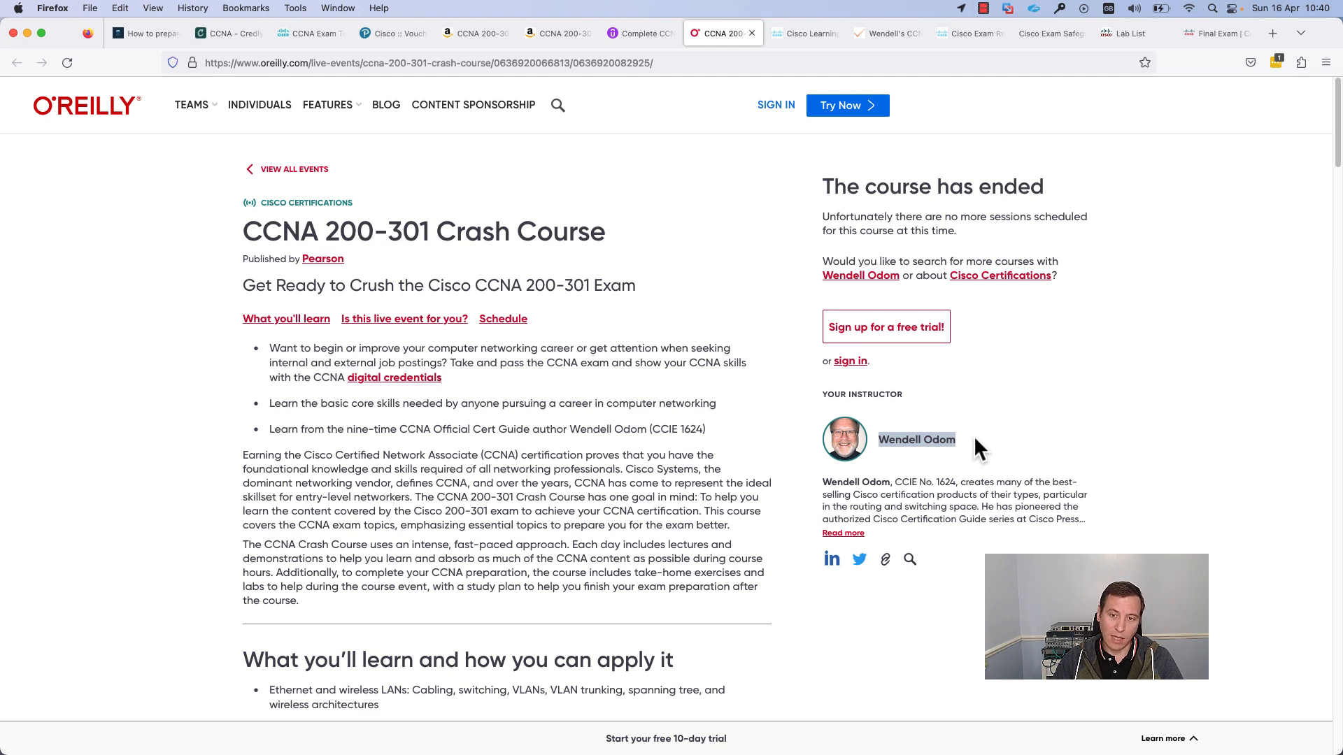
mouse_move(968, 449)
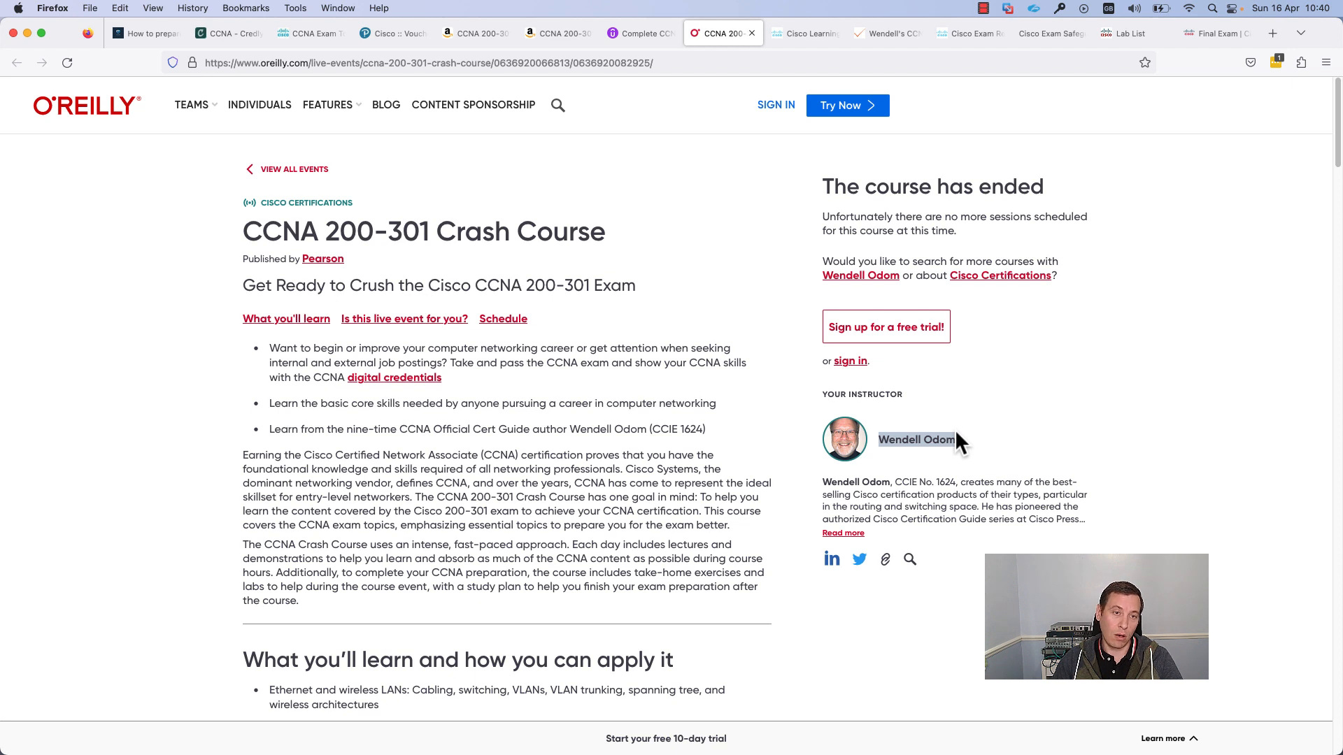
mouse_move(959, 419)
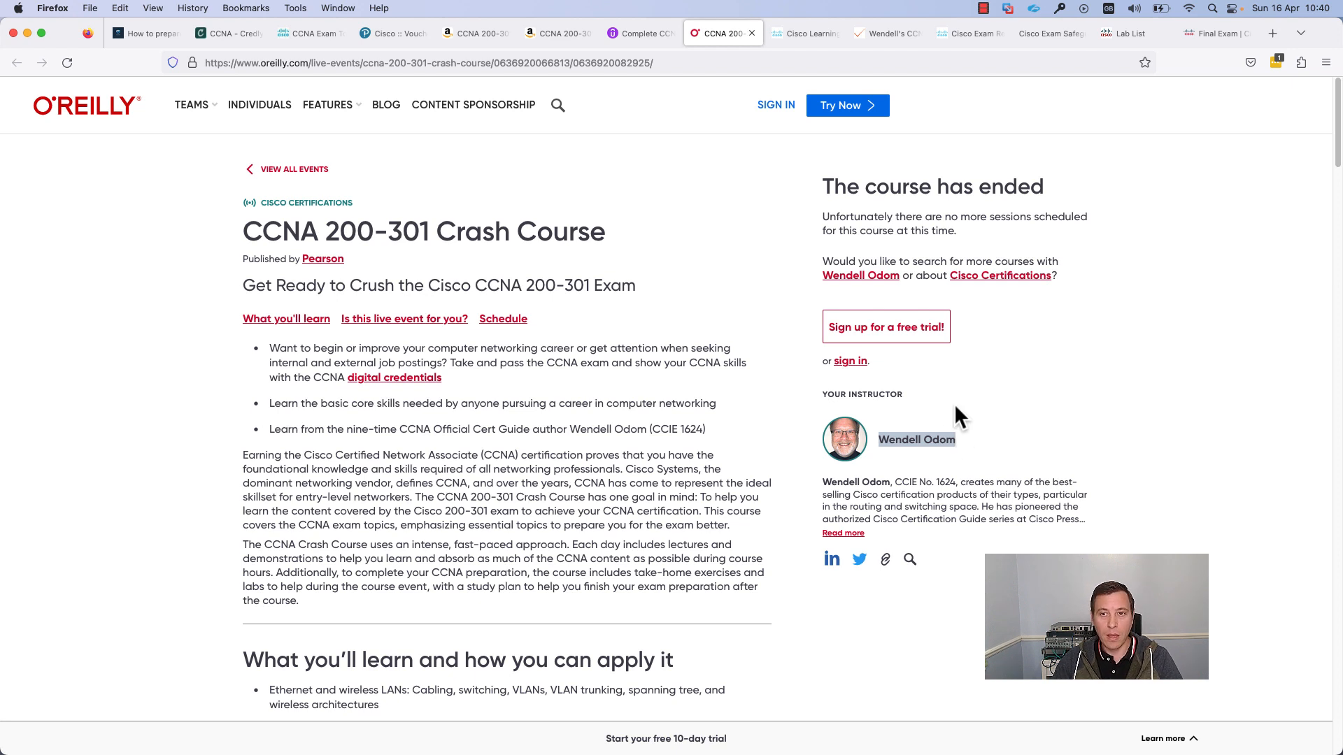
mouse_move(330, 141)
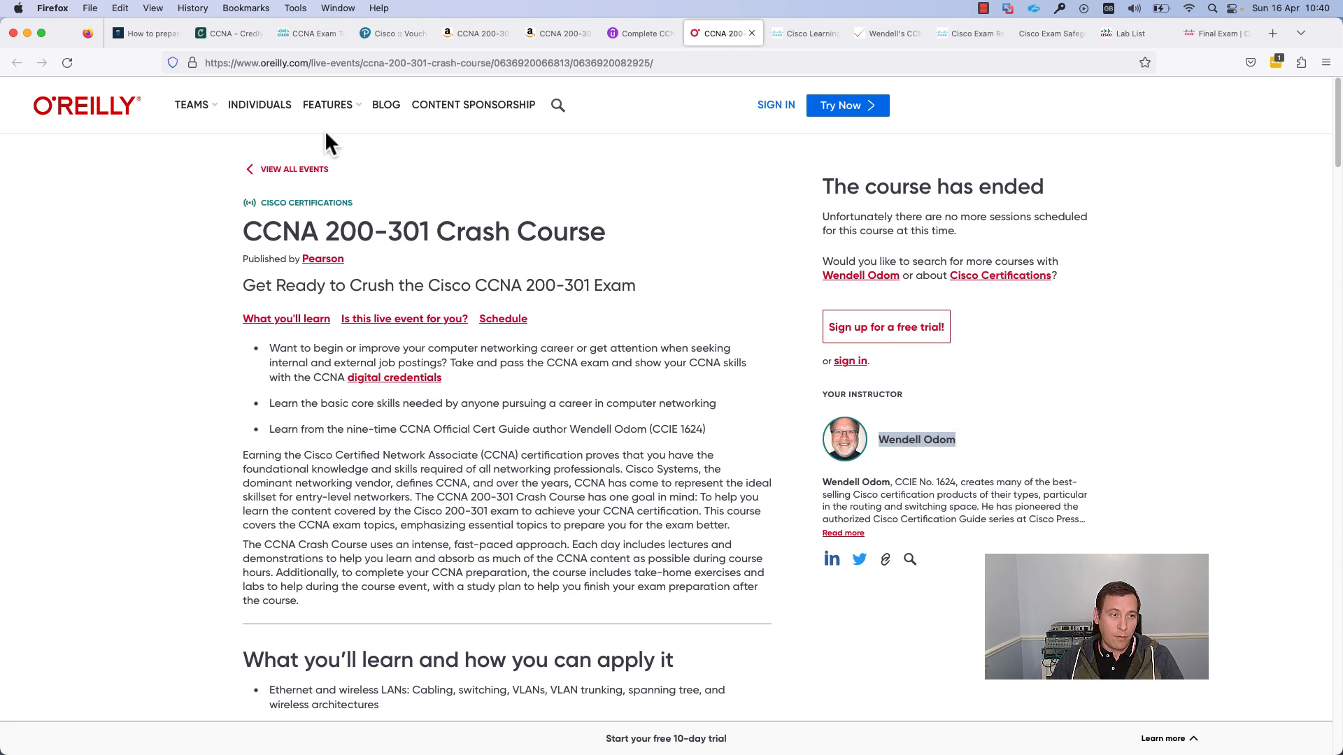
Step: Switch back to the Gulian Technology CCNA post listing Books, Video and Labs resources
click(145, 32)
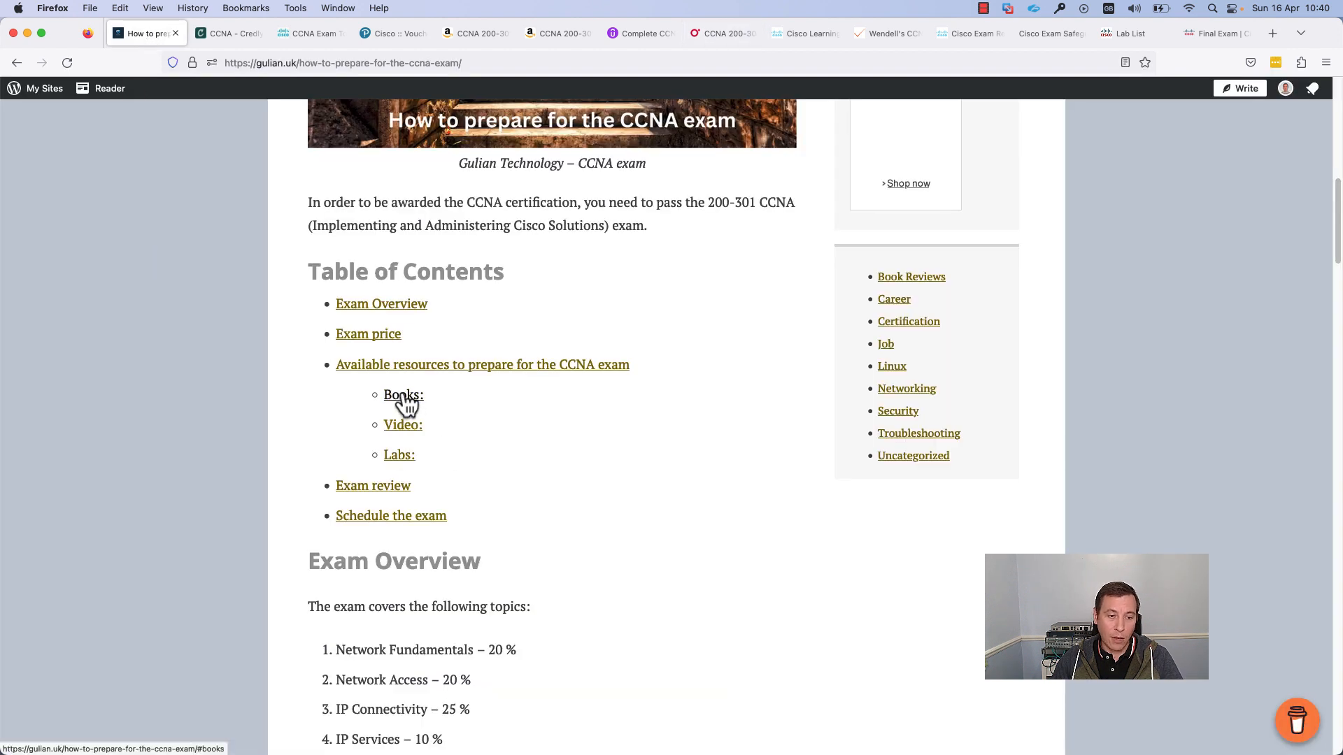
mouse_move(403, 432)
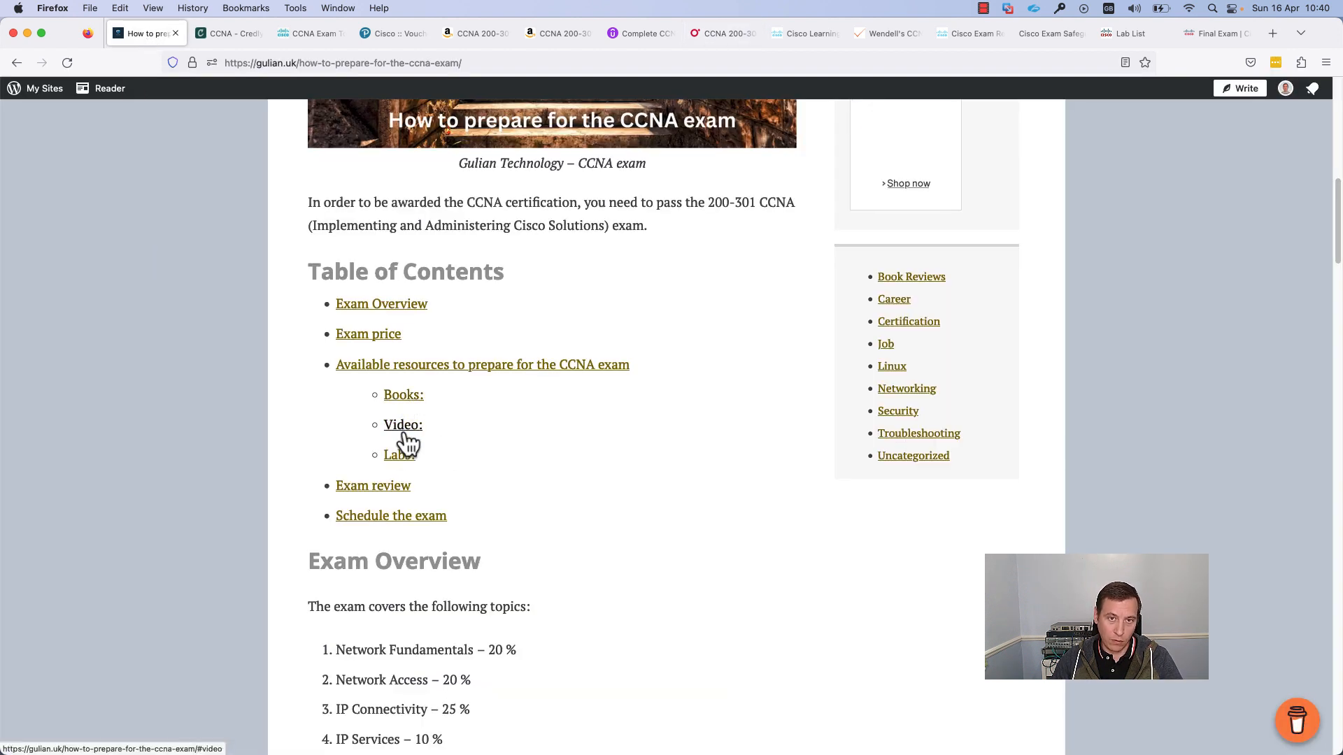
mouse_move(403, 455)
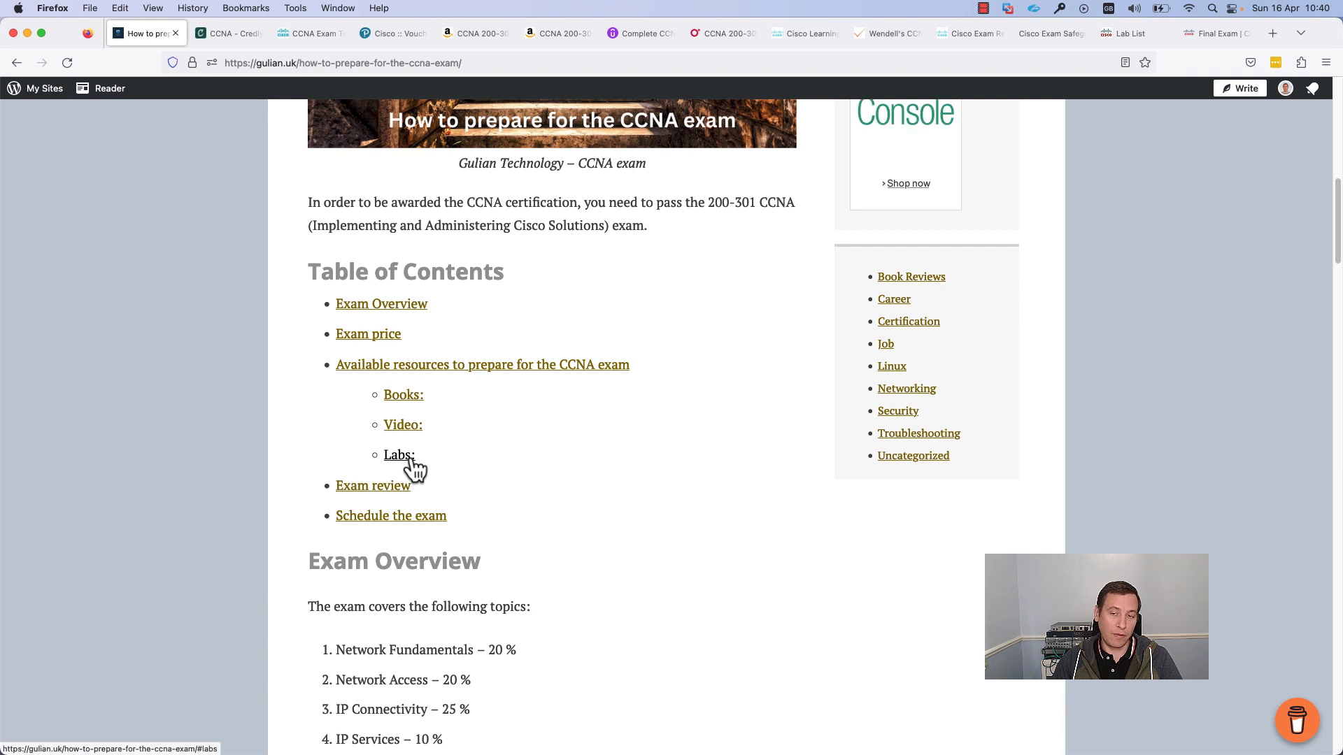
mouse_move(428, 470)
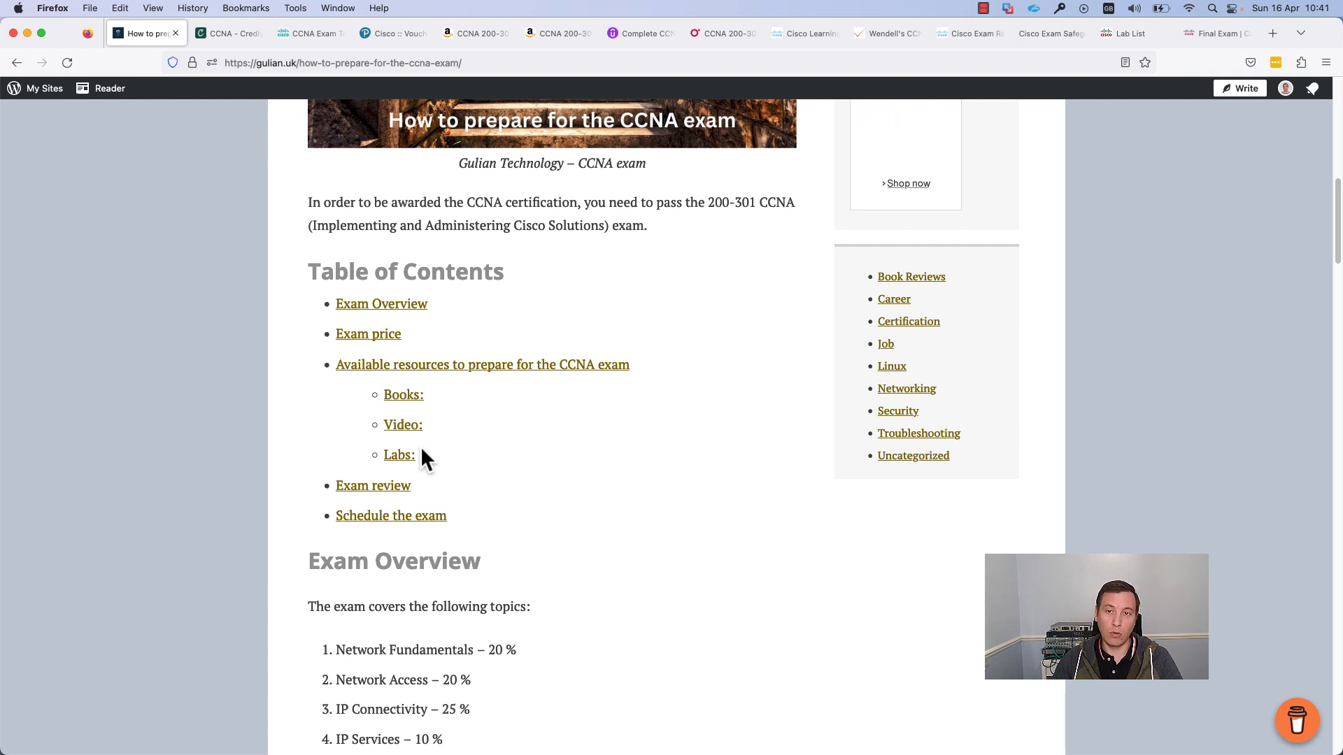
Step: Show the Cisco Learning Labs – CCNA v1.0 store page, $150 for 90 days
click(801, 34)
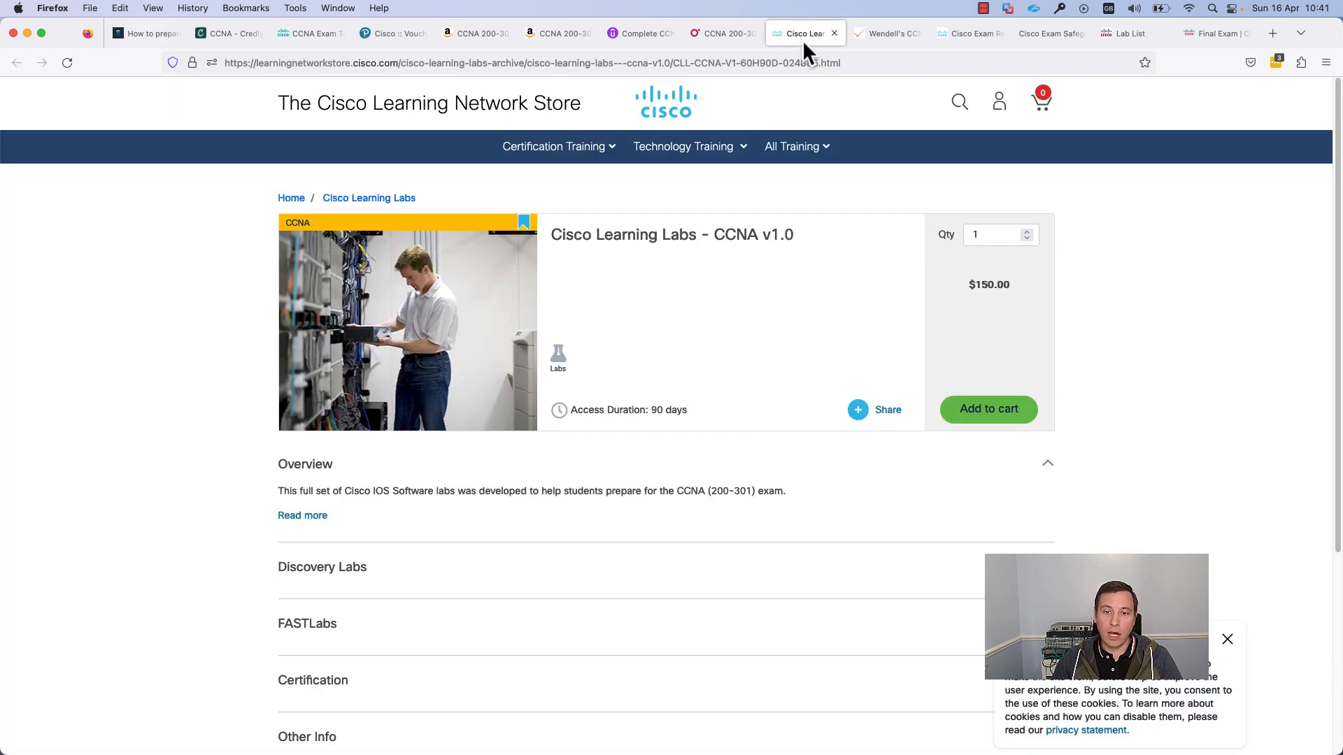
mouse_move(728, 351)
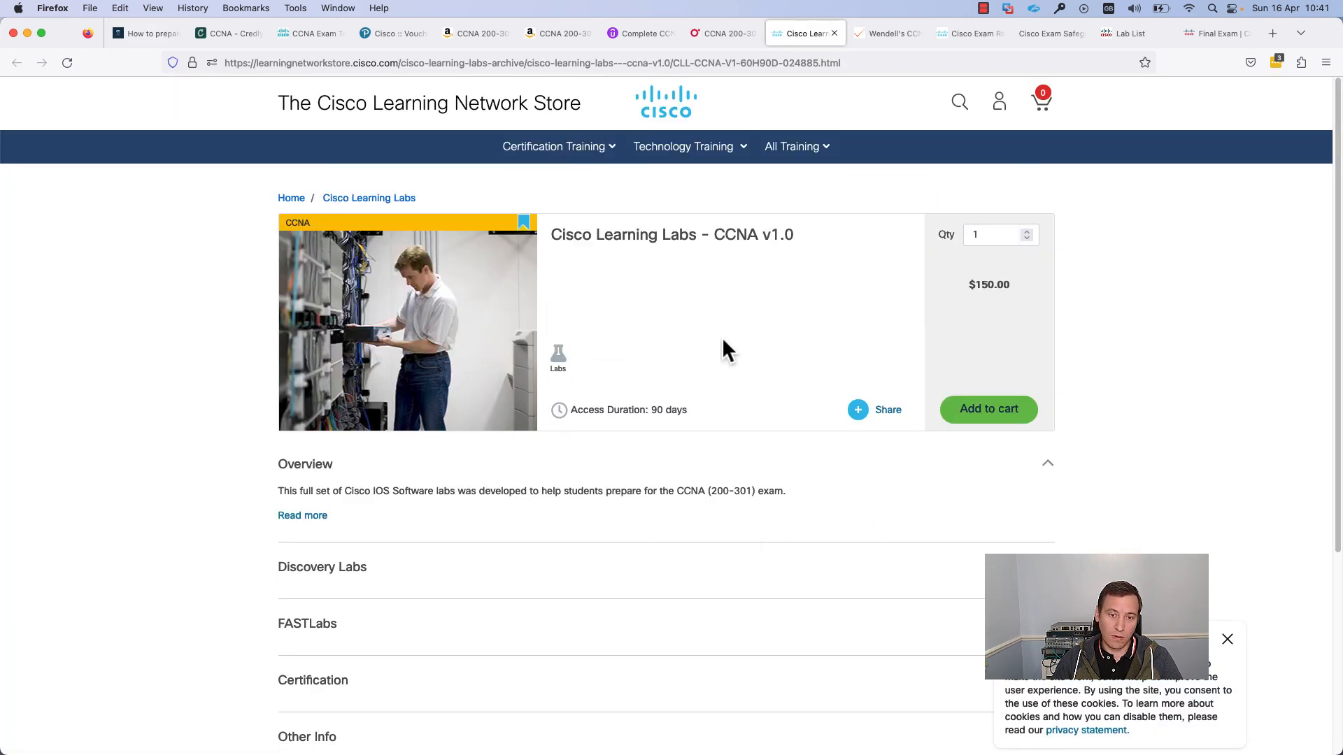
mouse_move(683, 294)
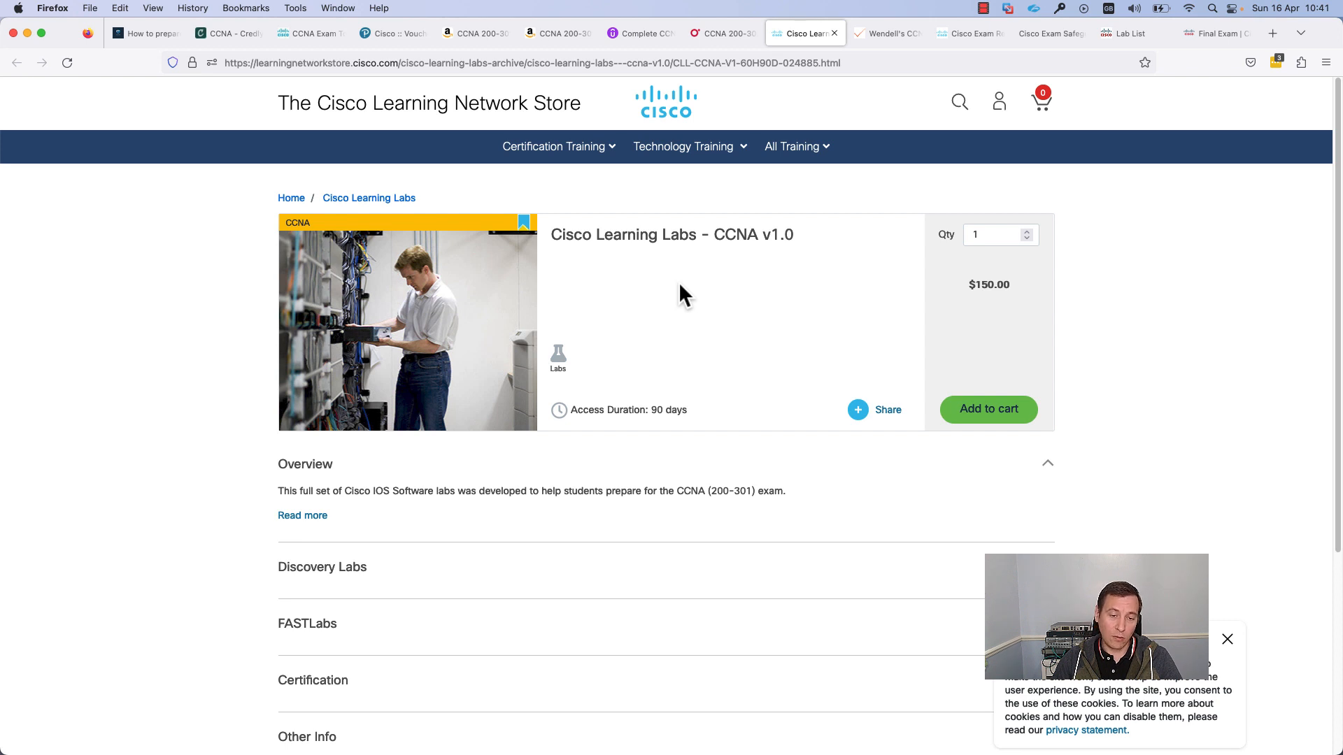
mouse_move(715, 270)
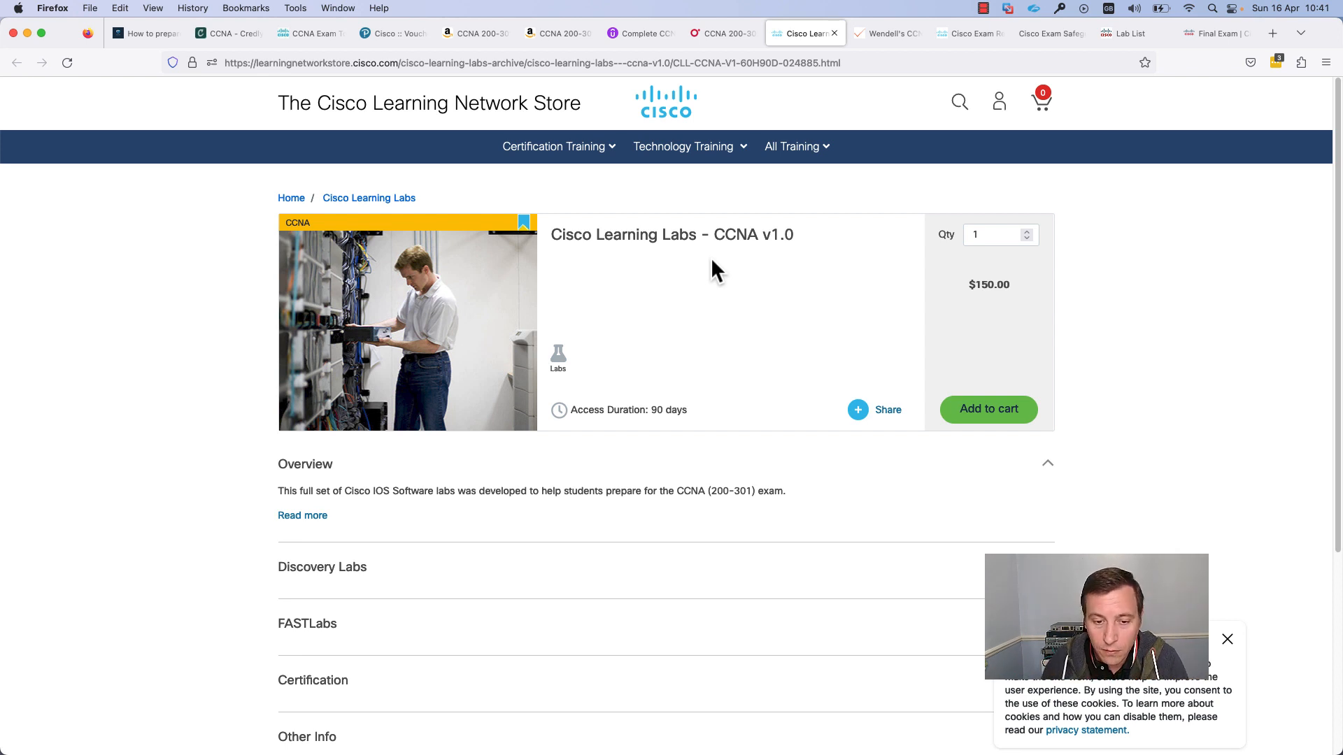
mouse_move(705, 265)
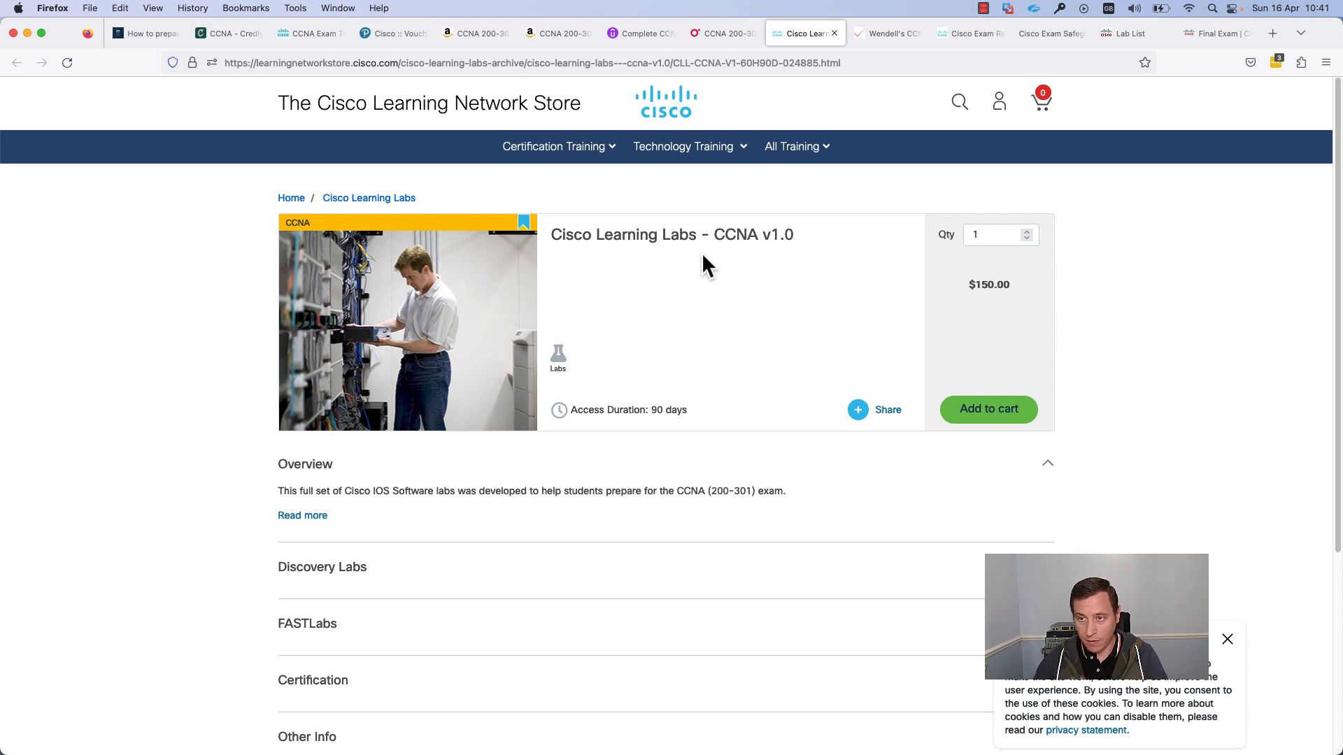
mouse_move(1130, 33)
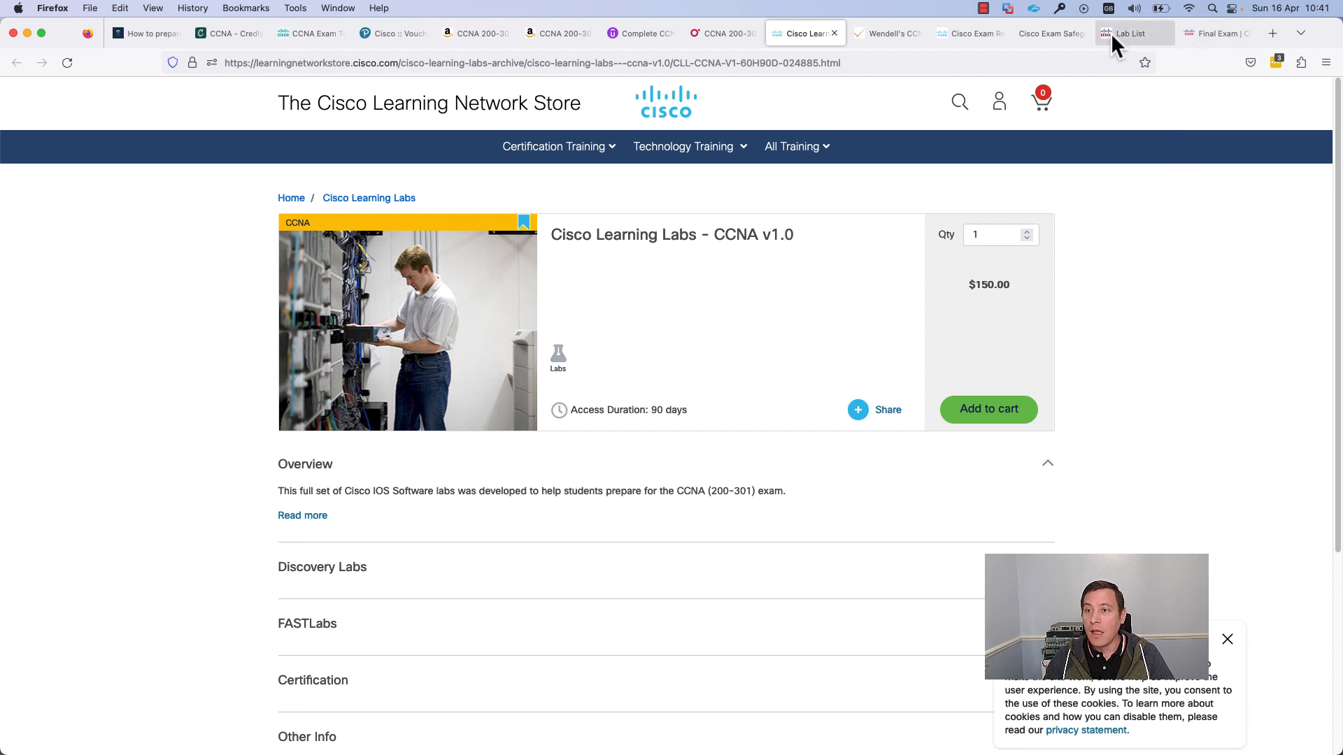
Step: Show the Lab List tab and scroll through the pending Discovery and FASTLab exercises, then back up
click(1127, 34)
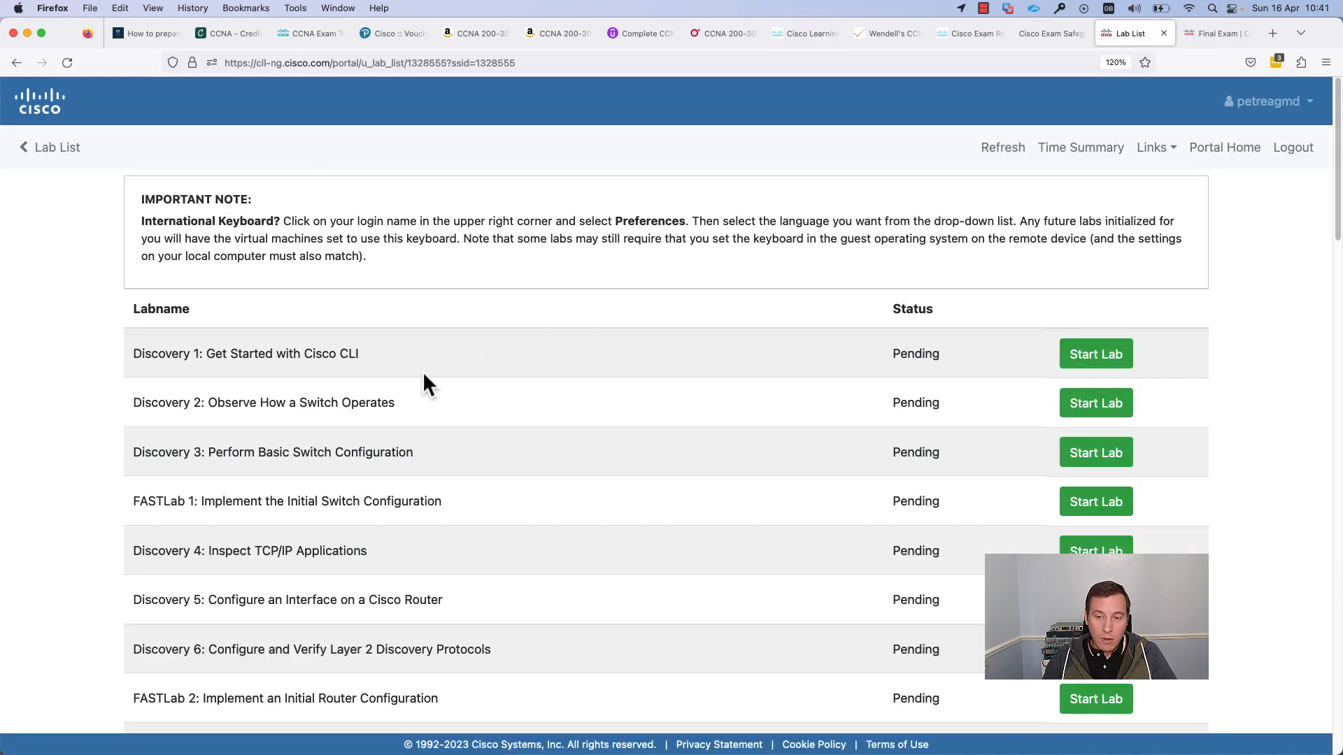
mouse_move(523, 393)
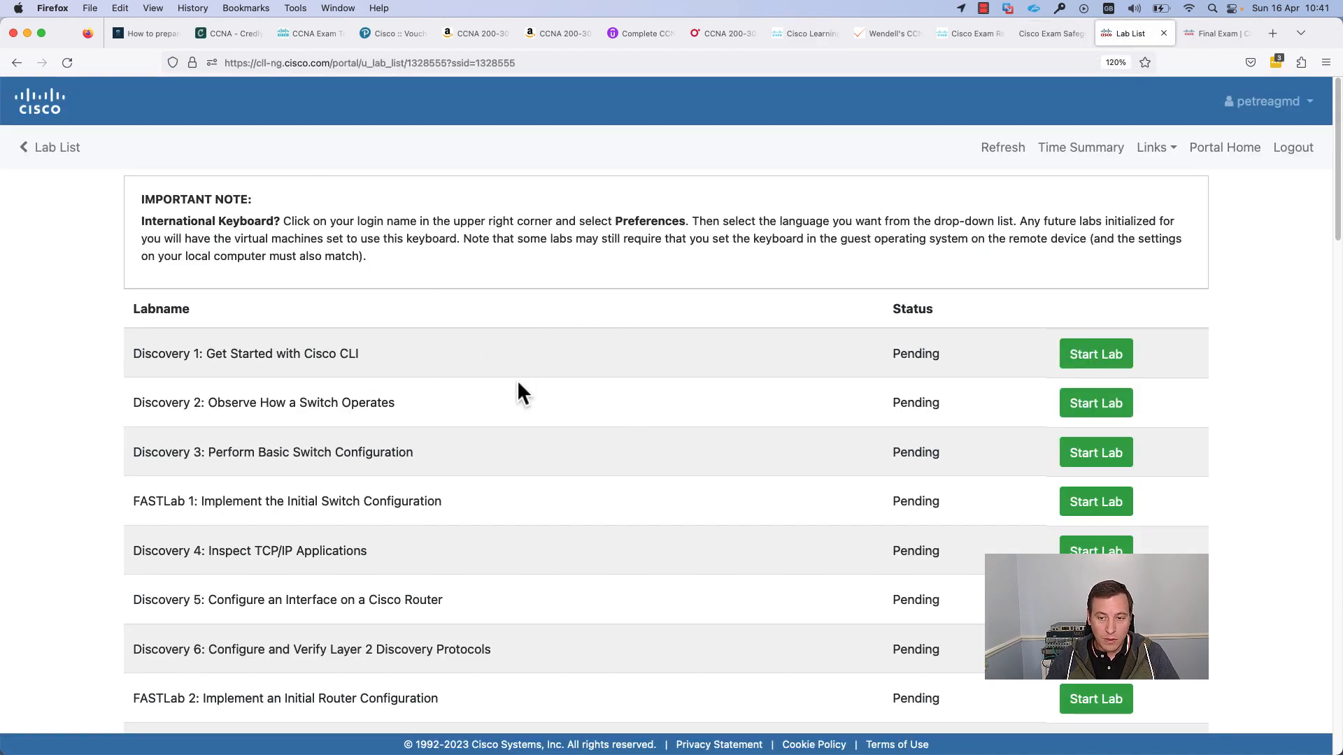
mouse_move(555, 438)
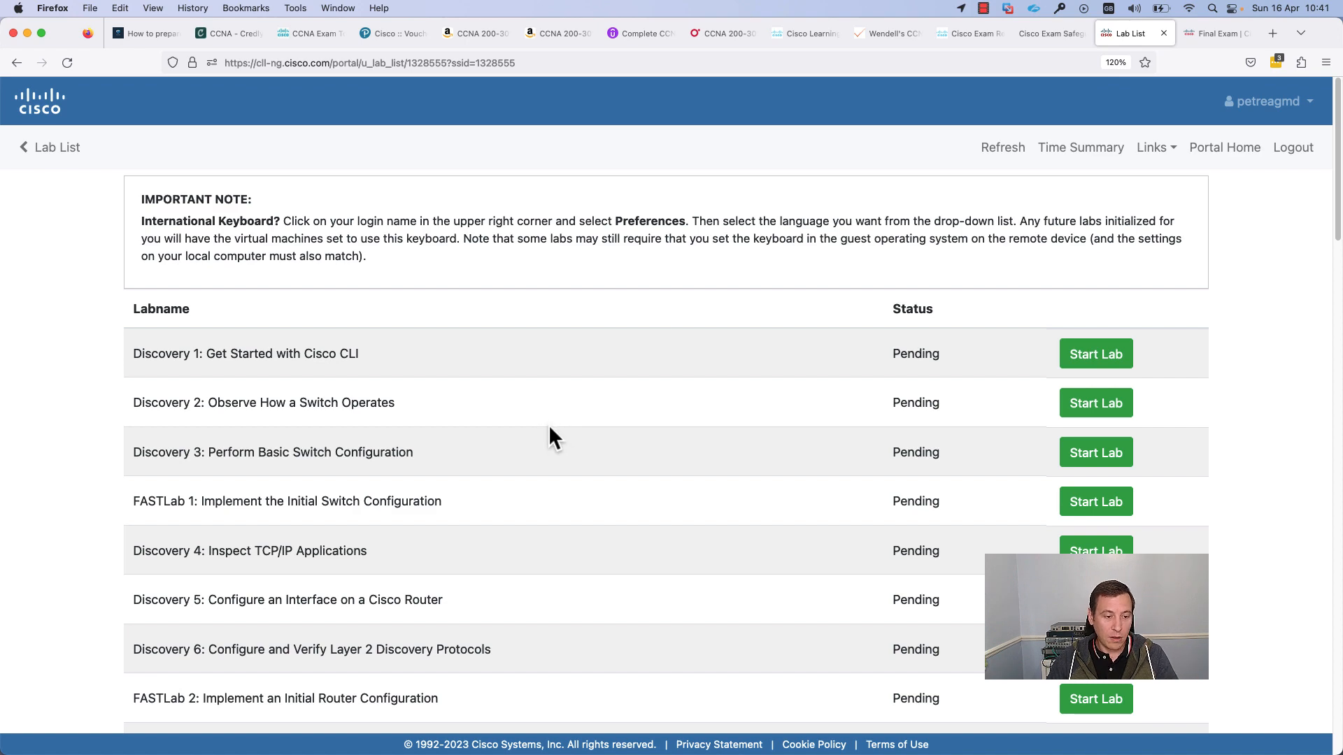
scroll(down, 3)
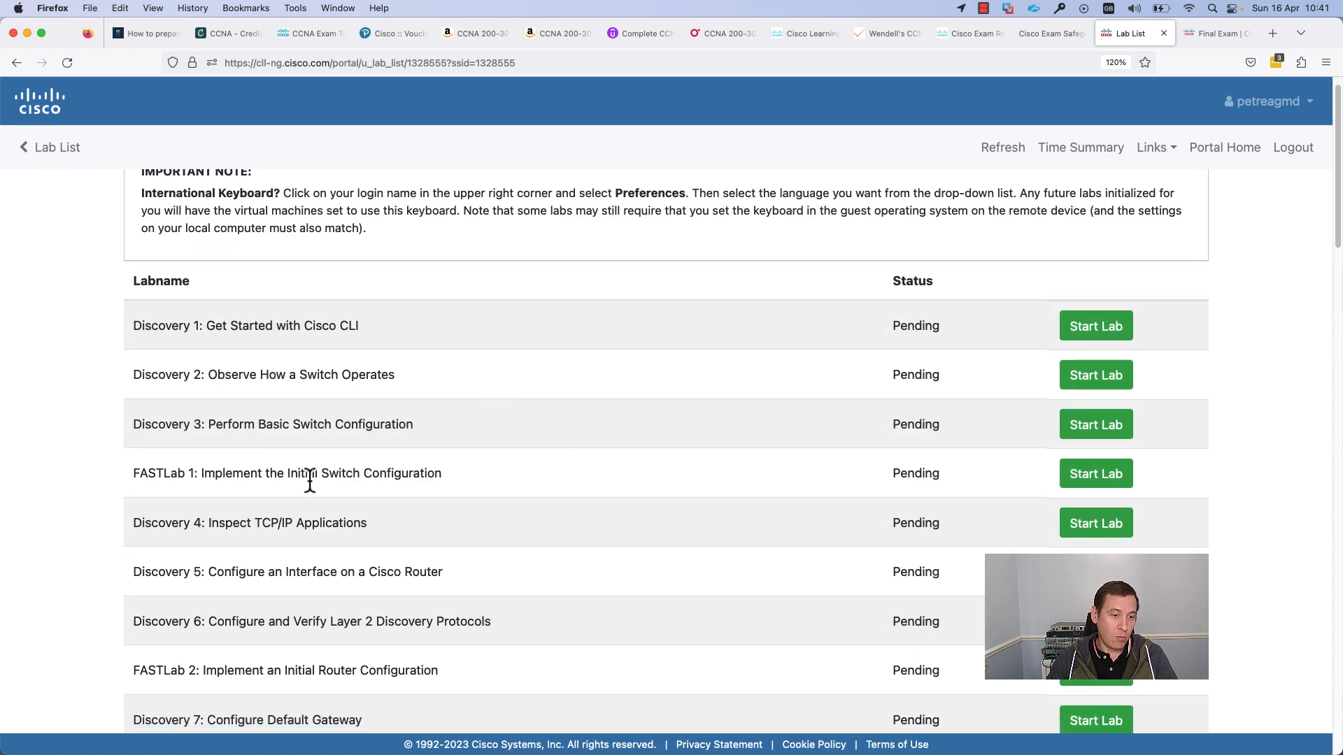
scroll(down, 3)
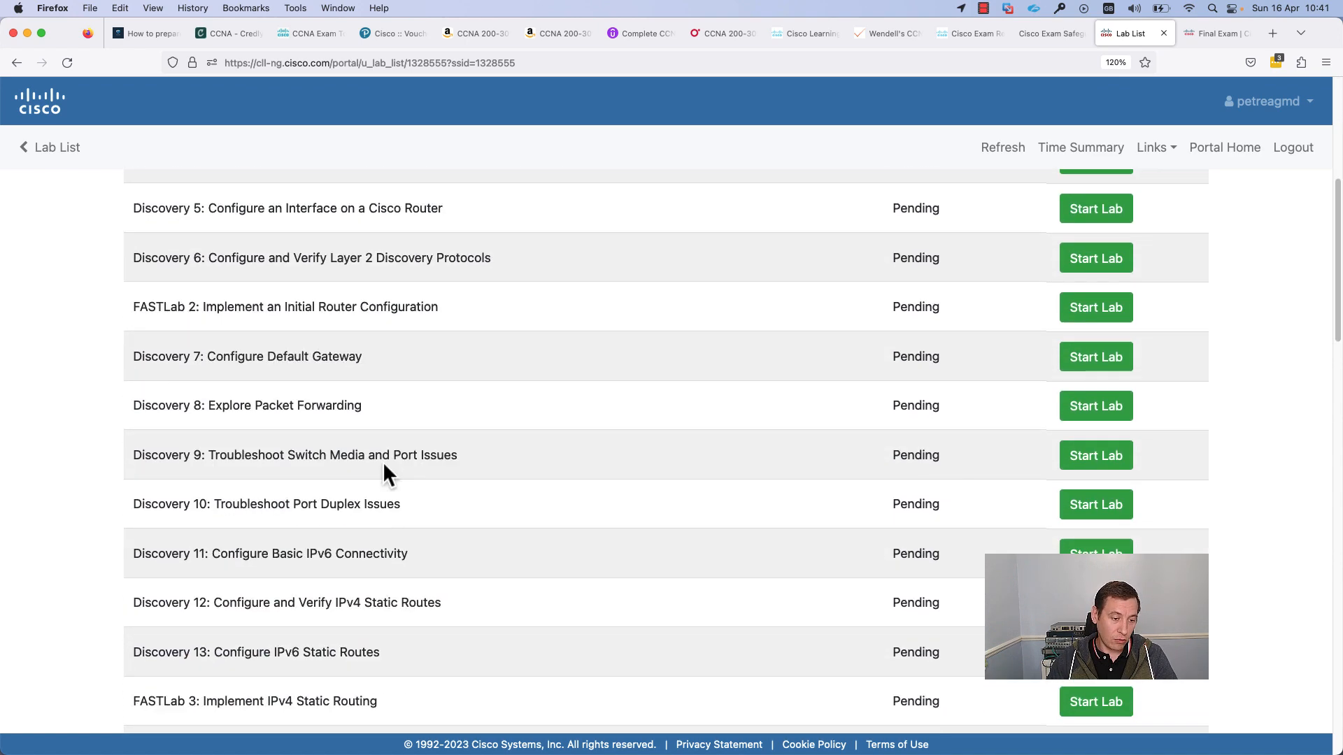
scroll(down, 3)
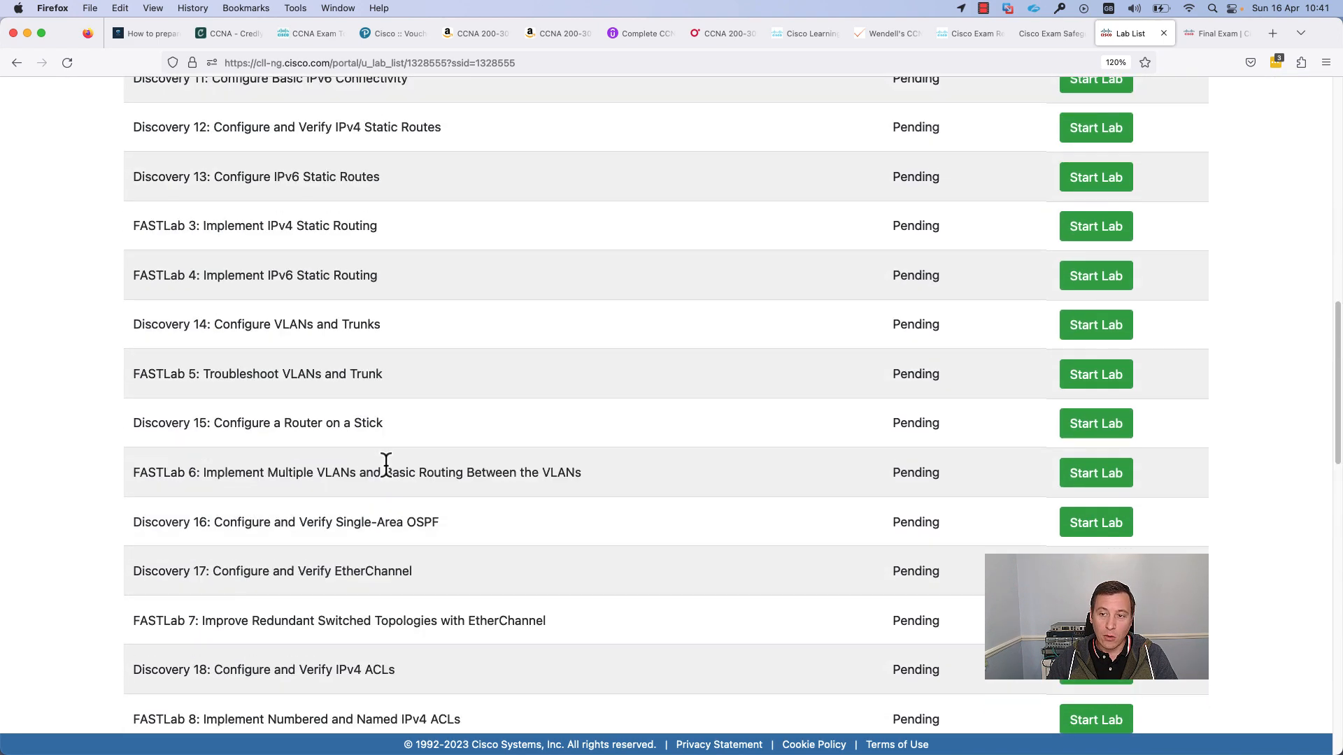
scroll(up, 3)
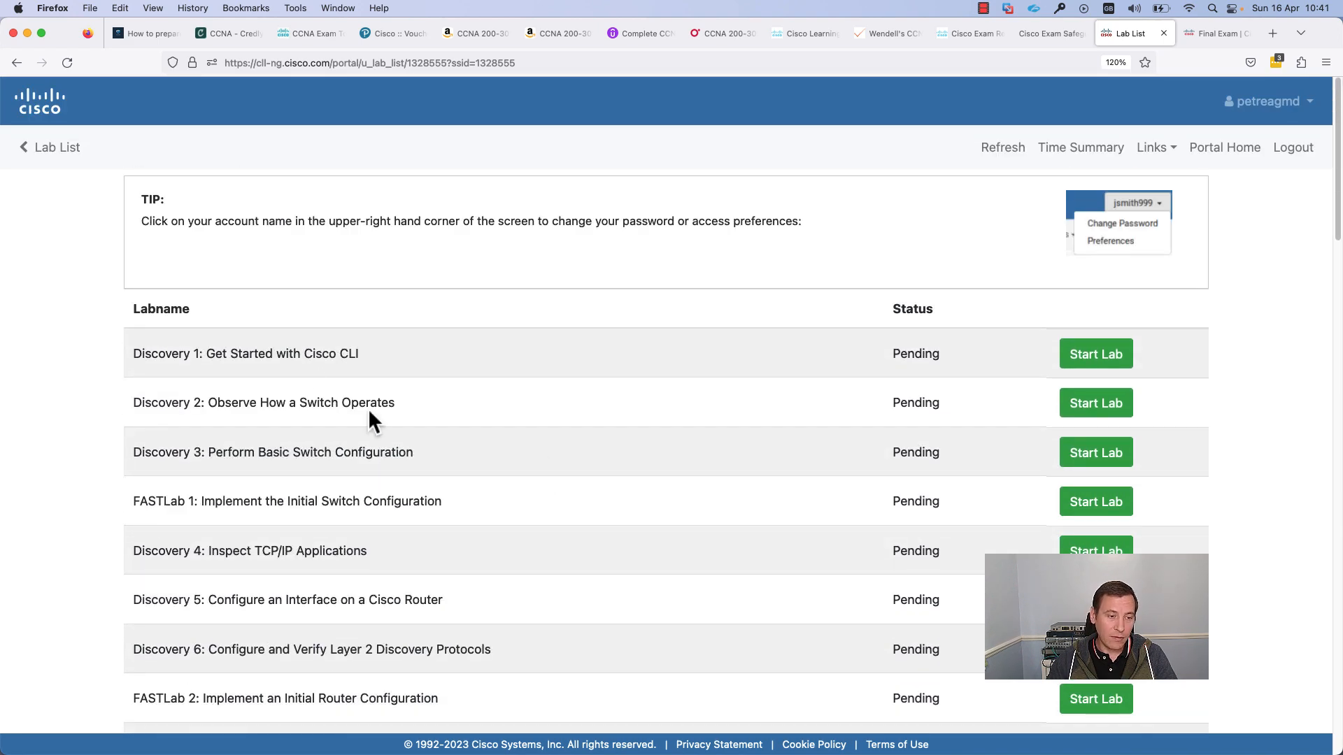
mouse_move(305, 453)
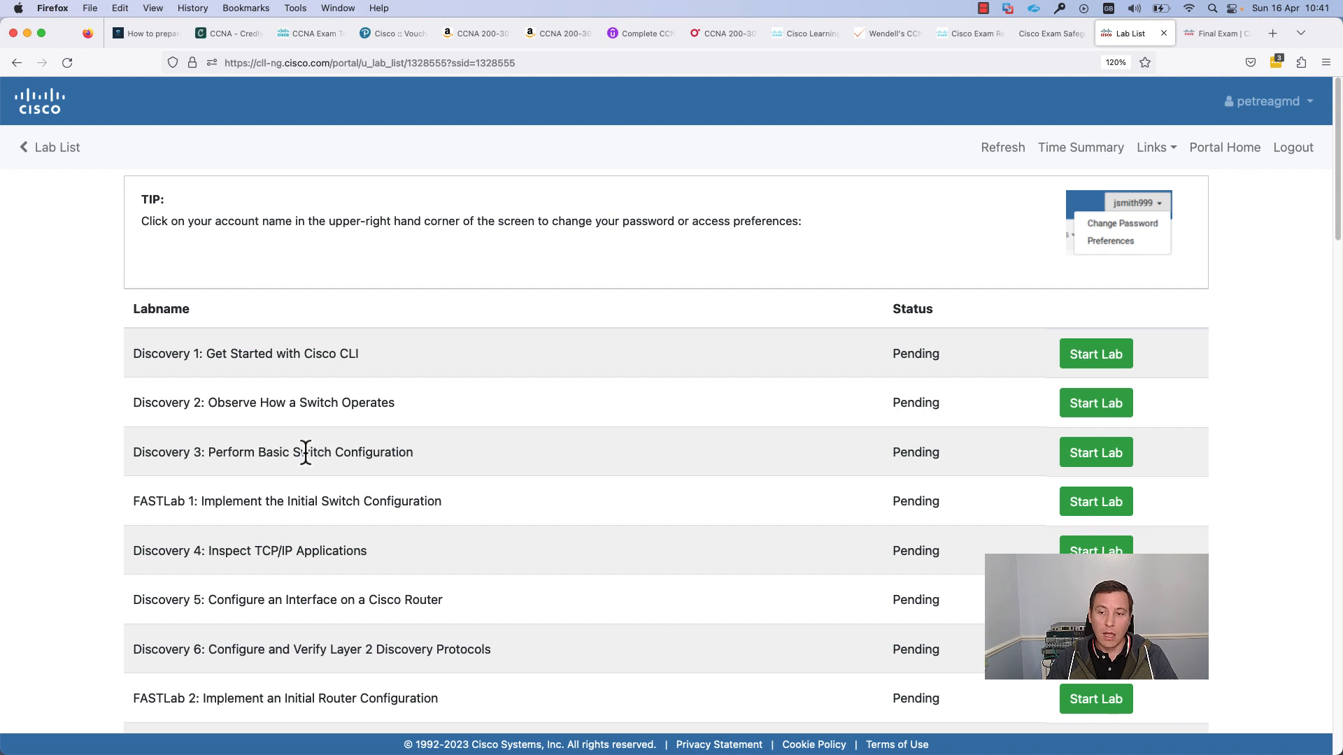
mouse_move(304, 448)
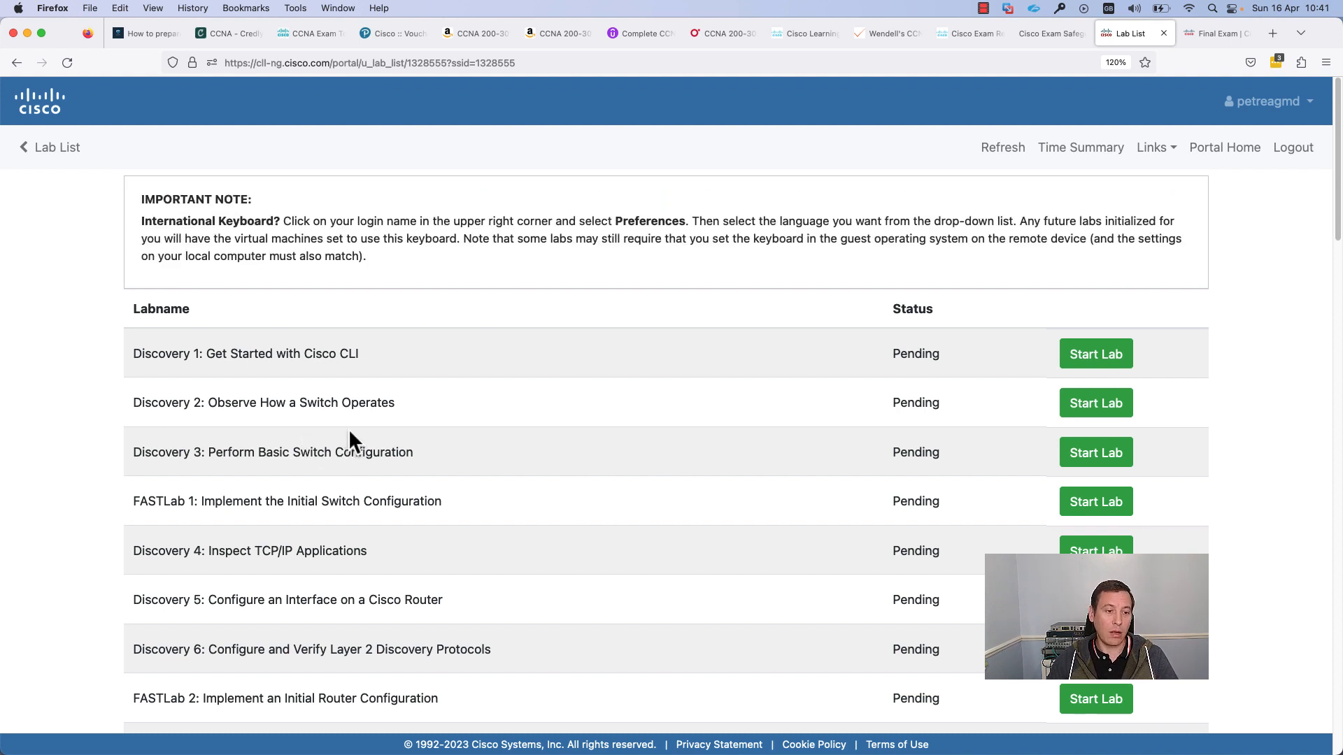
mouse_move(385, 433)
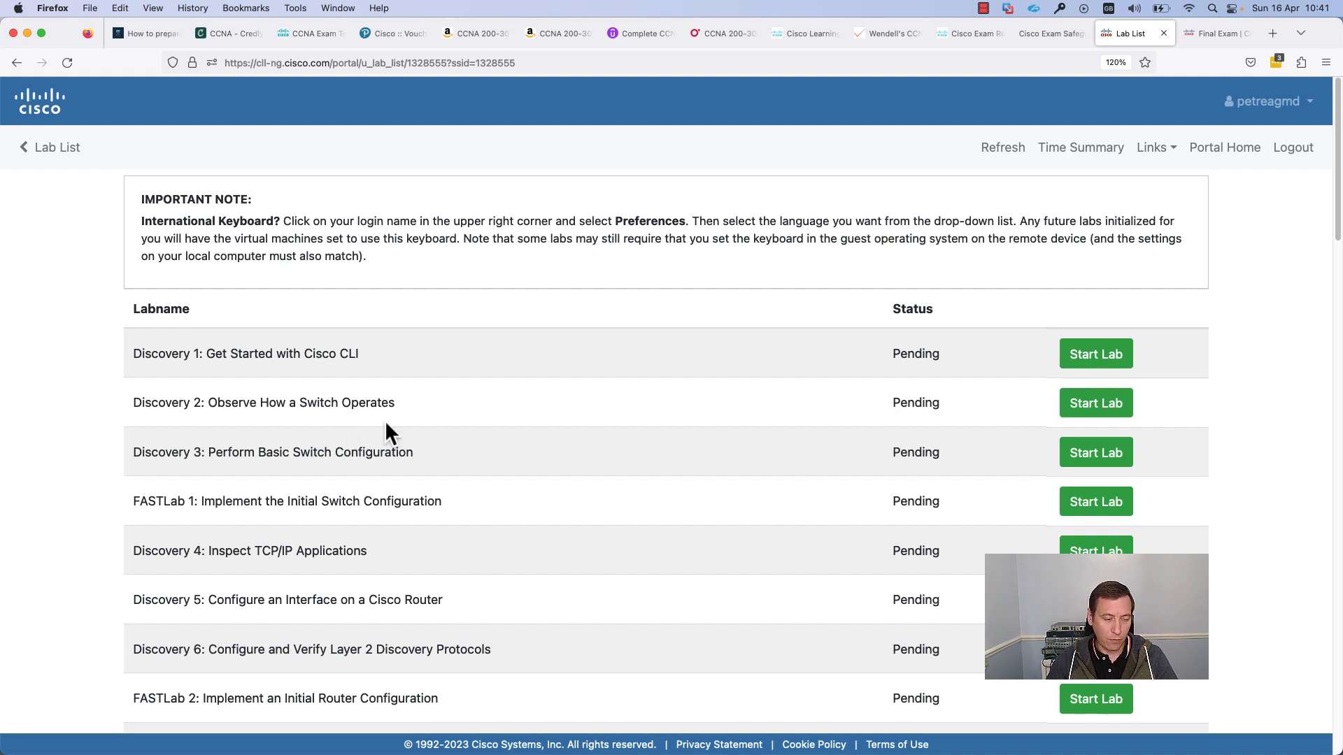
mouse_move(453, 439)
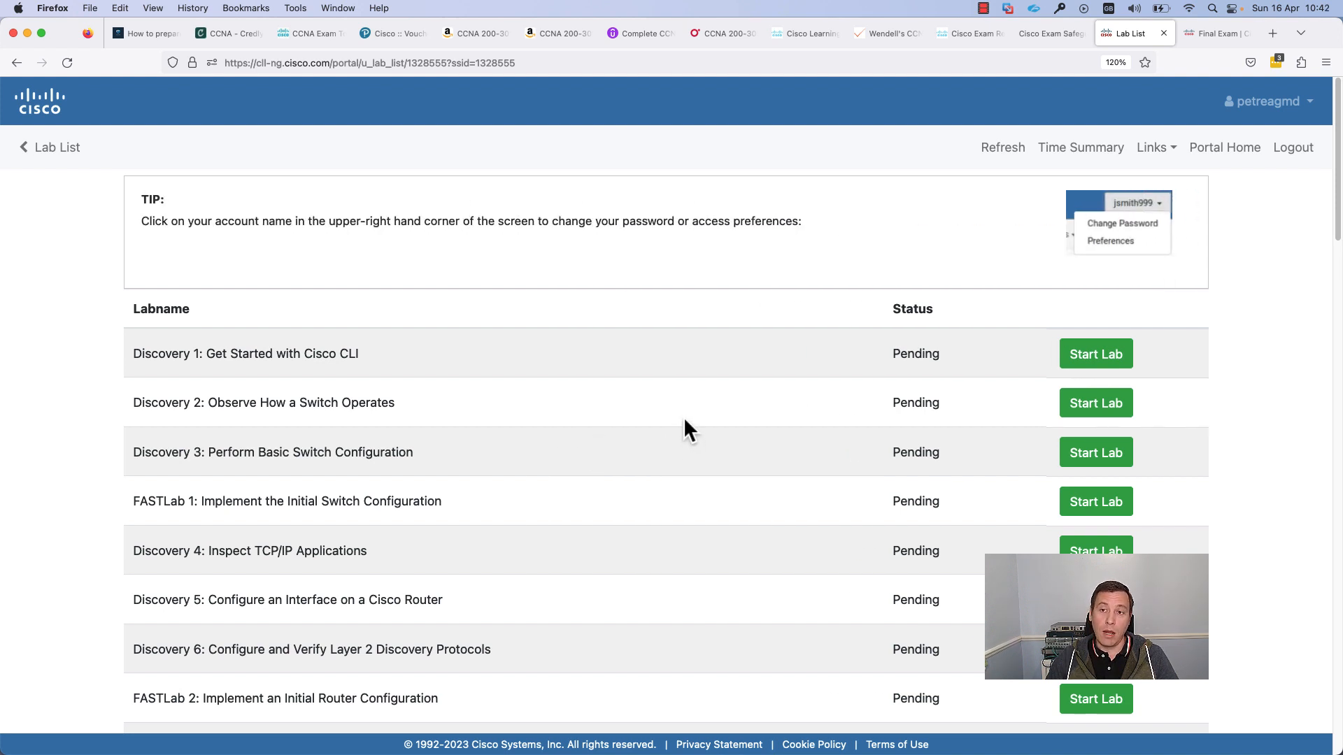
mouse_move(939, 177)
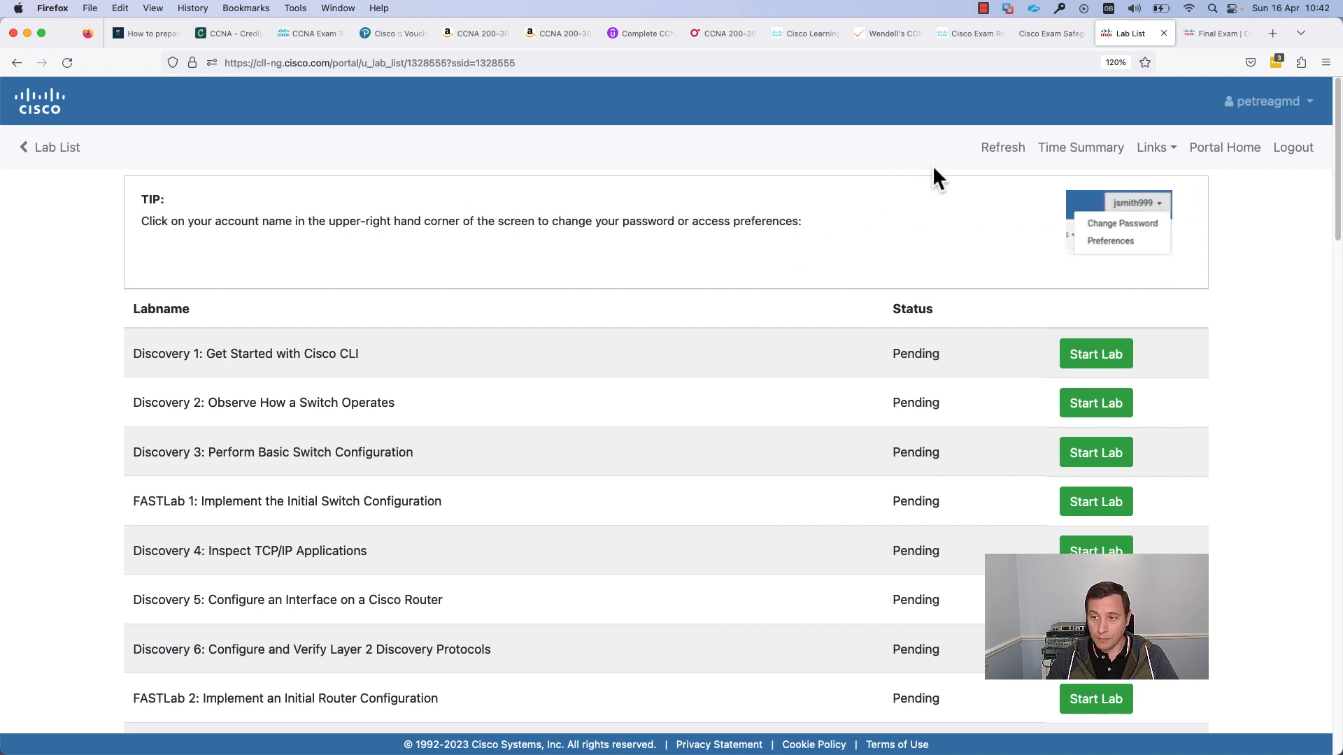
mouse_move(968, 193)
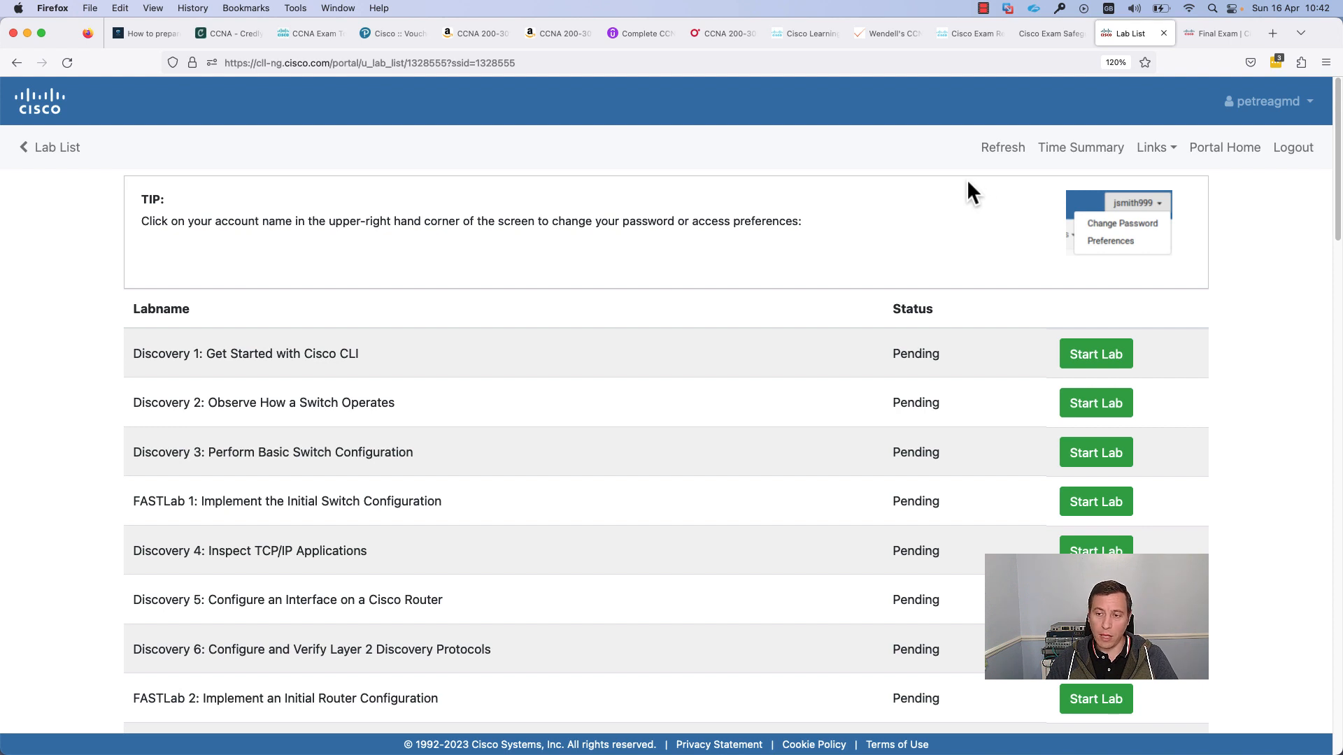
mouse_move(877, 291)
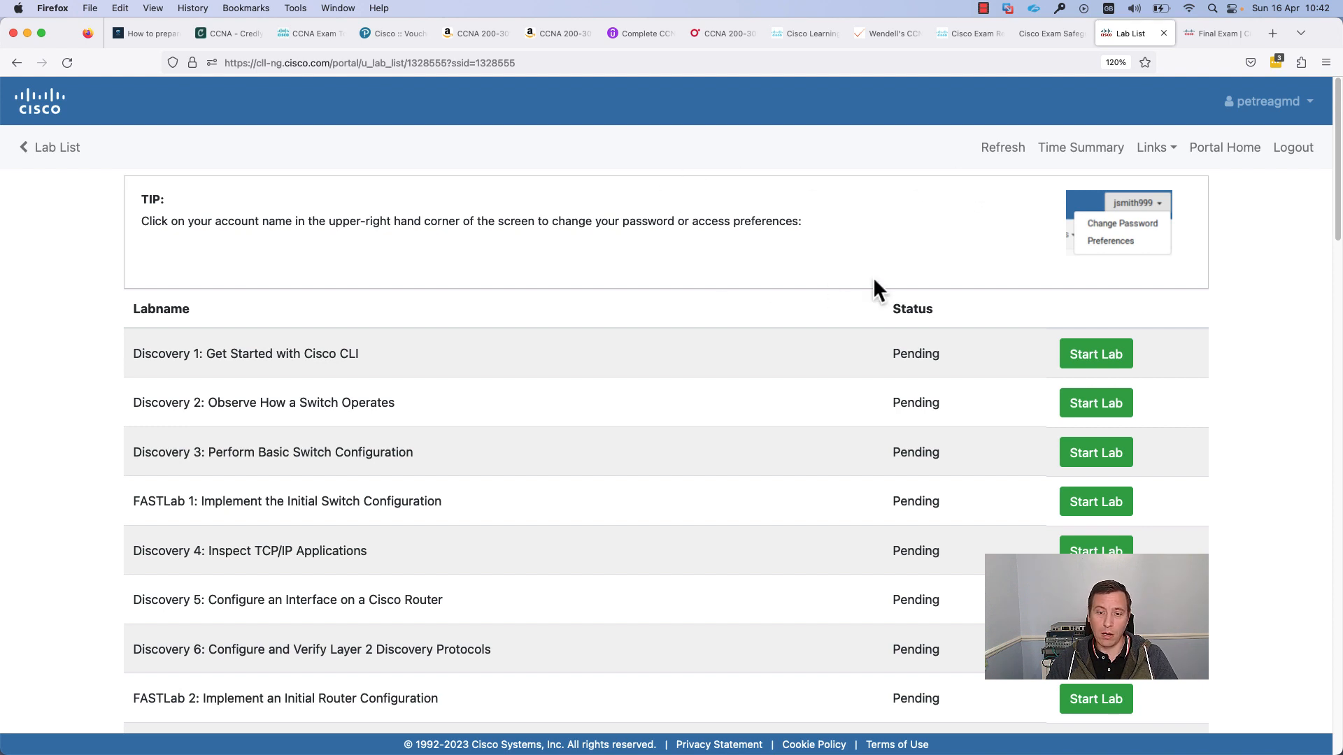
mouse_move(757, 375)
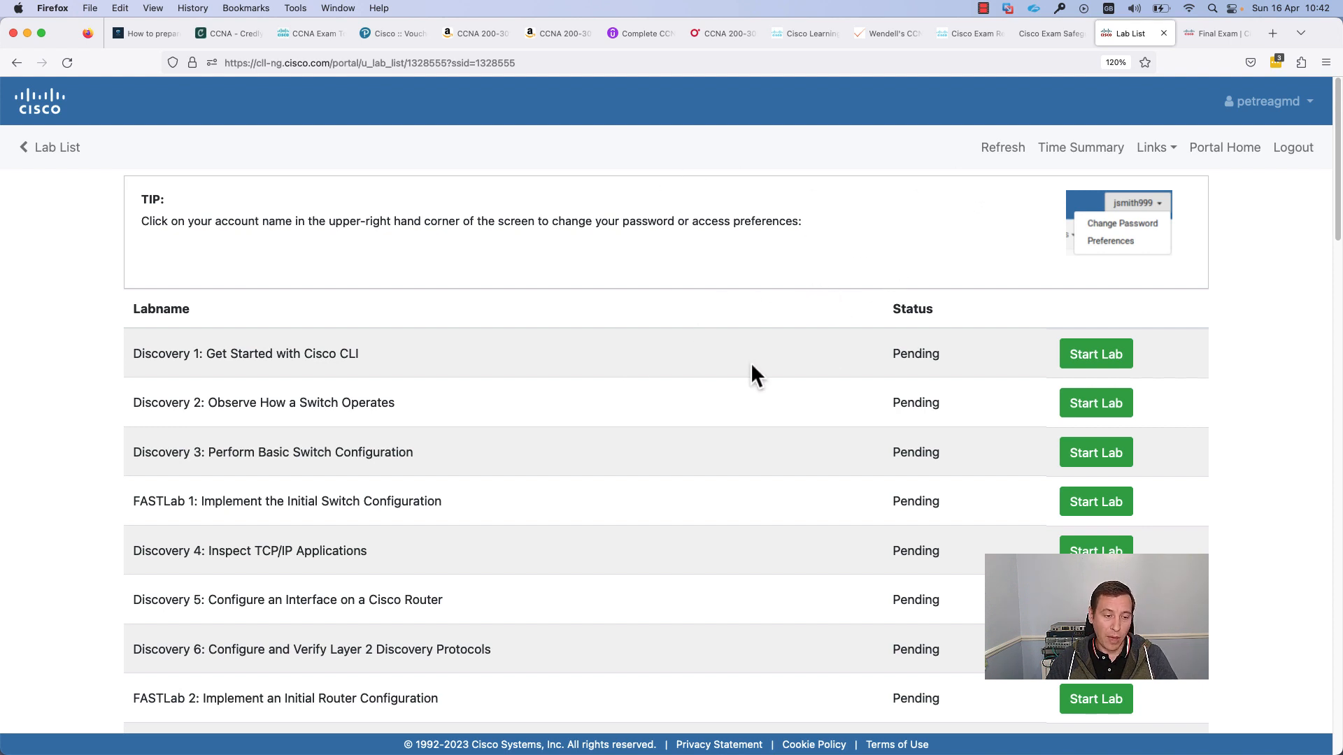
mouse_move(891, 45)
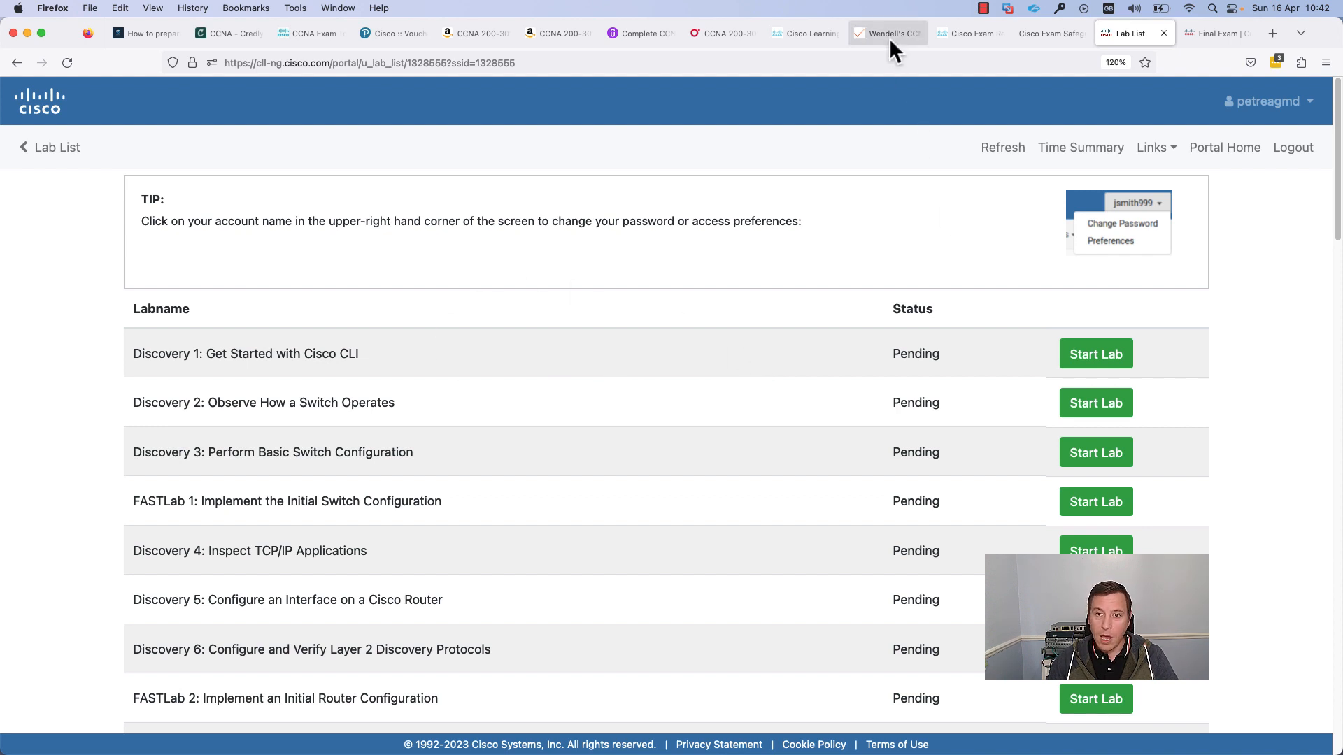
Step: Switch to the CertSkills Config Lab 200-301 tab and scroll down the first page of posts
click(888, 33)
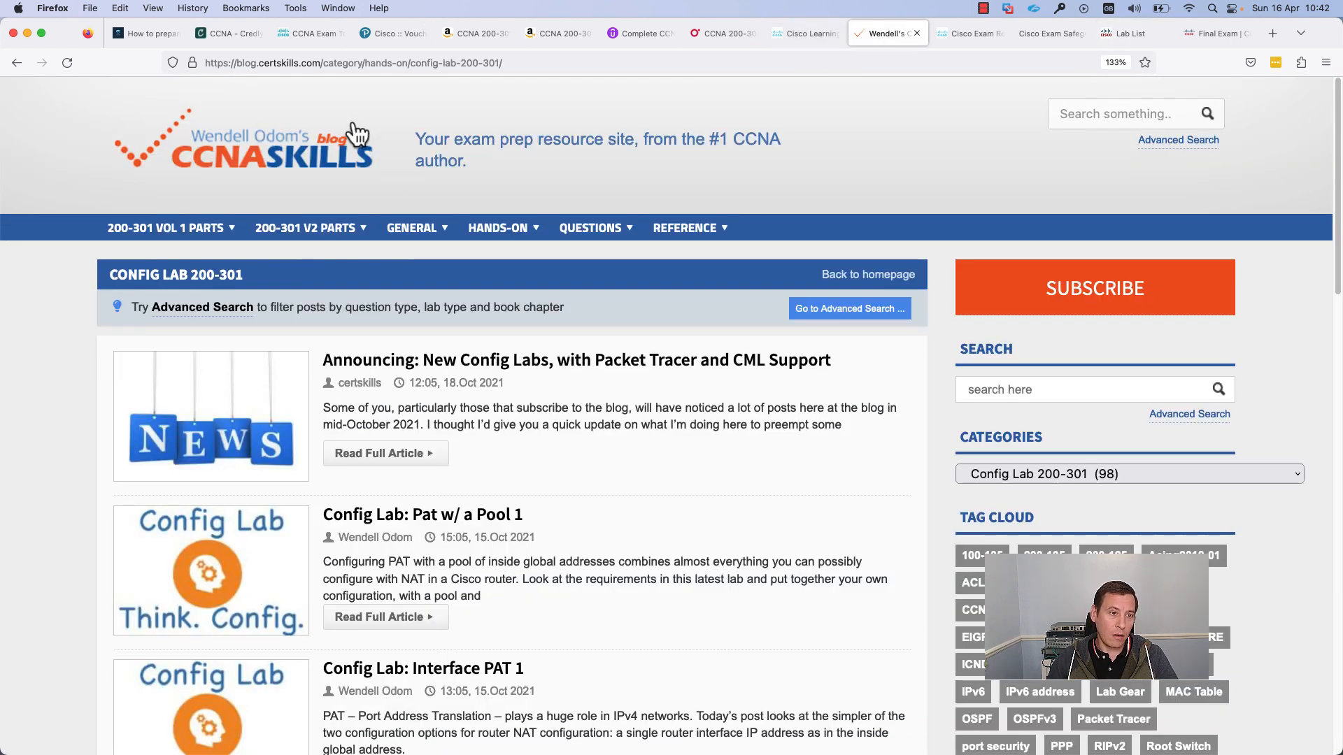
mouse_move(315, 126)
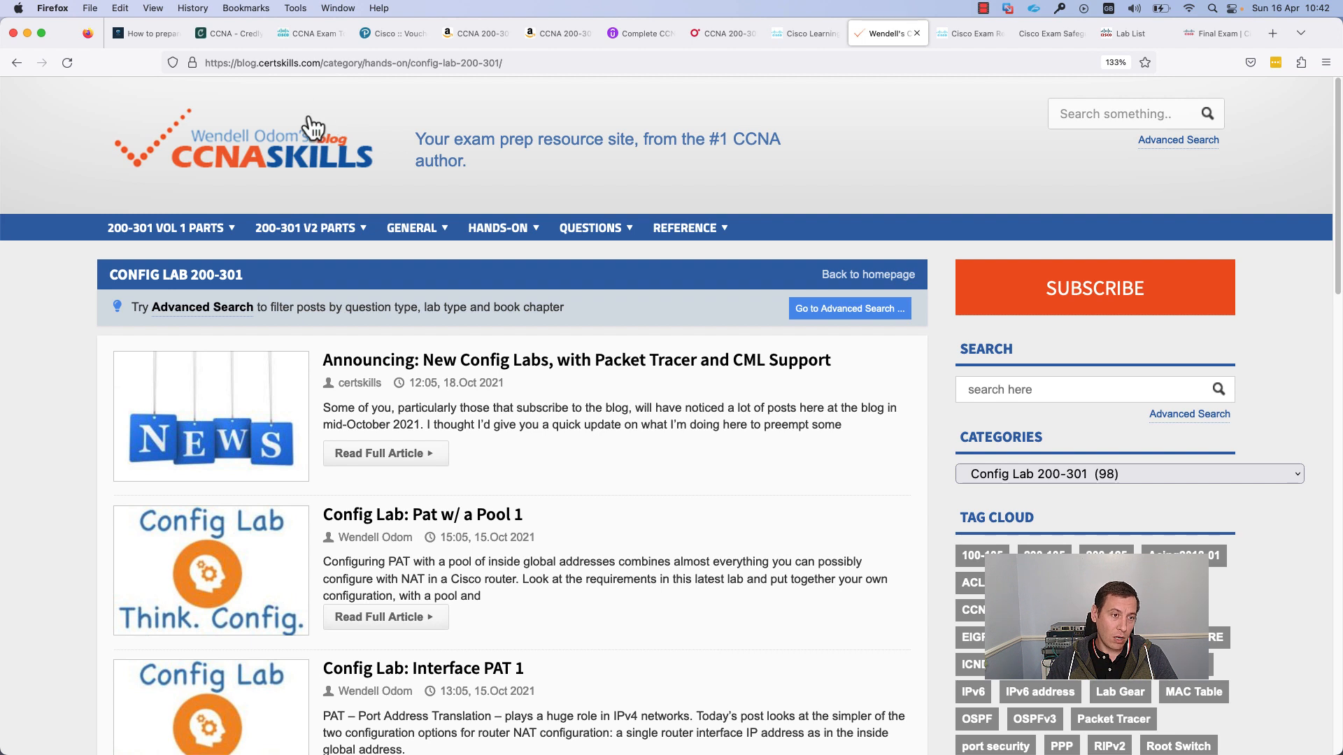
mouse_move(552, 403)
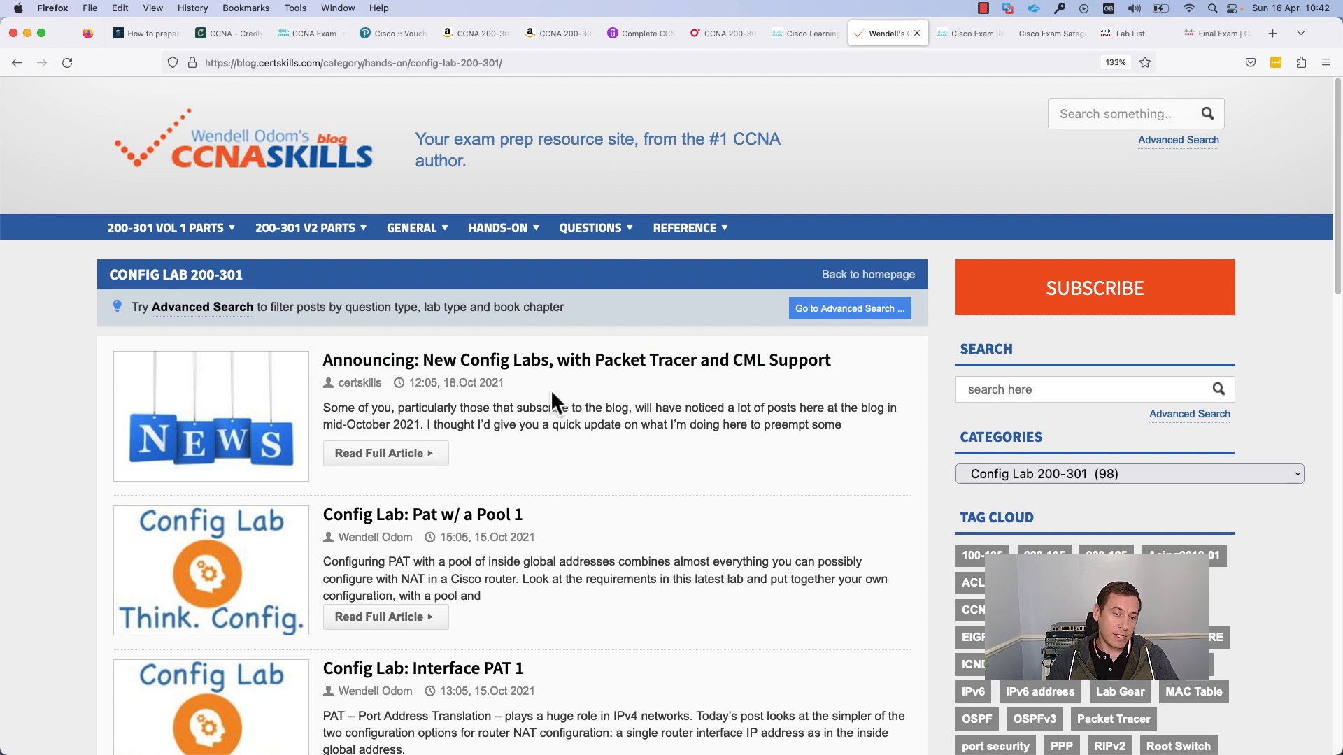
mouse_move(600, 442)
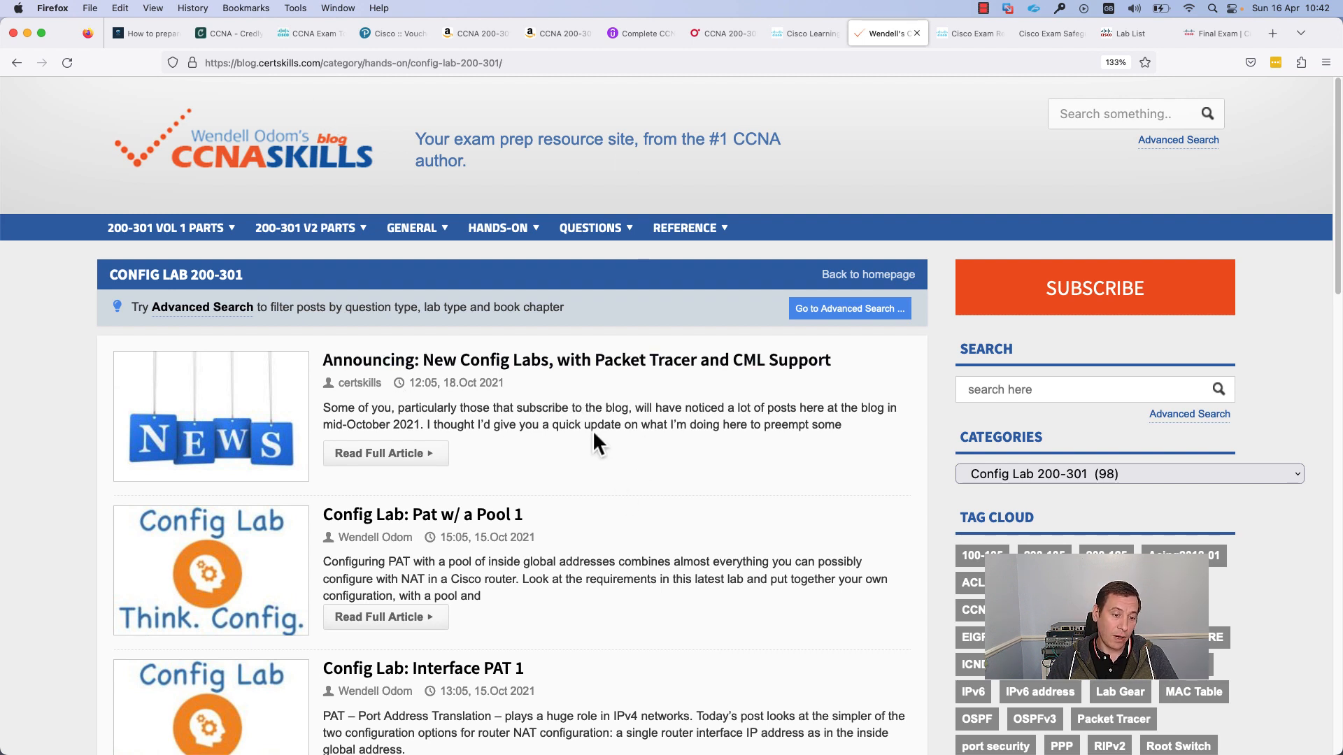
scroll(down, 3)
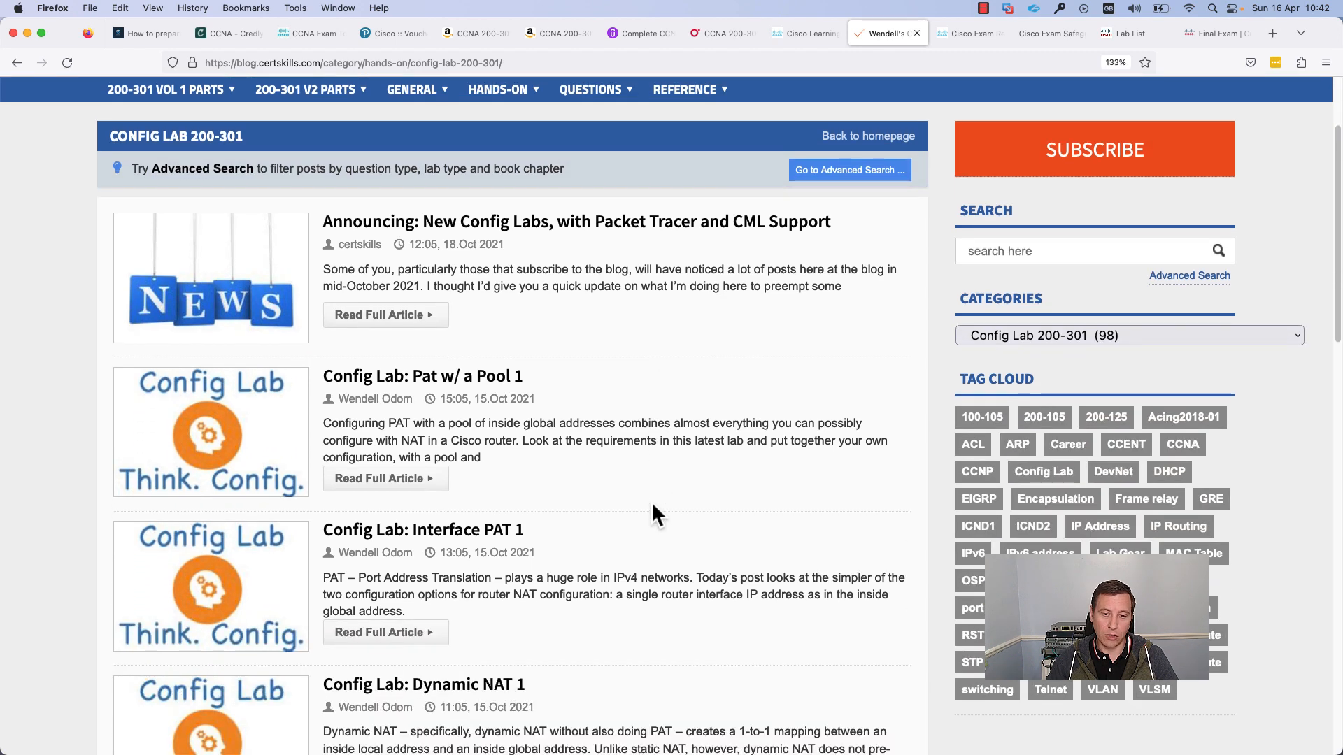
mouse_move(651, 505)
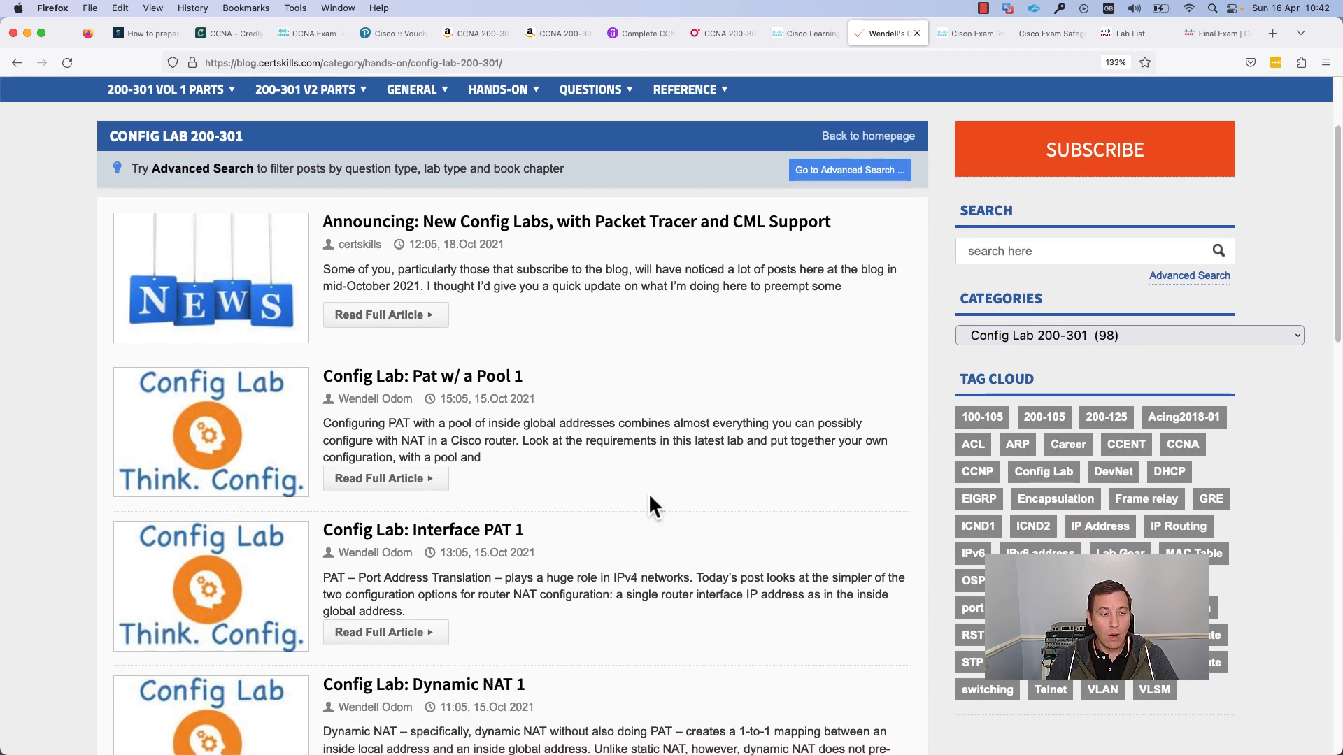
scroll(down, 3)
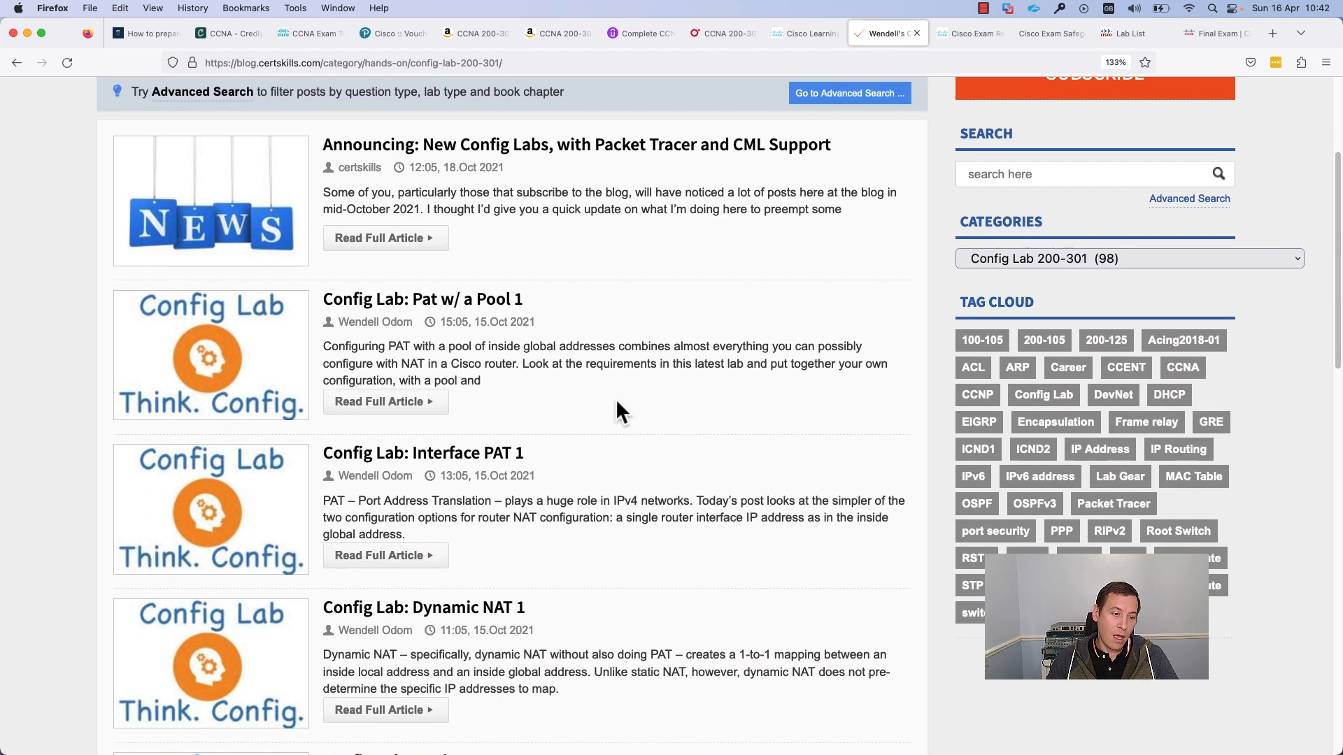
scroll(down, 3)
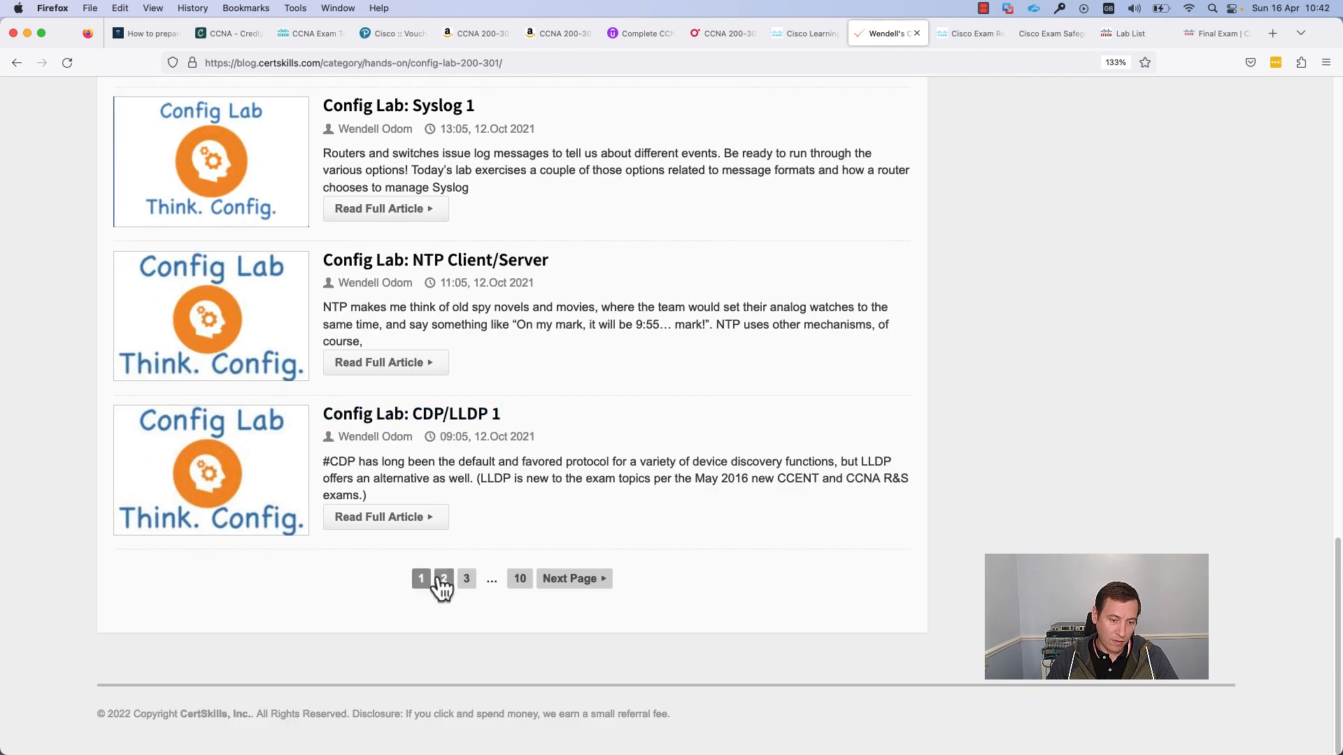
Step: Browse page 2 of the Config Lab posts, then return to page 1
click(443, 579)
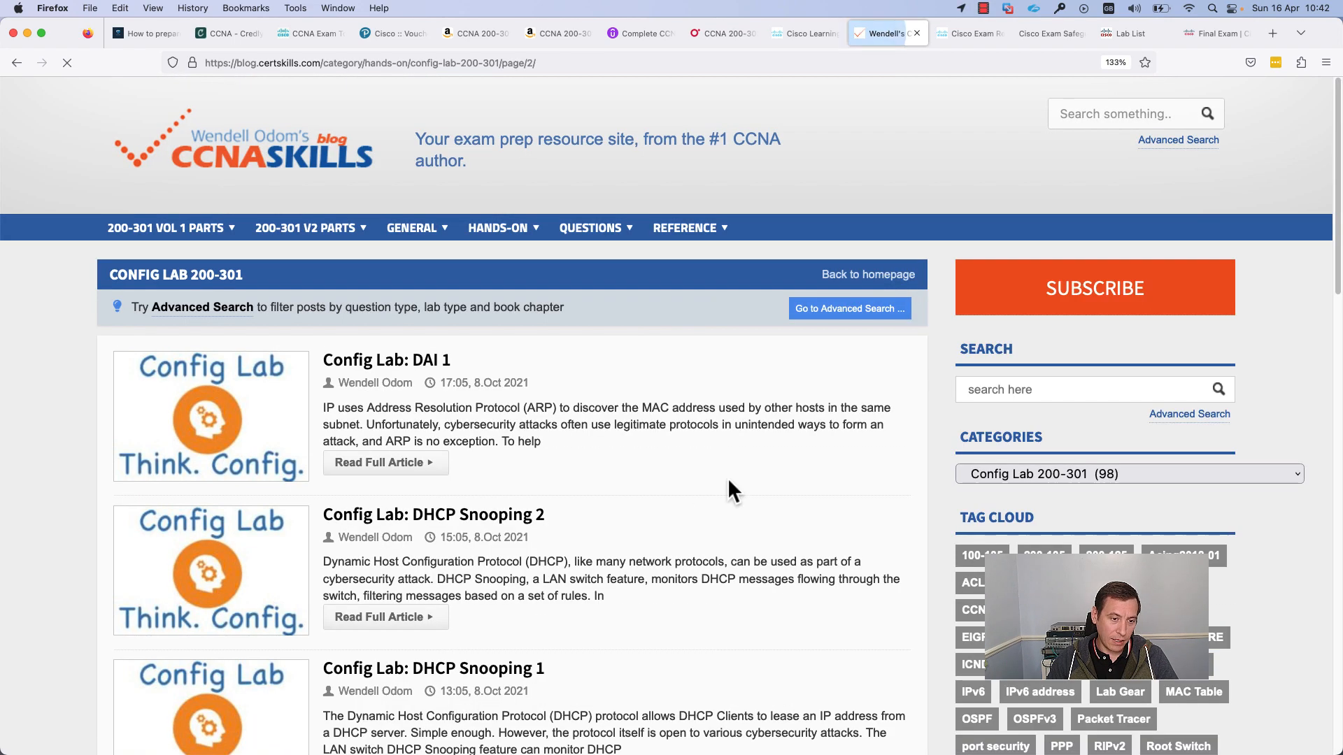
scroll(down, 3)
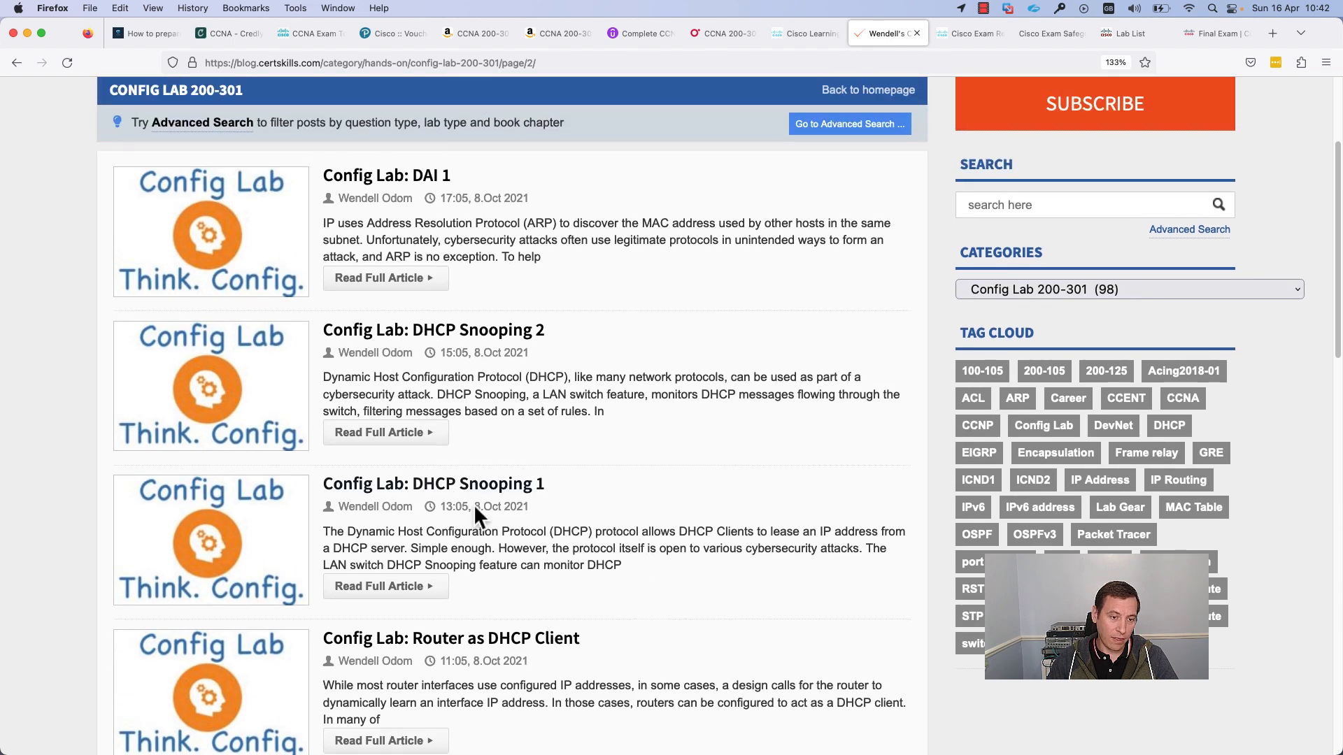
scroll(down, 3)
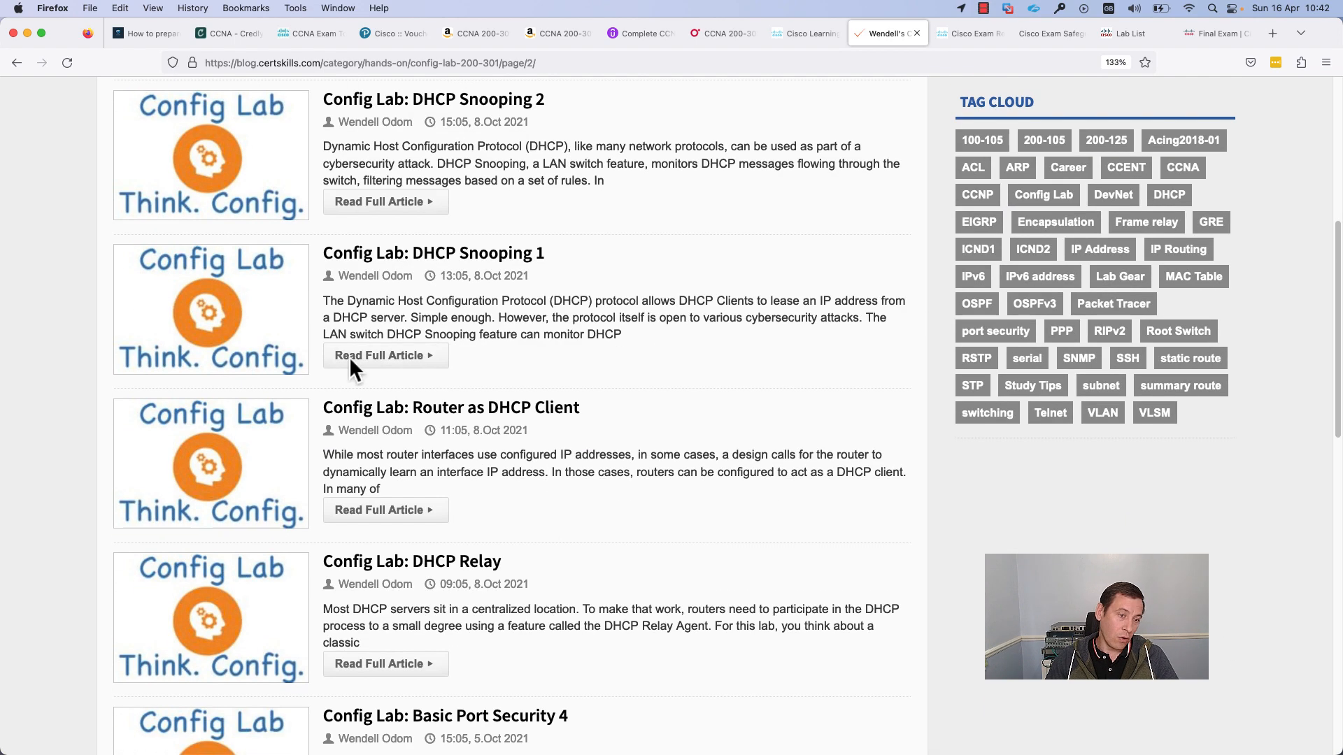
scroll(down, 3)
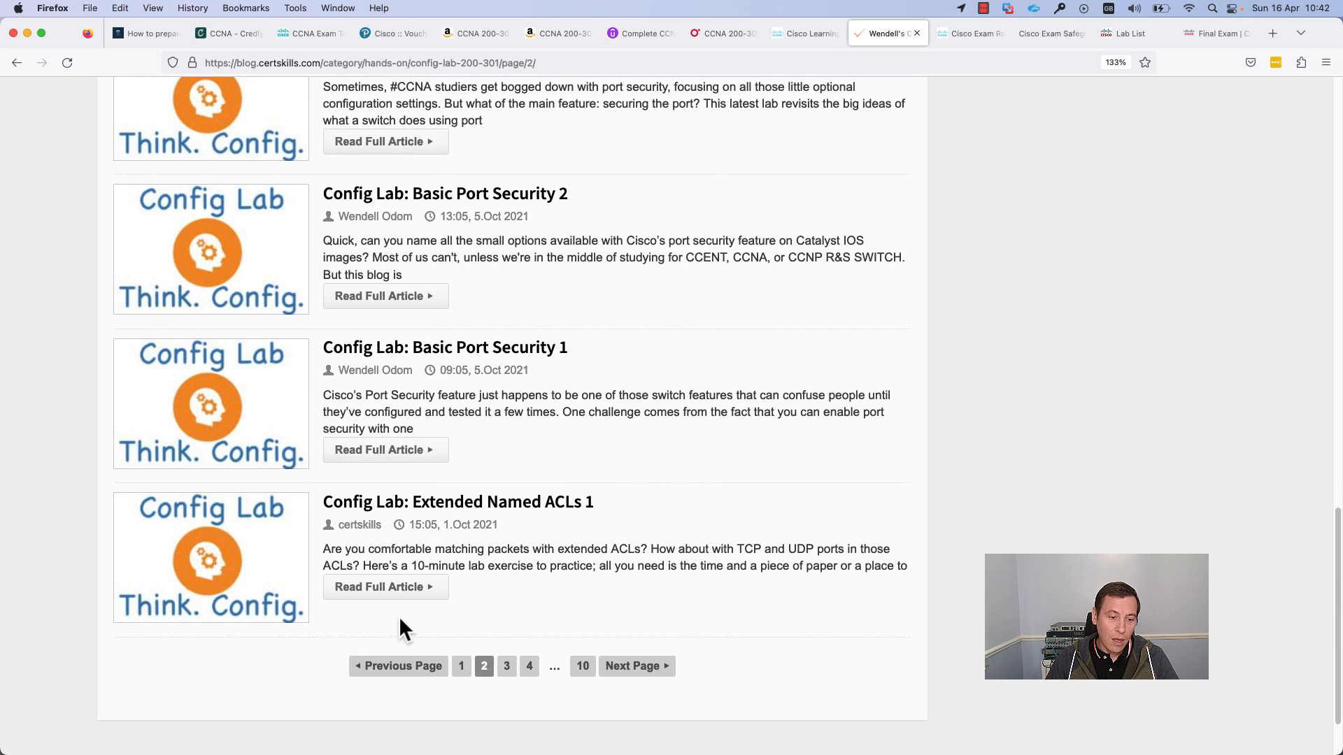
click(457, 502)
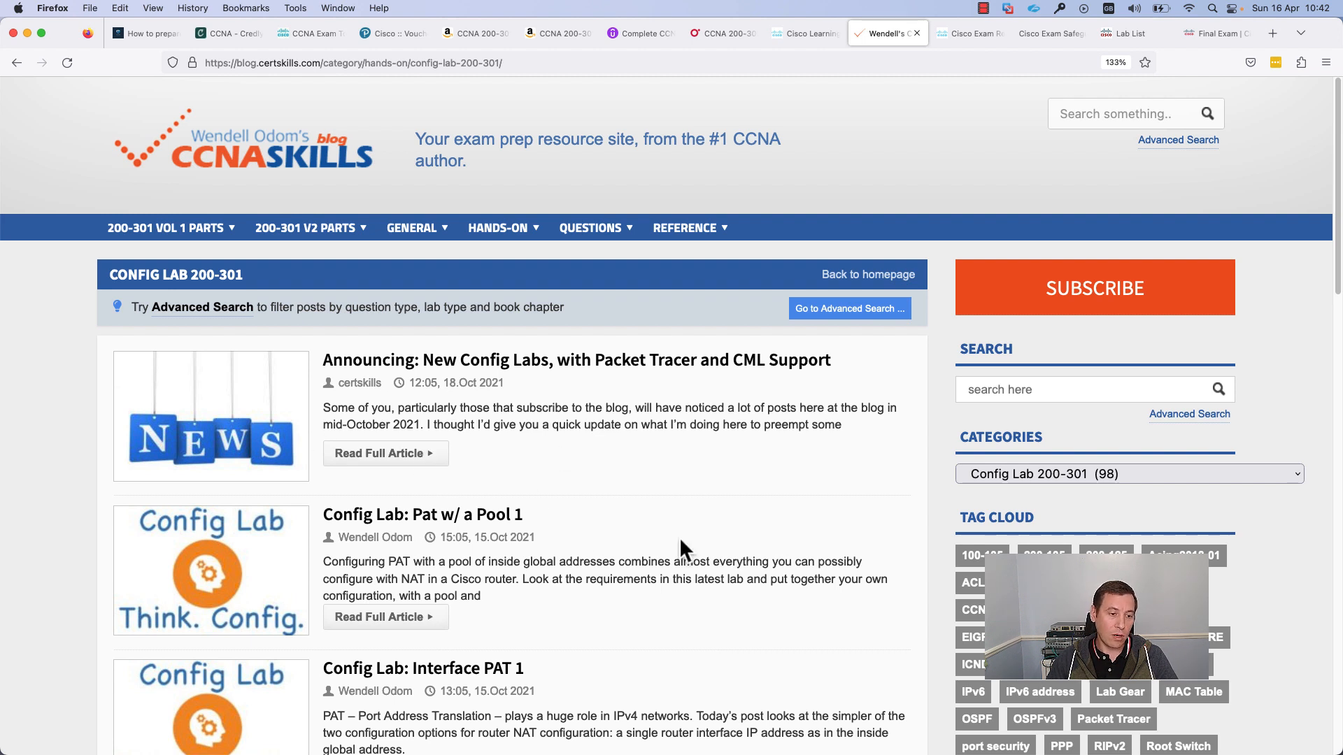
mouse_move(463, 603)
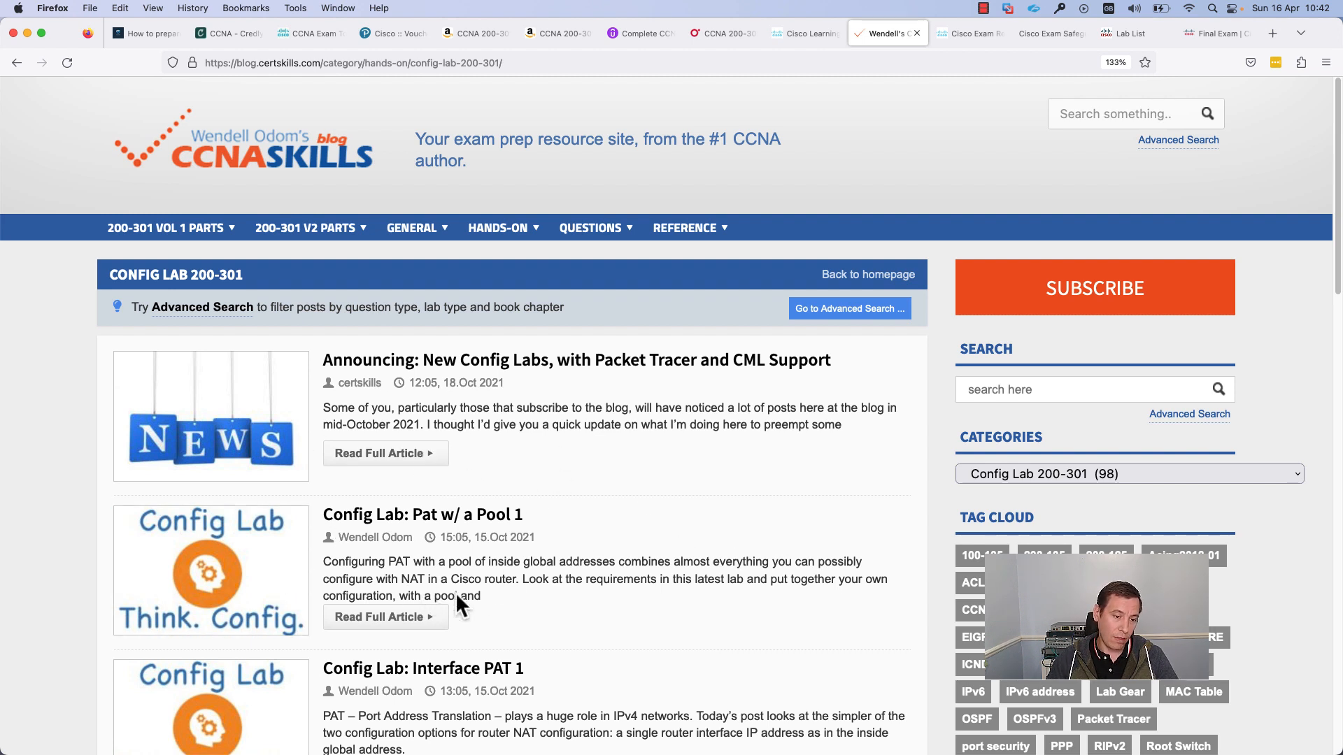
mouse_move(485, 602)
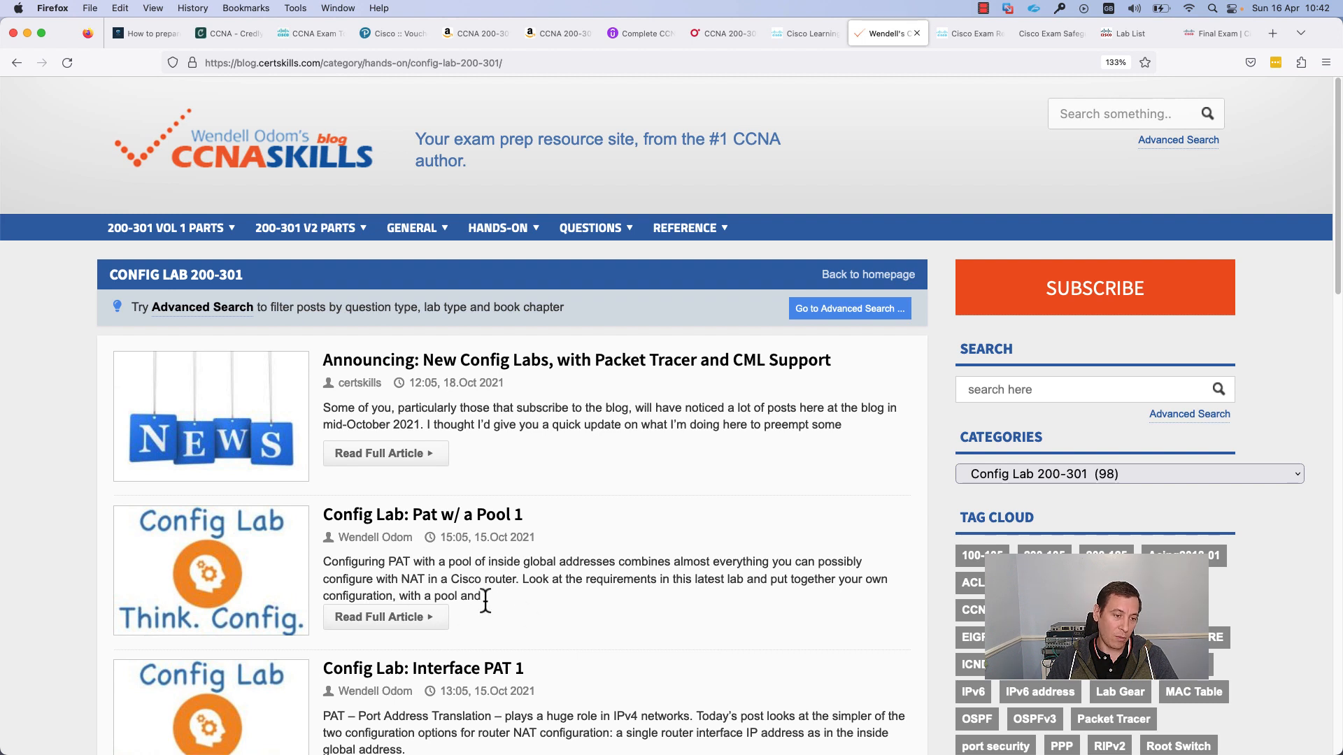
mouse_move(356, 568)
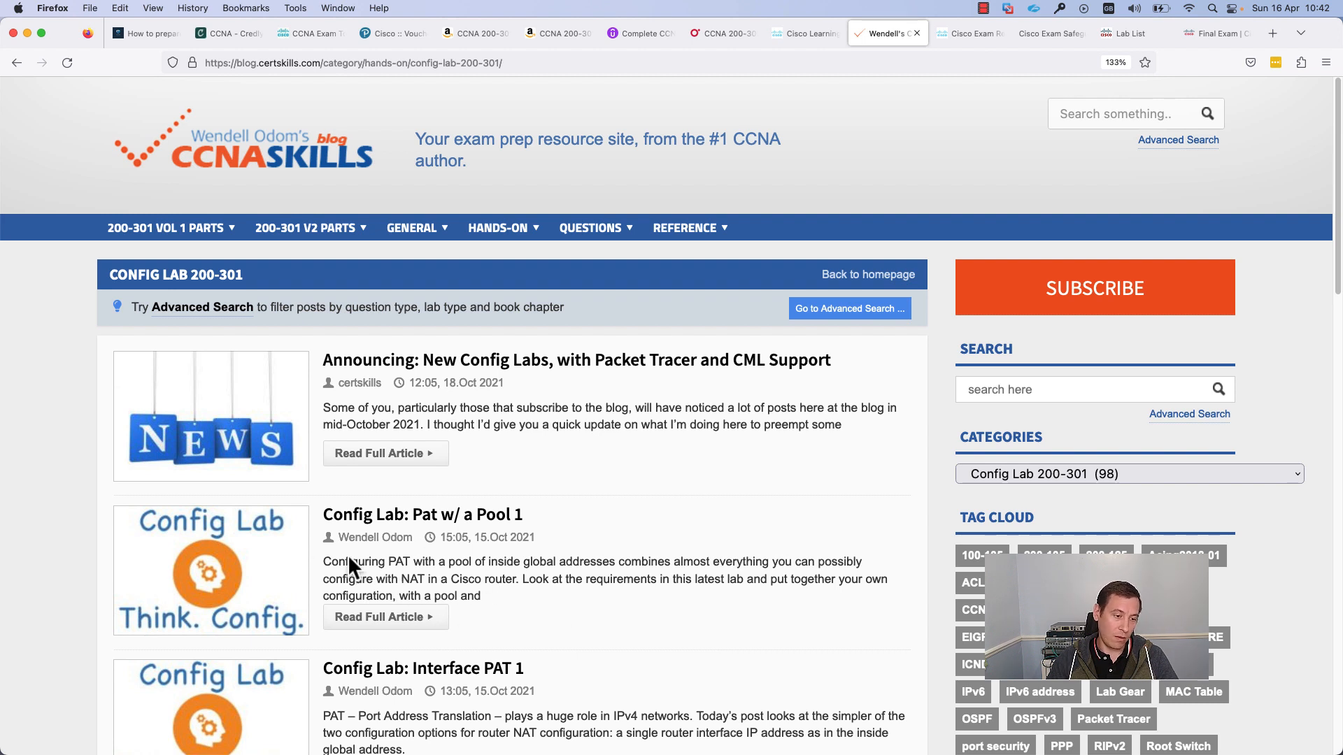
mouse_move(510, 625)
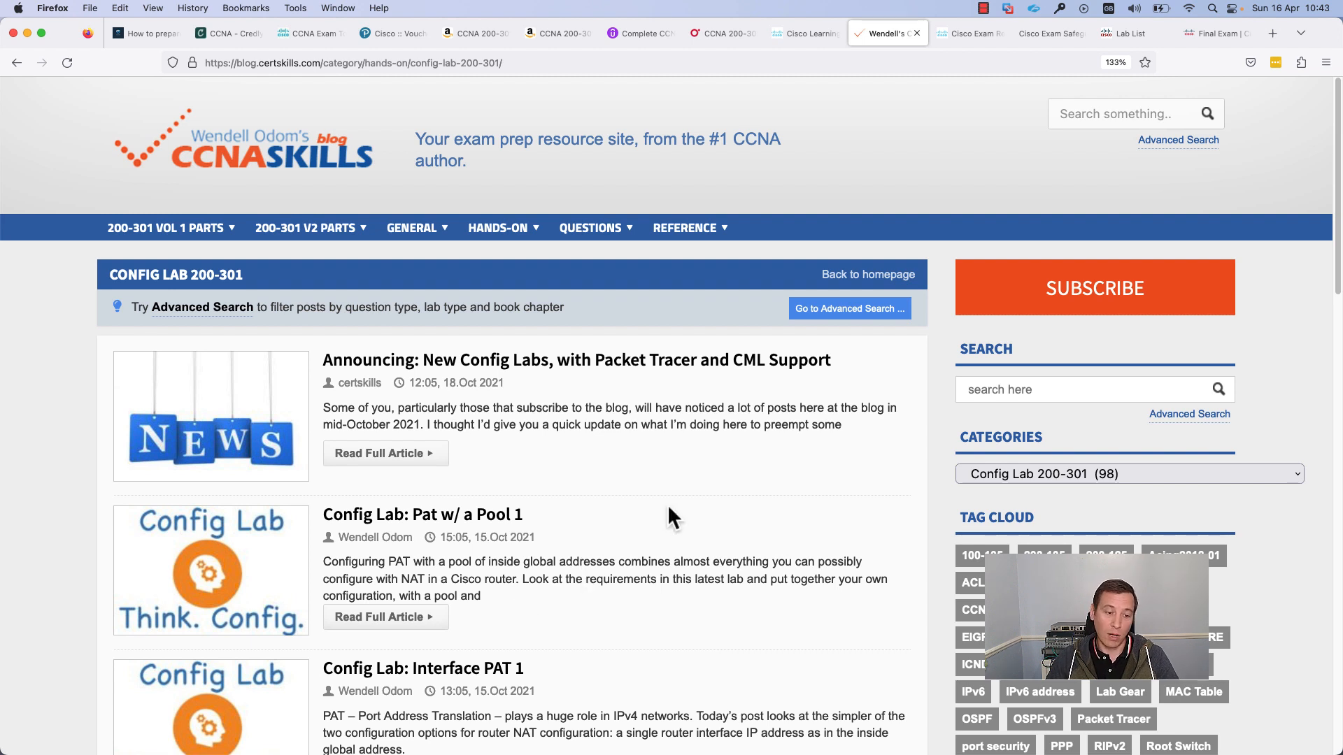
mouse_move(671, 507)
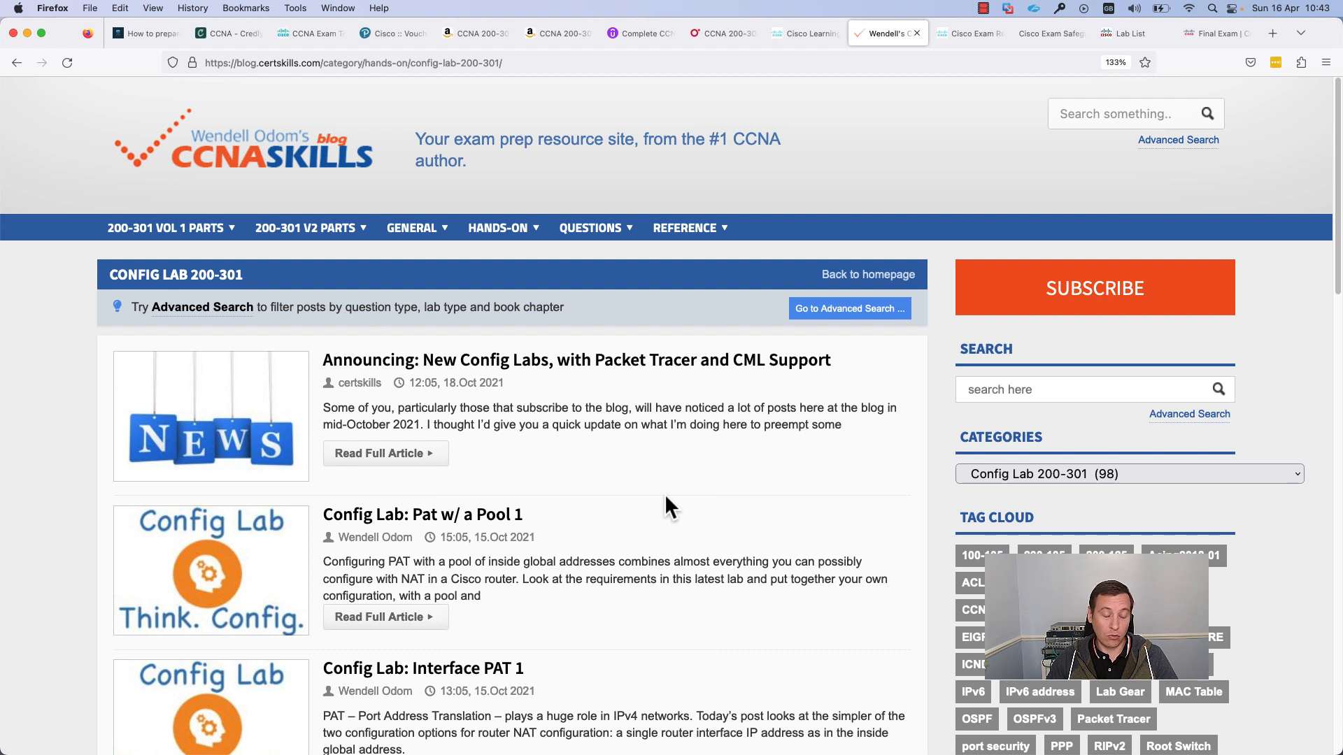
mouse_move(656, 308)
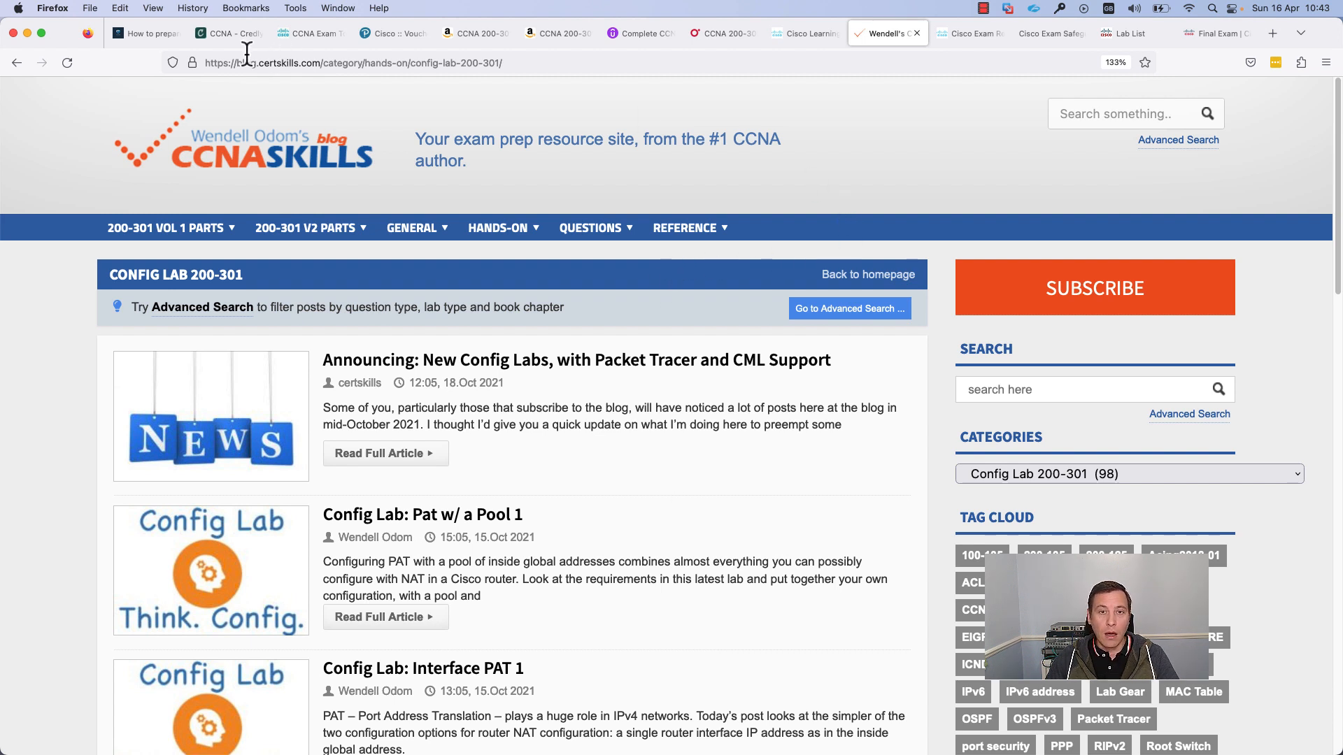
Step: Switch to the first tab, 'How to prepare for the CCNA exam – Gulian Technology'
click(141, 33)
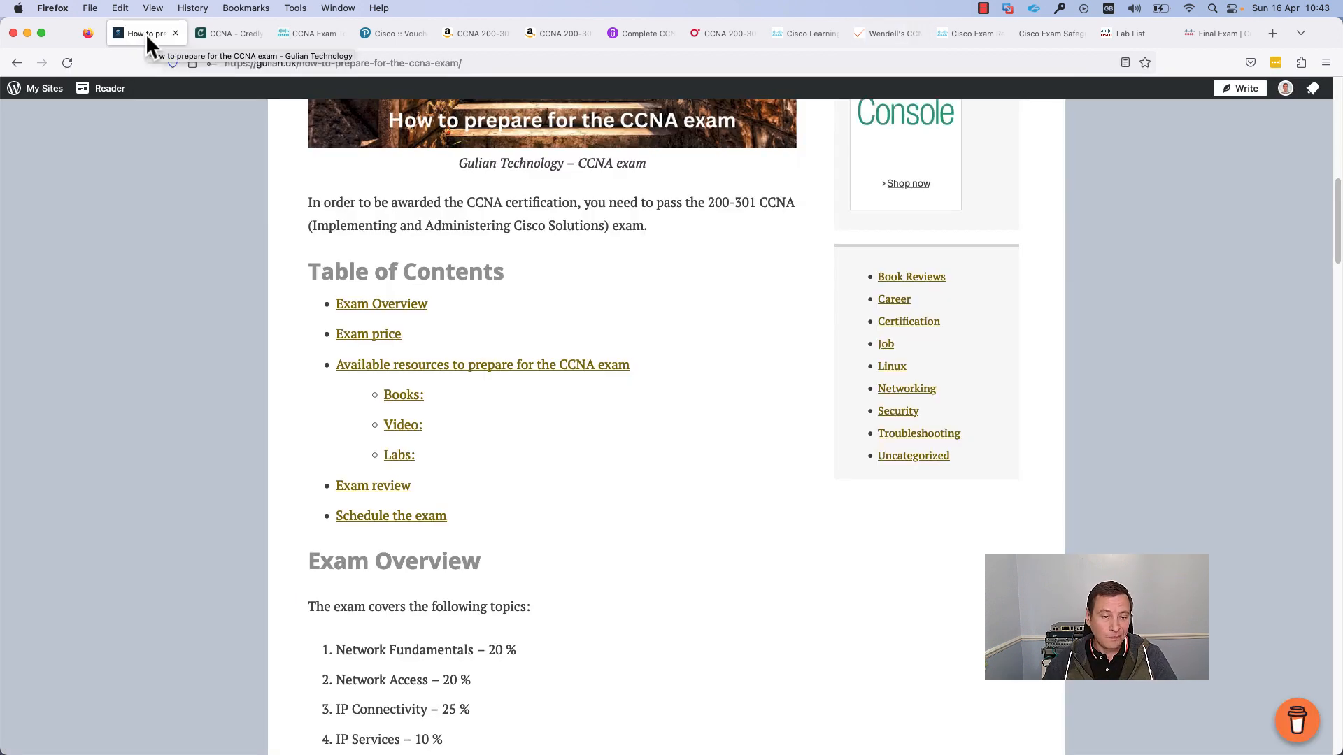
mouse_move(660, 285)
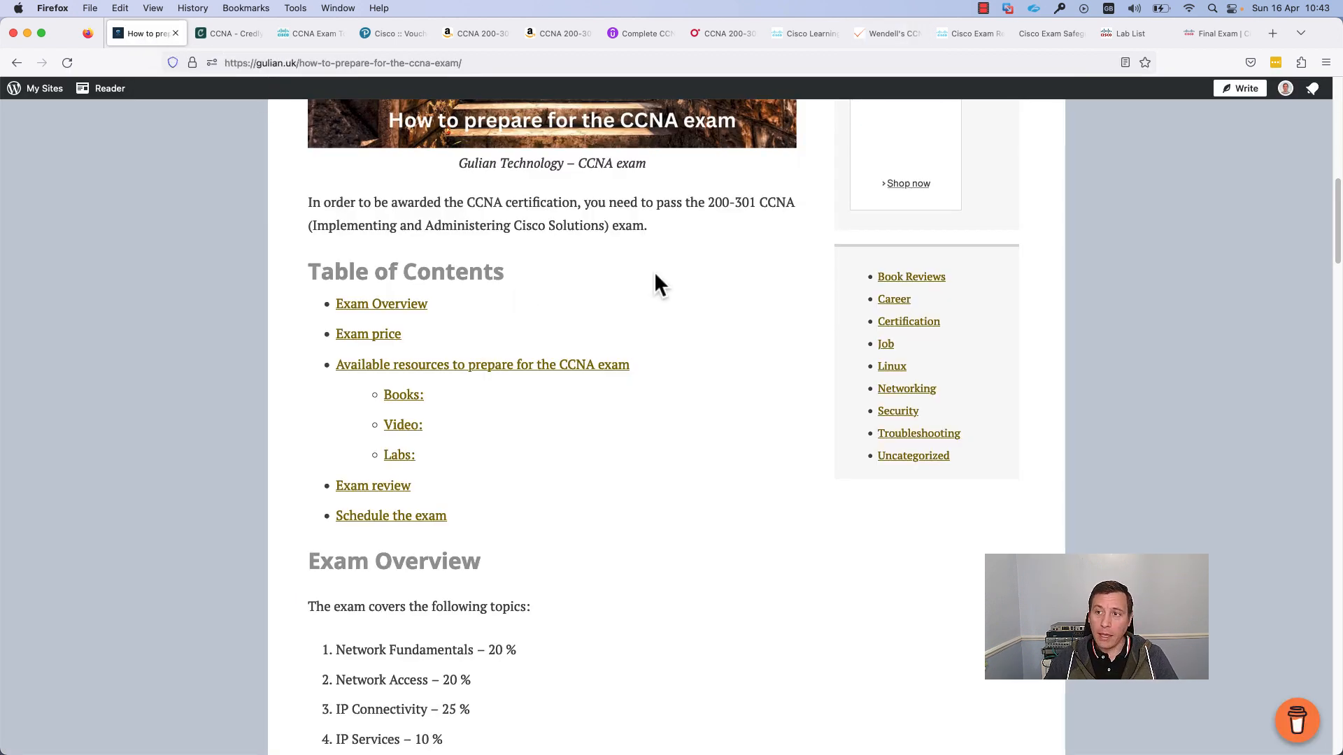
mouse_move(595, 401)
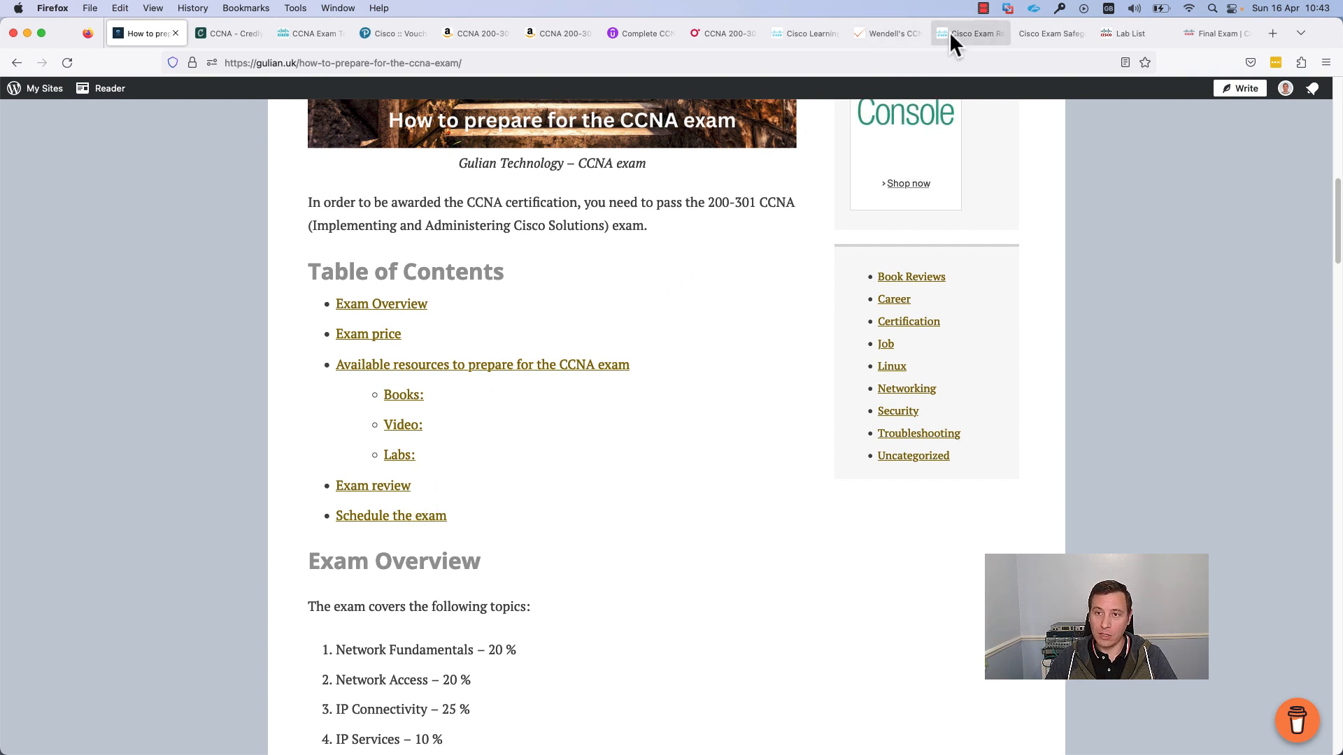
Step: Switch to the Cisco Exam Review: CCNA store tab showing the $79.00 price
click(971, 34)
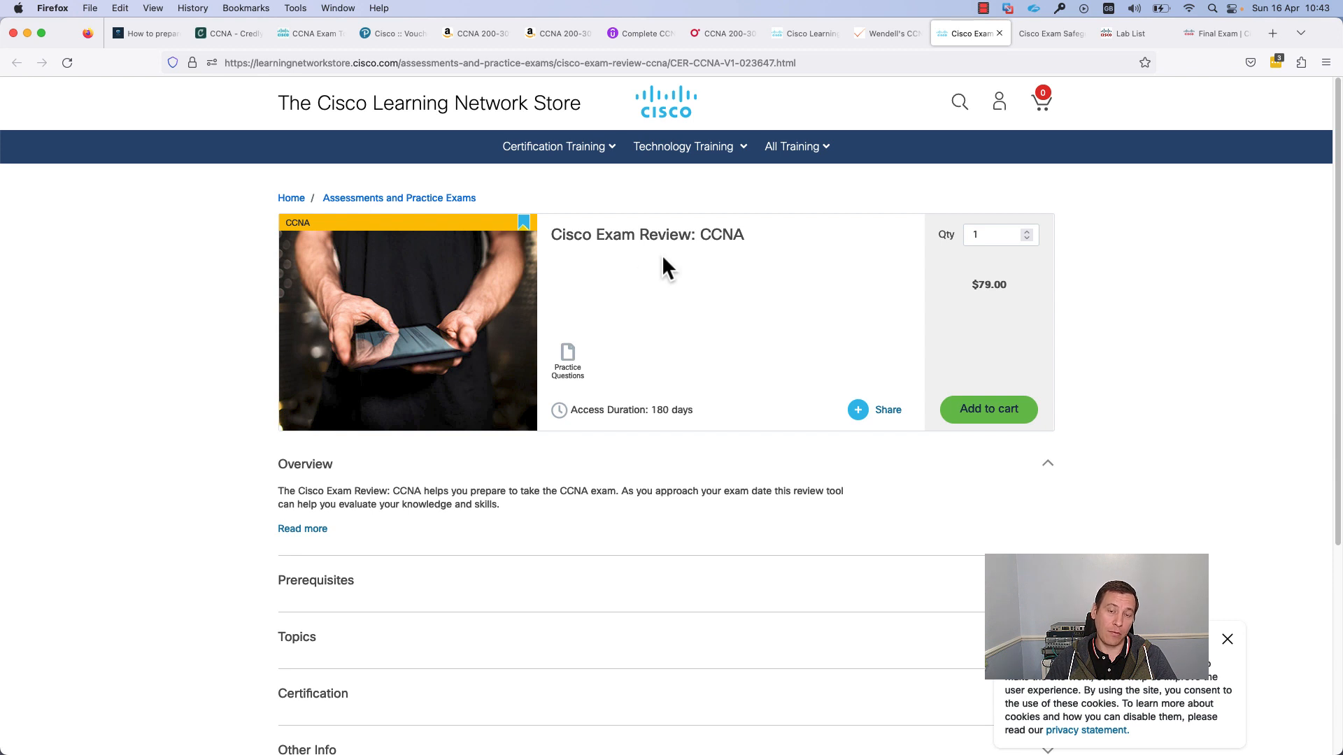
mouse_move(691, 286)
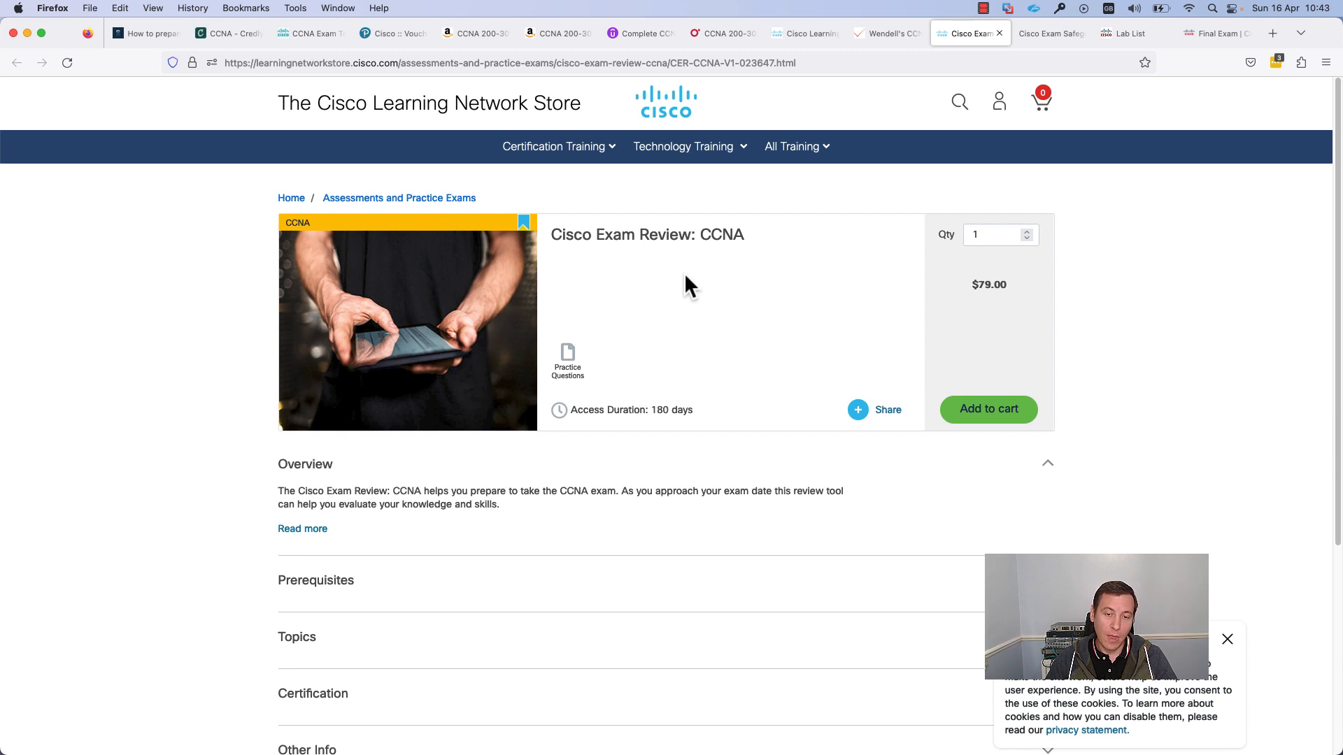
mouse_move(726, 332)
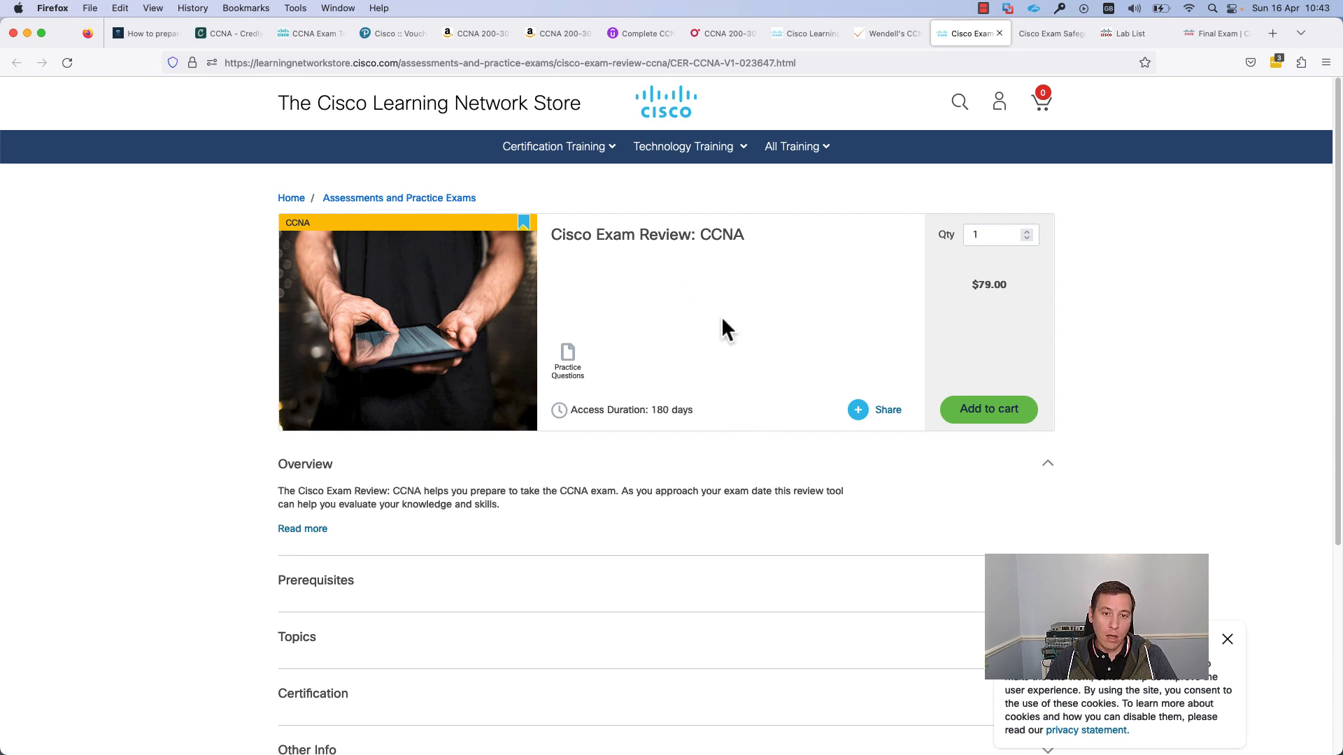
mouse_move(733, 386)
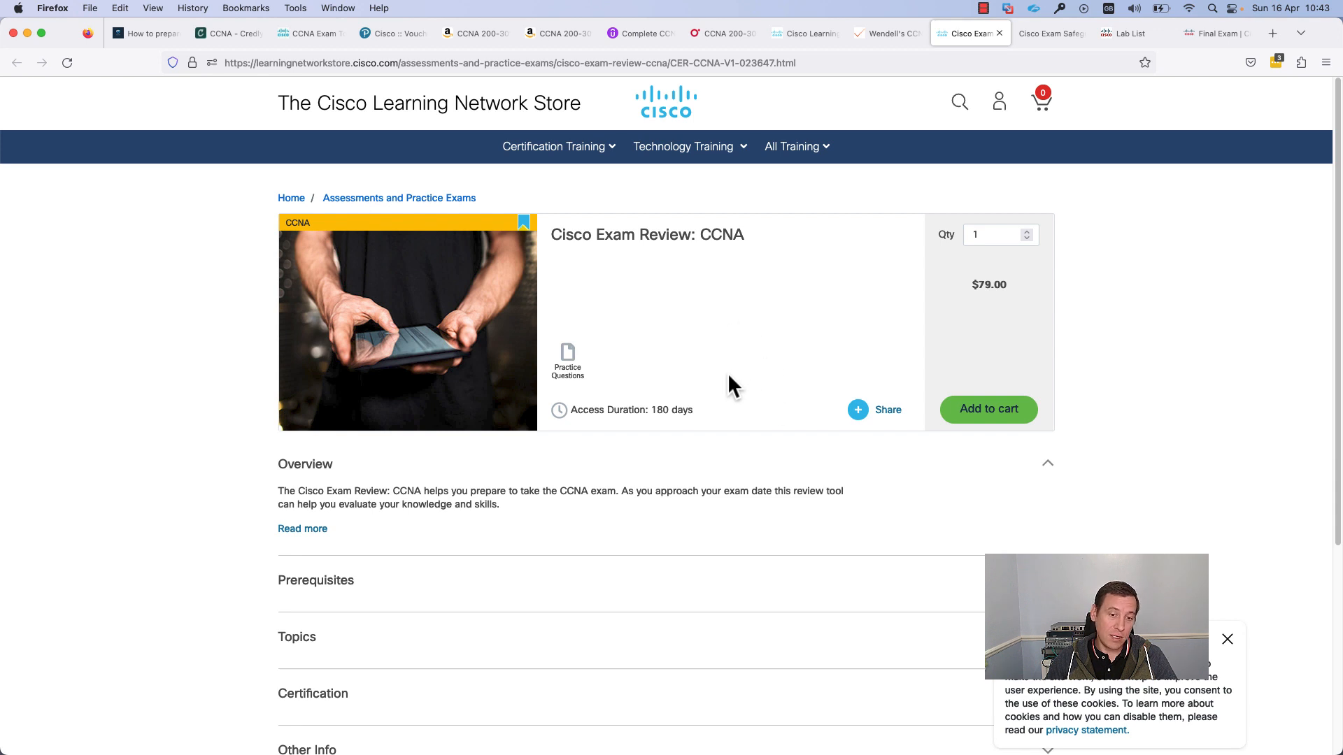
mouse_move(715, 349)
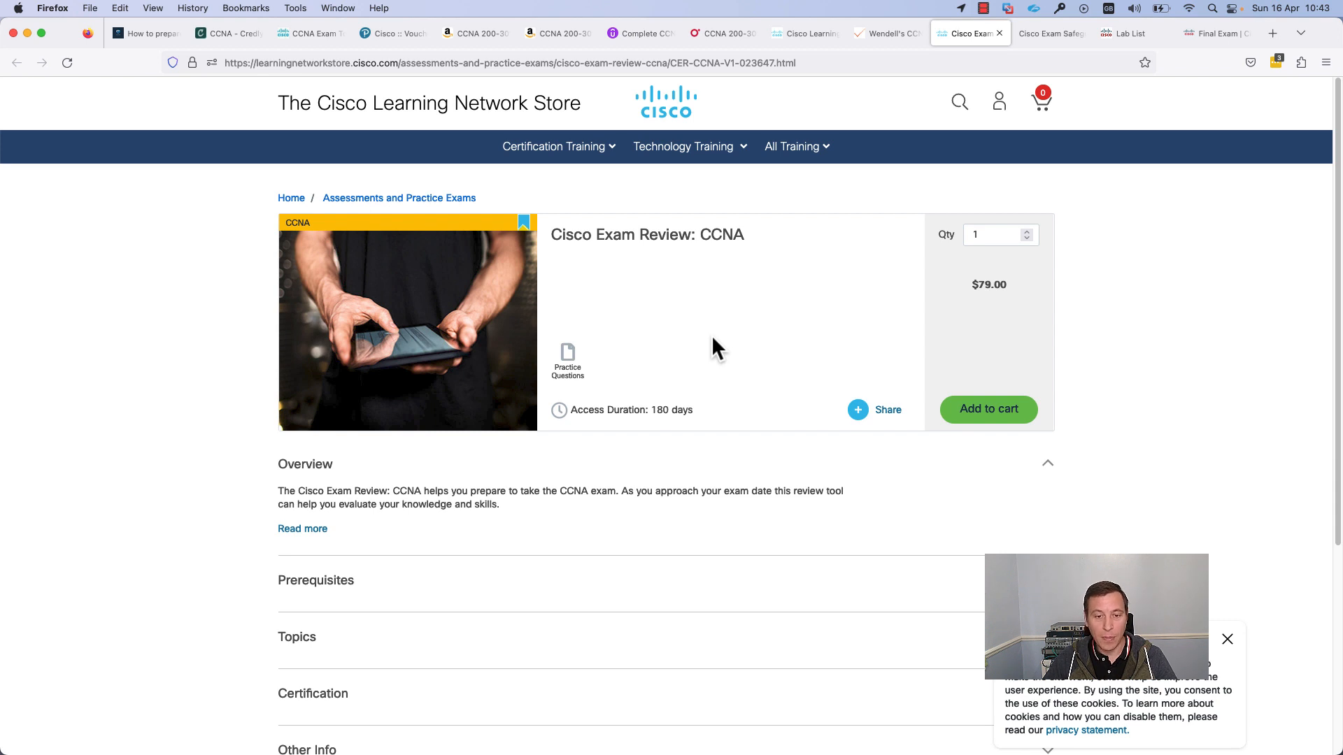
mouse_move(874, 268)
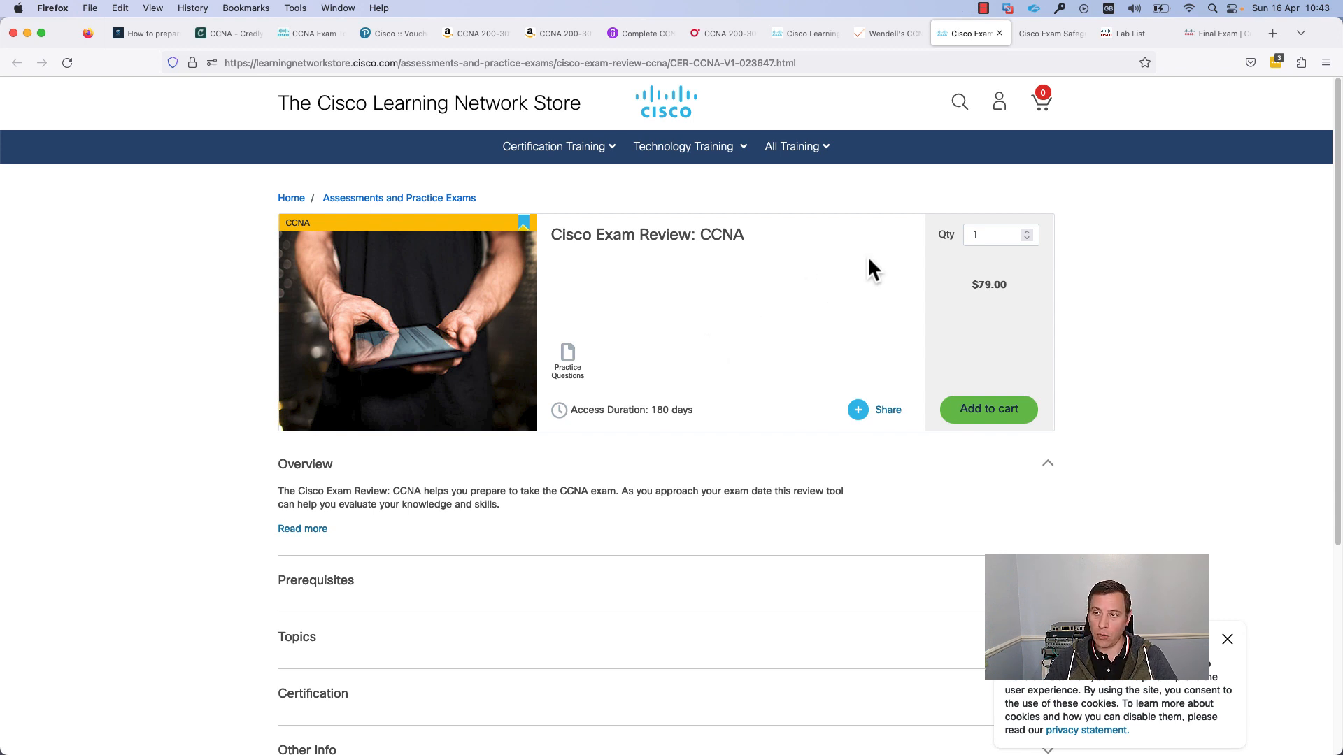
Step: Show the Final Exam score report (93, passing) and scroll down to the Domain Objectives
click(1210, 33)
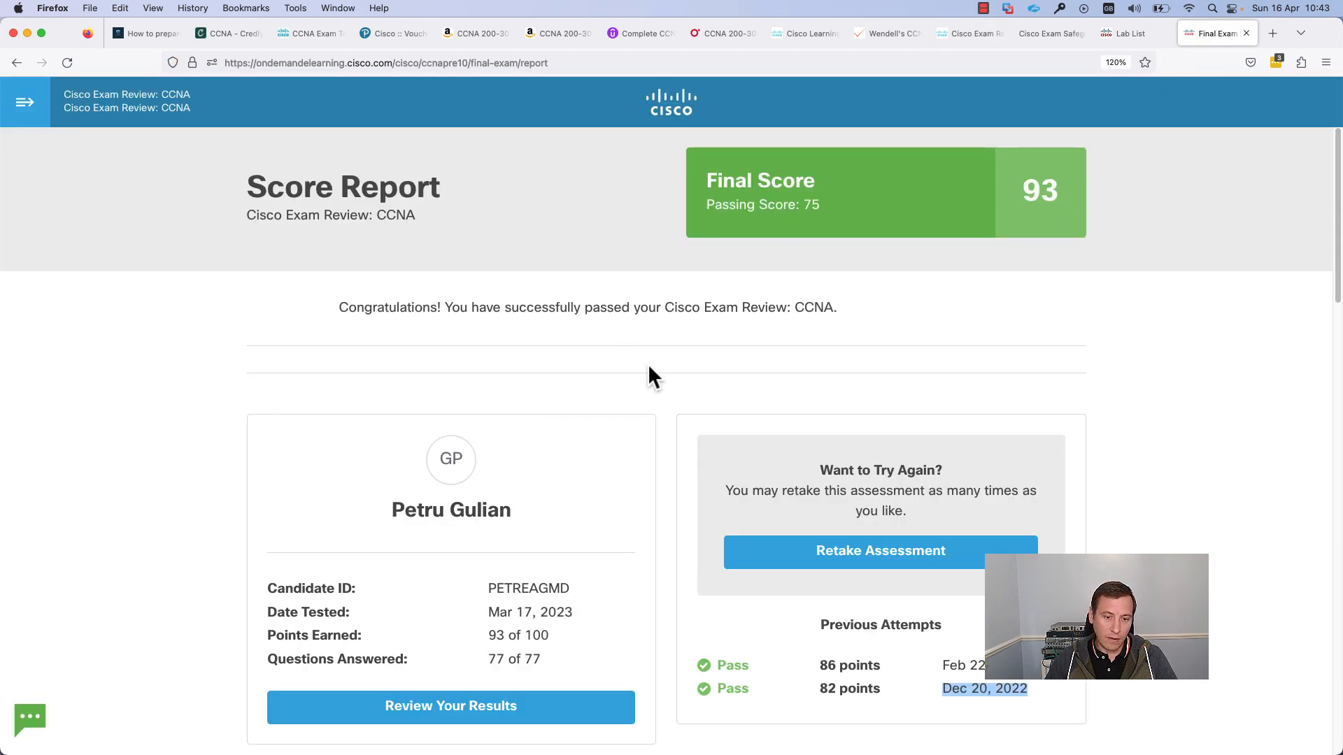
mouse_move(805, 487)
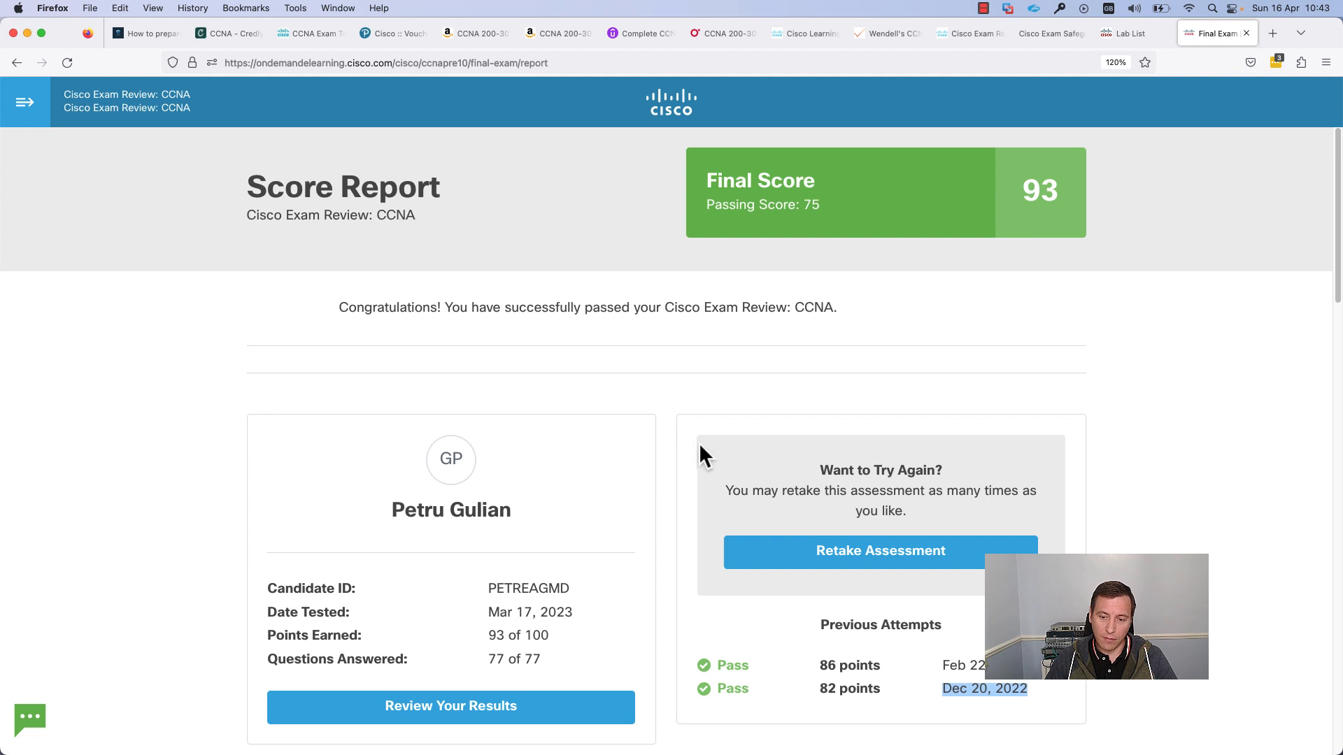
mouse_move(714, 561)
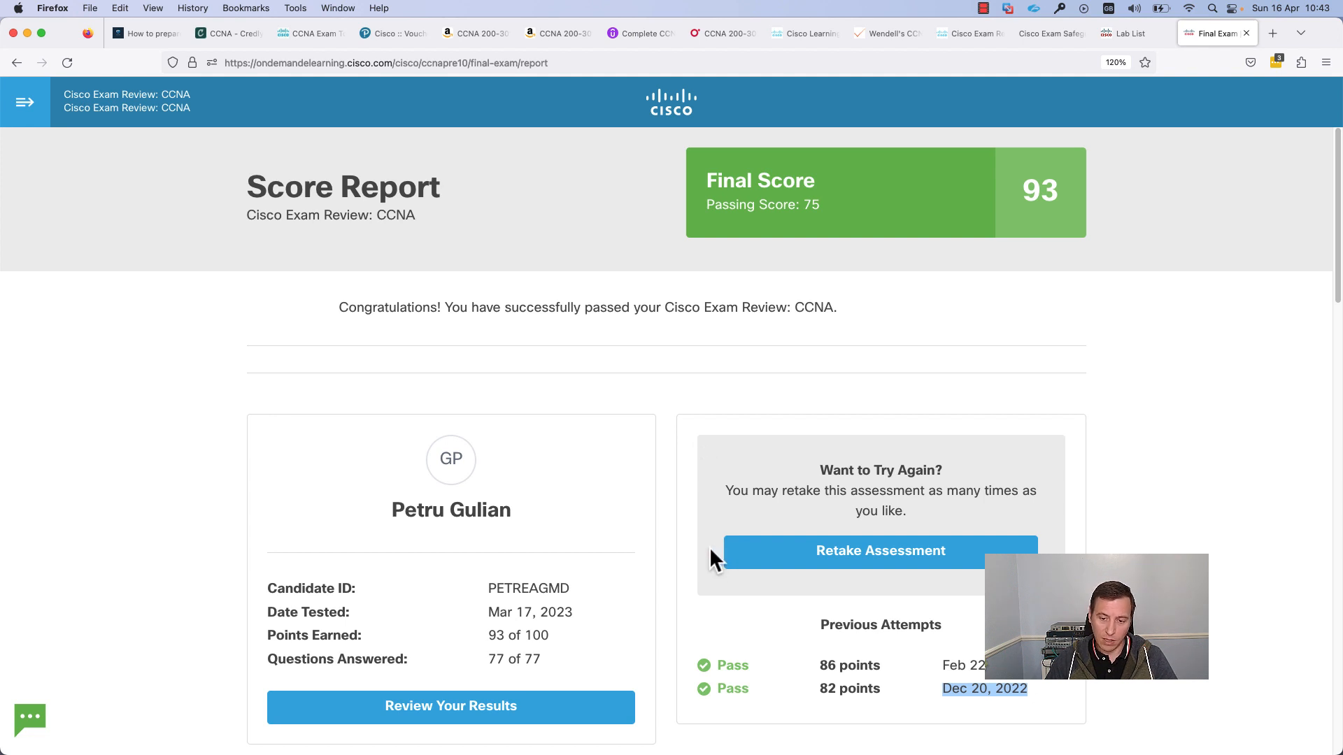
mouse_move(646, 587)
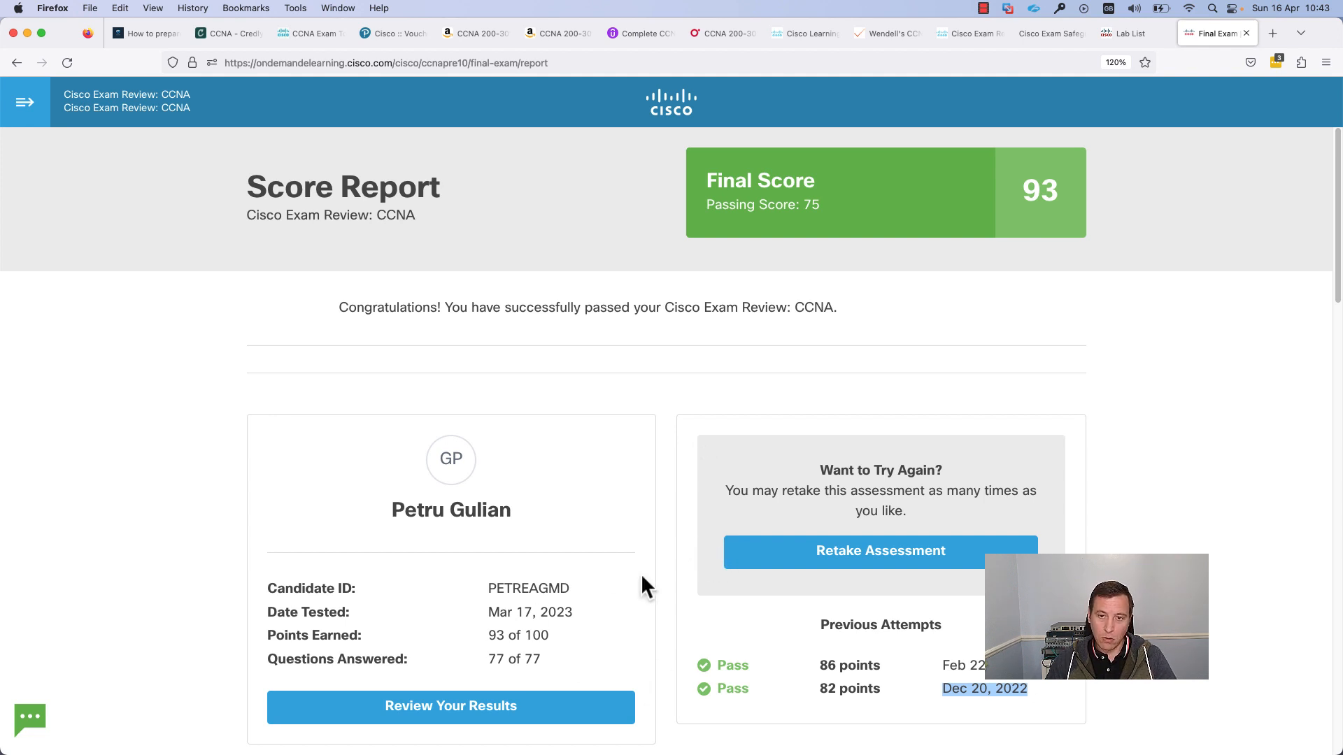
mouse_move(835, 416)
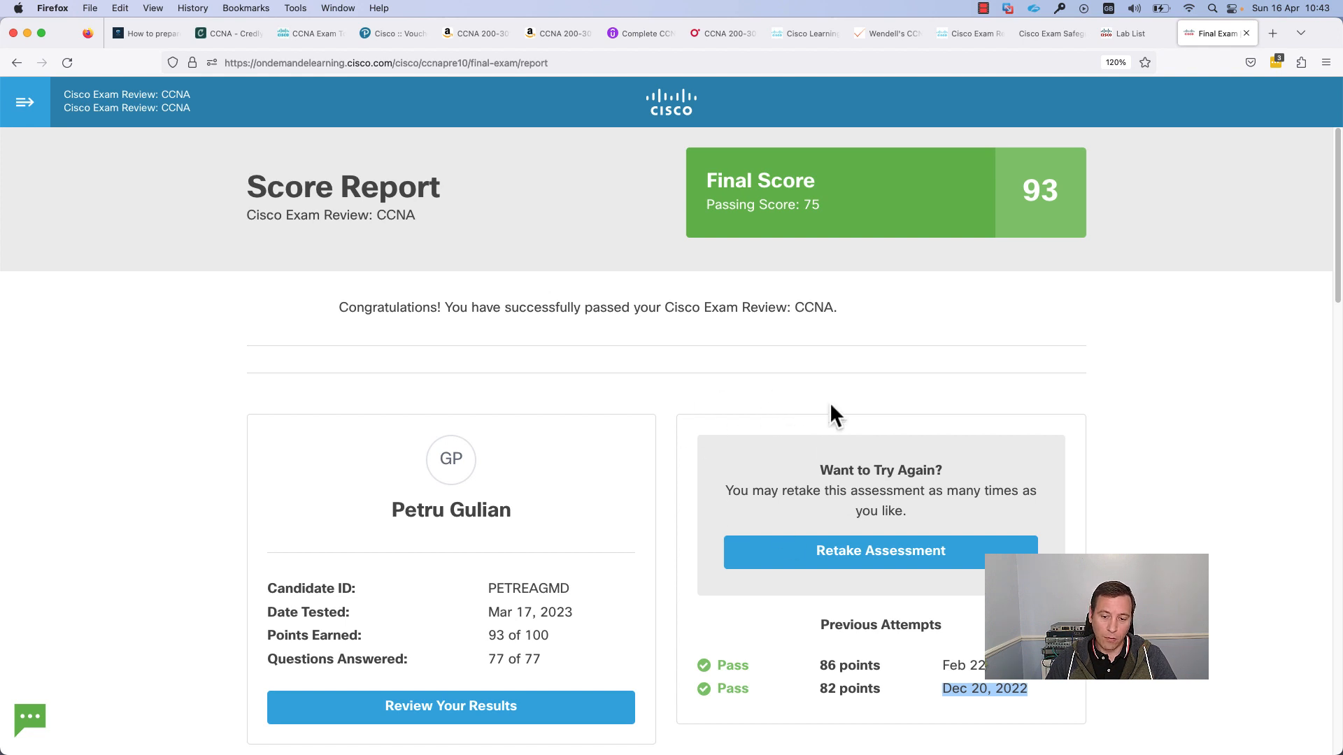
mouse_move(968, 467)
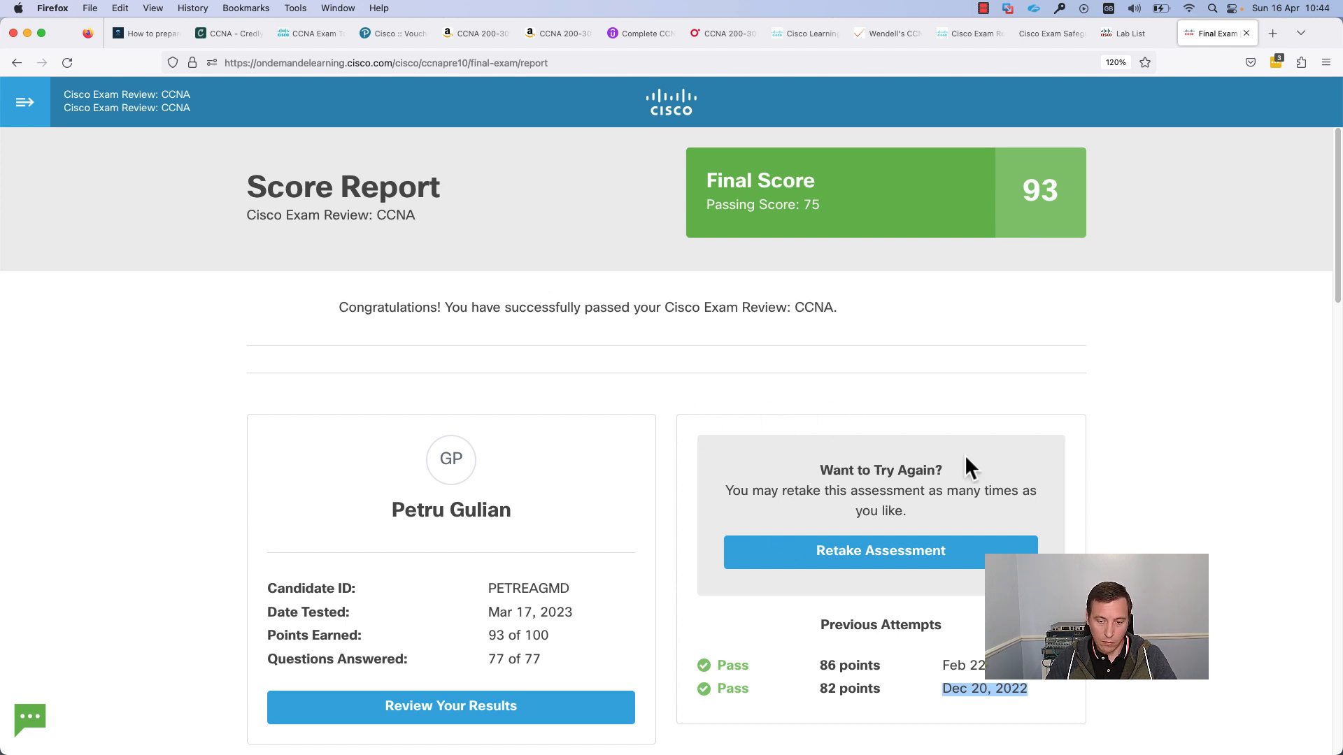
scroll(down, 3)
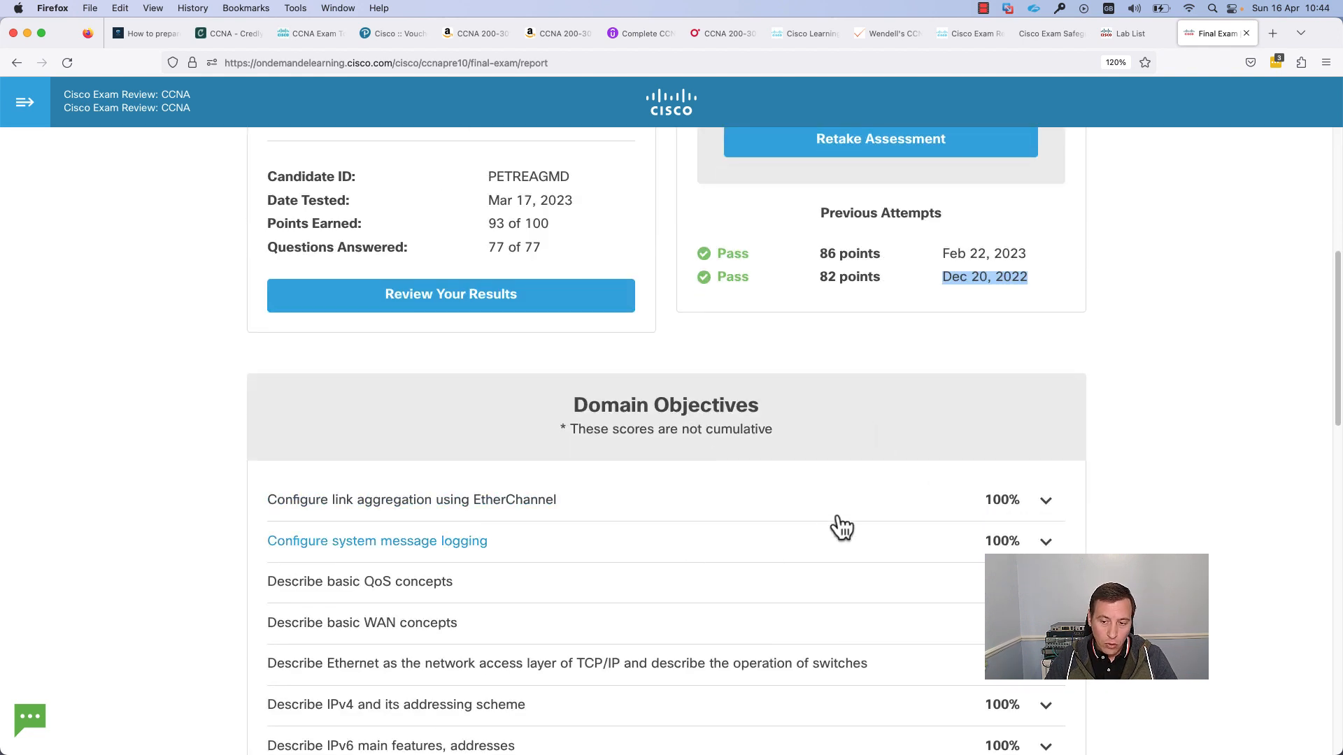
scroll(down, 3)
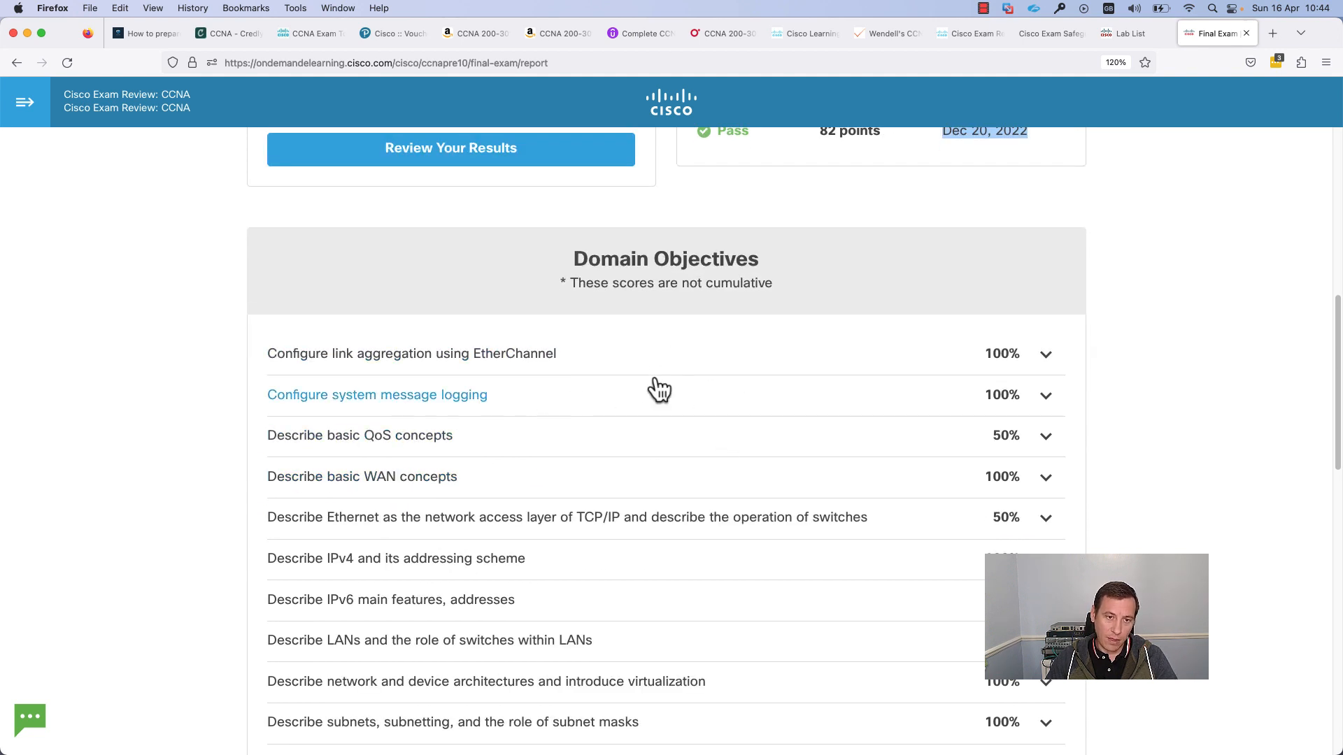
mouse_move(482, 440)
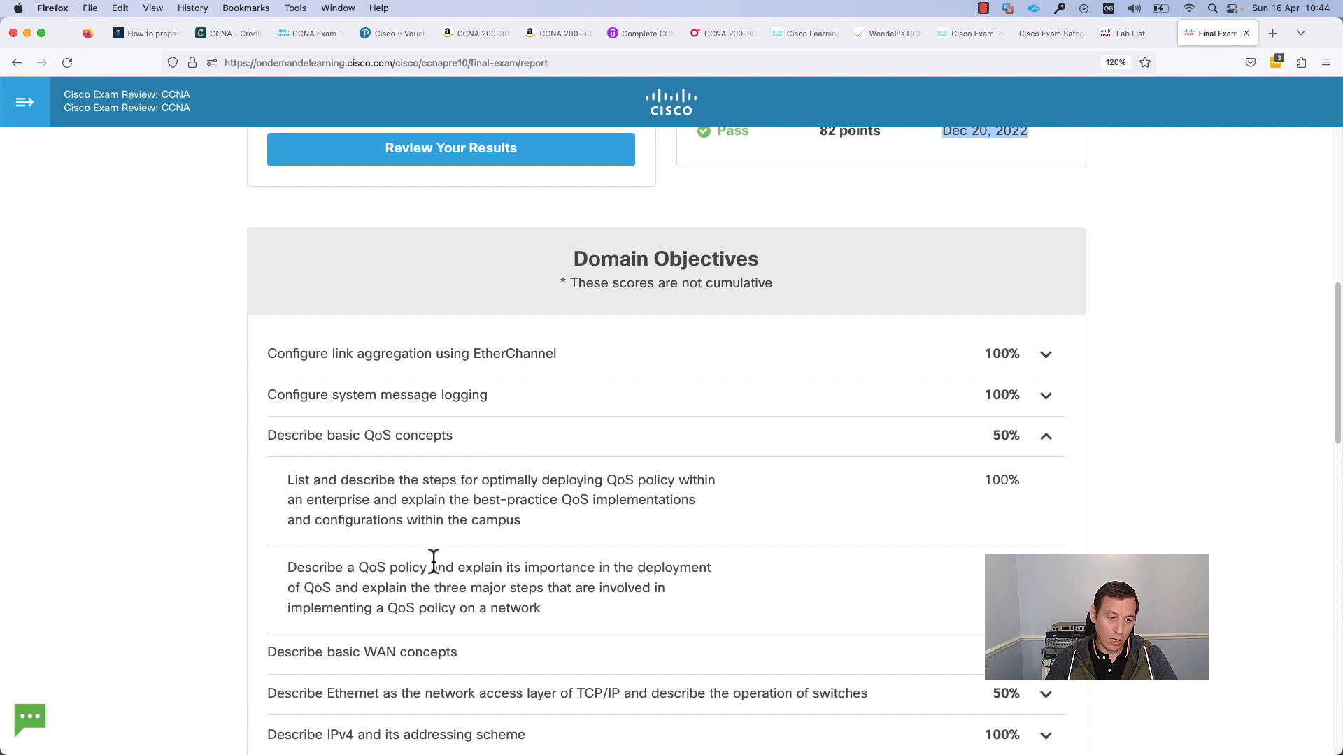
mouse_move(557, 607)
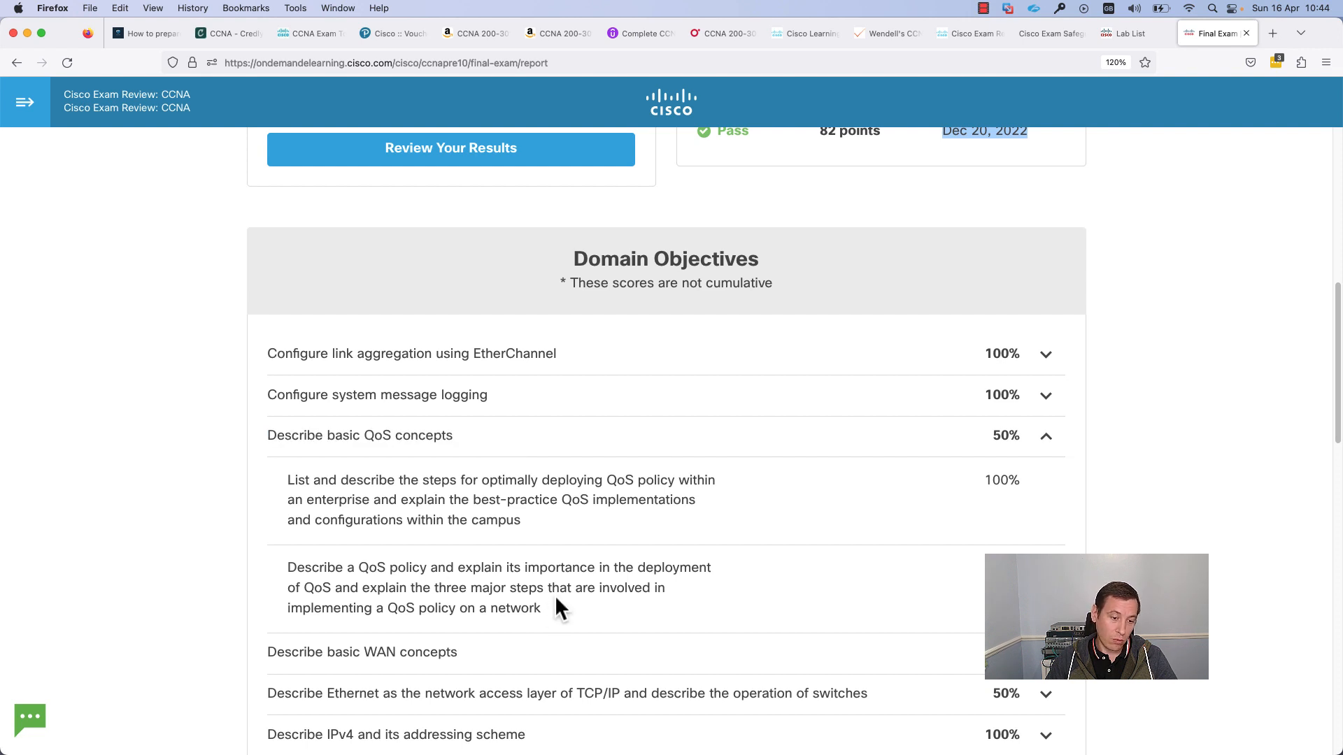
mouse_move(554, 600)
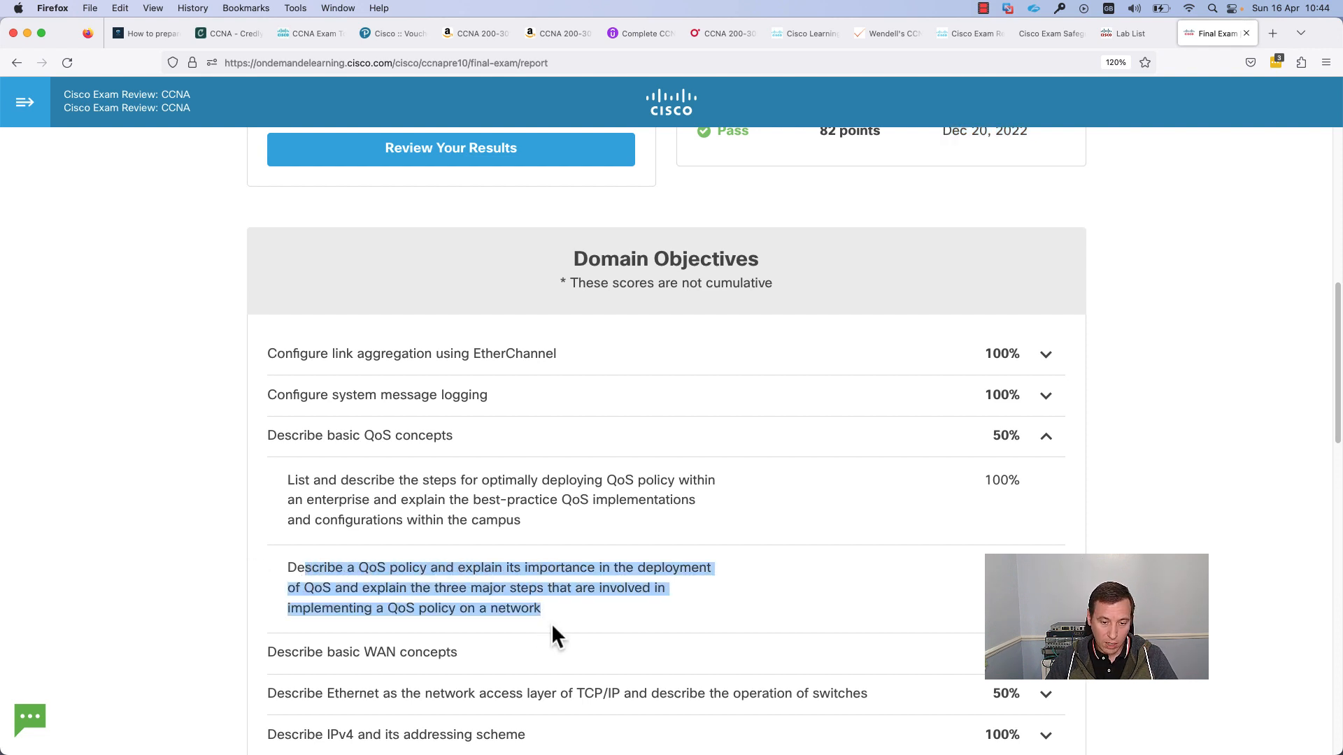
click(366, 567)
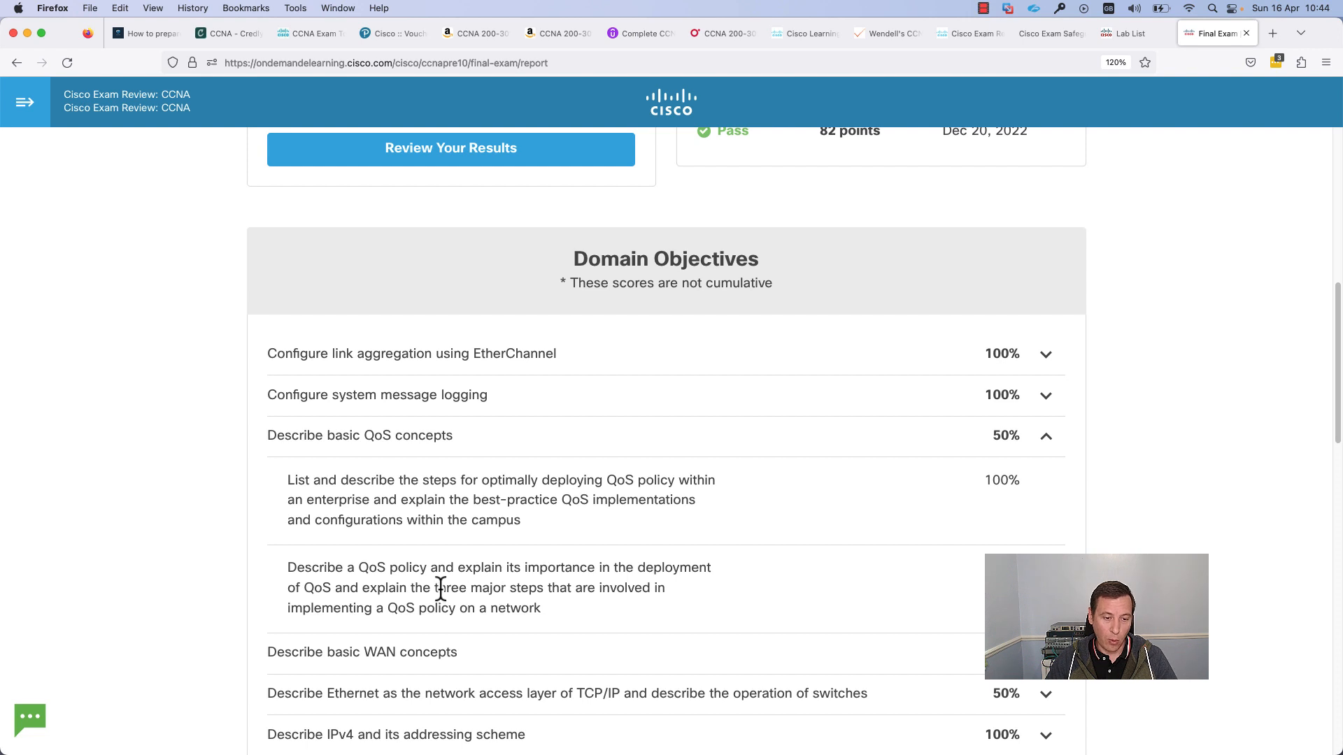
mouse_move(445, 470)
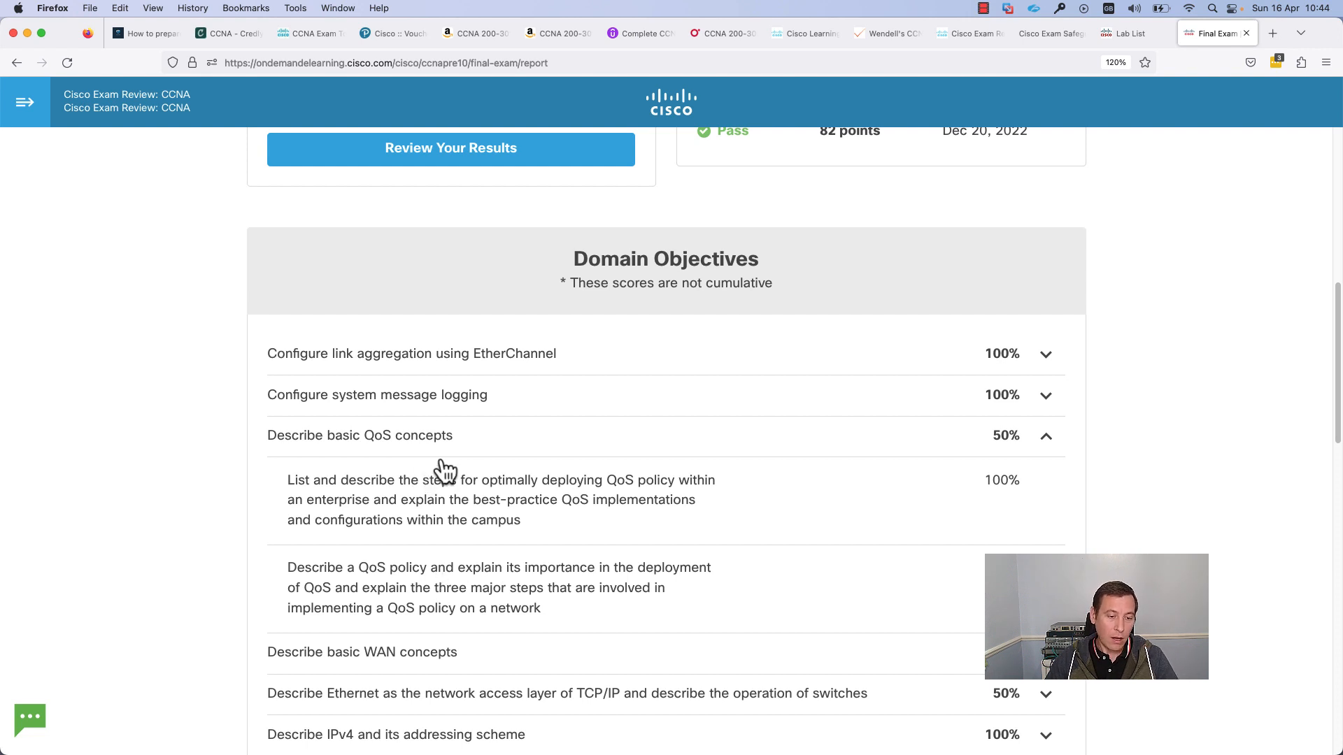
mouse_move(570, 478)
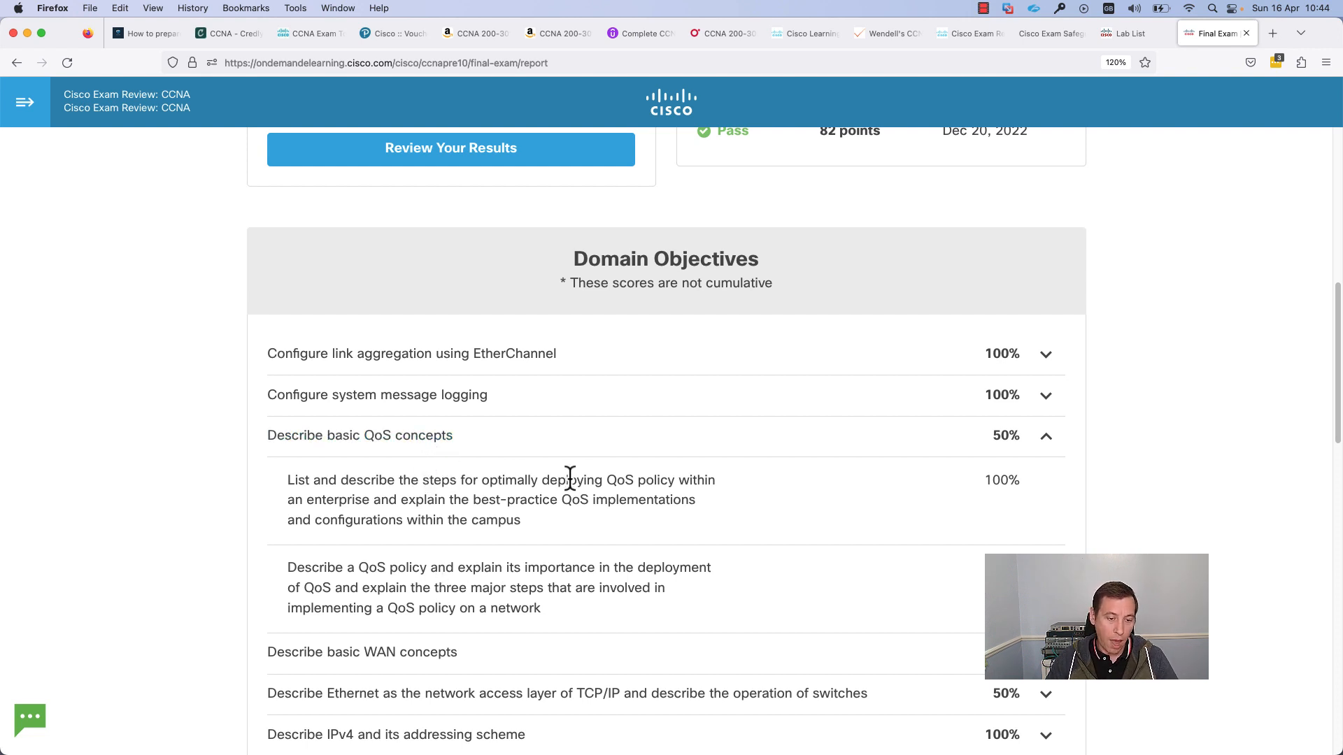
mouse_move(440, 572)
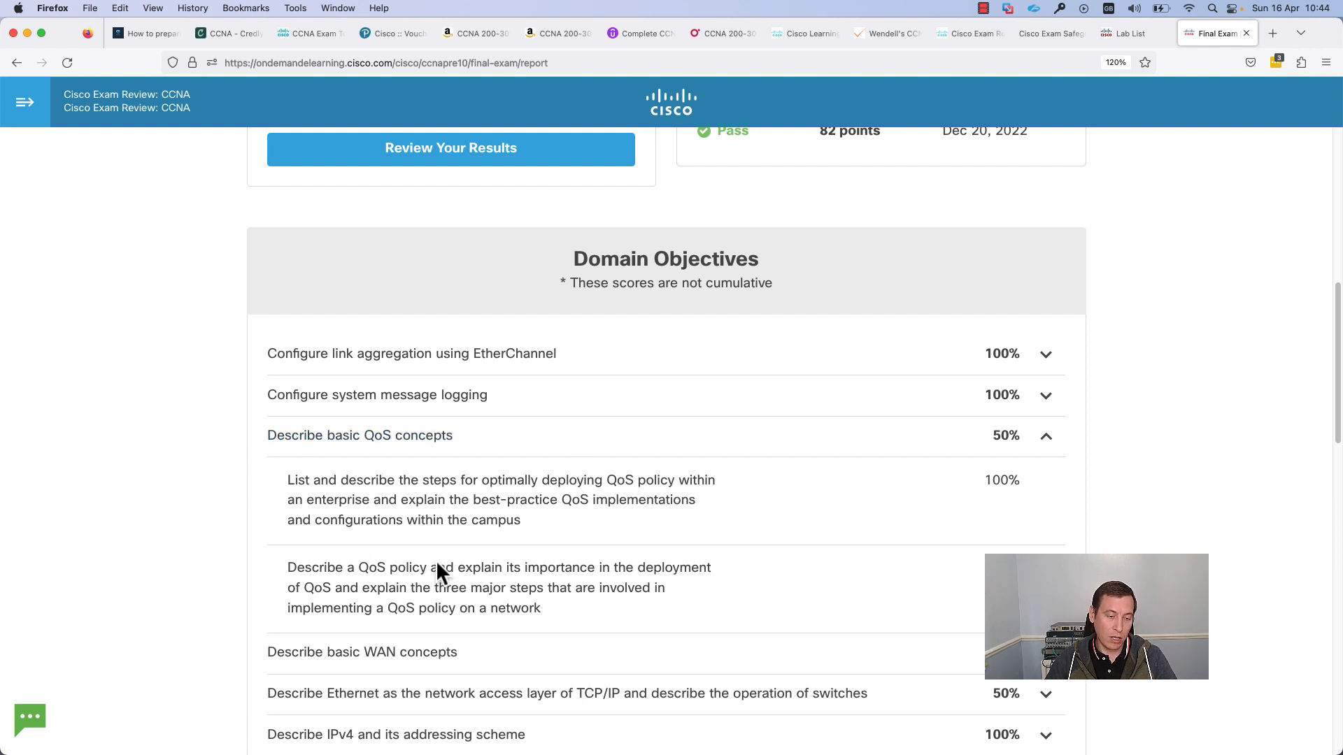
mouse_move(677, 613)
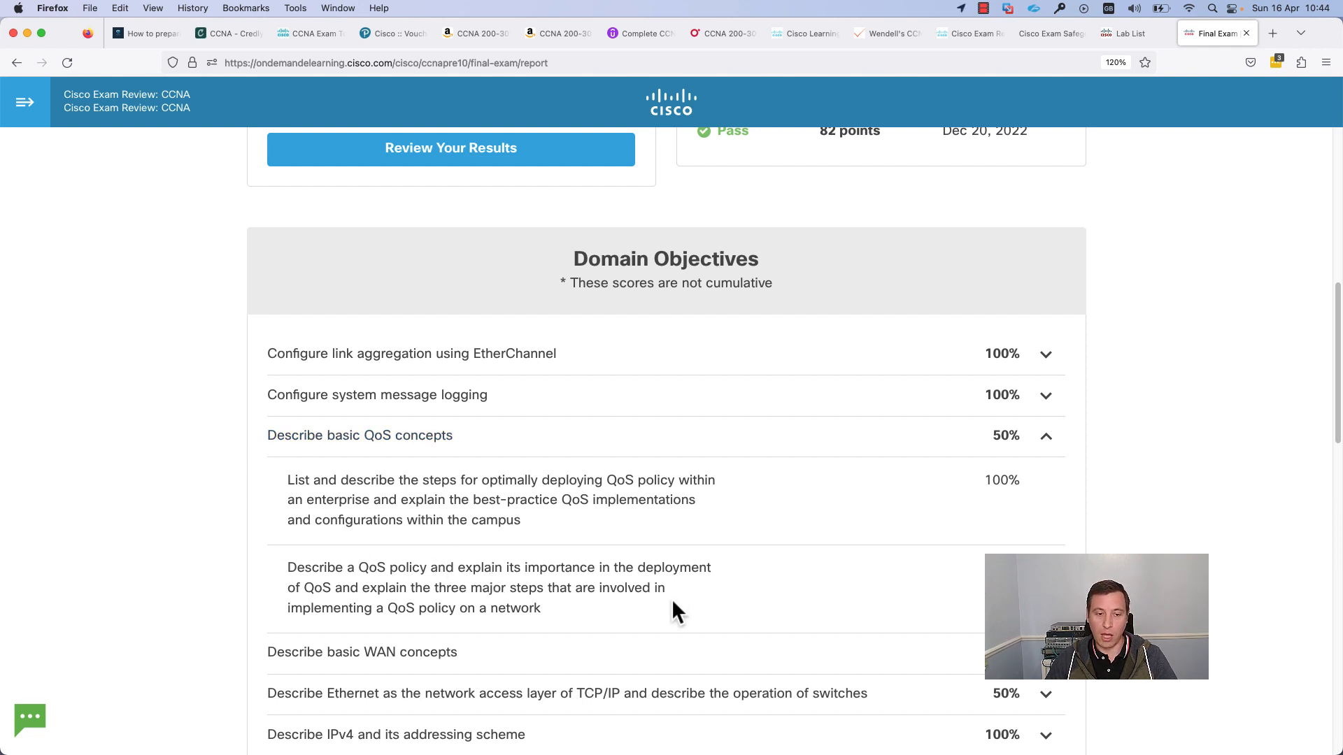
mouse_move(875, 503)
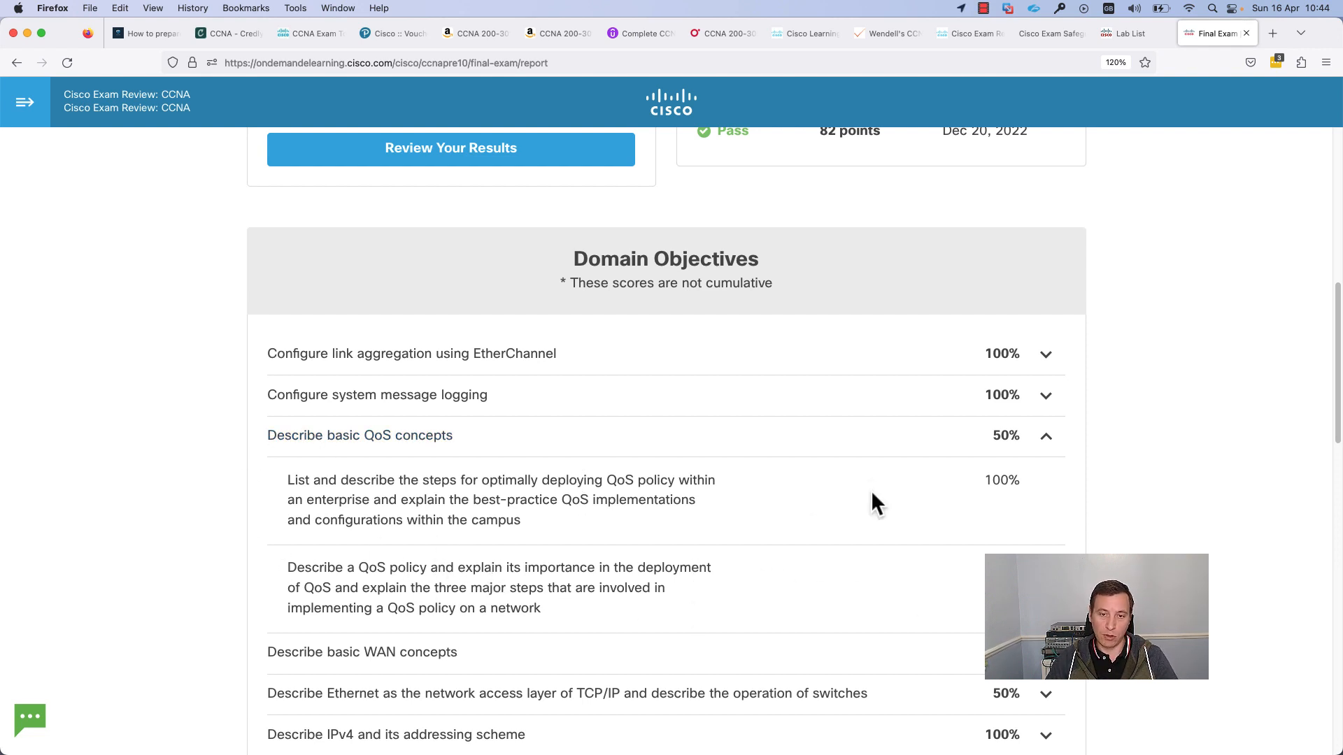
scroll(up, 3)
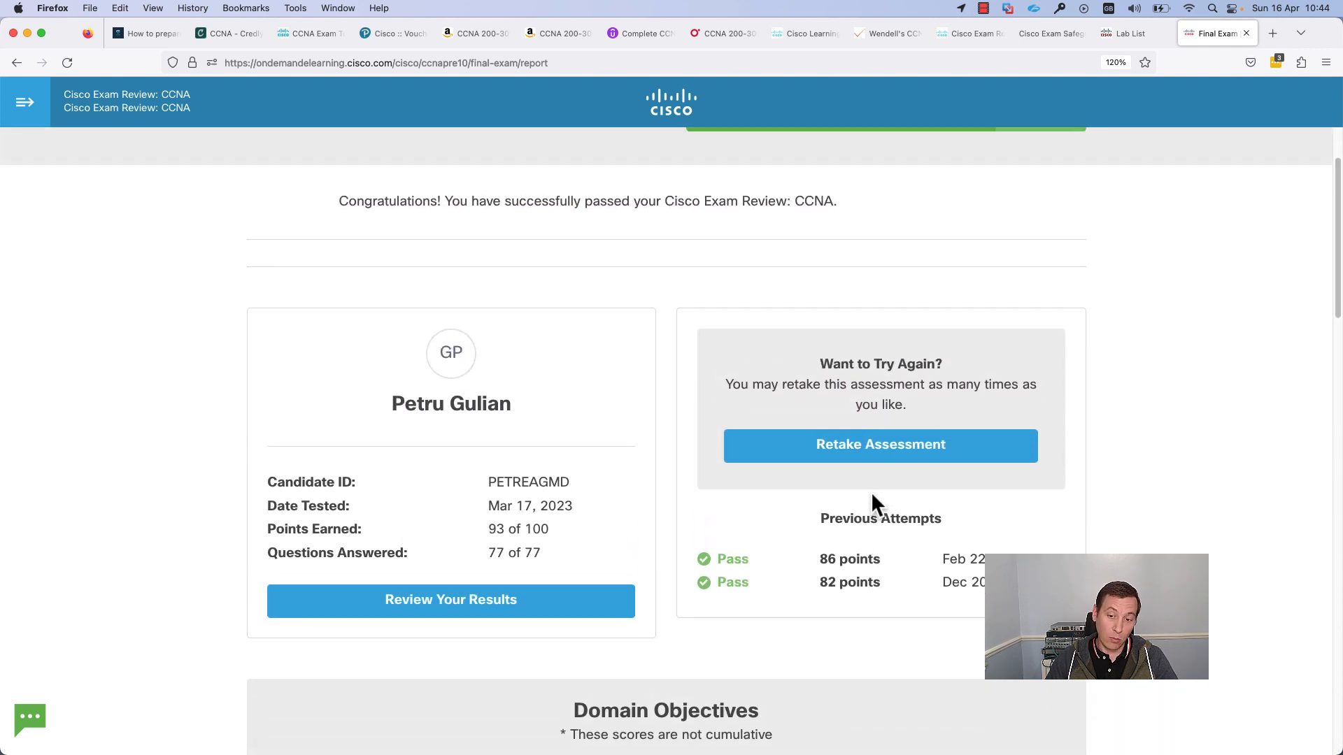
scroll(up, 3)
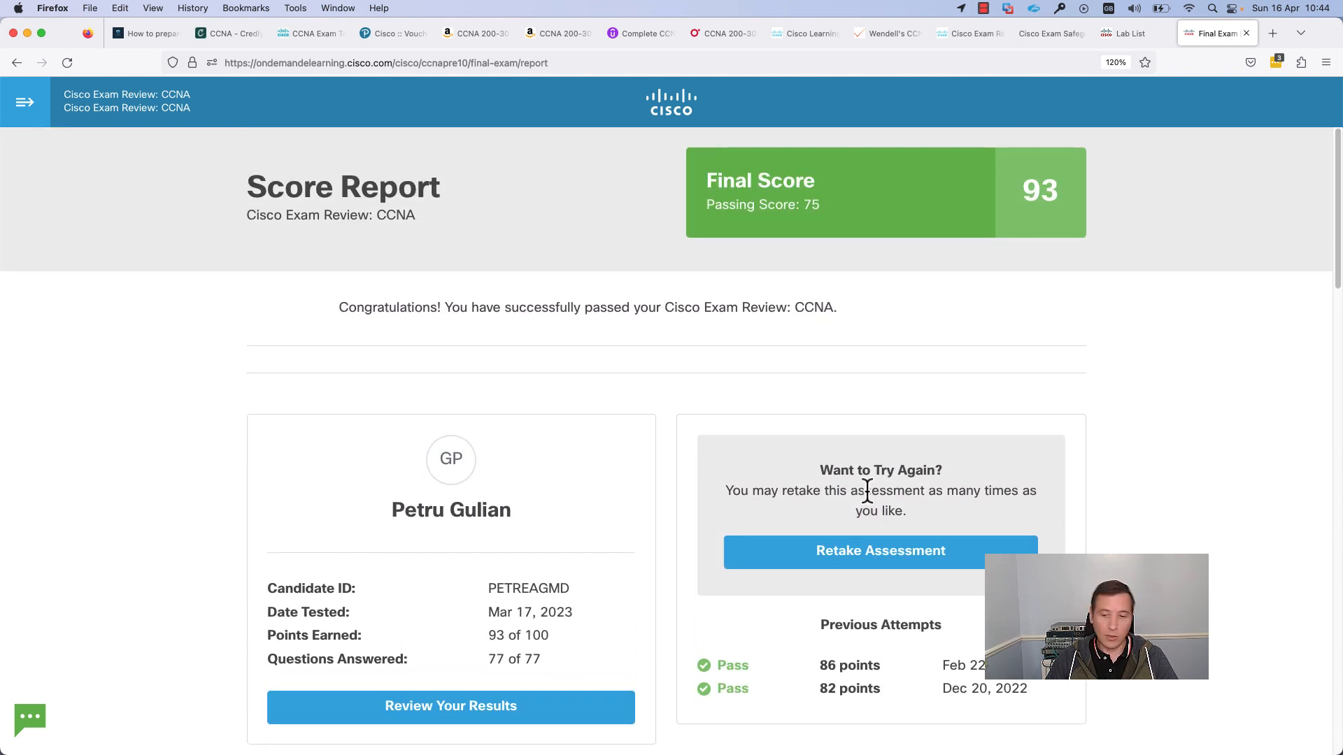
mouse_move(1039, 523)
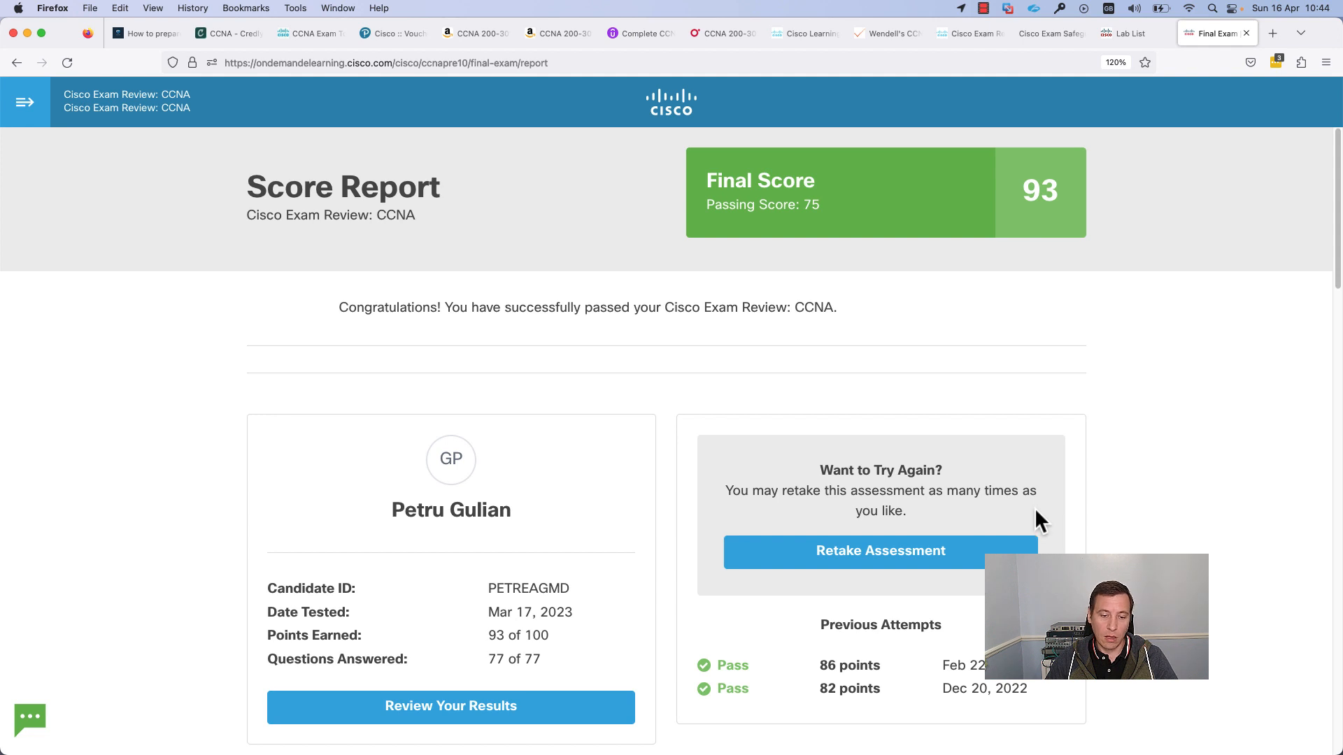
mouse_move(1051, 514)
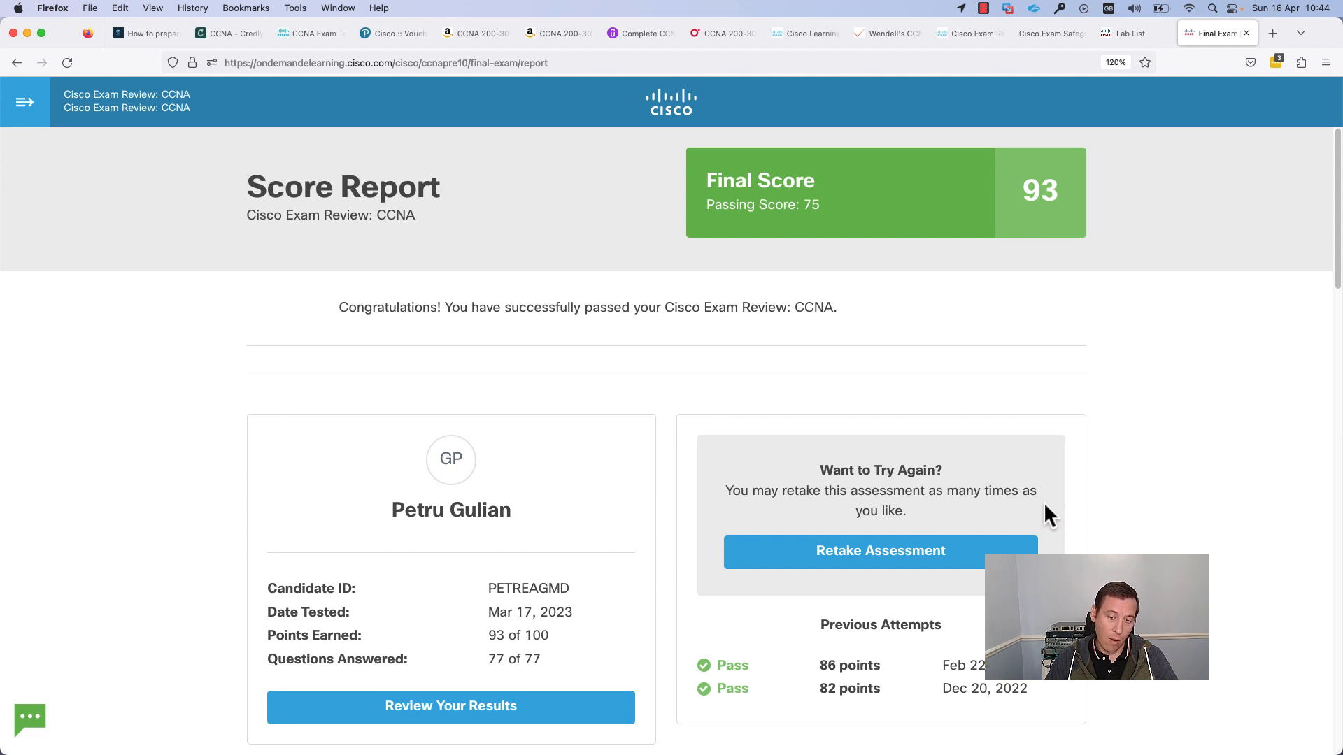
mouse_move(1045, 504)
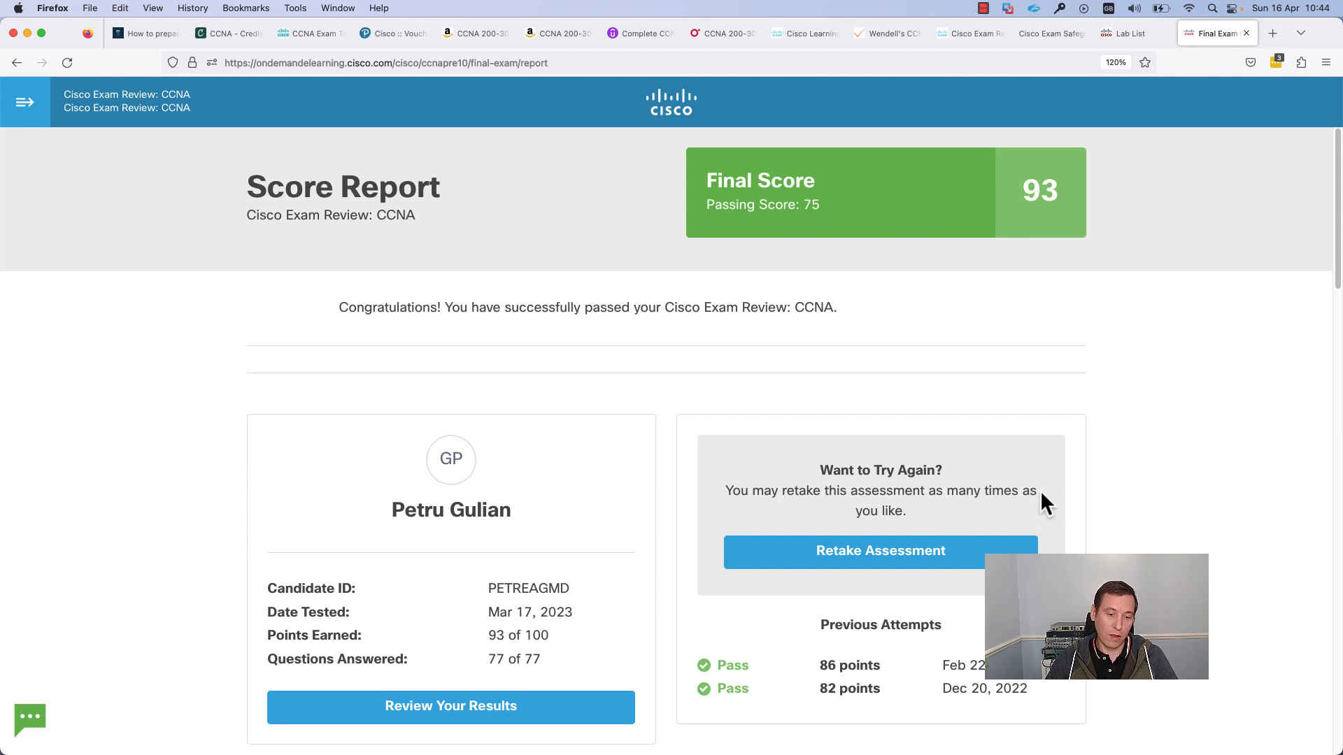
mouse_move(668, 70)
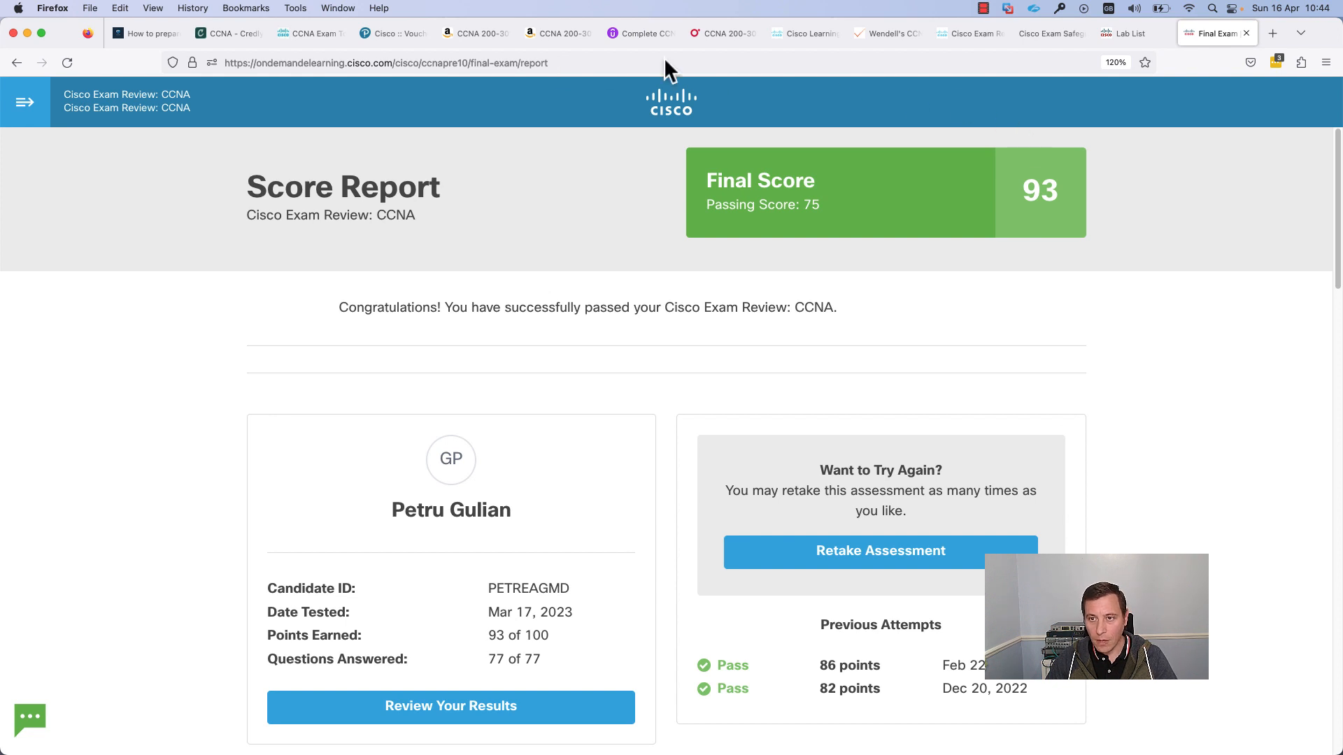
mouse_move(916, 191)
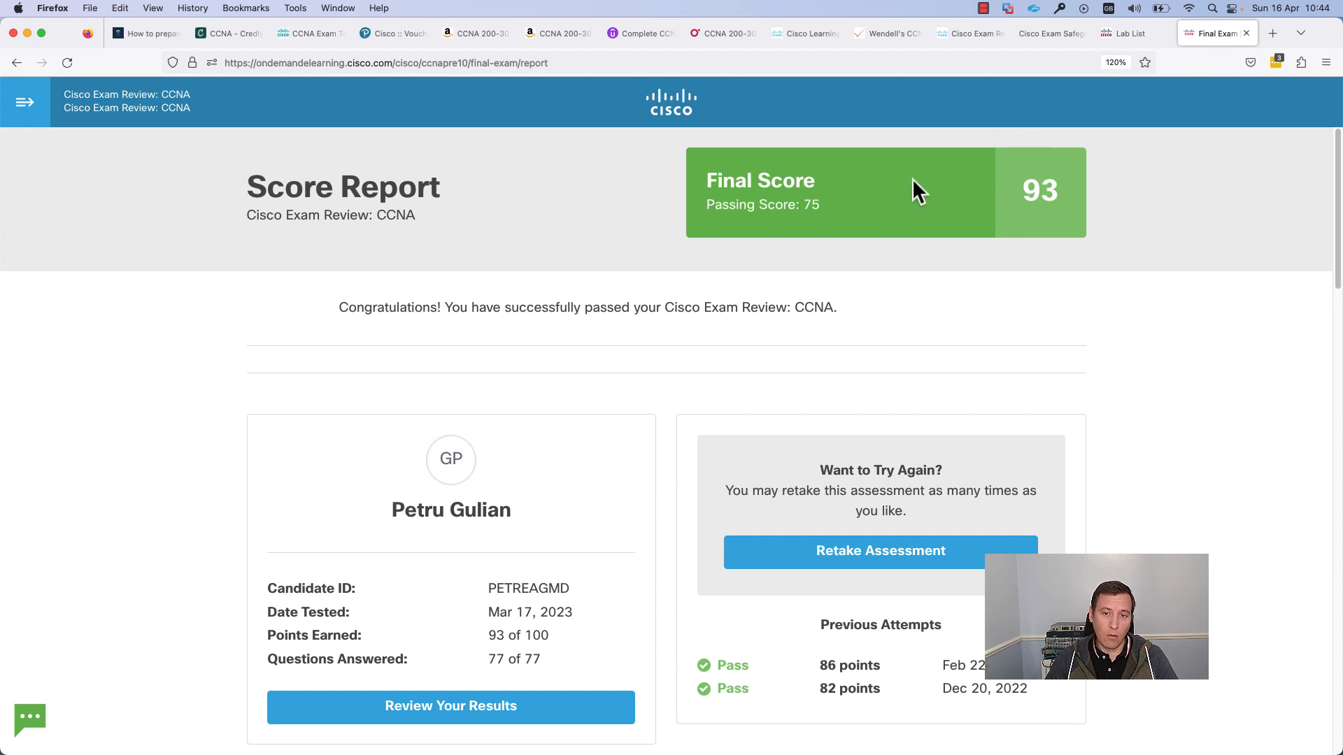
mouse_move(1049, 33)
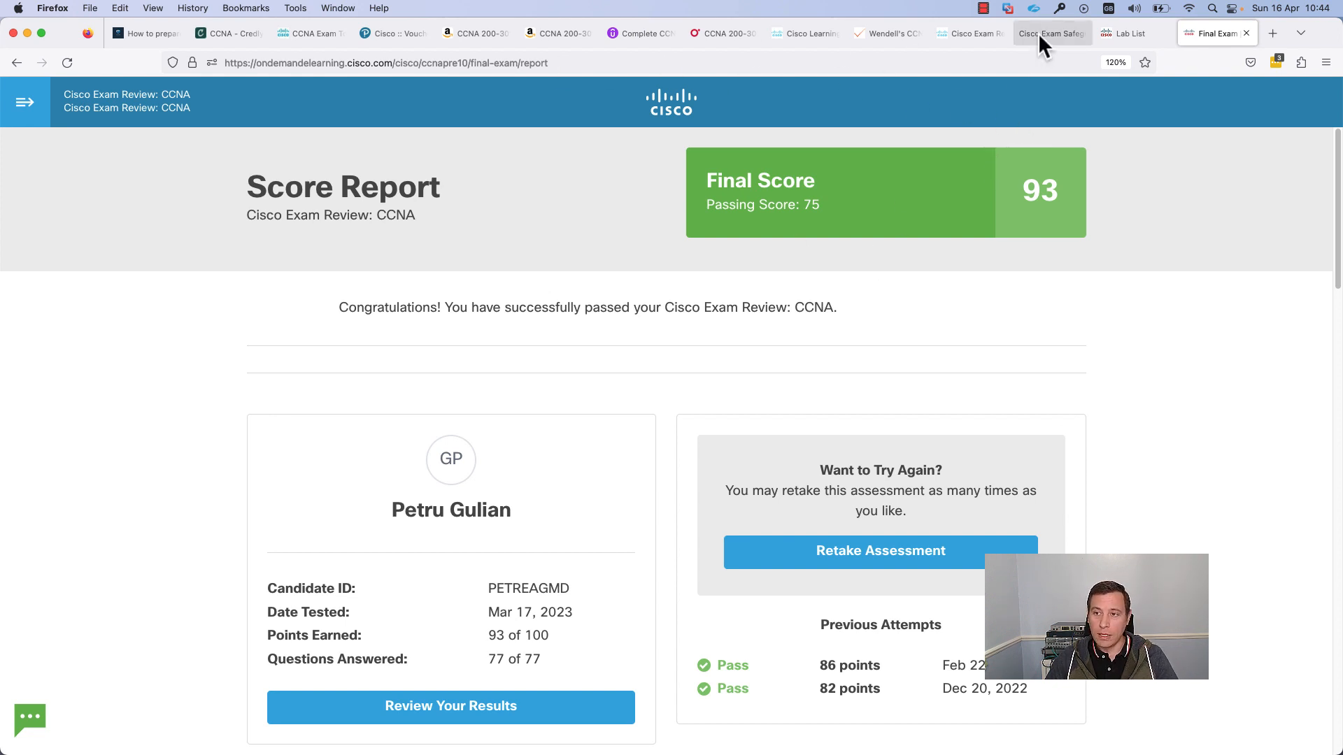
Step: Switch to the Cisco Exam Safeguard Offers tab describing the free CCNA retake
click(1052, 33)
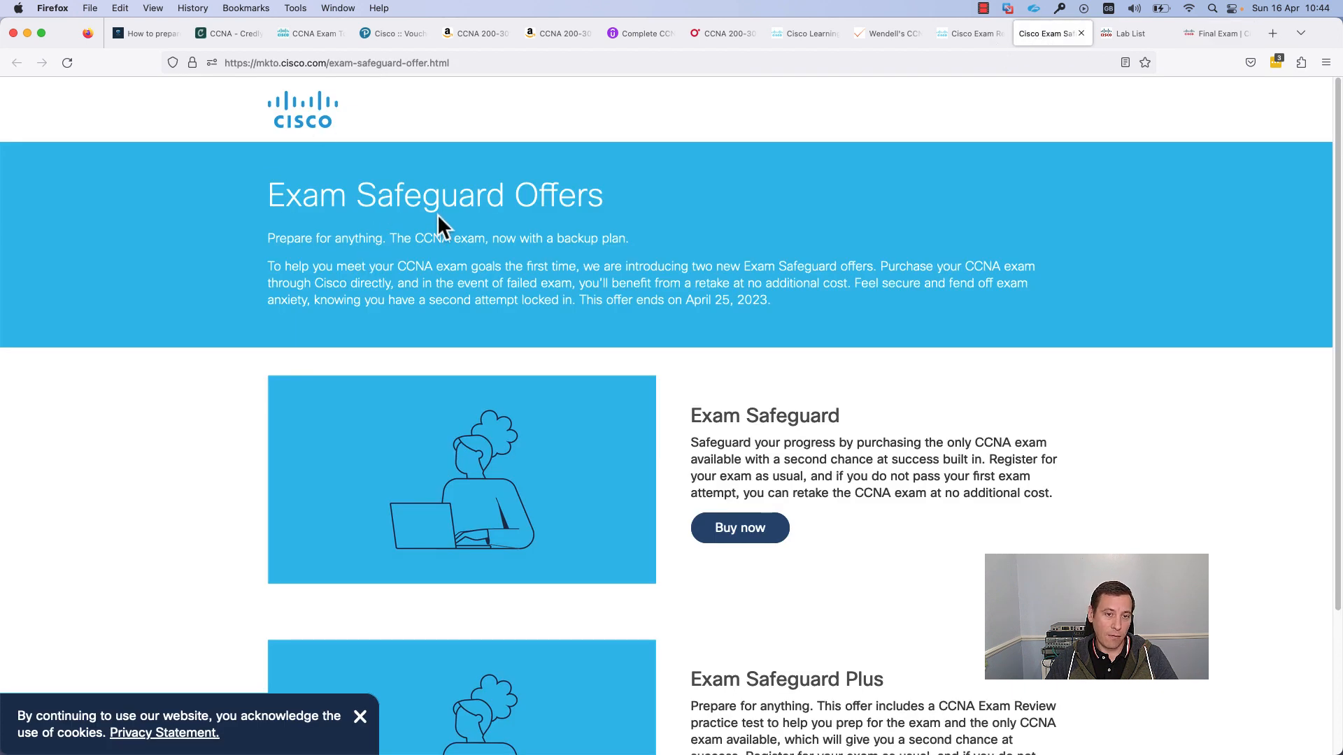
mouse_move(516, 306)
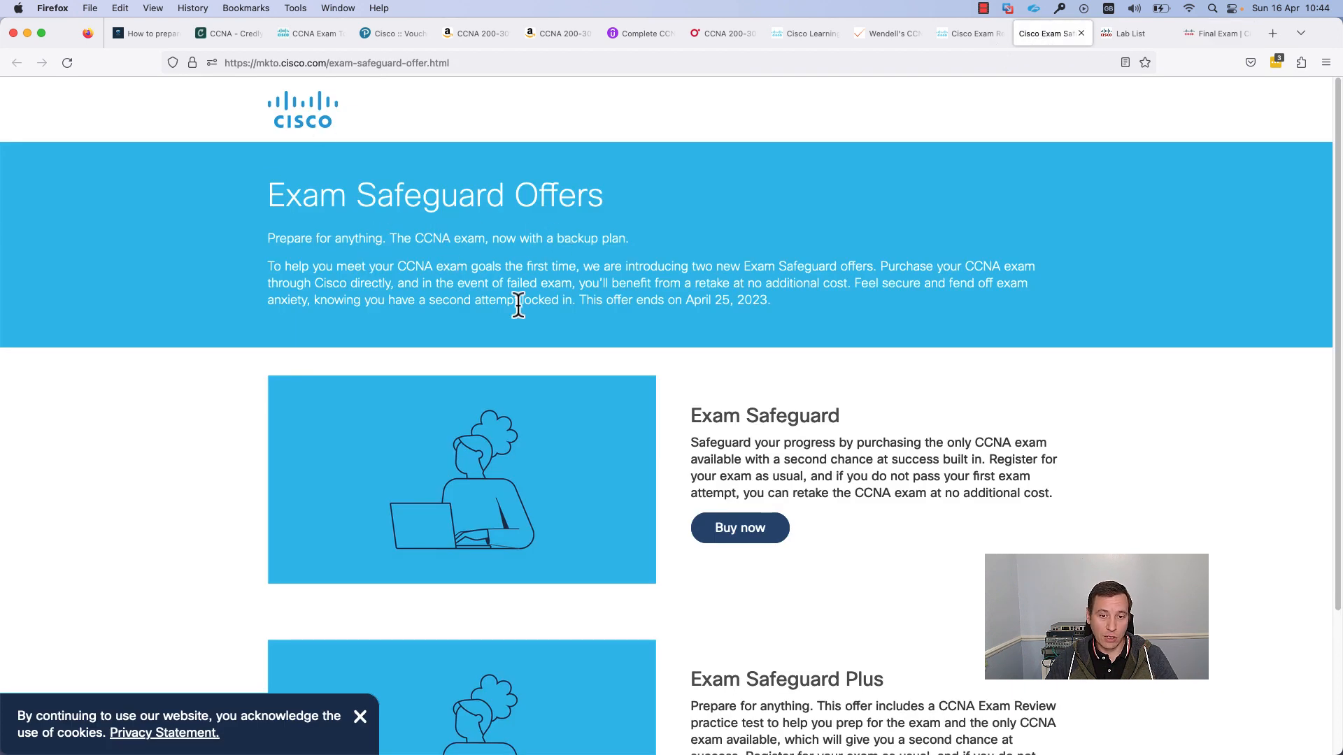
mouse_move(640, 341)
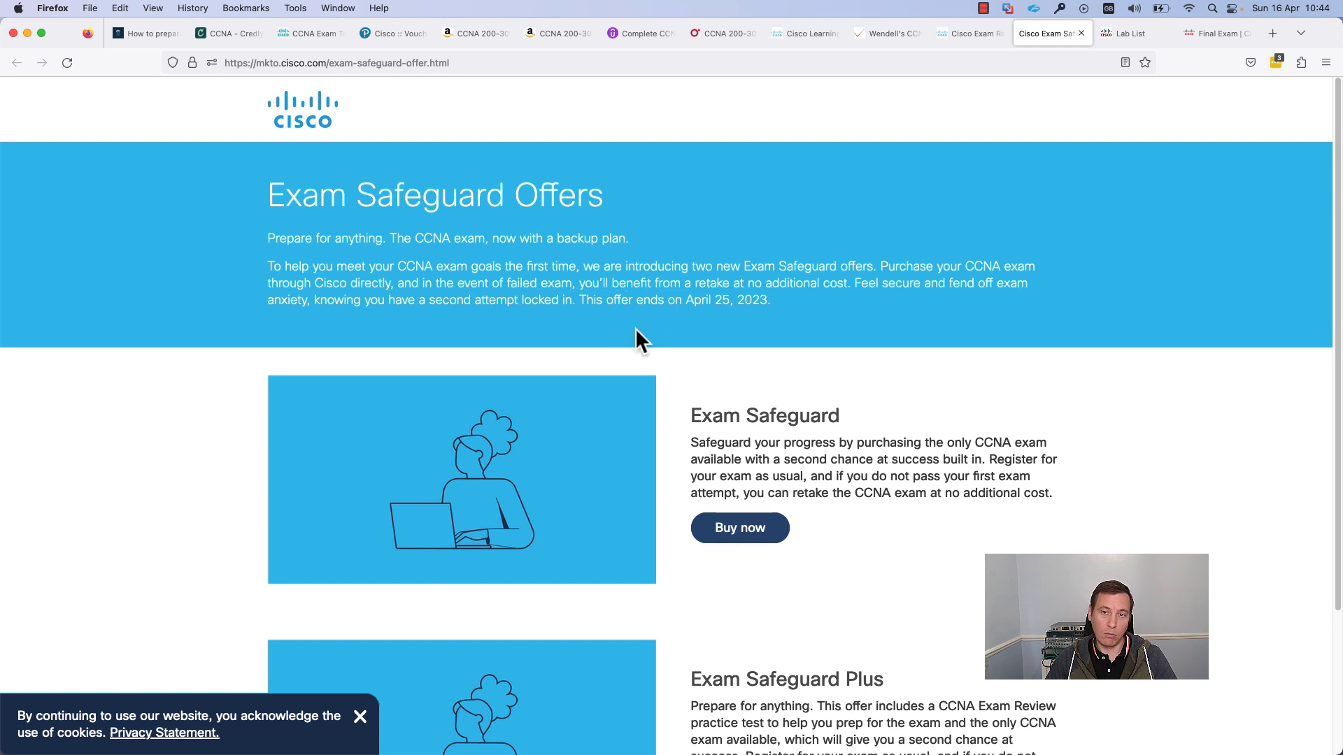
mouse_move(682, 347)
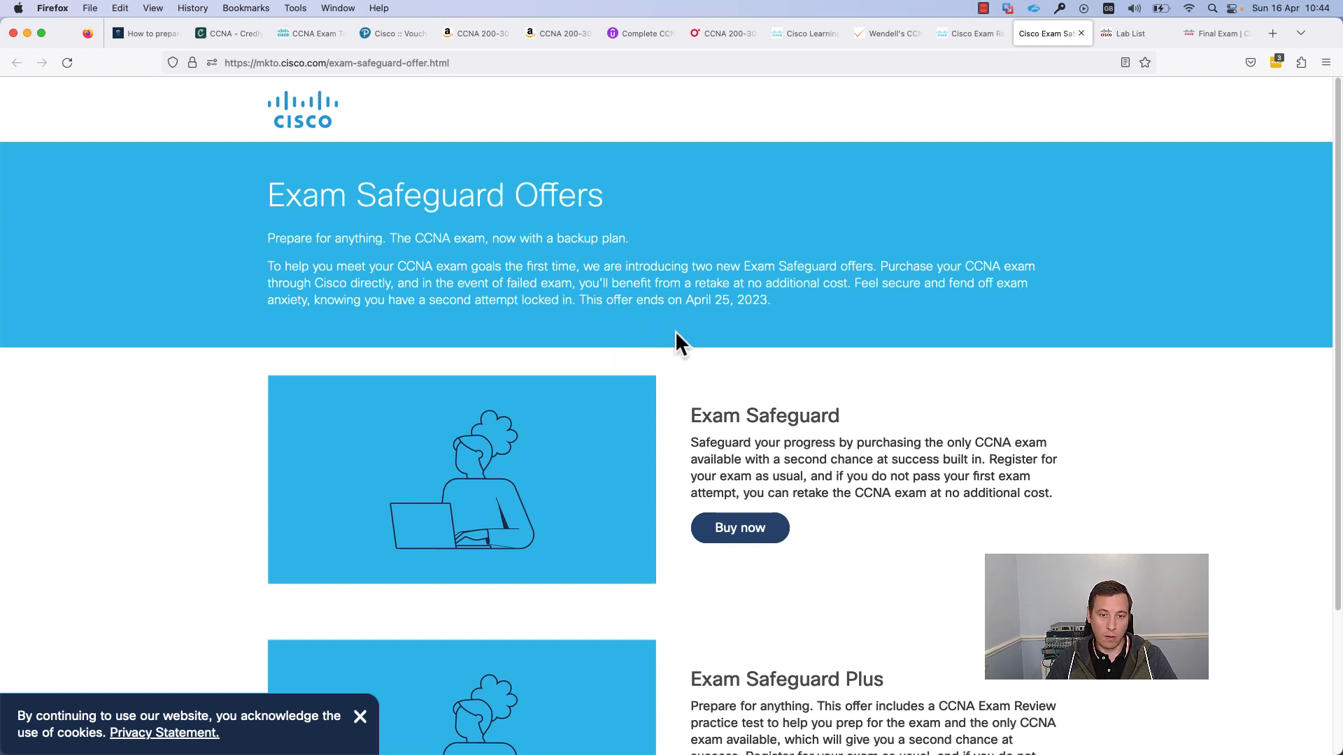
mouse_move(745, 355)
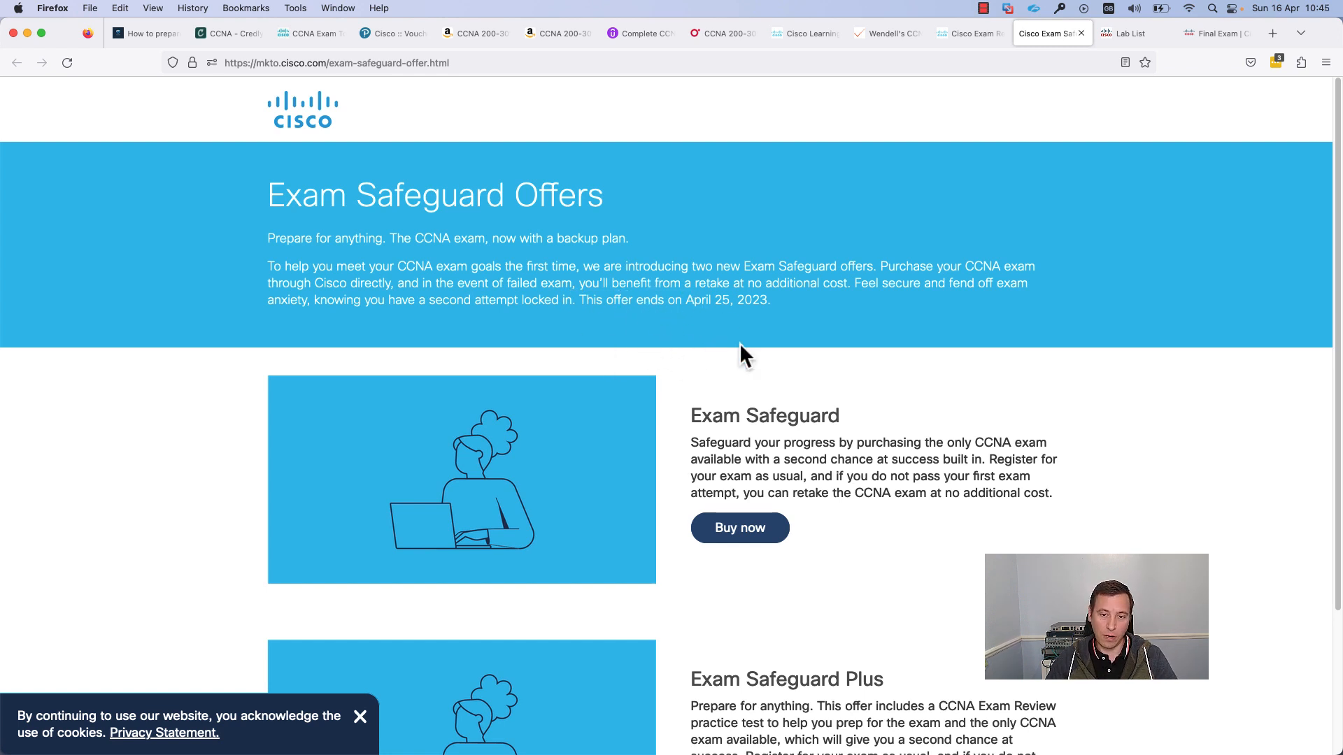
mouse_move(714, 329)
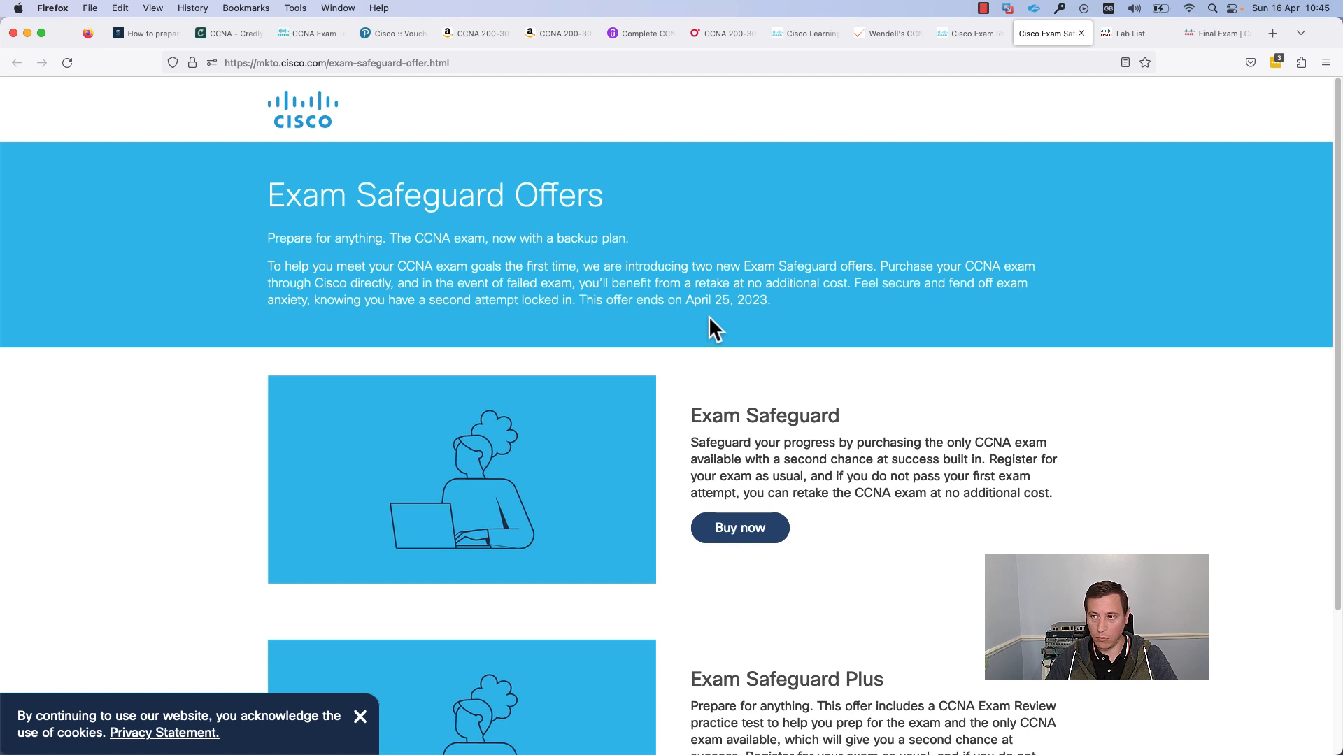
mouse_move(741, 316)
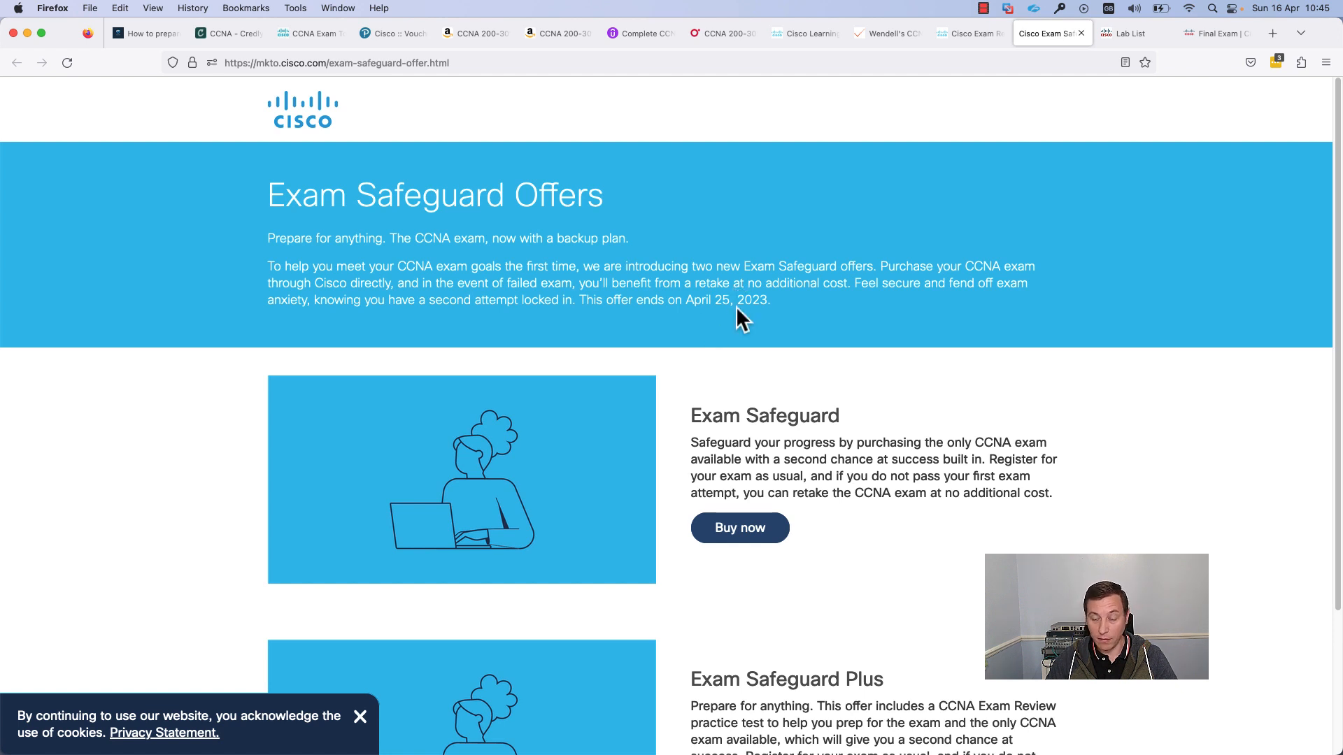
mouse_move(843, 452)
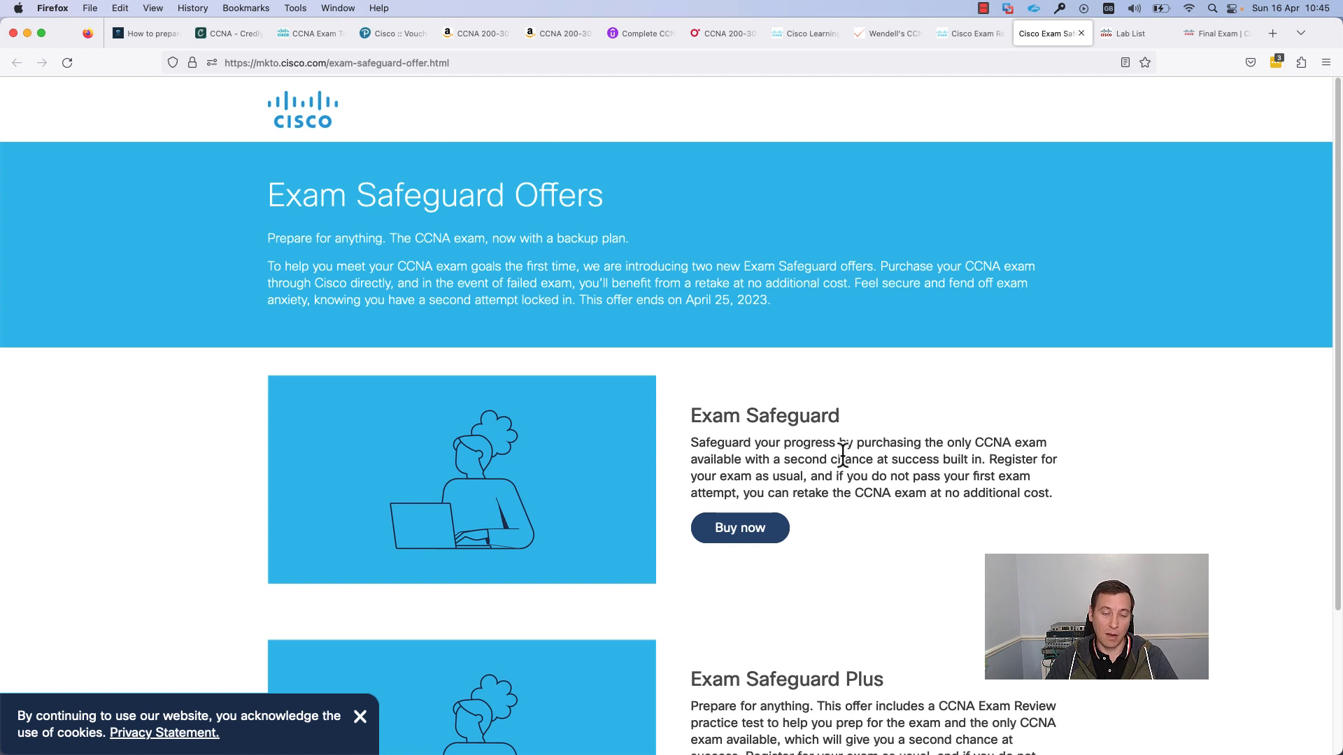
mouse_move(845, 464)
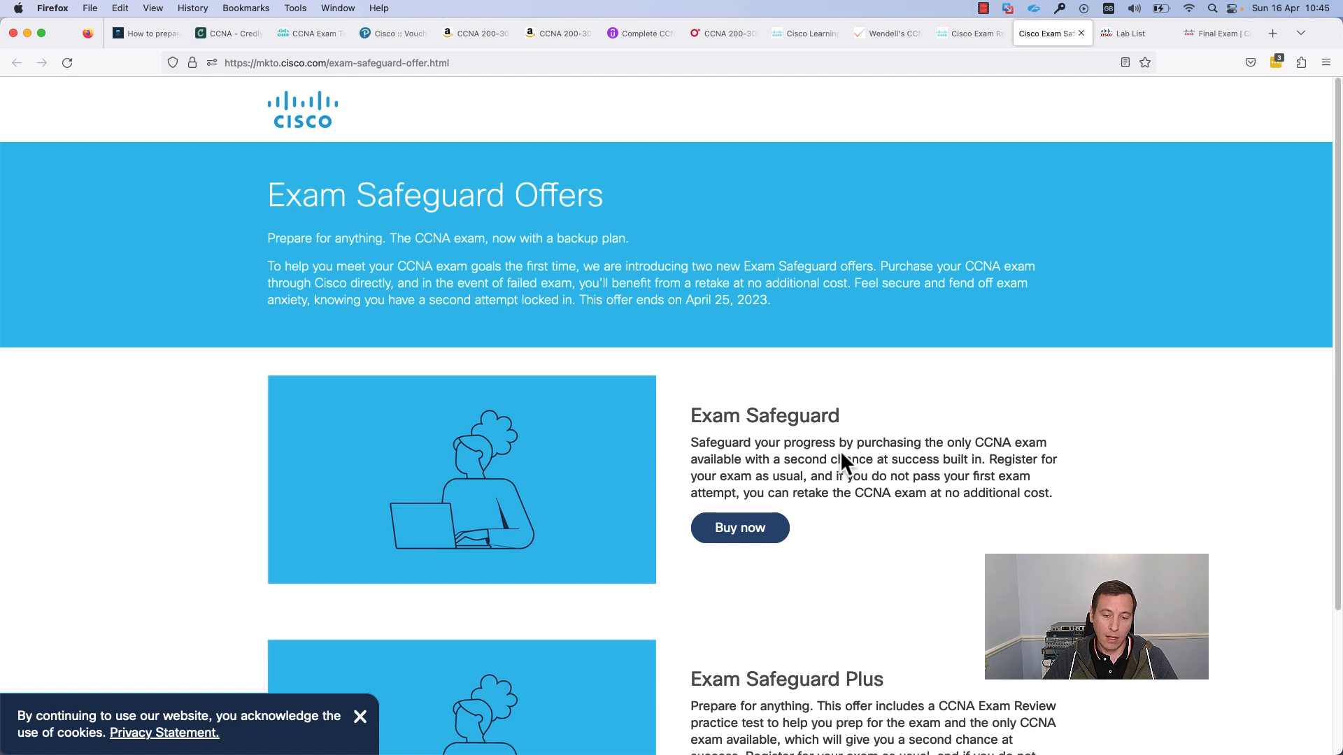
mouse_move(841, 458)
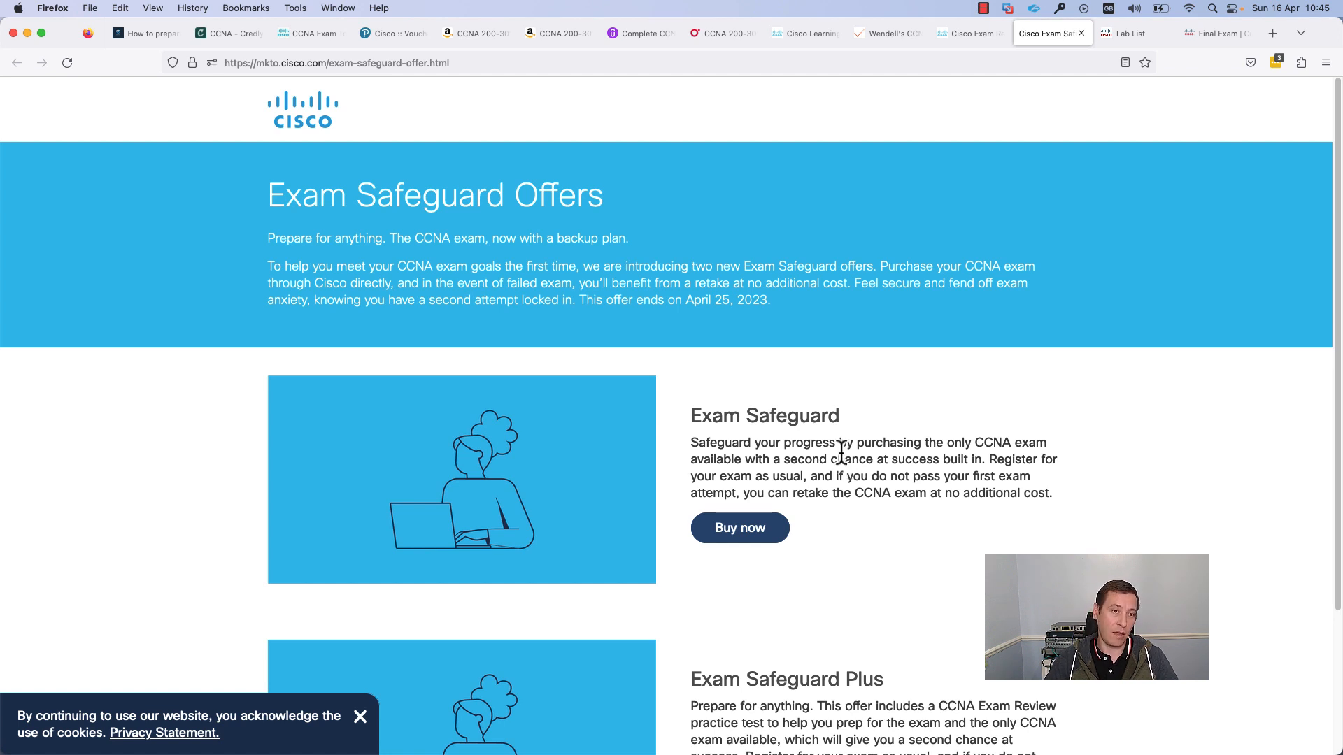
mouse_move(849, 465)
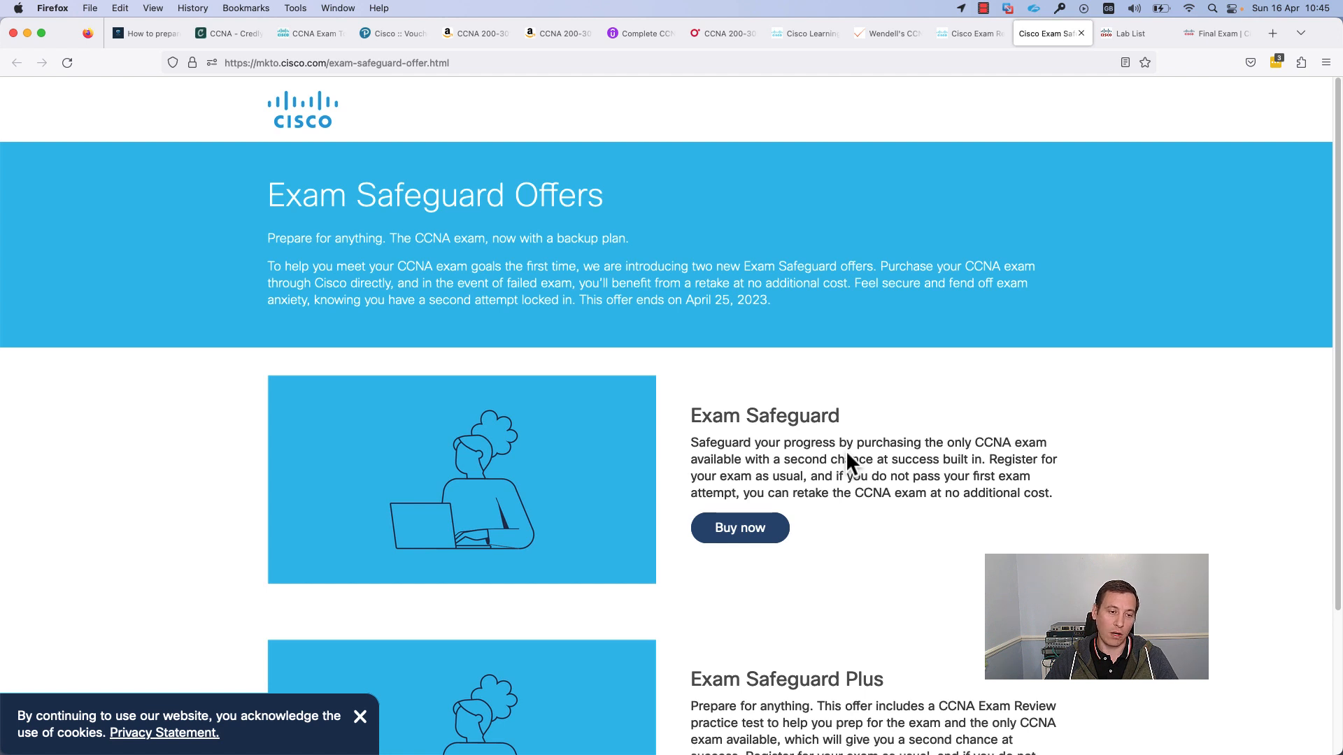
mouse_move(207, 85)
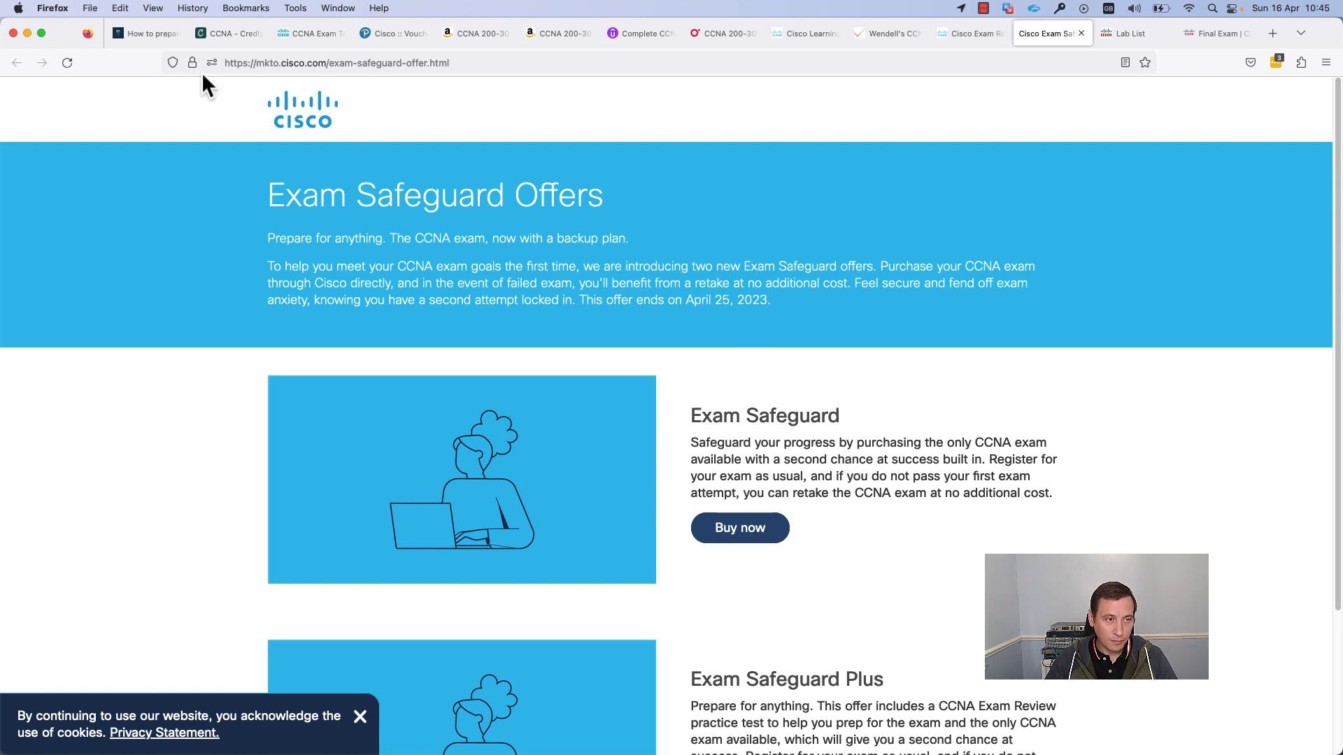
Step: Show the 'How to prepare' post again and scroll past Exam Overview and Exam price to Books
click(146, 33)
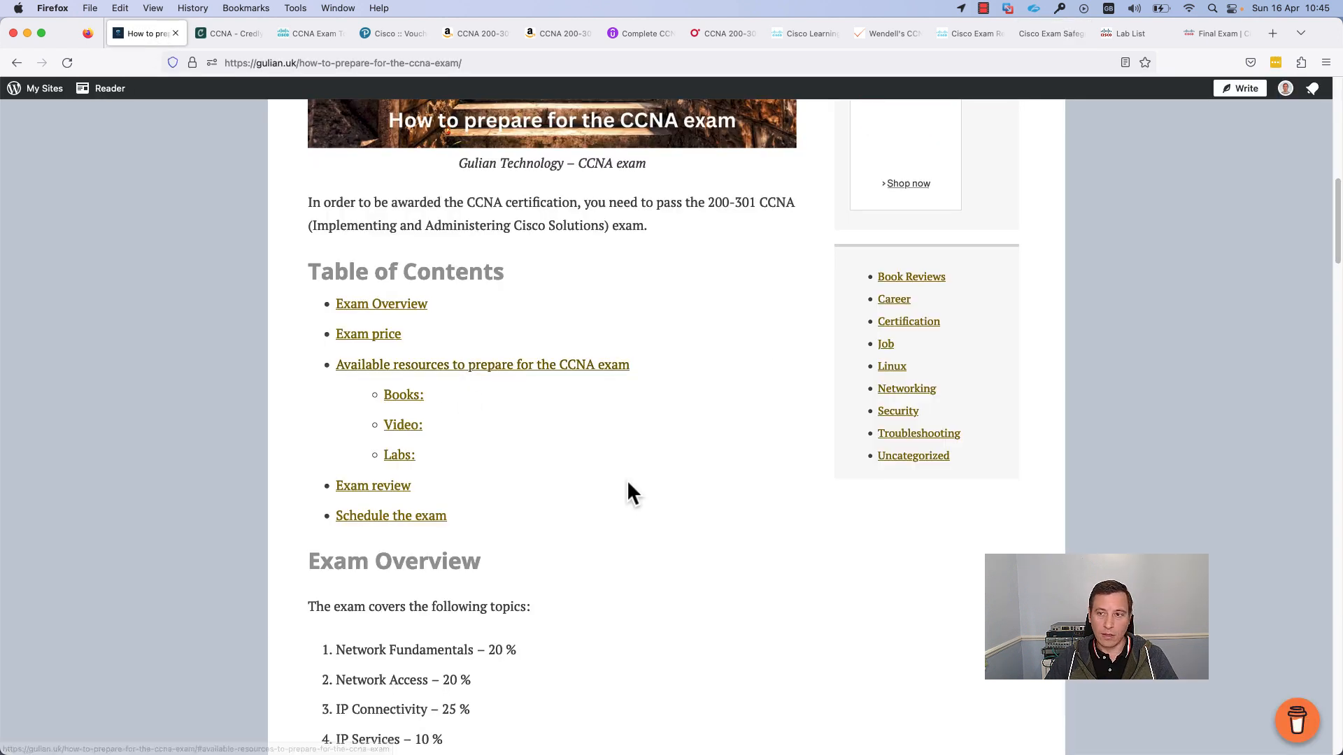
scroll(down, 3)
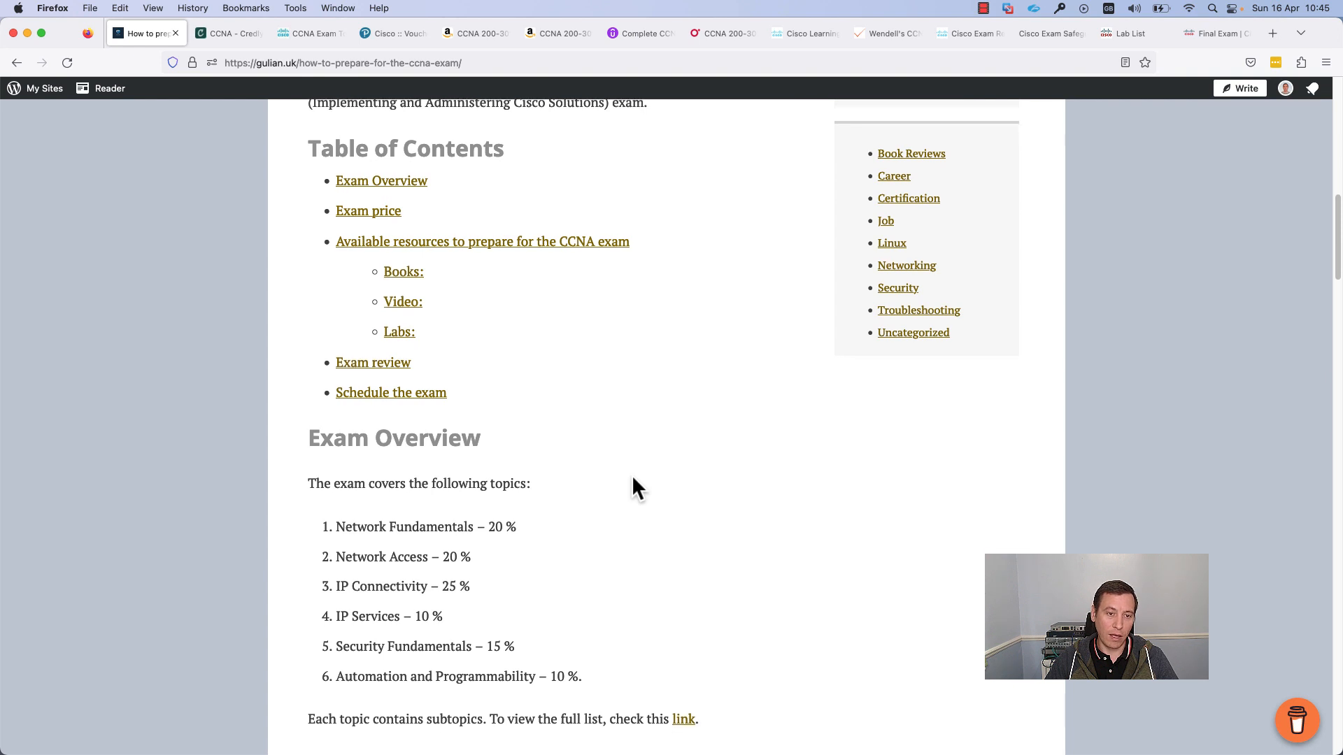
scroll(down, 3)
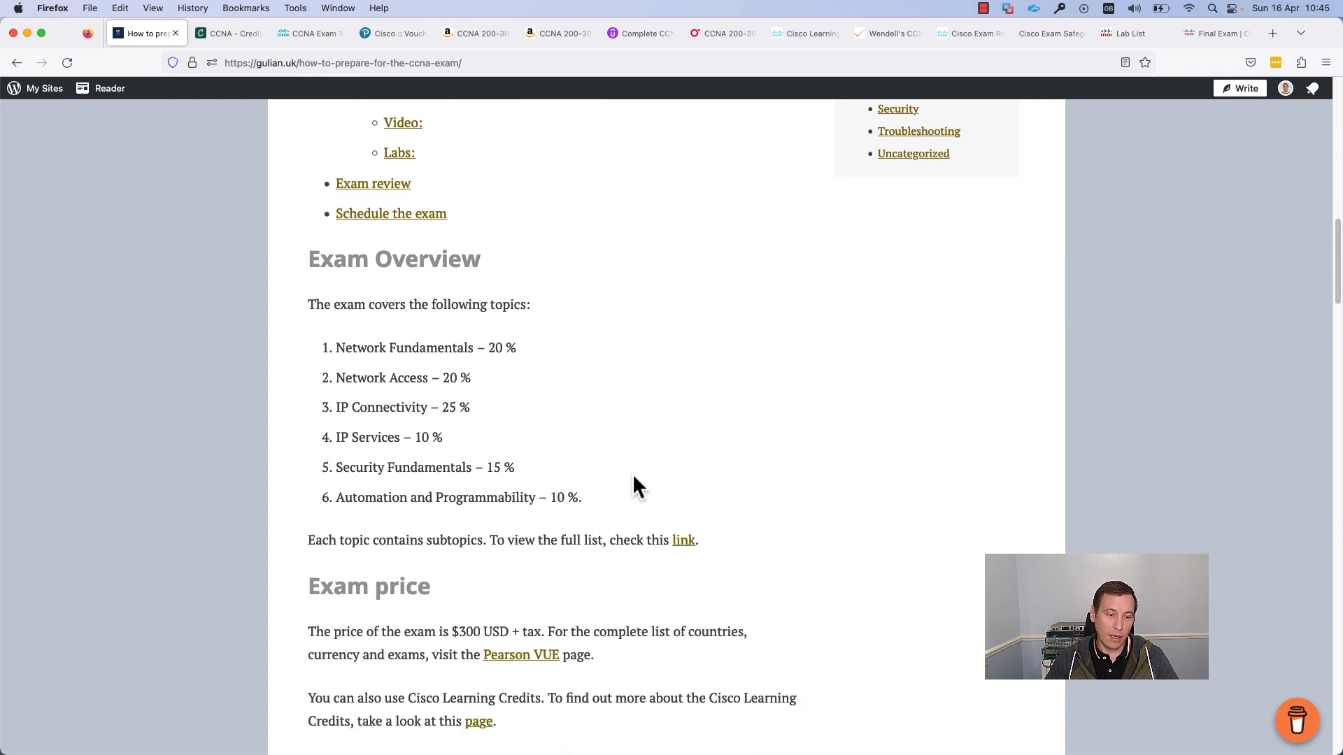
scroll(down, 3)
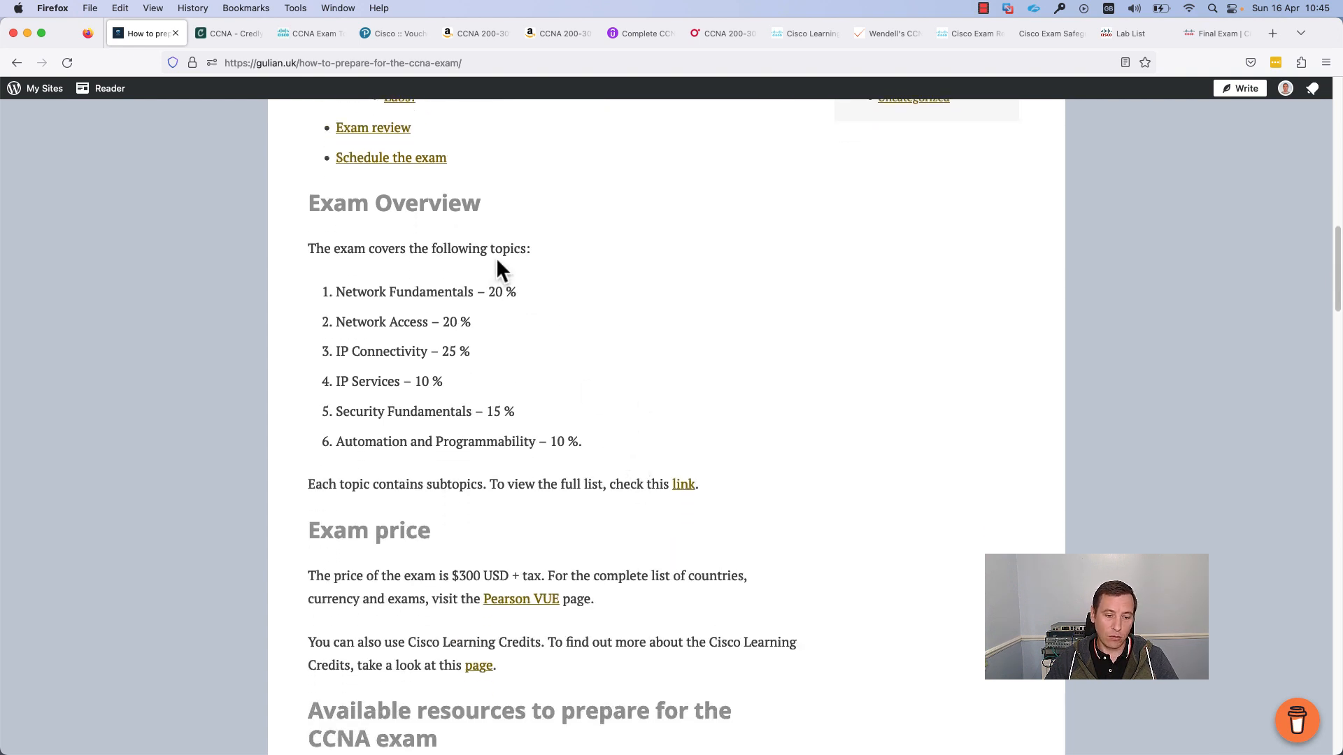
scroll(down, 3)
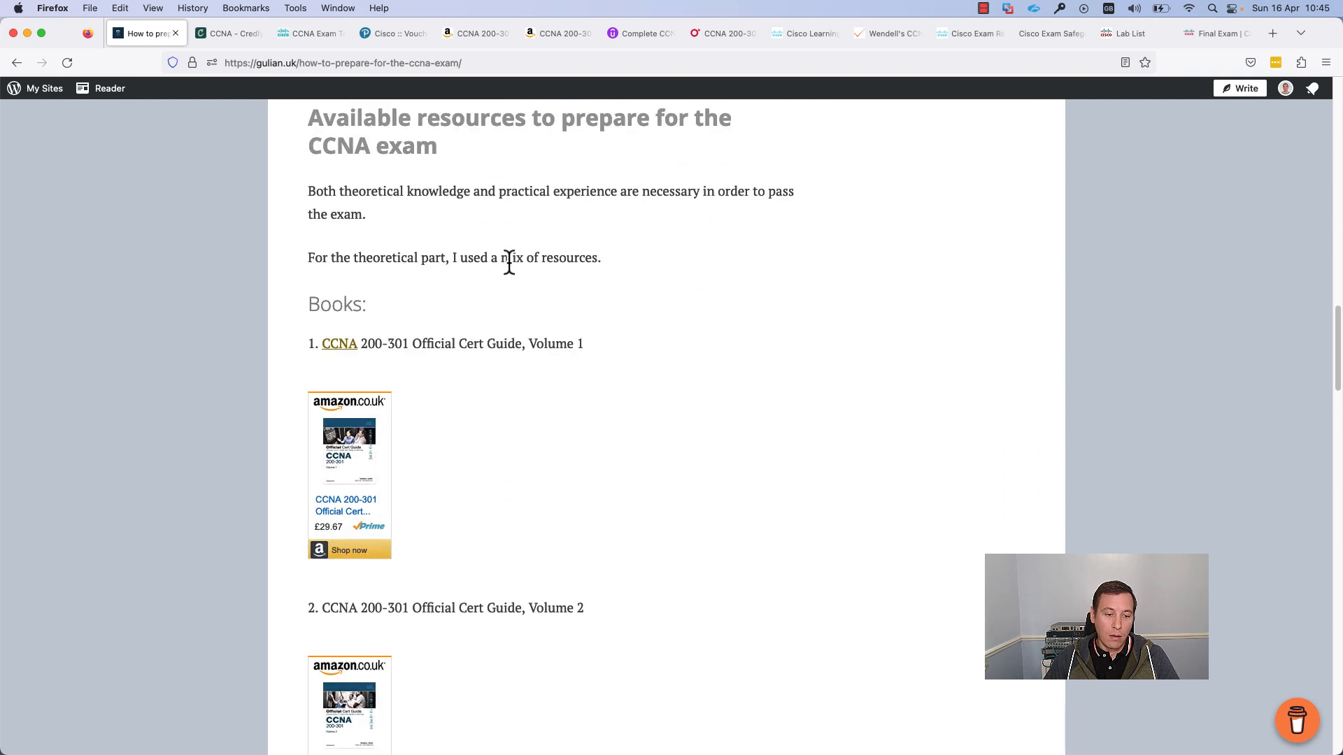
scroll(down, 3)
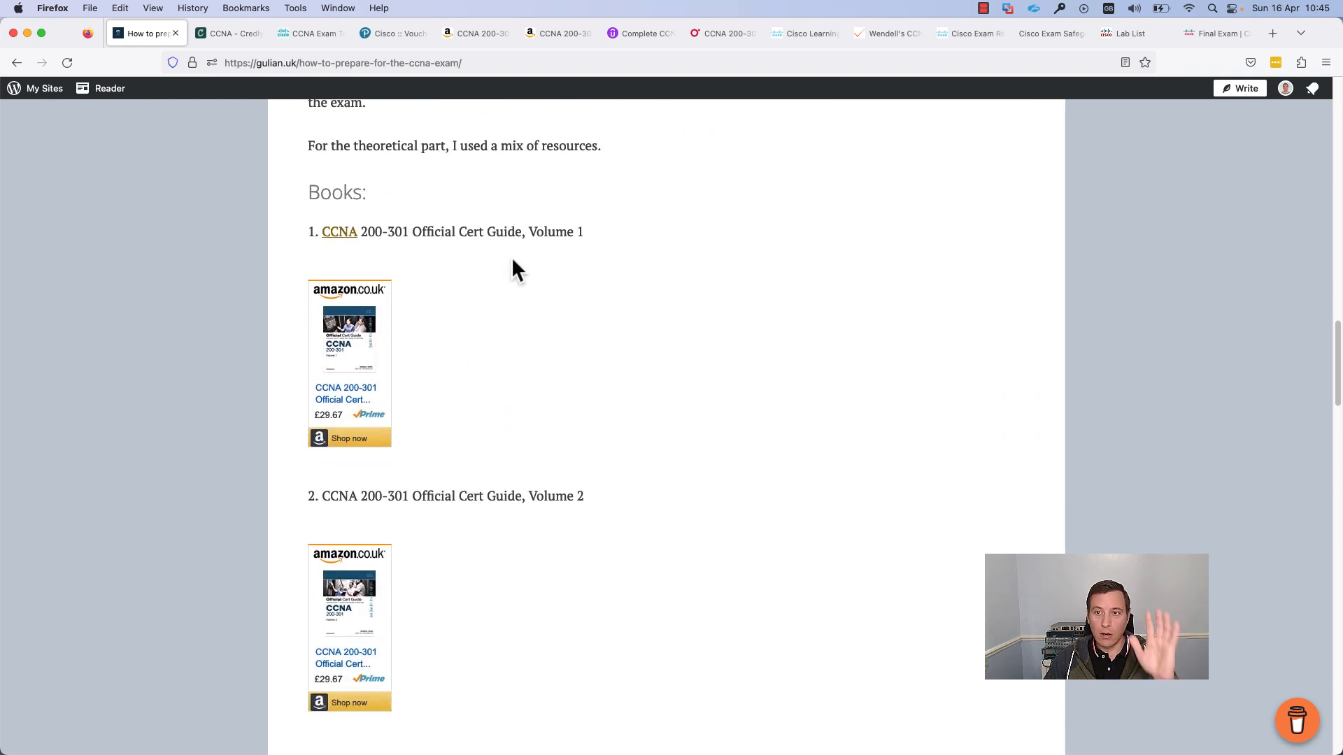